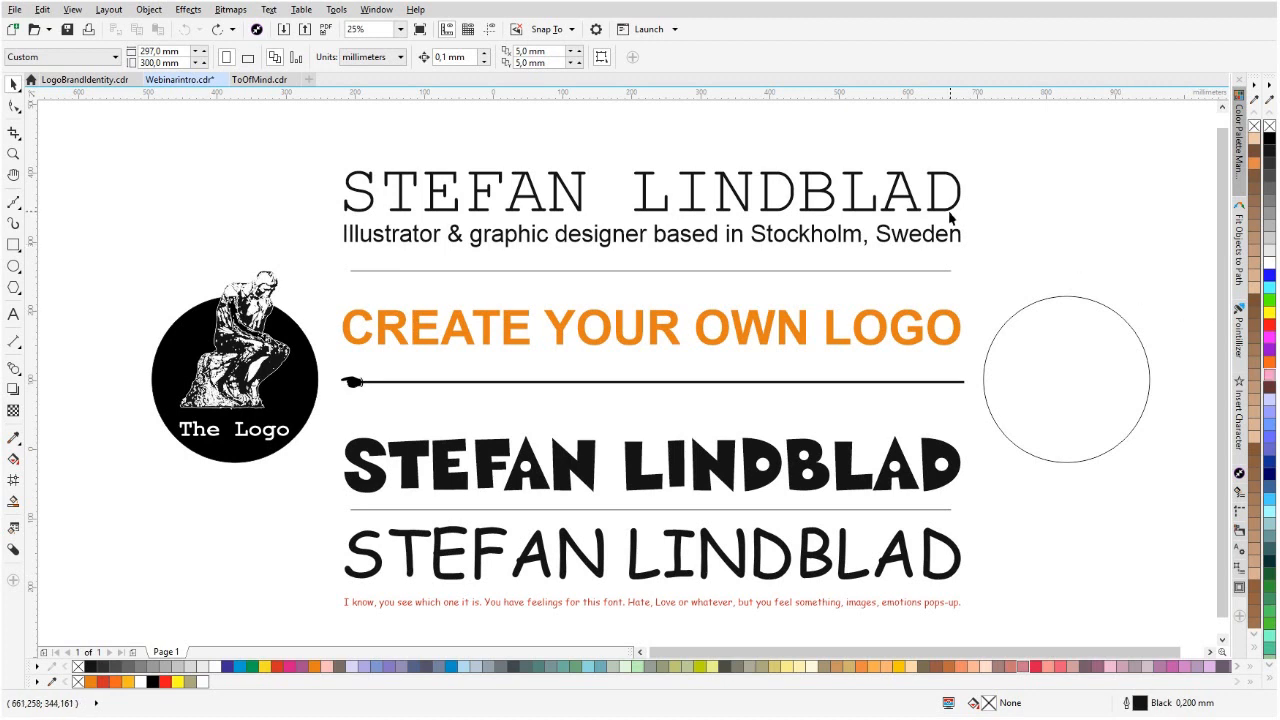
# Drag the Thinker bitmap from the black circle into the empty outlined circle on the right.
pyautogui.click(950, 464)
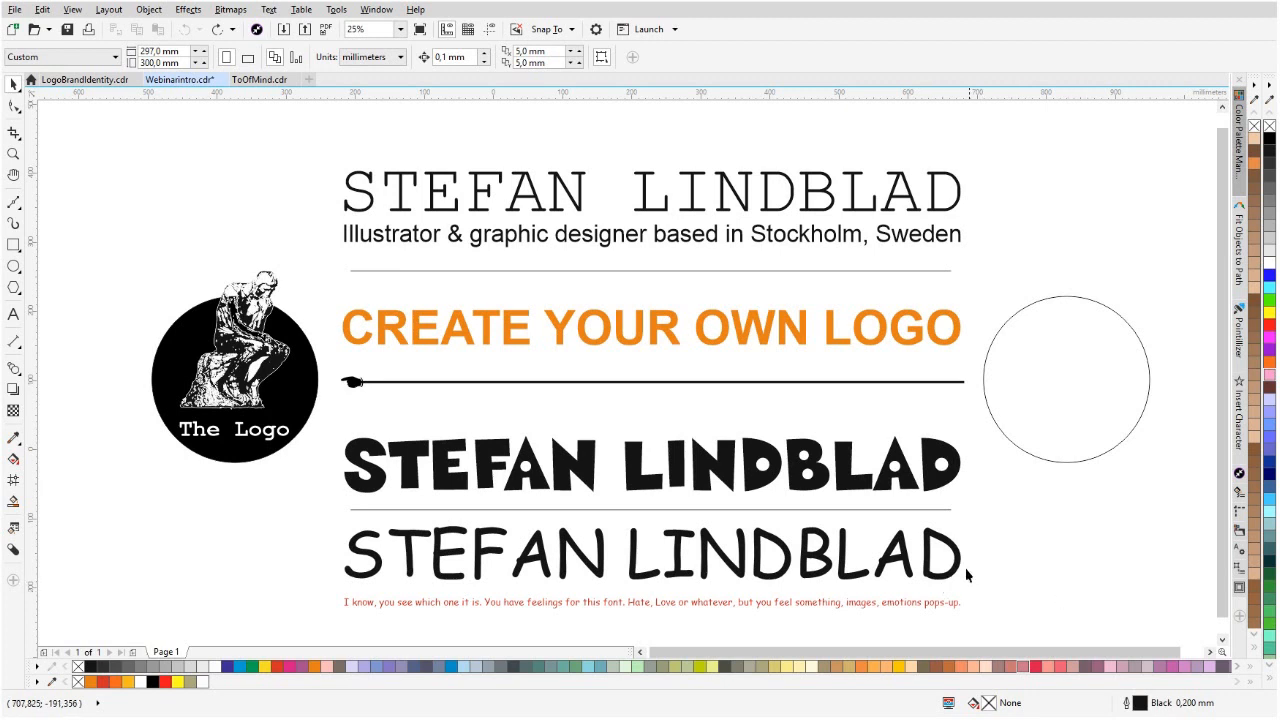
pyautogui.click(650, 562)
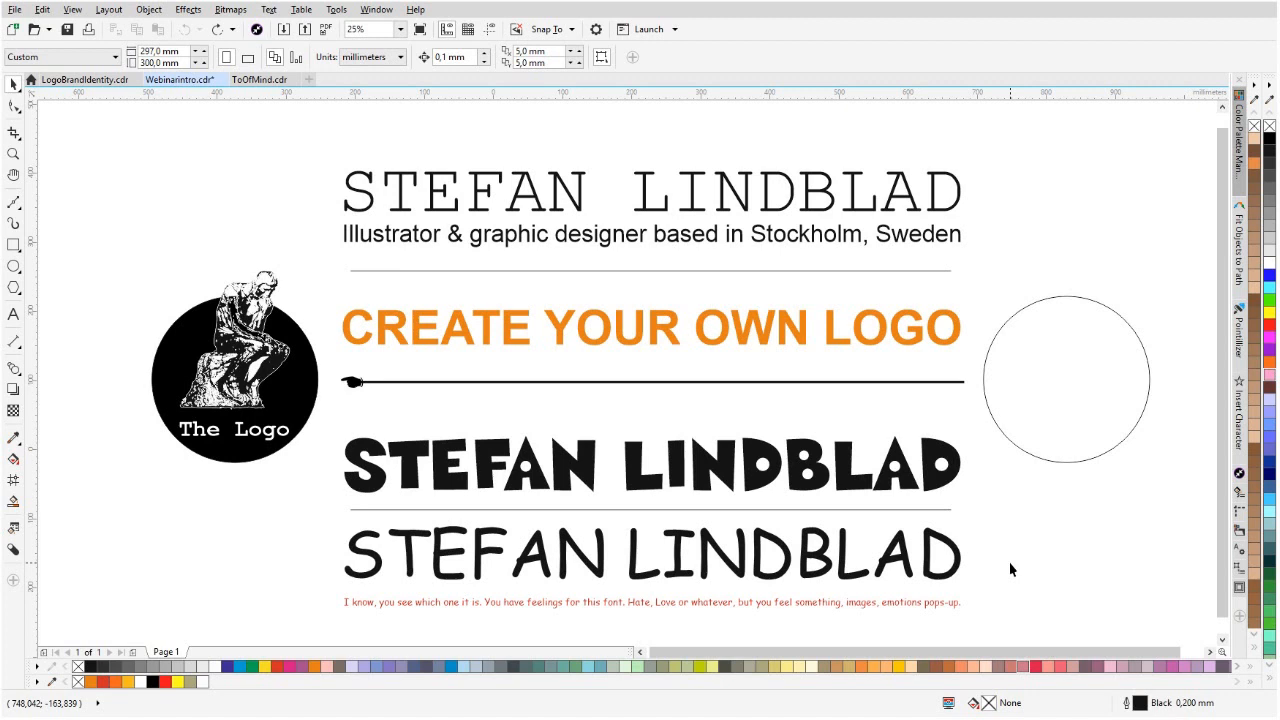
pyautogui.moveTo(1012, 568)
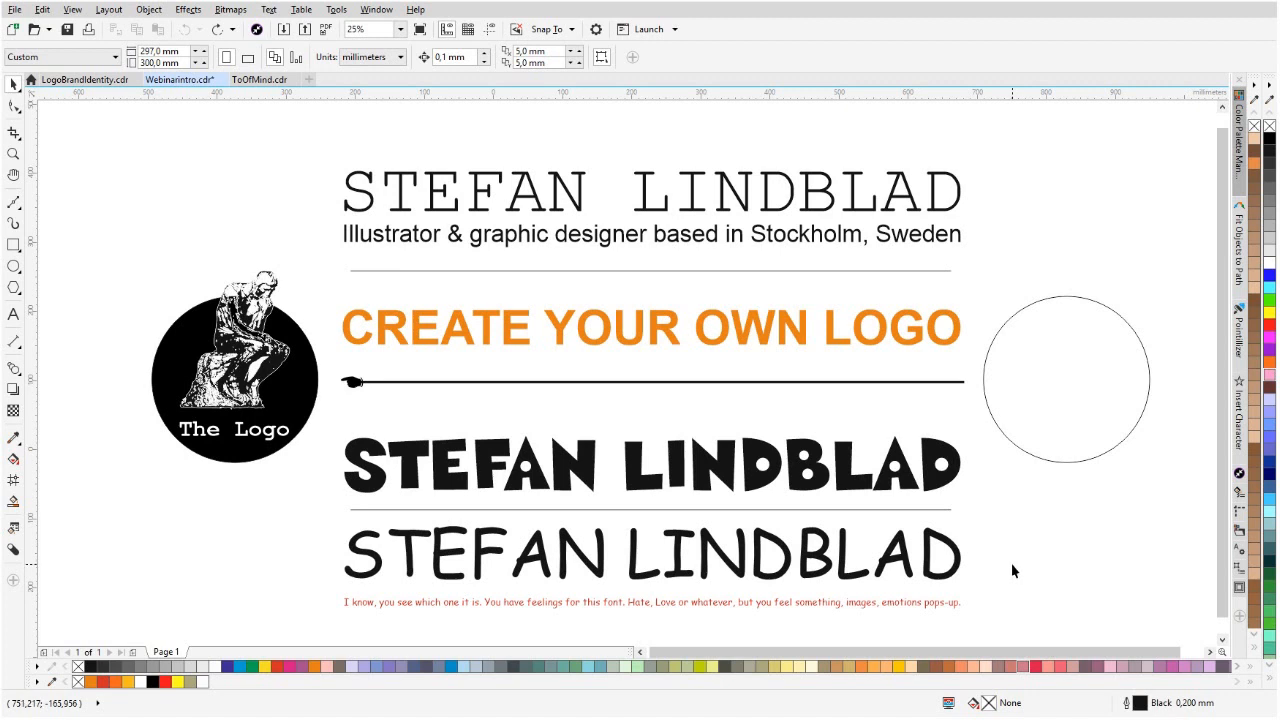
pyautogui.moveTo(856, 200)
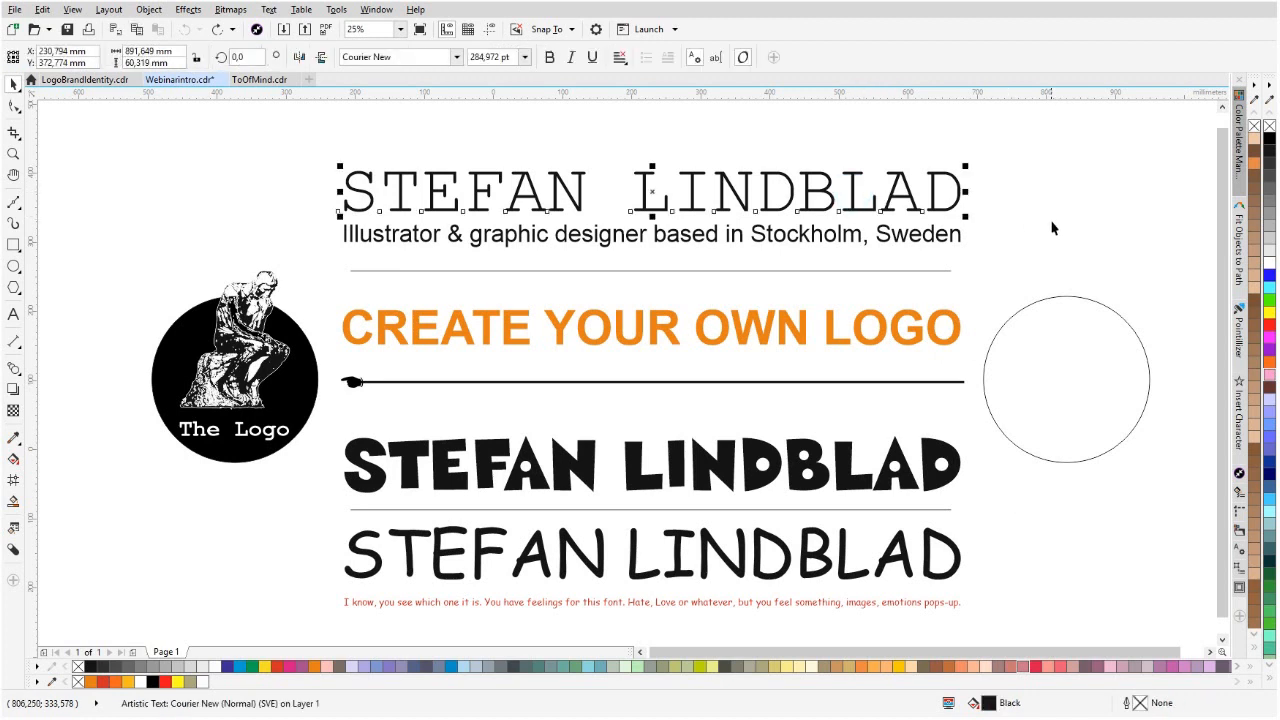
pyautogui.moveTo(1198, 584)
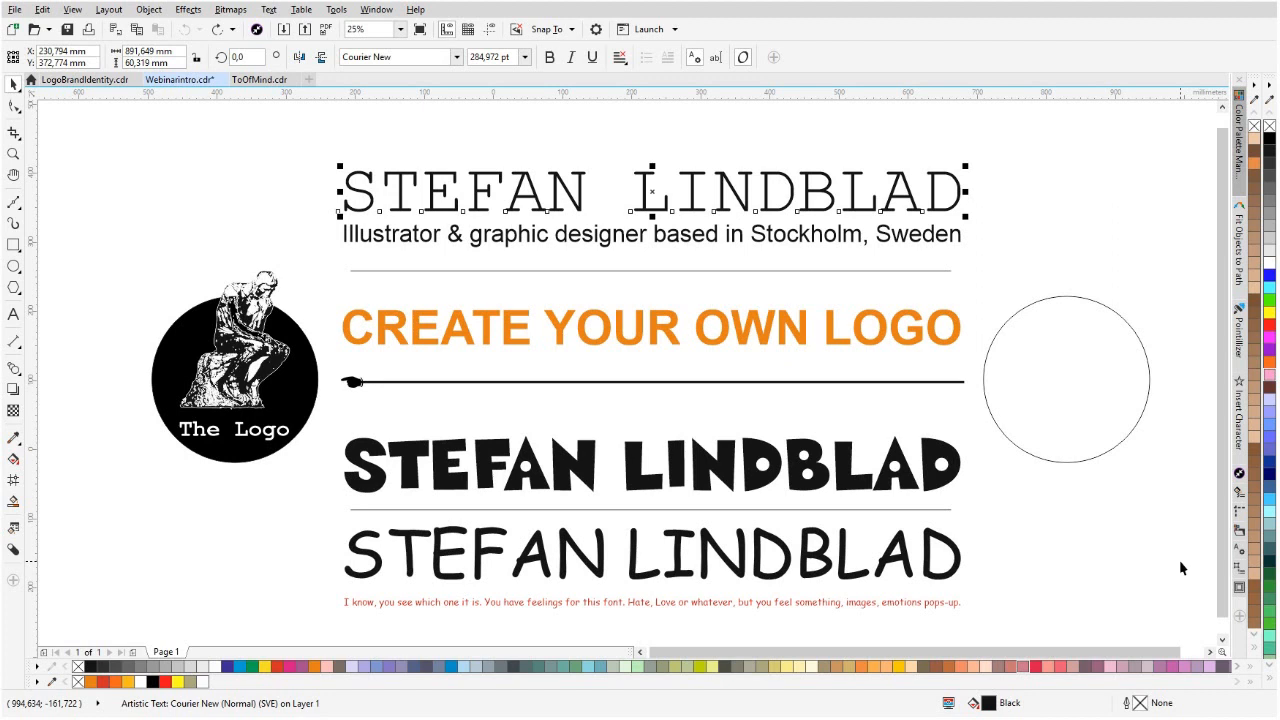
pyautogui.moveTo(1168, 580)
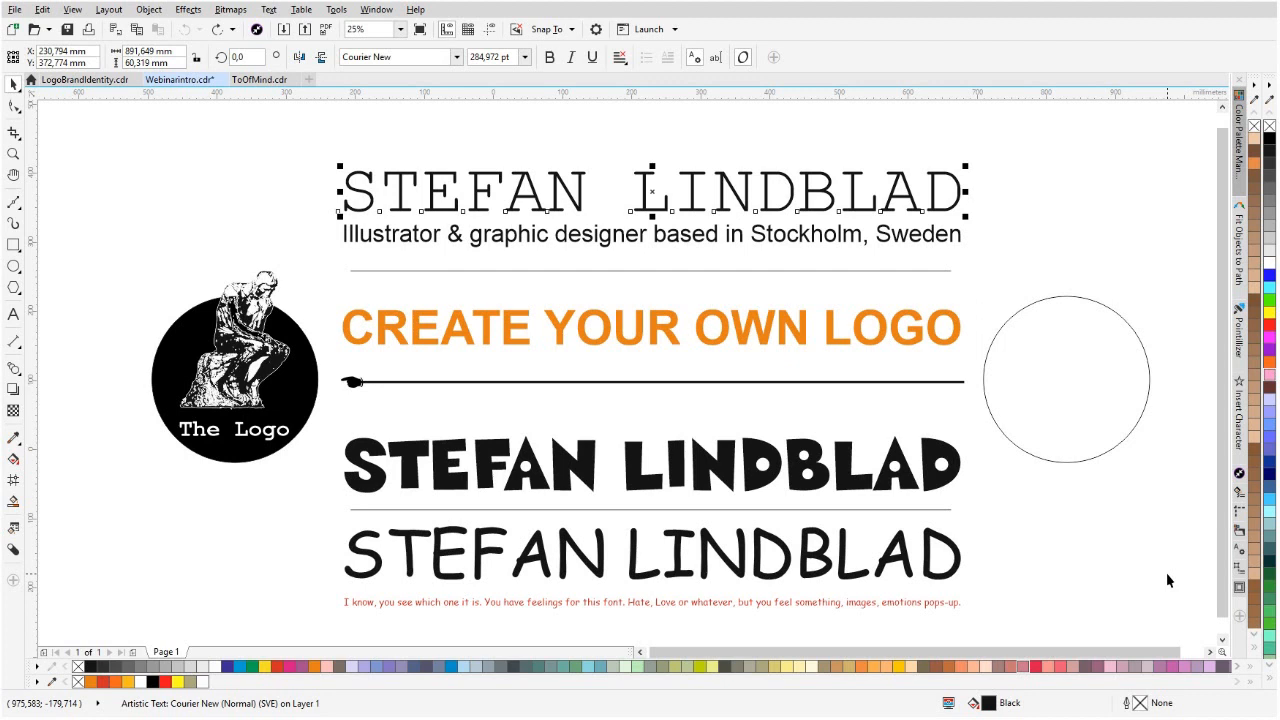
pyautogui.moveTo(1164, 568)
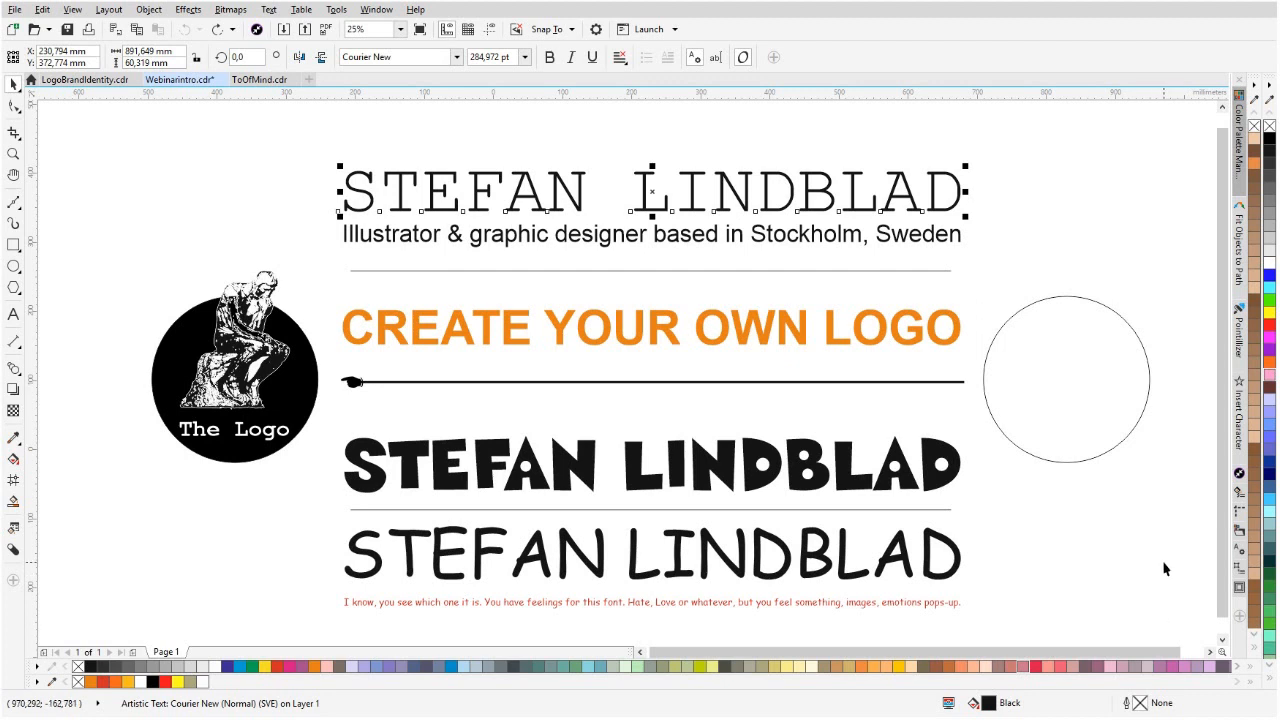
pyautogui.moveTo(1164, 580)
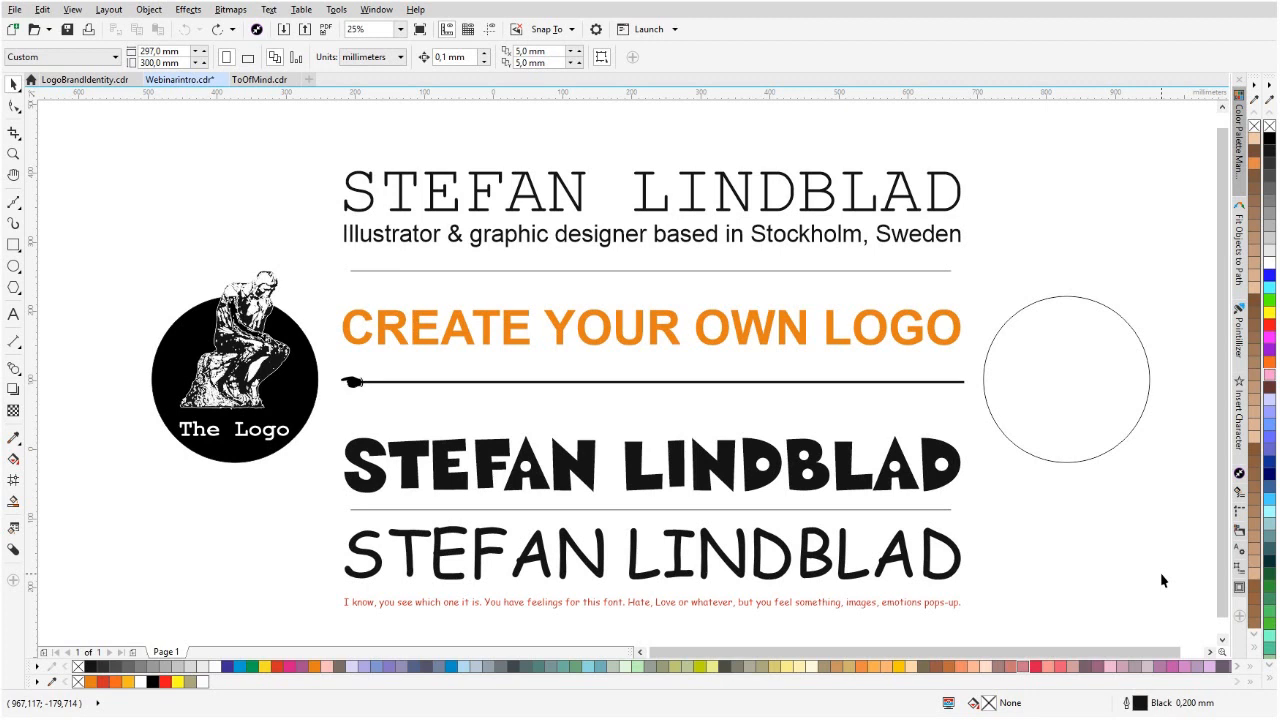
pyautogui.moveTo(284, 288)
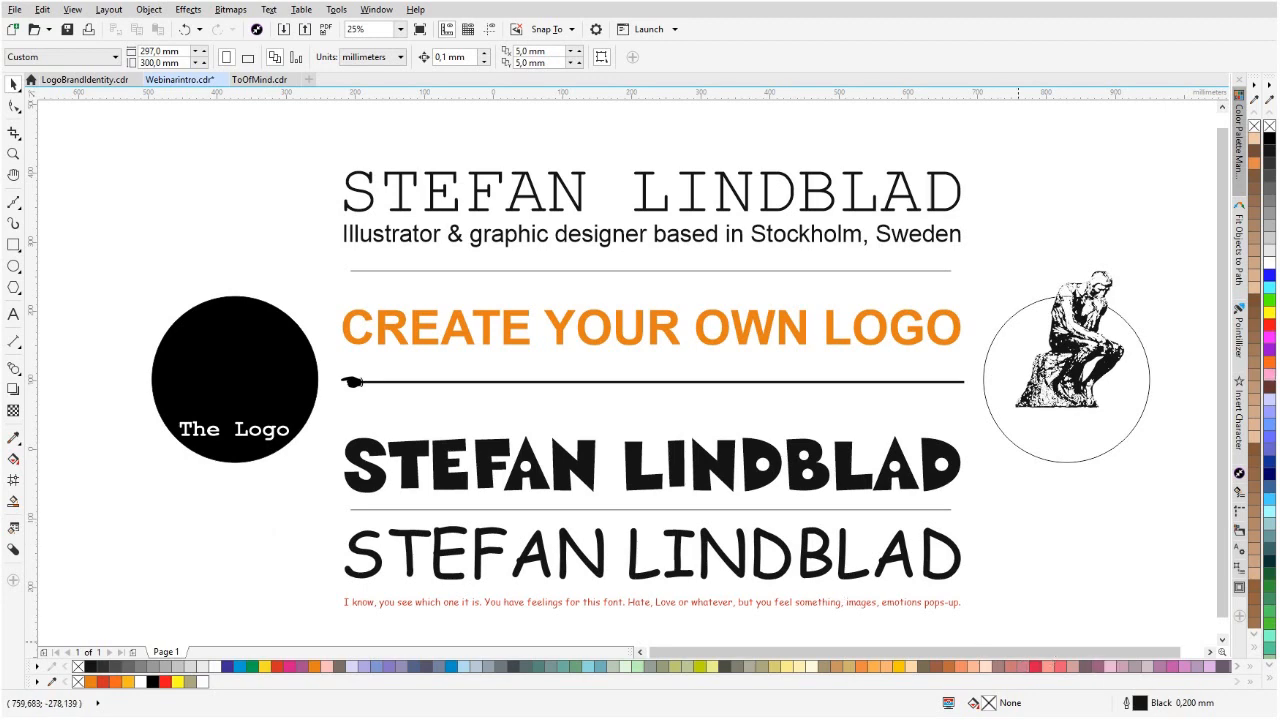
# Bring the LogoBrandIdentity.cdr document with the LOGO, BRAND, IDENTITY headings to the front.
pyautogui.click(84, 80)
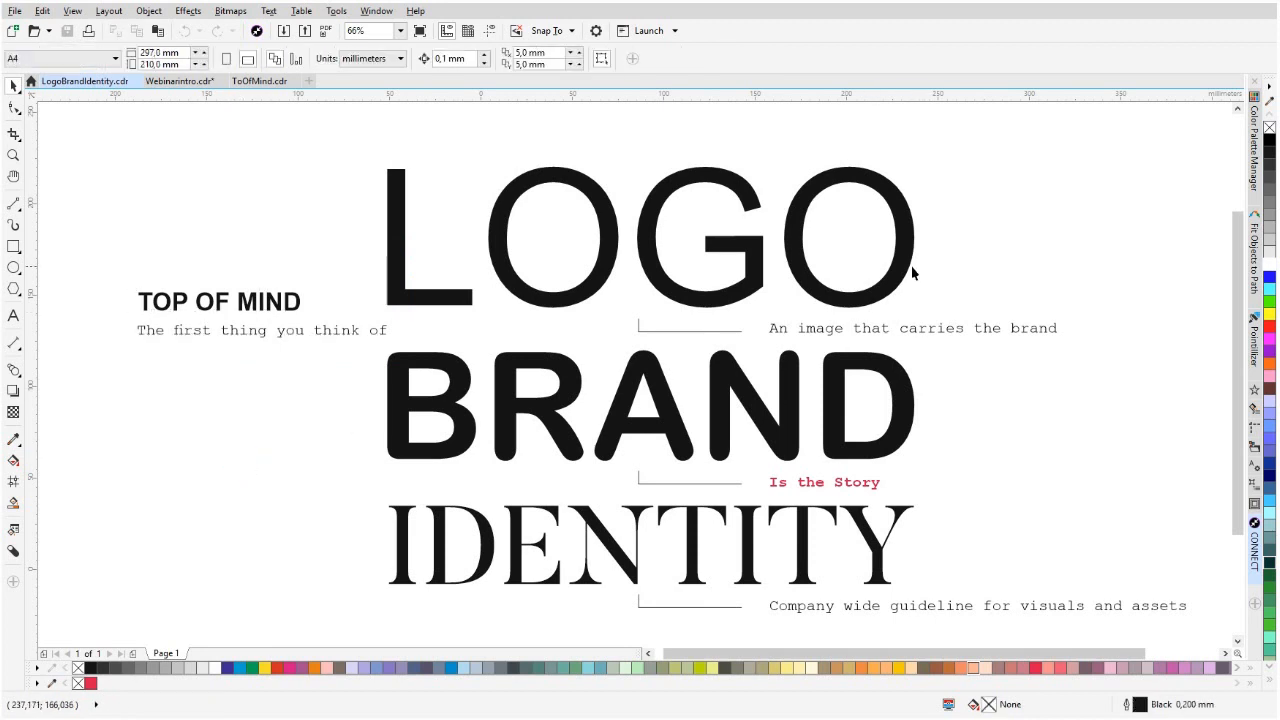
pyautogui.moveTo(908, 276)
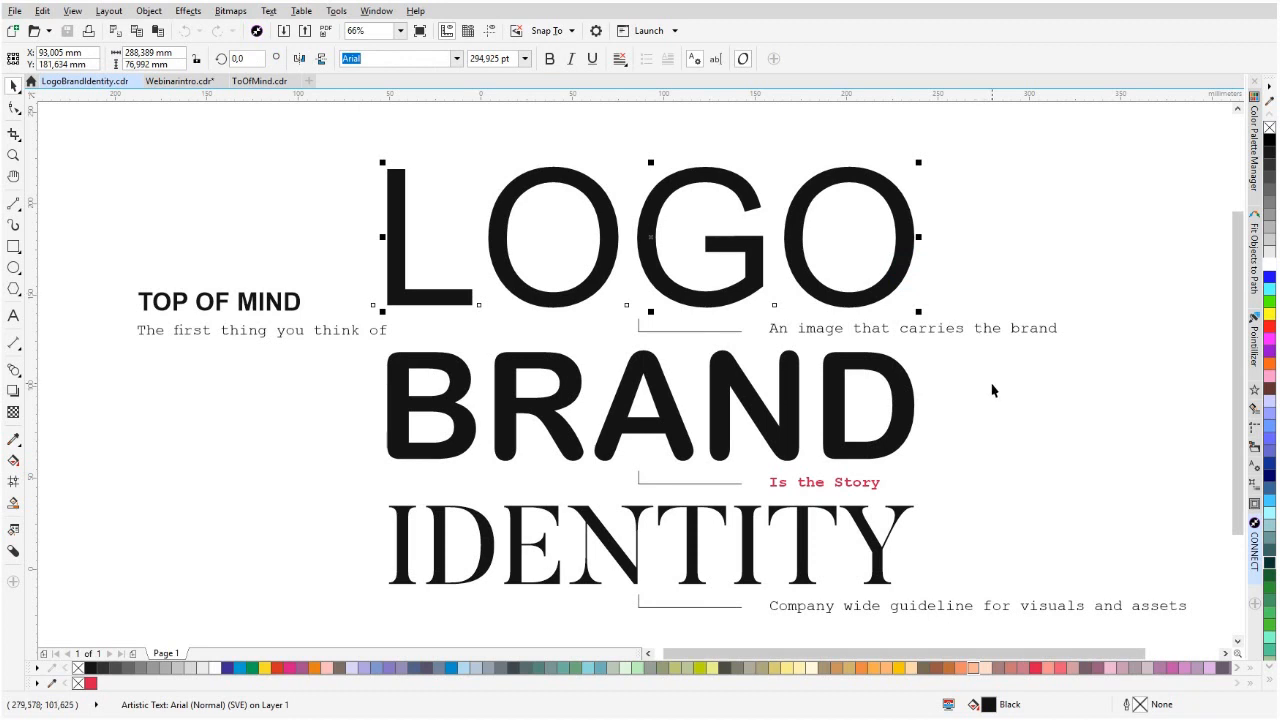
pyautogui.moveTo(1052, 462)
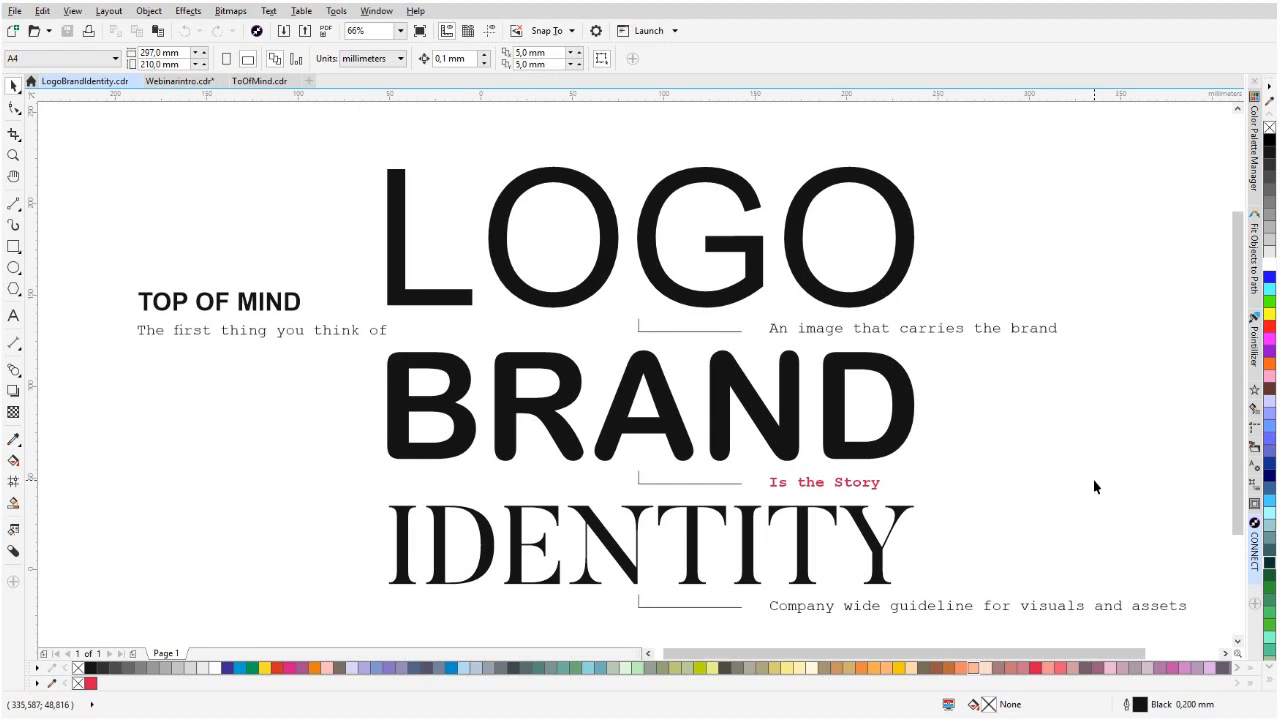
pyautogui.moveTo(912, 538)
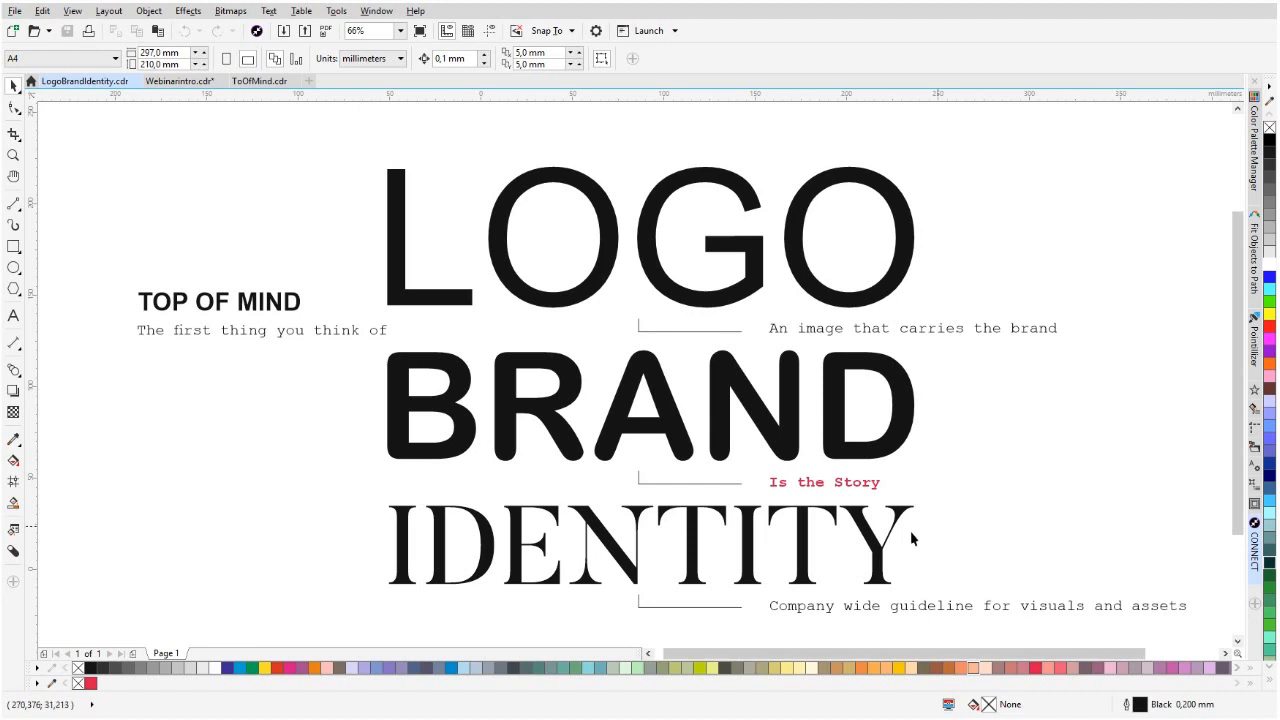
pyautogui.moveTo(960, 598)
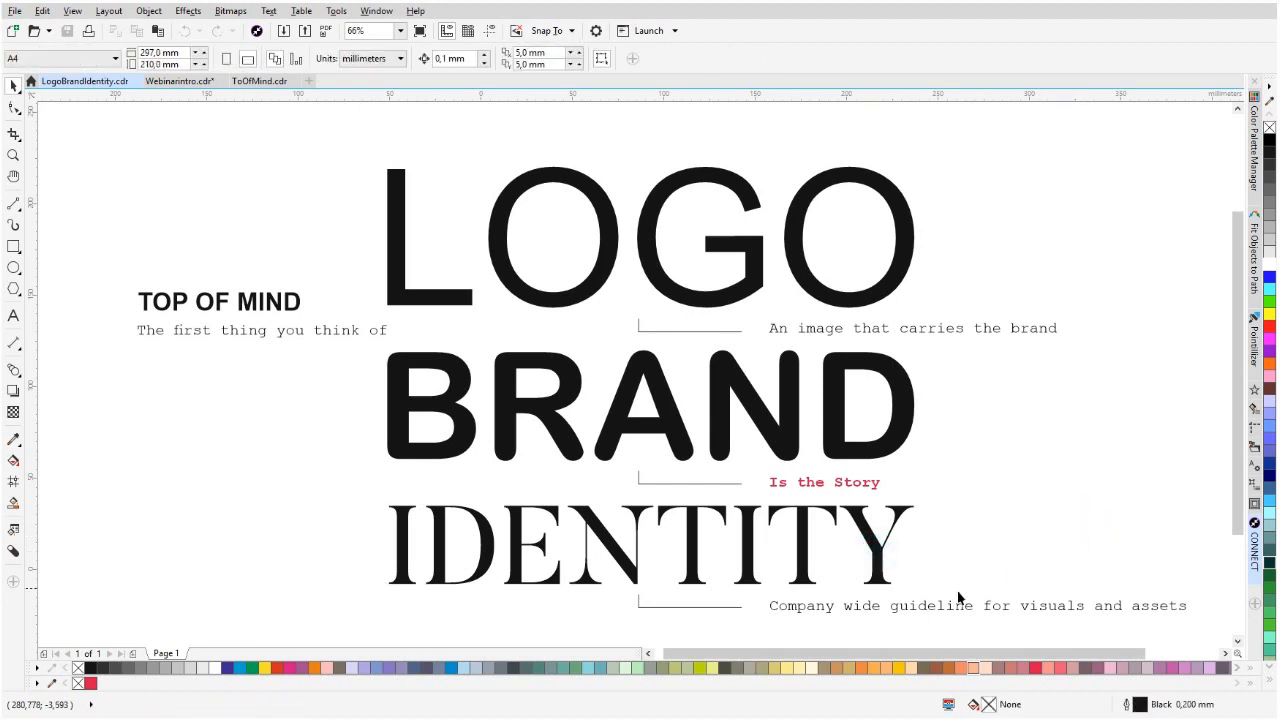
pyautogui.moveTo(1034, 492)
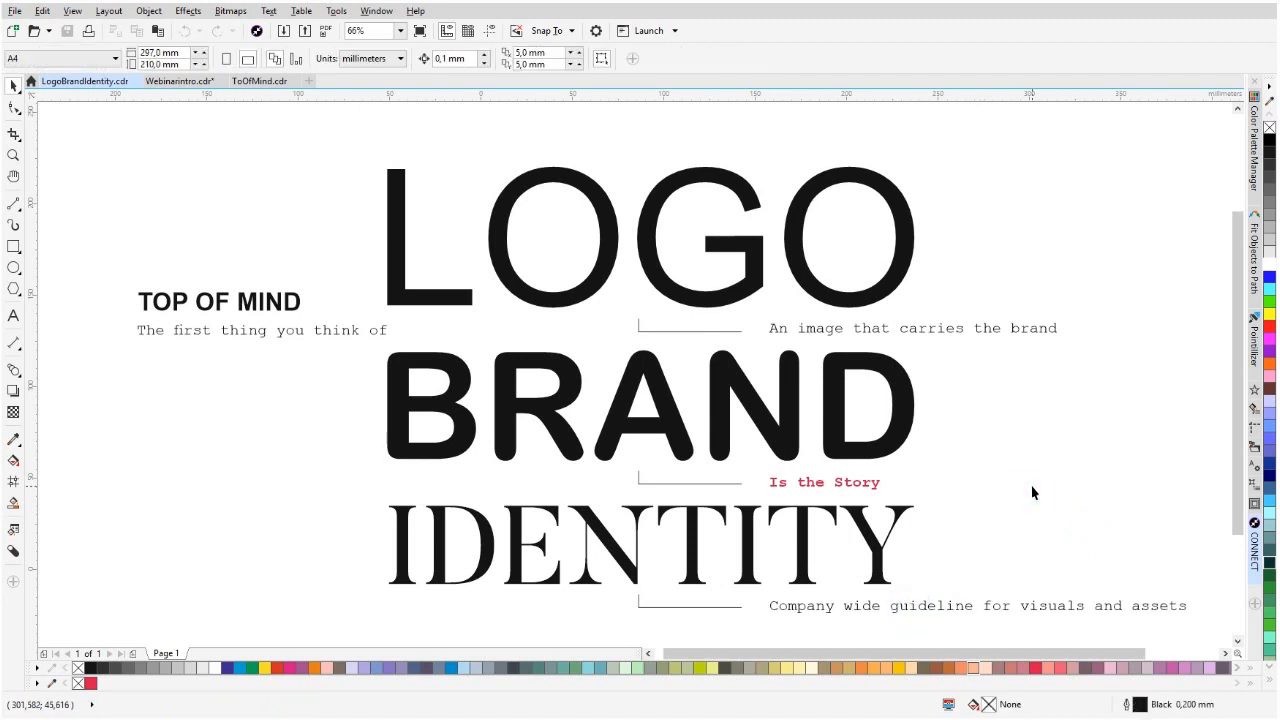
pyautogui.moveTo(1138, 450)
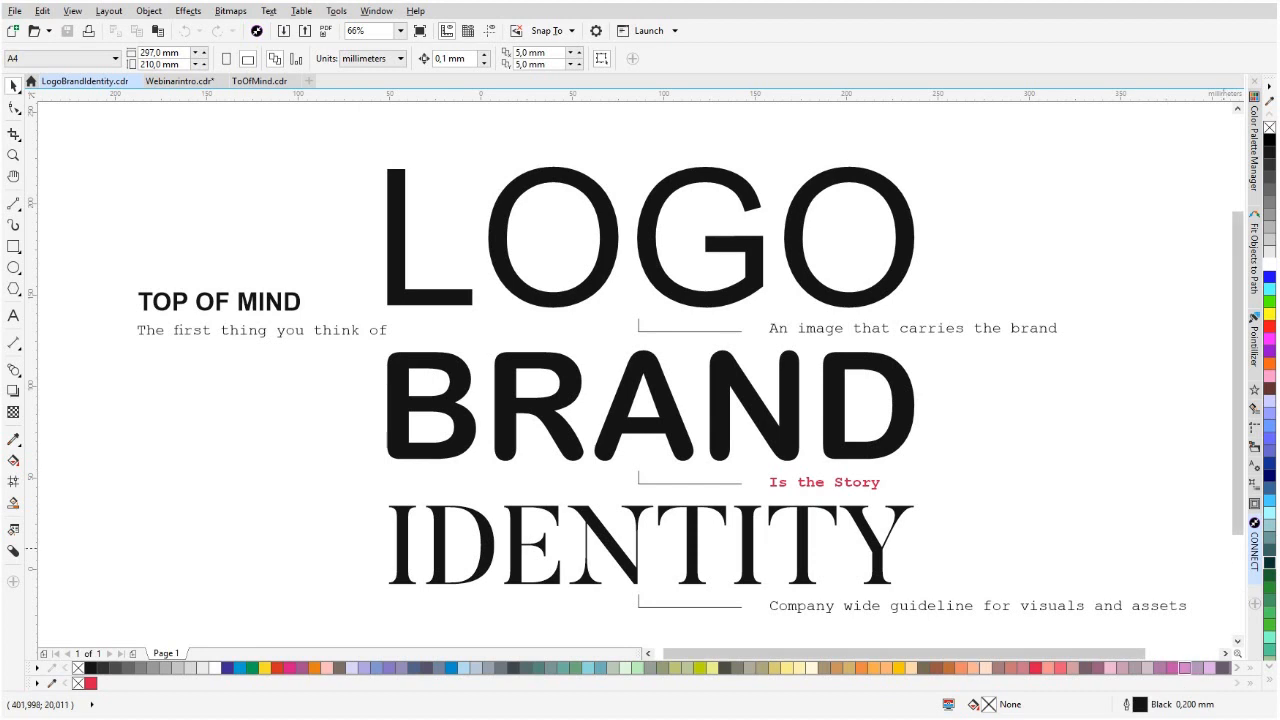
# Bring the ToOfMind.cdr document with the DMC lettering and tagline to the front.
pyautogui.click(260, 80)
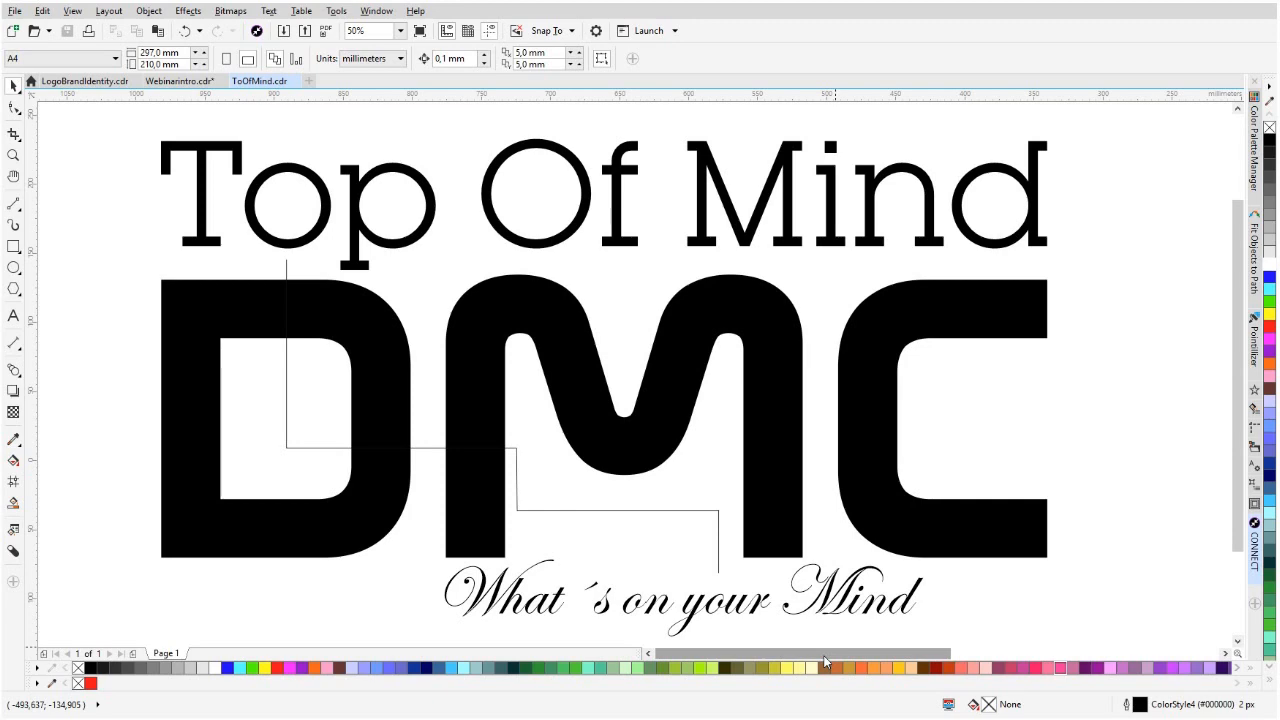
pyautogui.moveTo(784, 654)
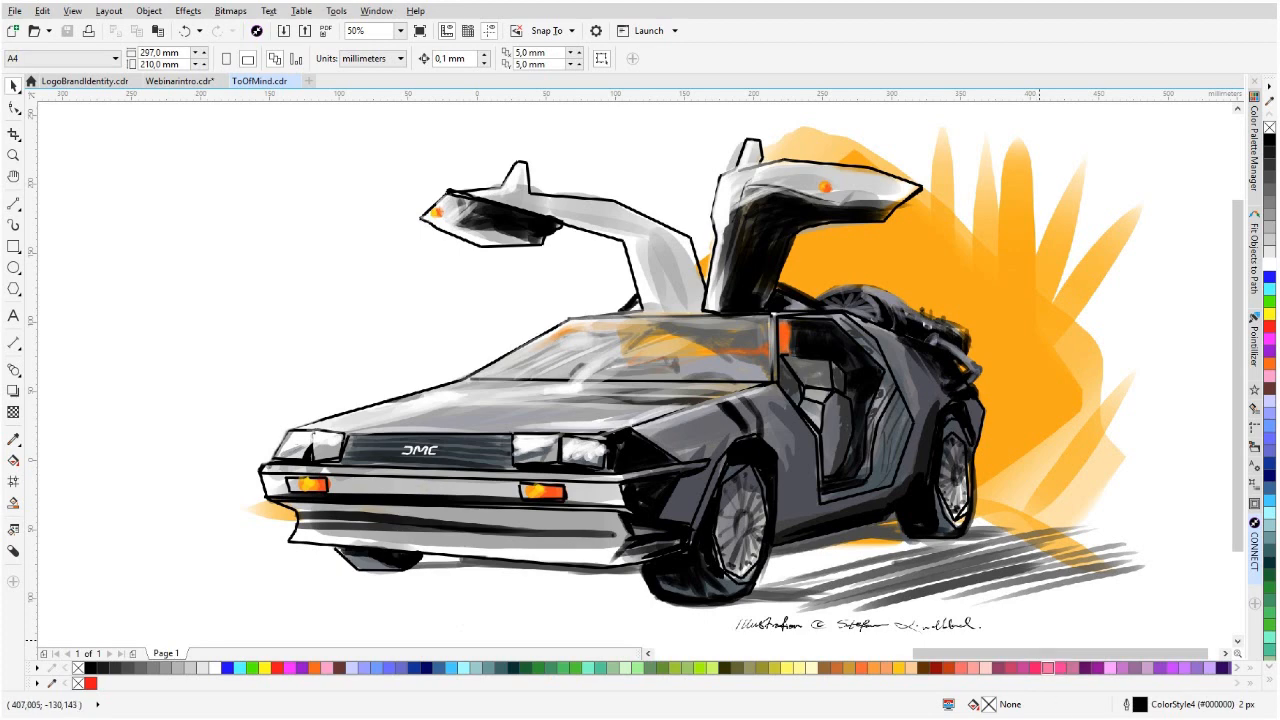
# Move to the page holding the DeLorean car drawing with the orange splash behind it.
pyautogui.click(322, 80)
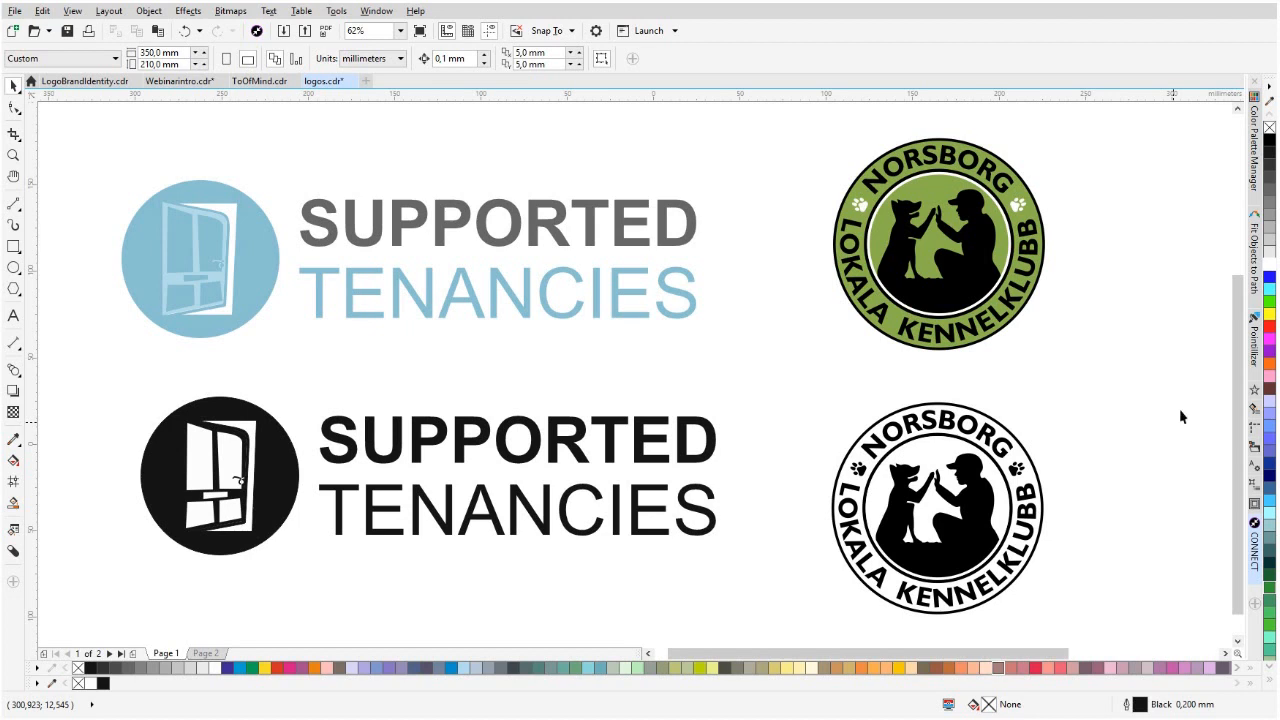
pyautogui.moveTo(860, 316)
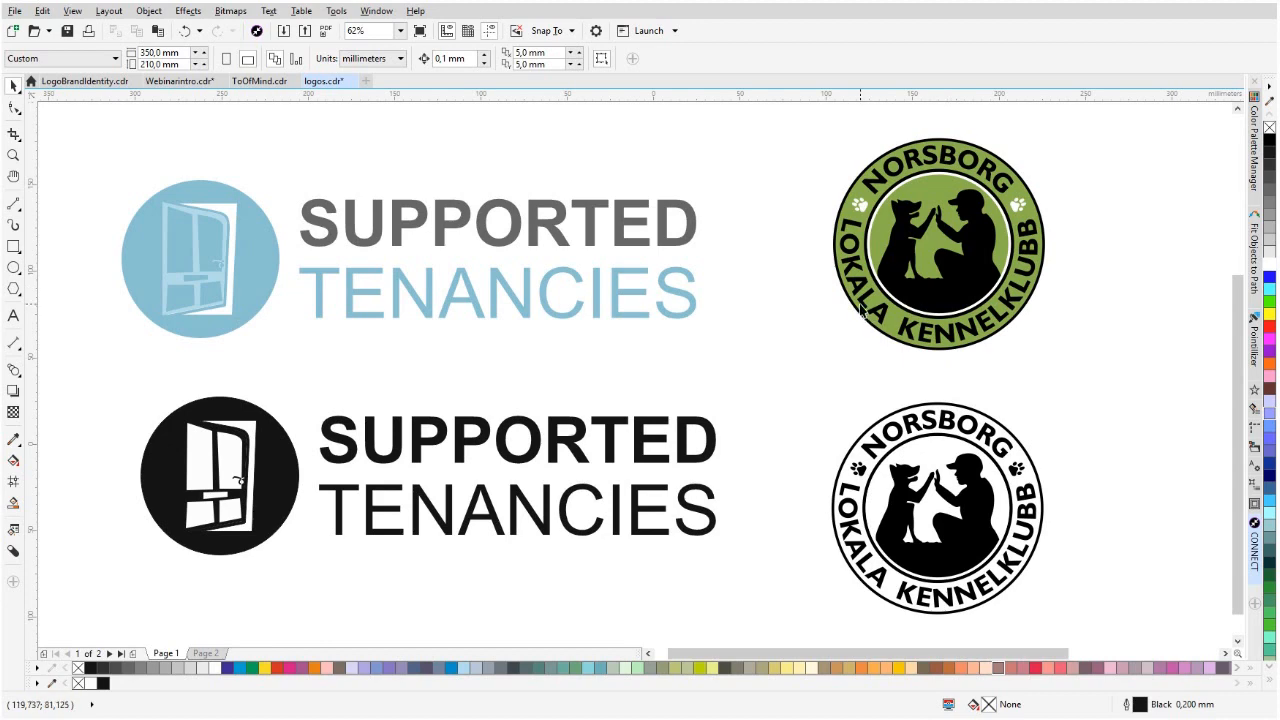
pyautogui.moveTo(632, 308)
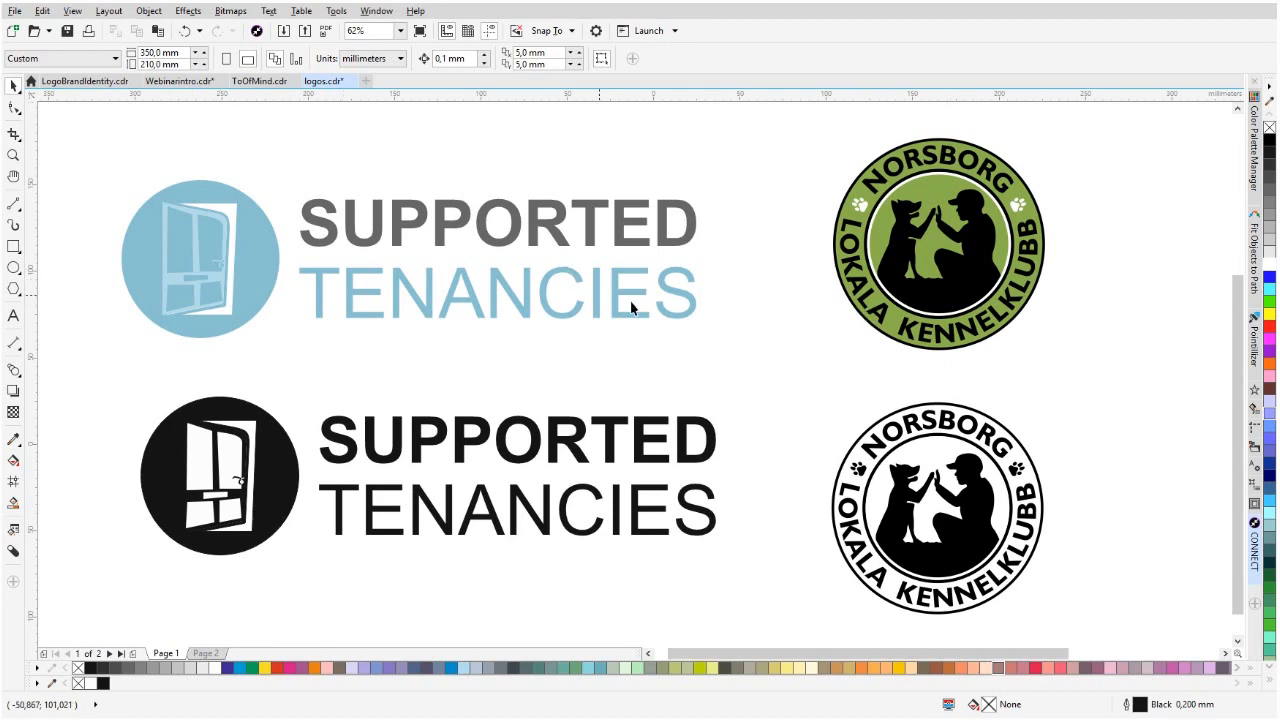
pyautogui.moveTo(1140, 260)
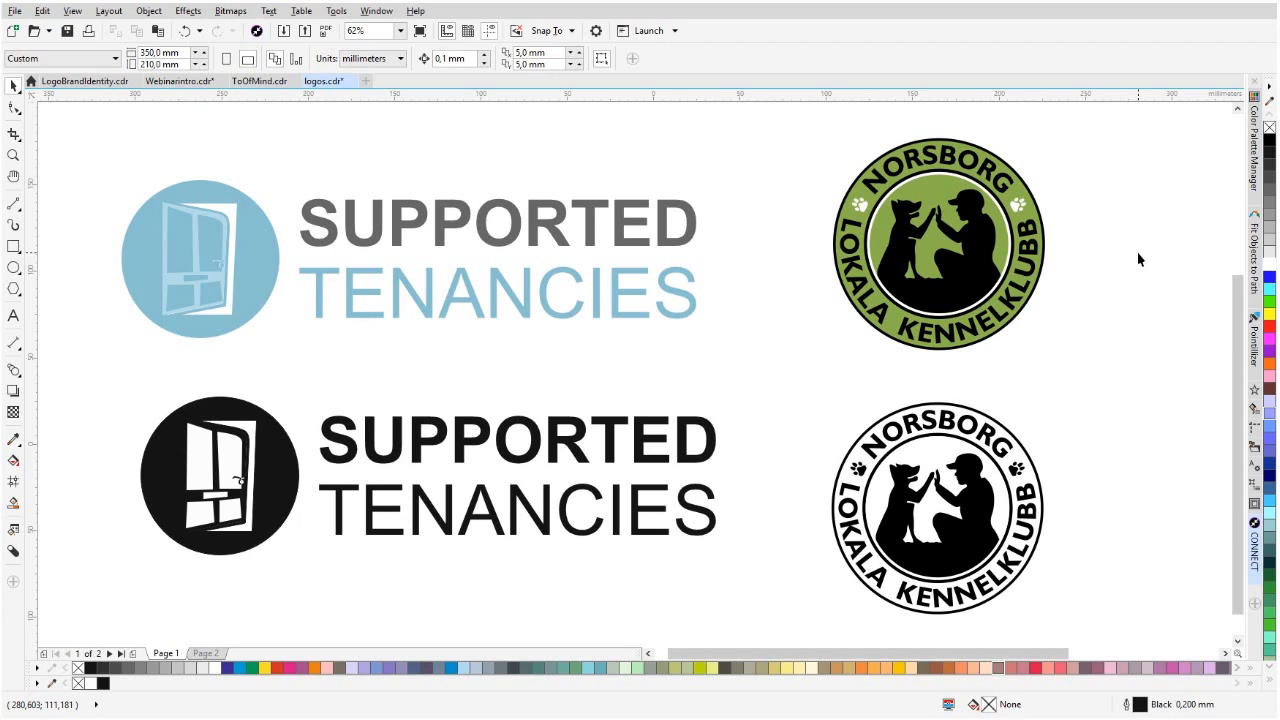
pyautogui.moveTo(1130, 410)
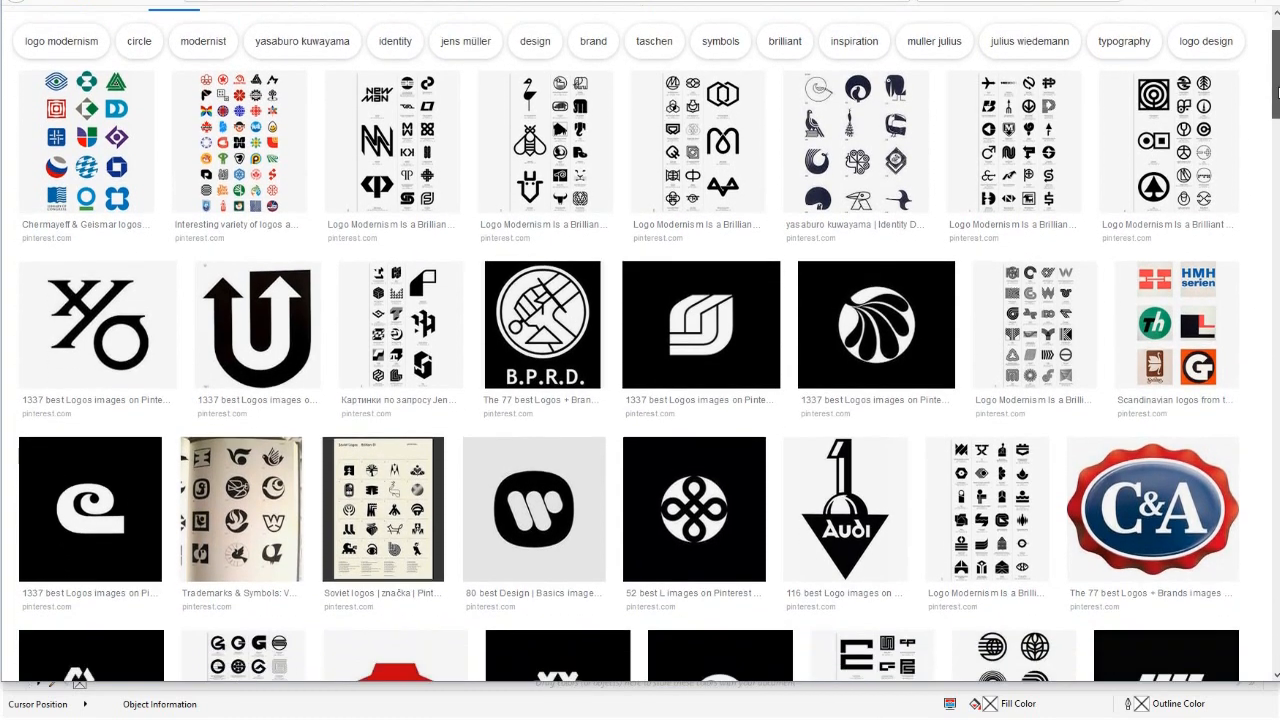
# Browse the logo results and preview the Twinings logo larger, then close it.
pyautogui.scroll(-3)
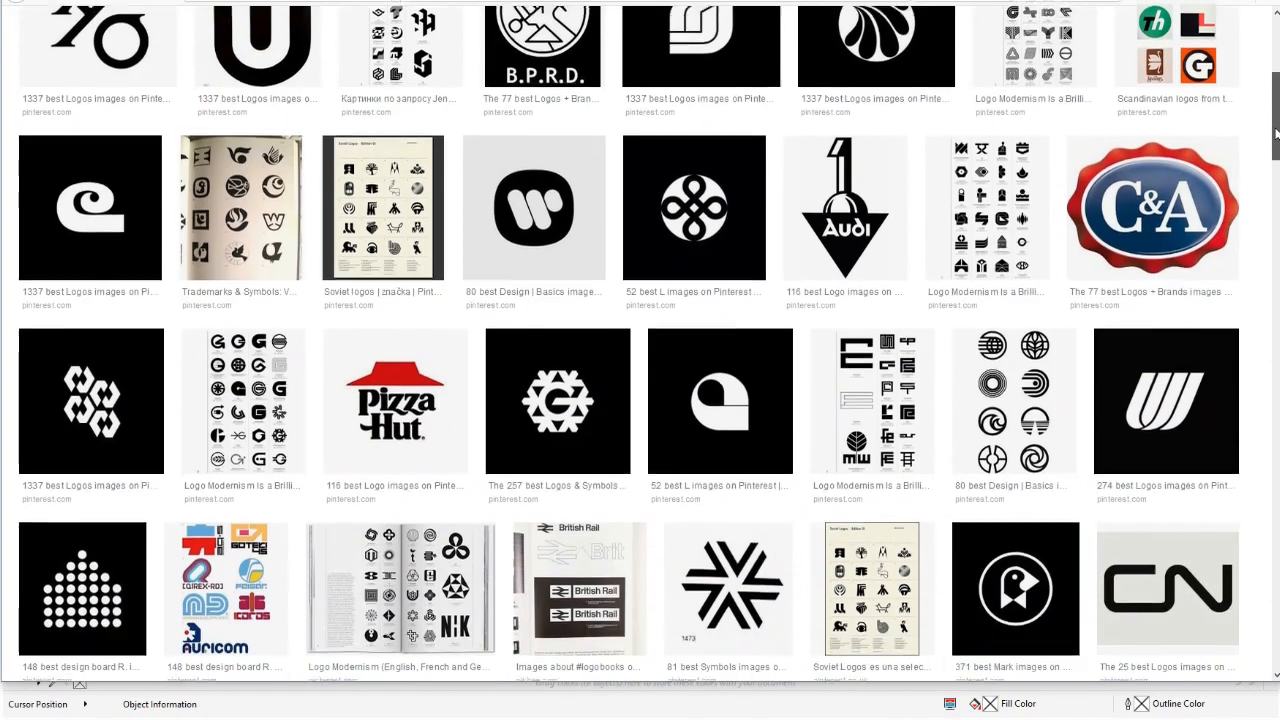
pyautogui.scroll(-3)
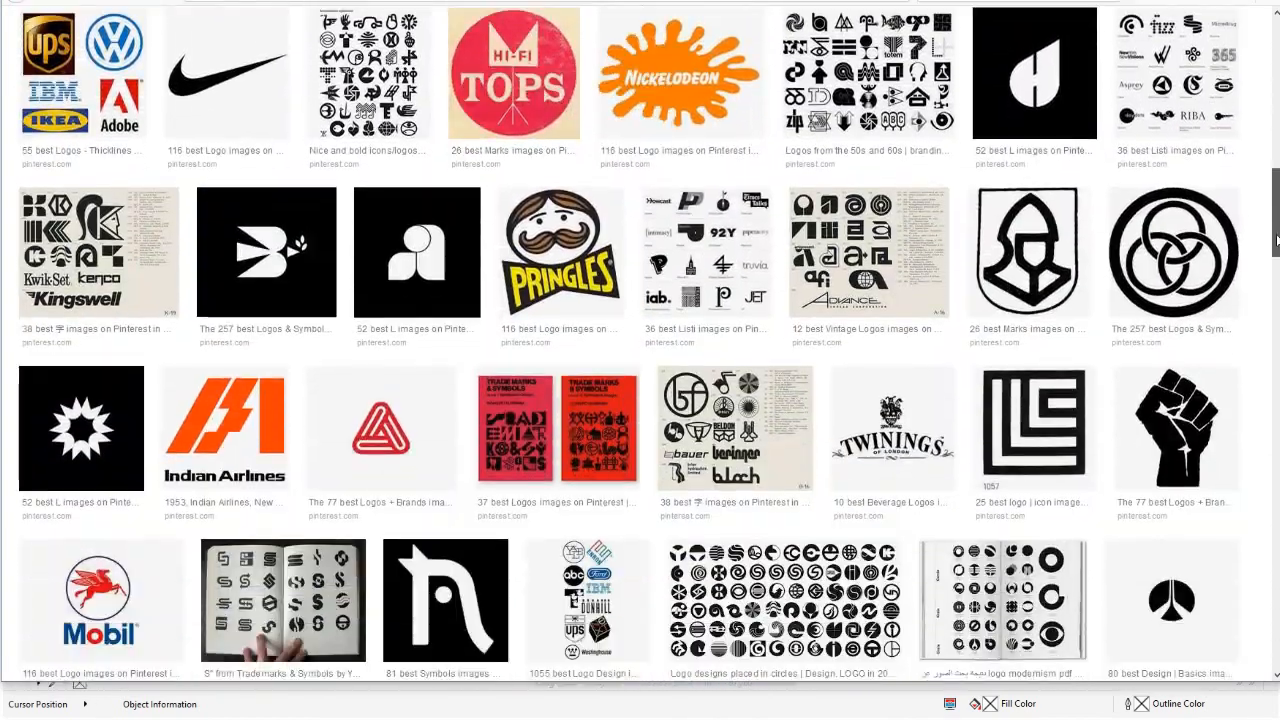
pyautogui.scroll(-3)
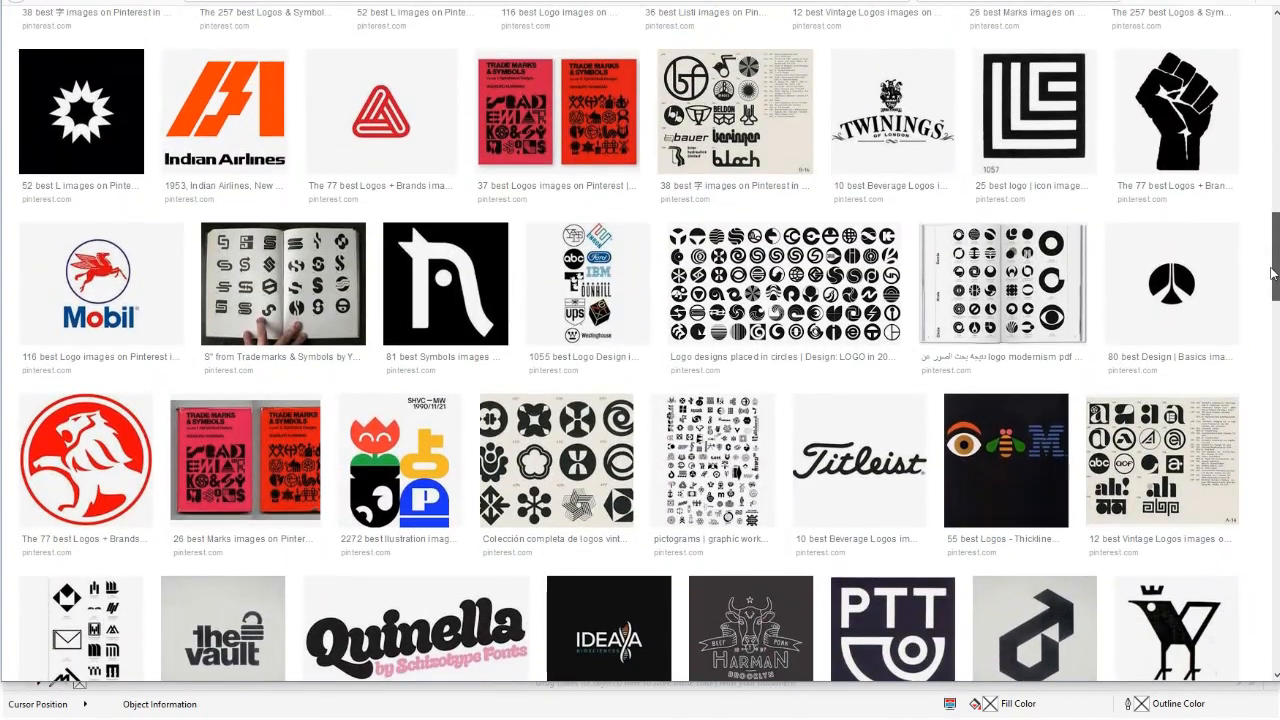
pyautogui.scroll(-3)
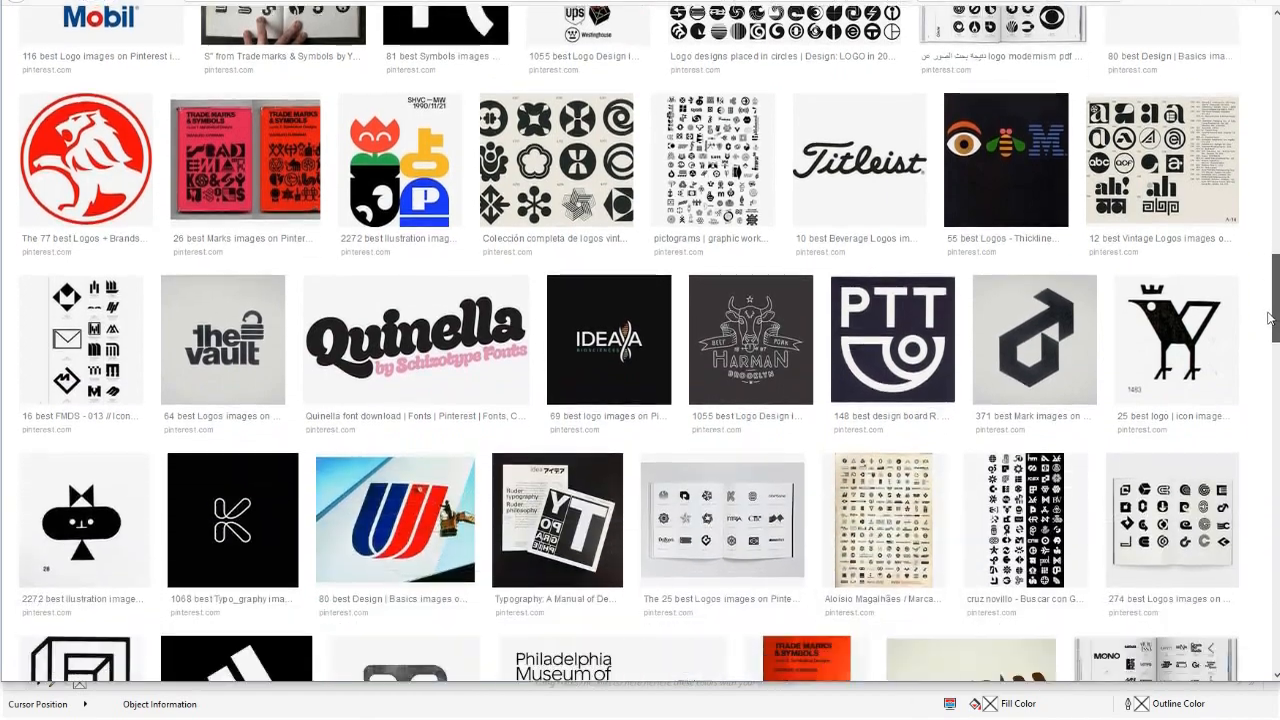
pyautogui.scroll(-3)
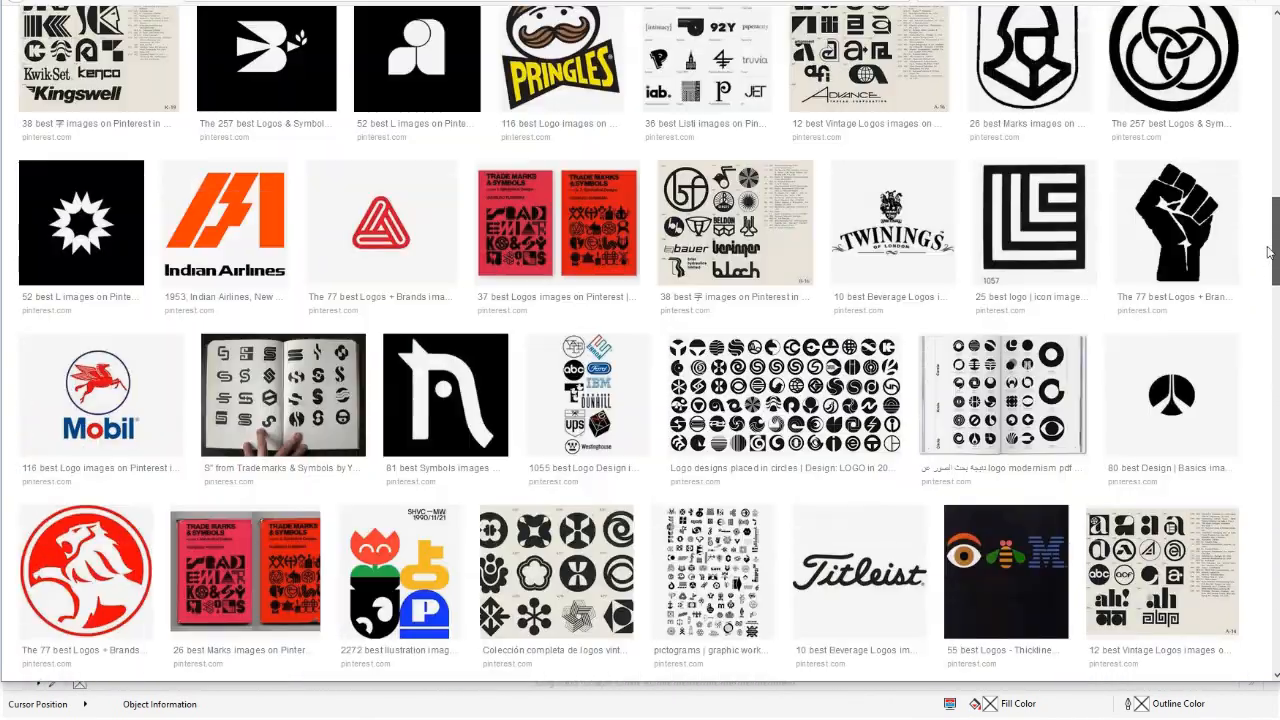
pyautogui.click(892, 222)
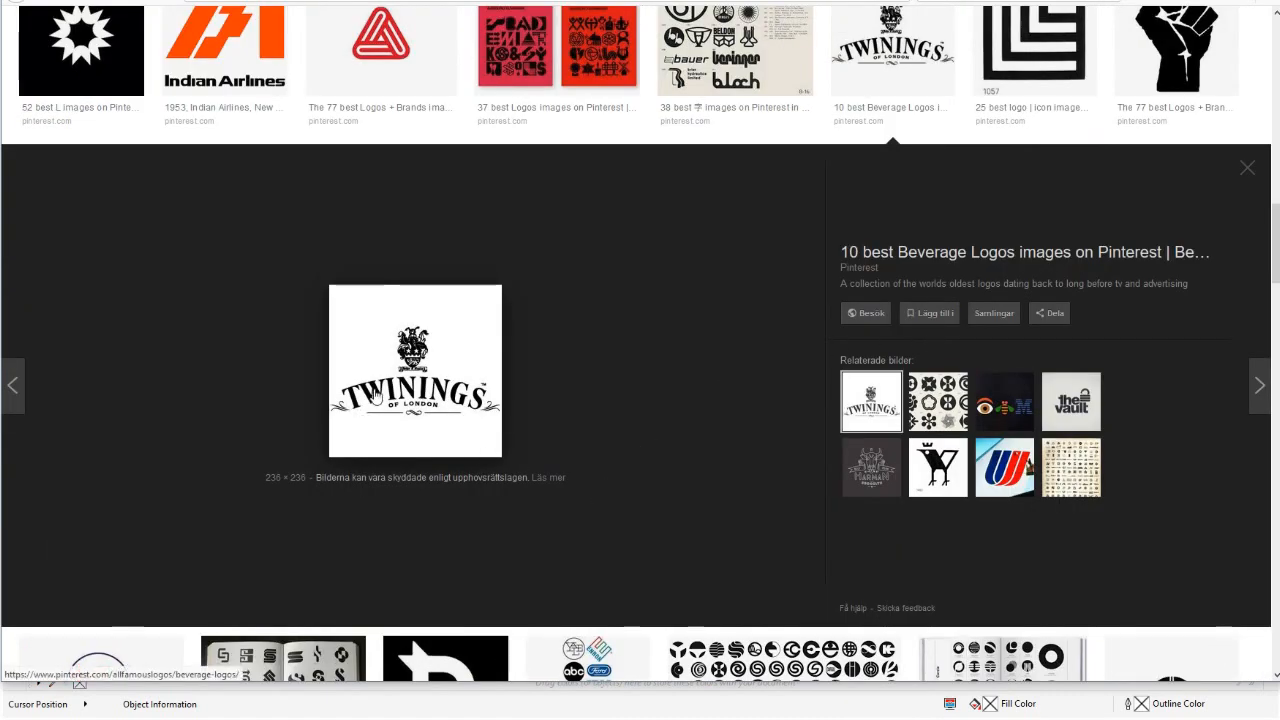
pyautogui.moveTo(1216, 180)
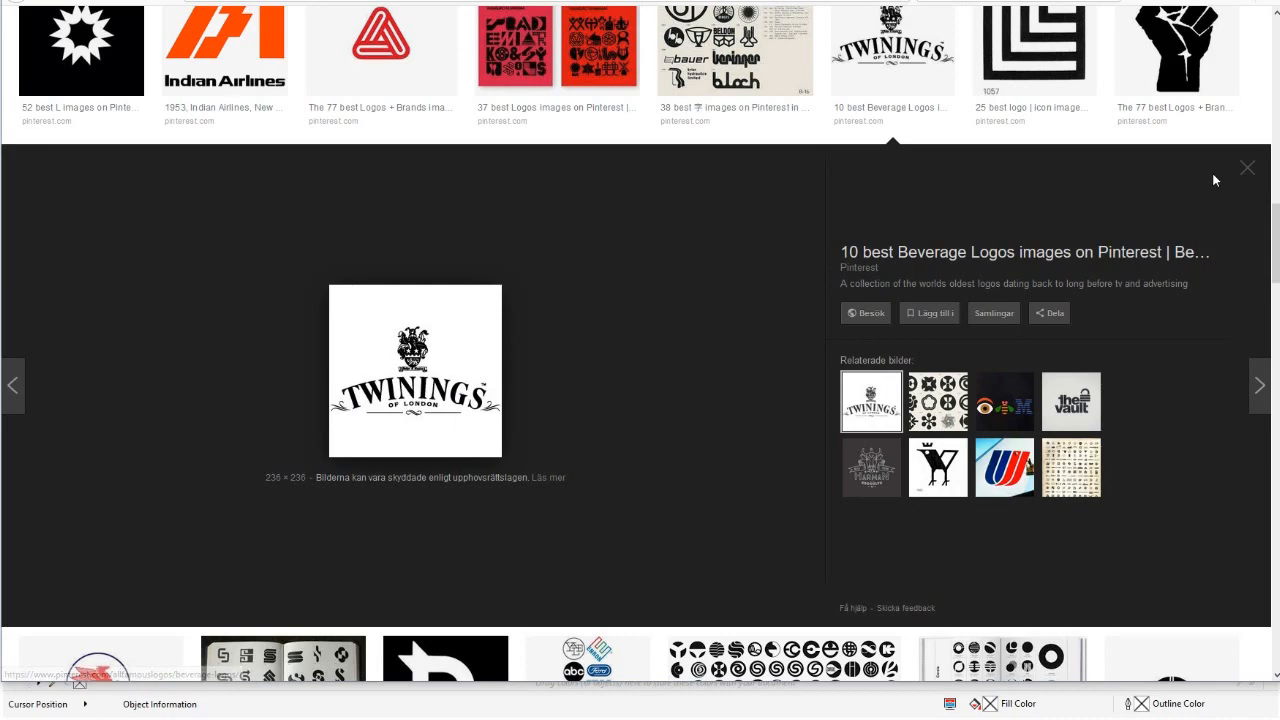
pyautogui.click(1248, 168)
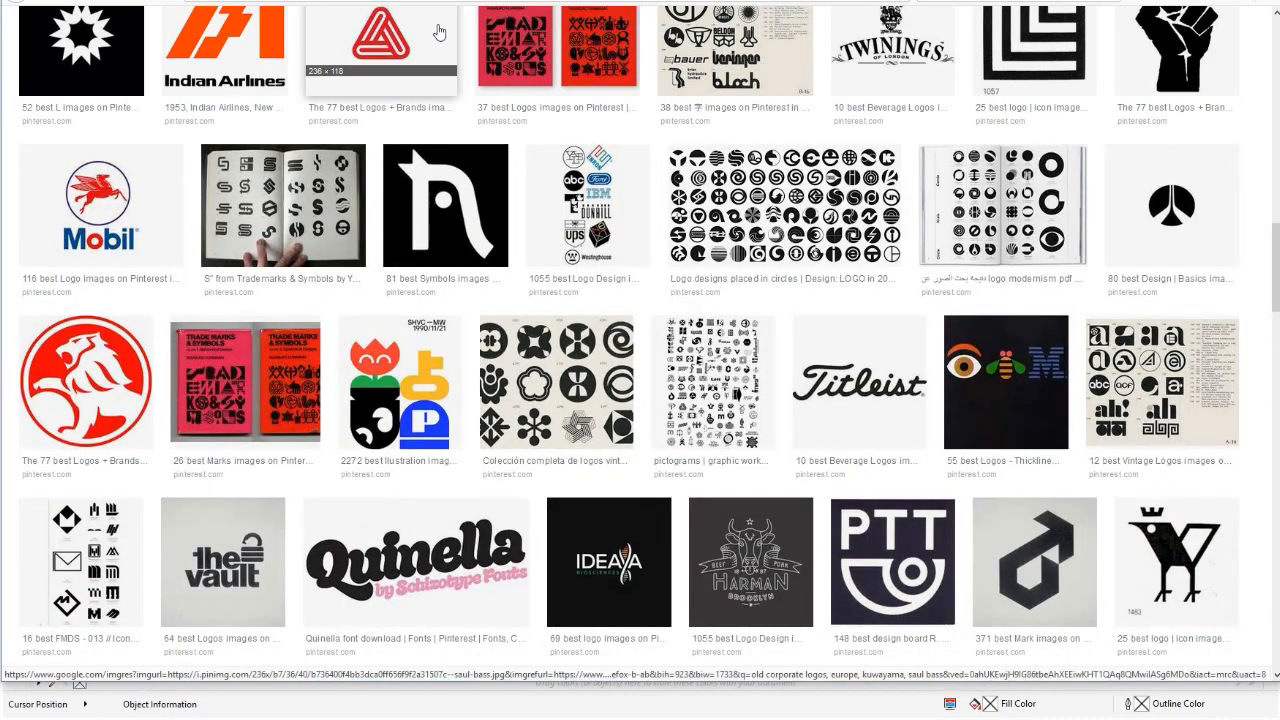
# Preview the red lion logo larger and close the preview.
pyautogui.click(84, 390)
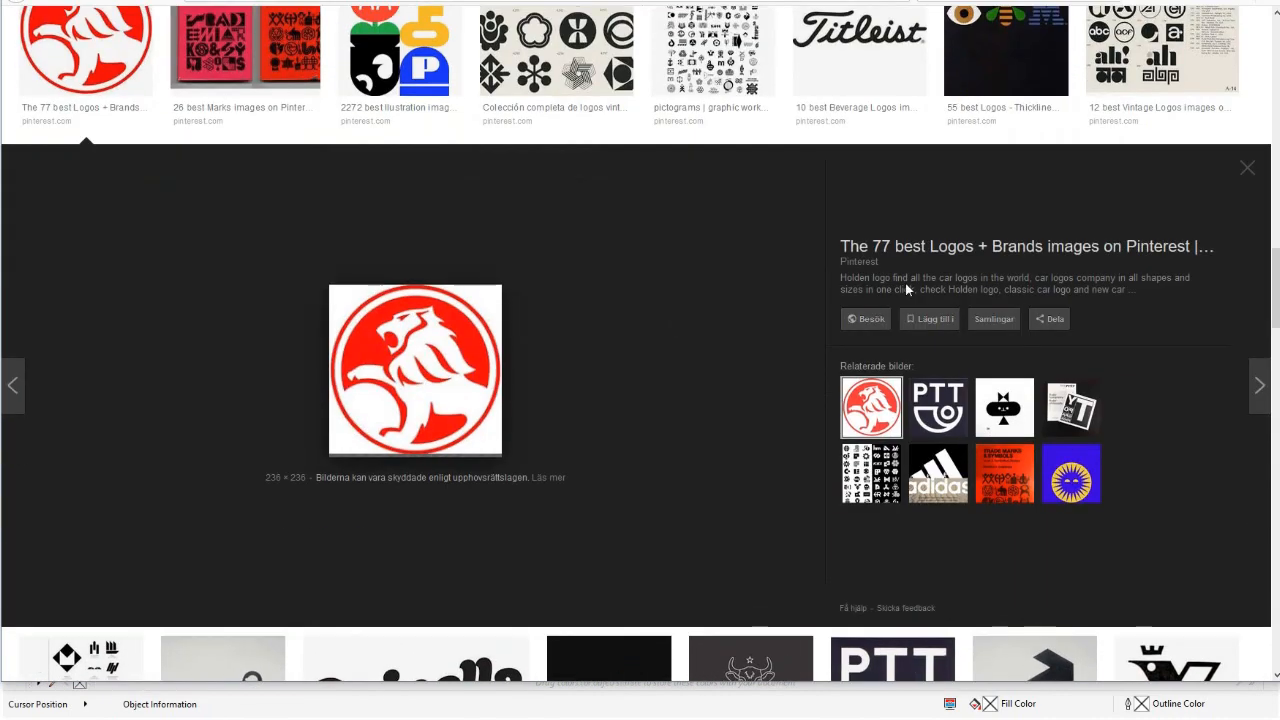
pyautogui.click(1248, 168)
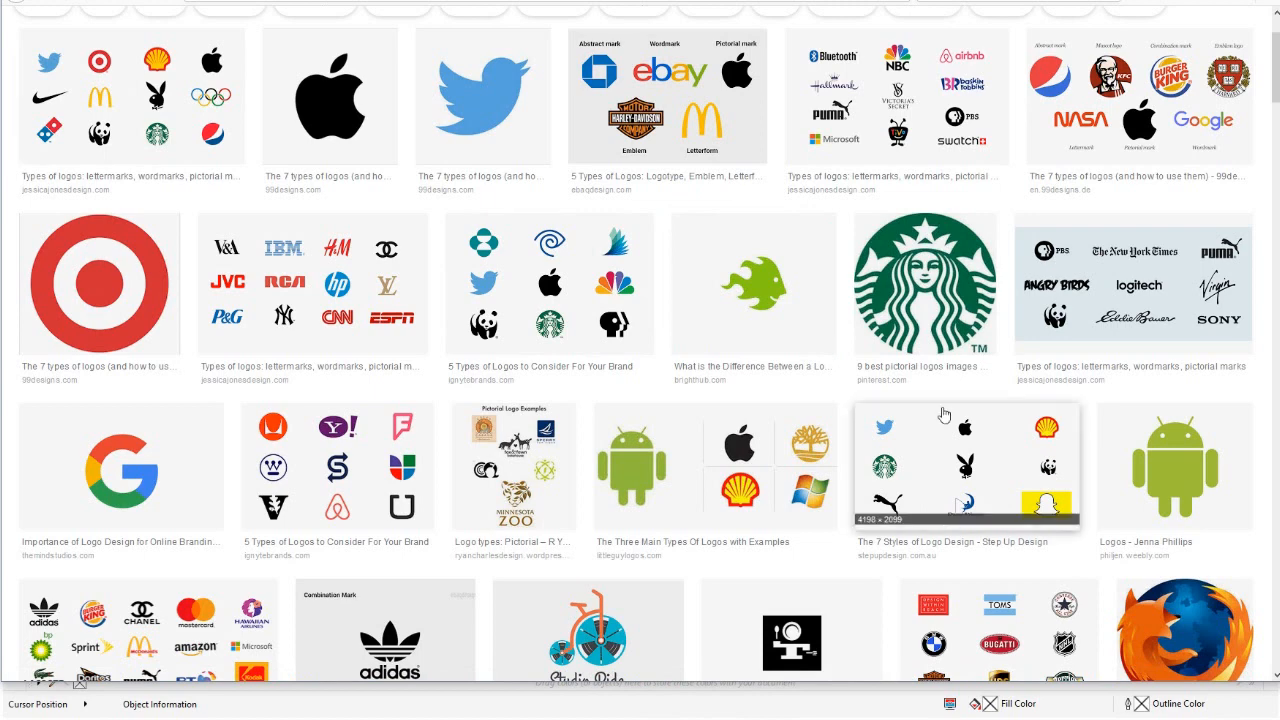
# Scroll through more 'types of logos' examples such as pictorial marks.
pyautogui.scroll(-3)
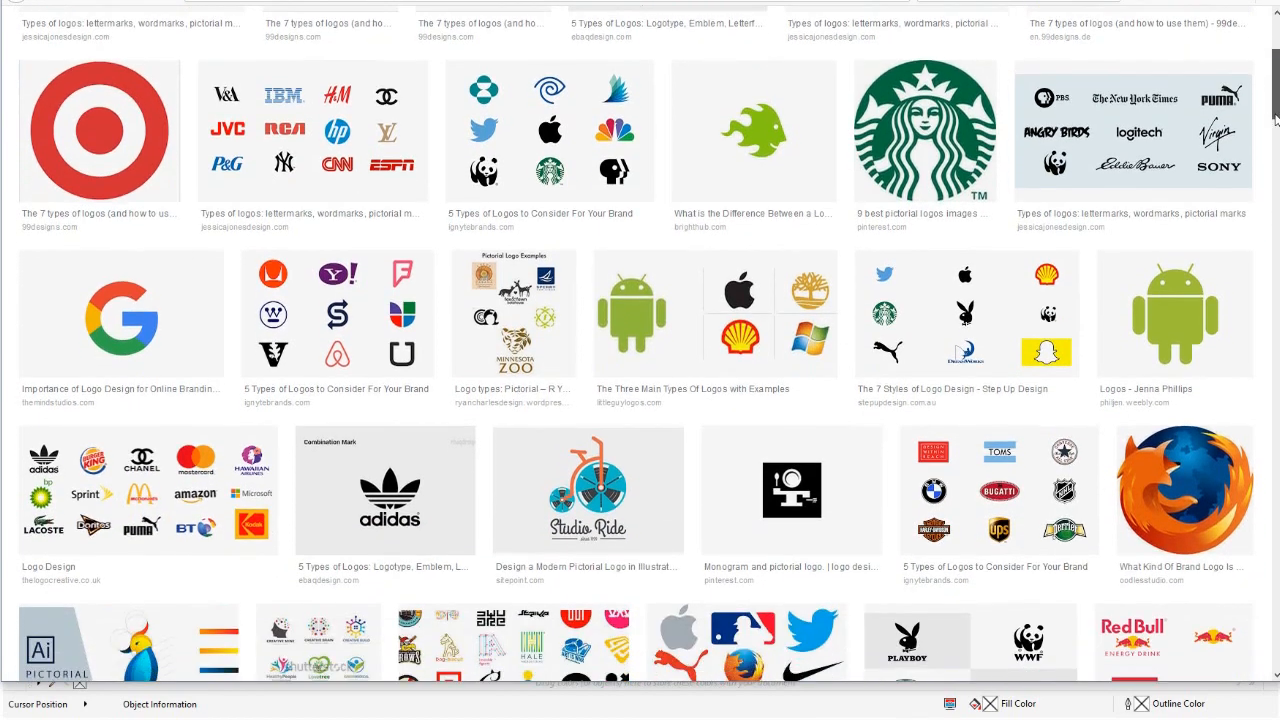
pyautogui.scroll(-3)
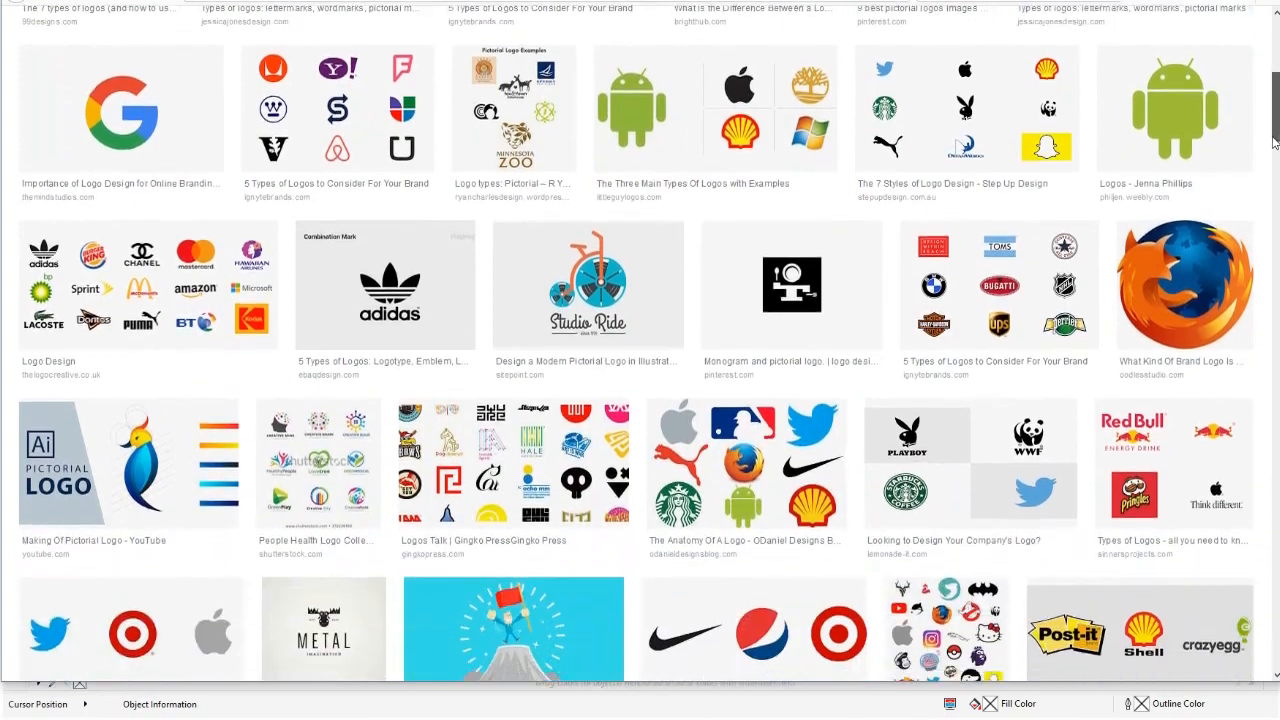
pyautogui.scroll(-3)
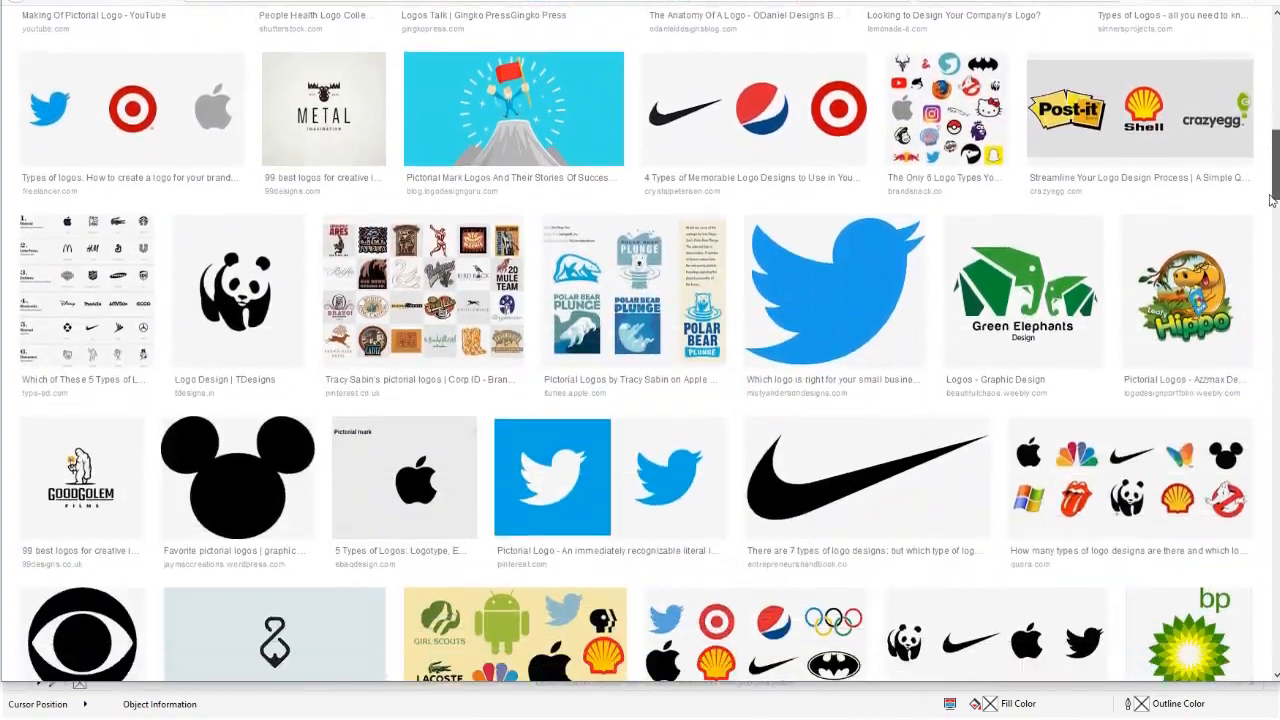
pyautogui.scroll(-3)
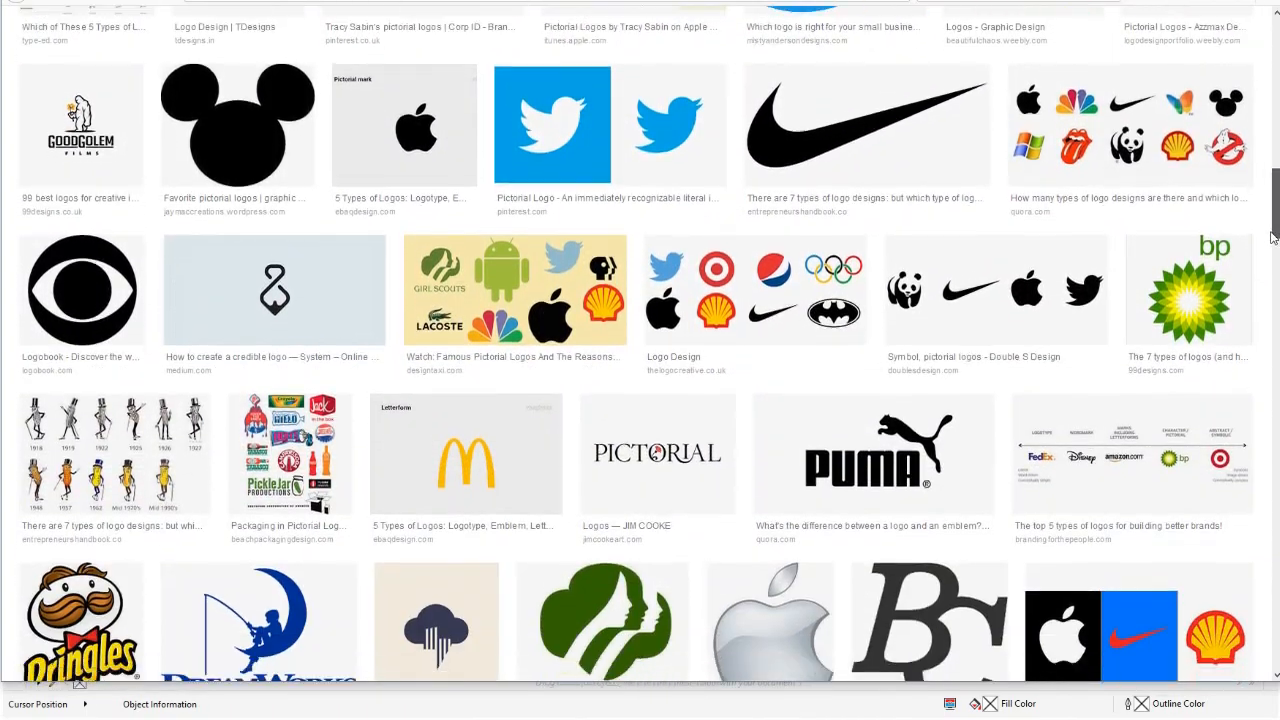
pyautogui.scroll(-3)
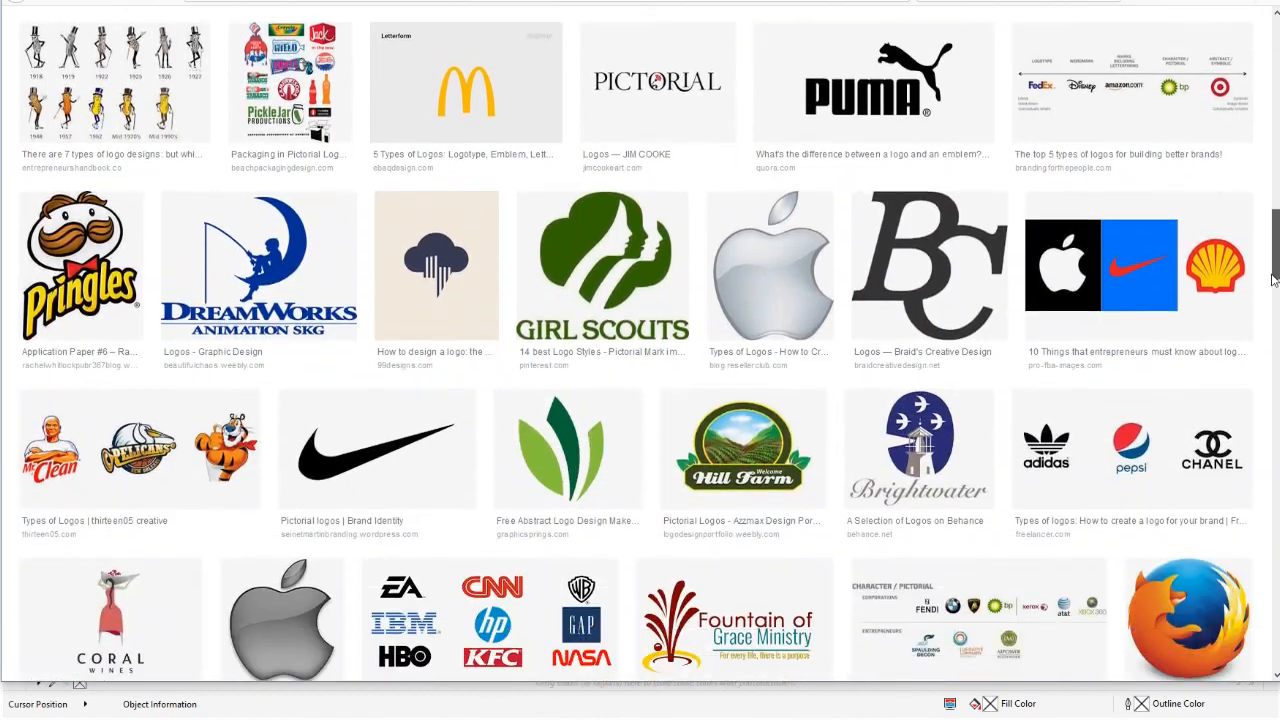
pyautogui.scroll(-3)
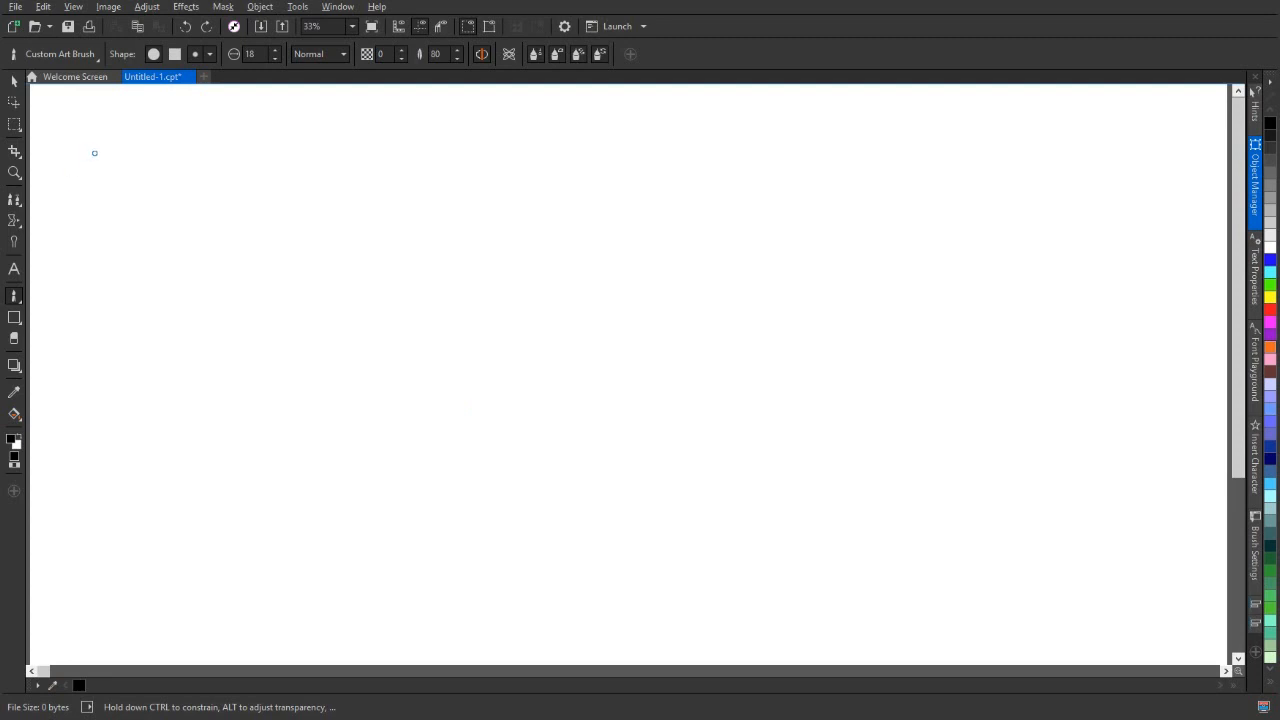
# Sketch a first DRAW with three speed lines and a plain second DRAW below it.
pyautogui.moveTo(92, 128); pyautogui.dragTo(94, 180)
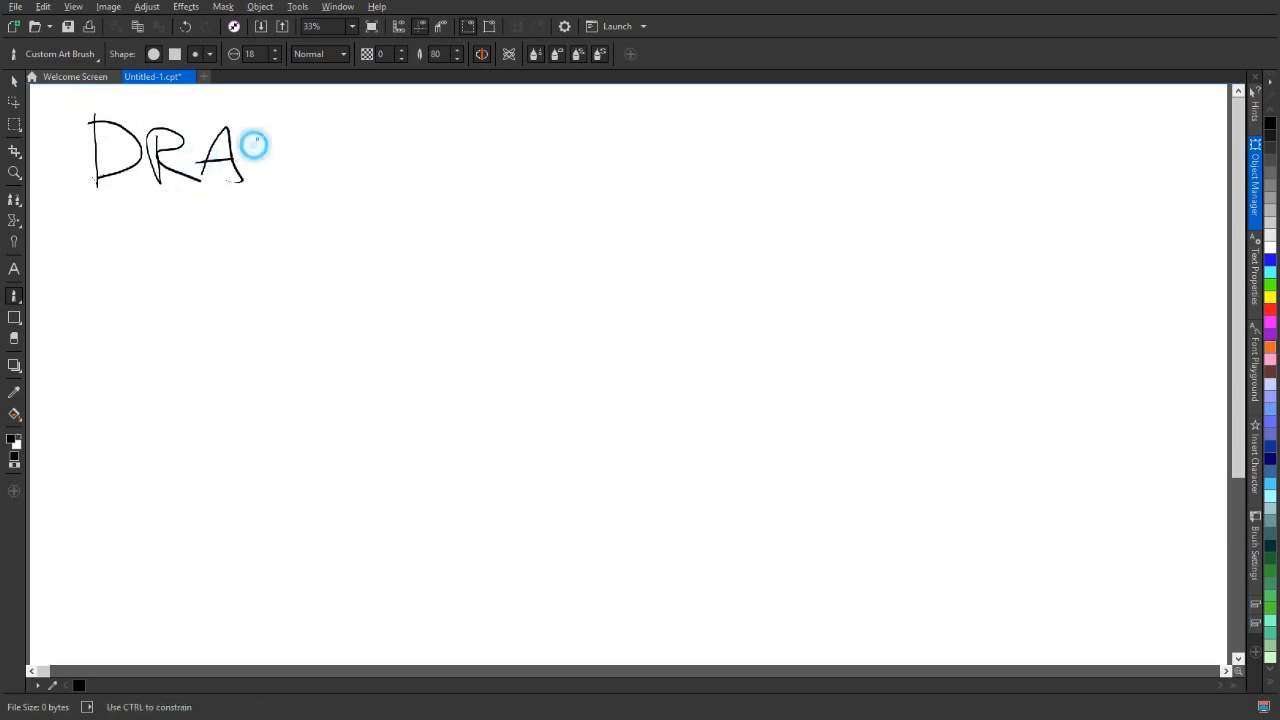
pyautogui.moveTo(270, 130); pyautogui.dragTo(316, 184)
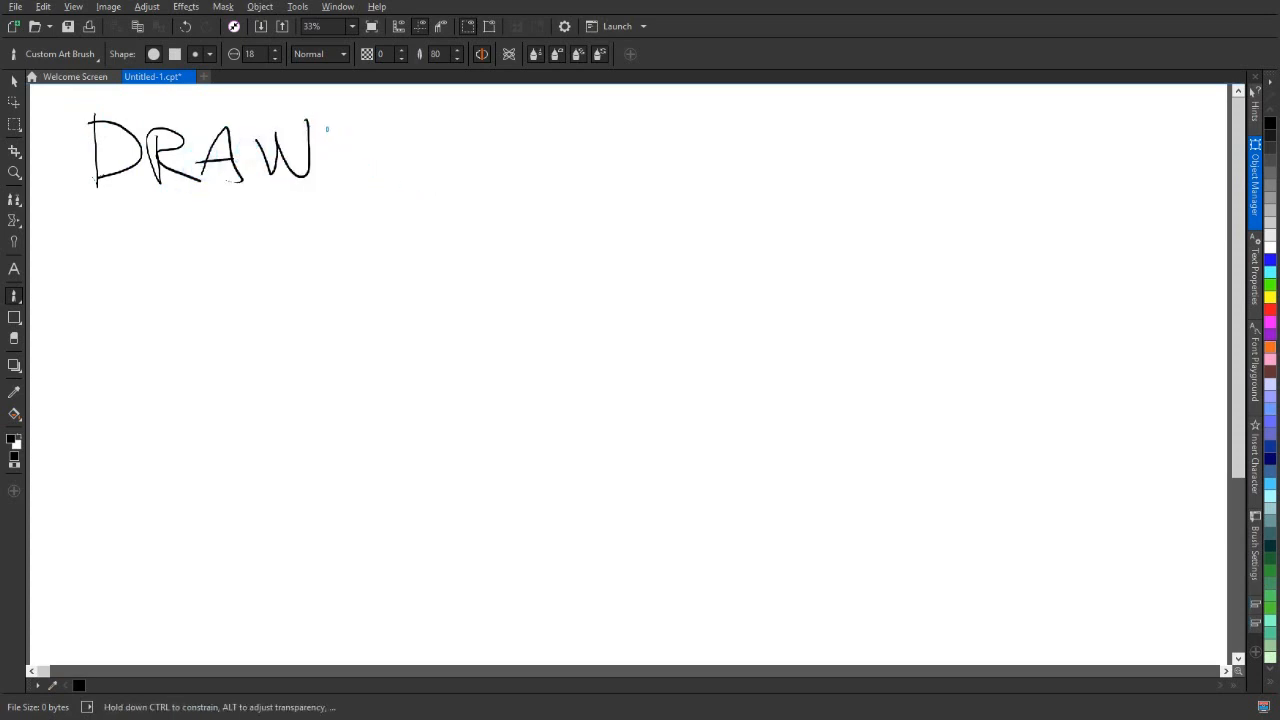
pyautogui.moveTo(330, 136); pyautogui.dragTo(410, 170)
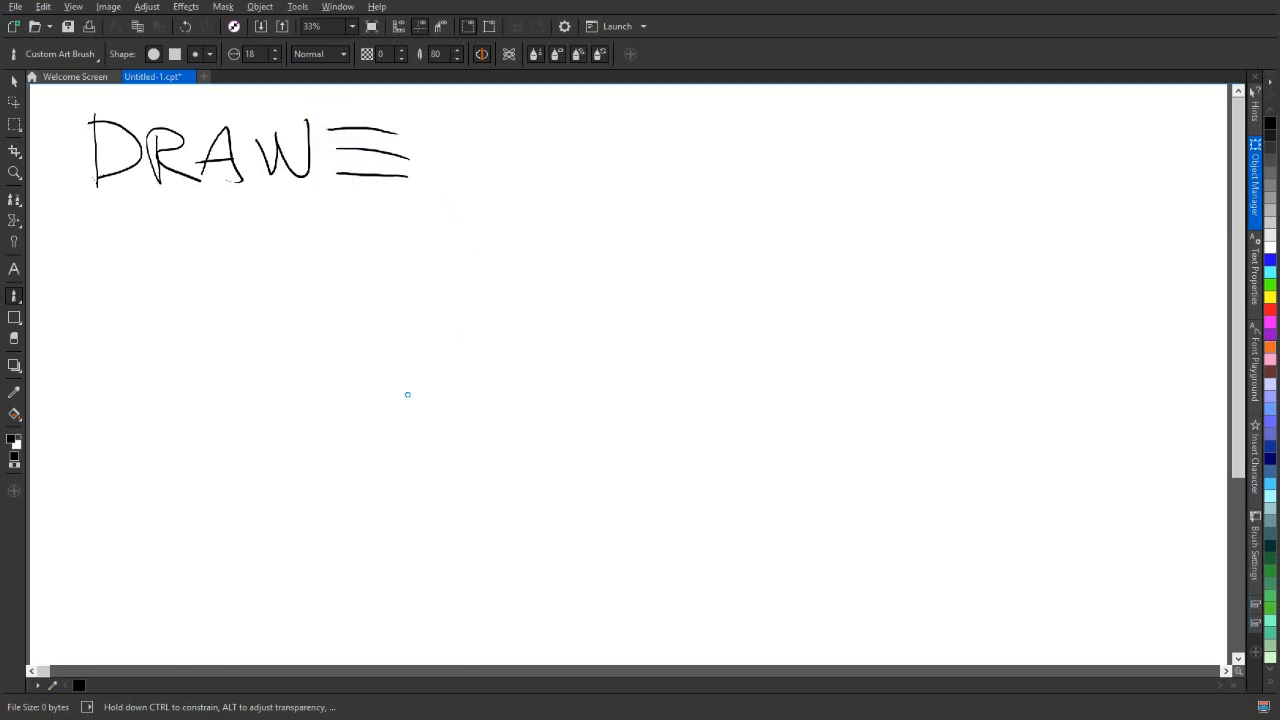
pyautogui.moveTo(96, 212); pyautogui.dragTo(104, 280)
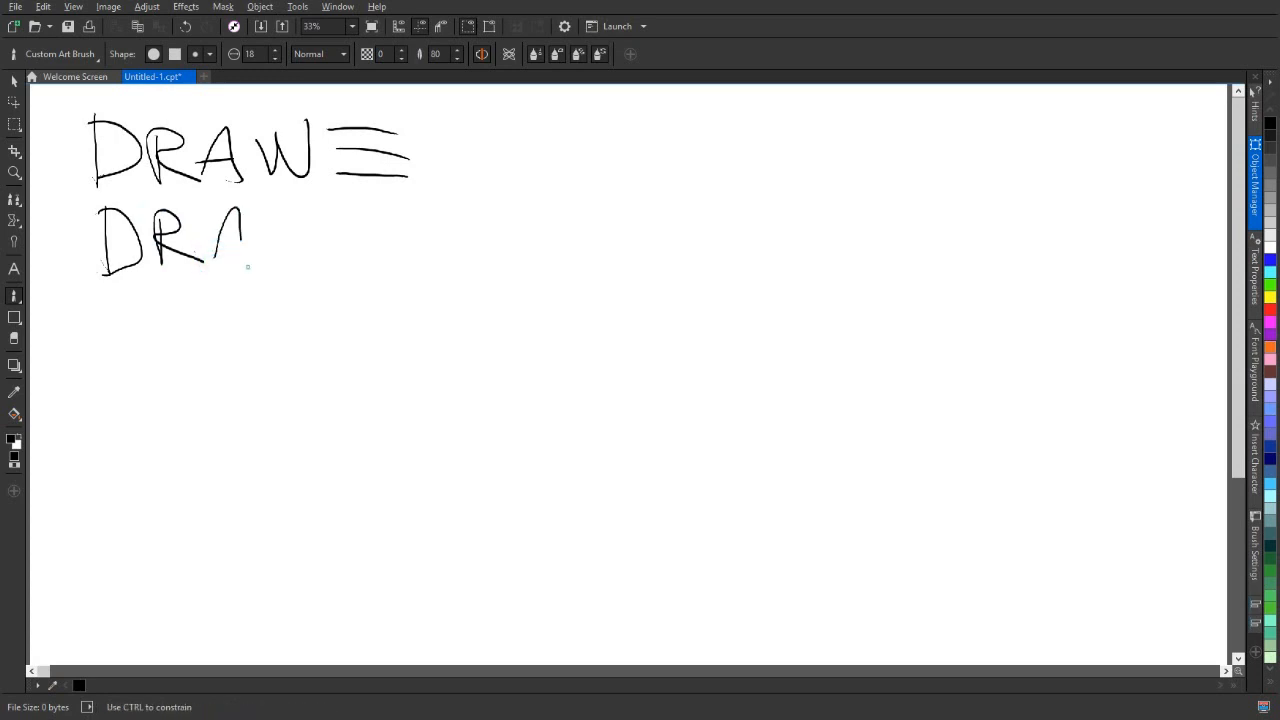
pyautogui.moveTo(244, 210); pyautogui.dragTo(316, 256)
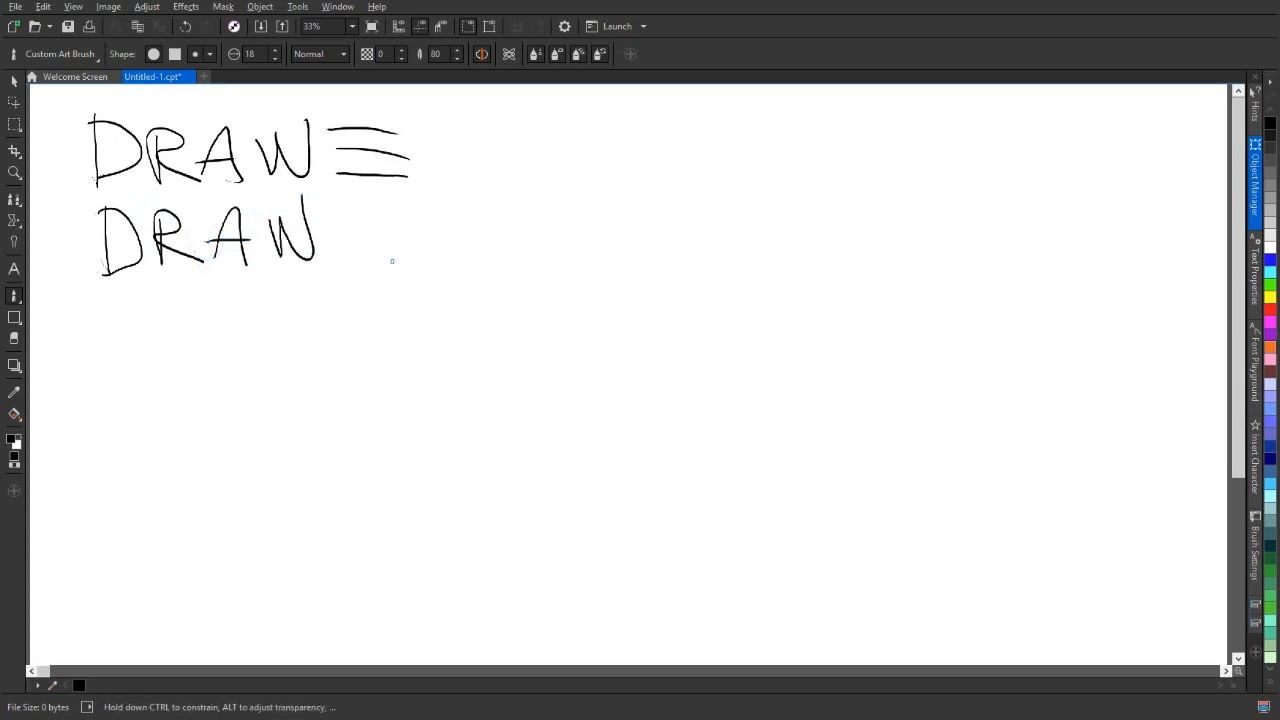
pyautogui.moveTo(124, 340)
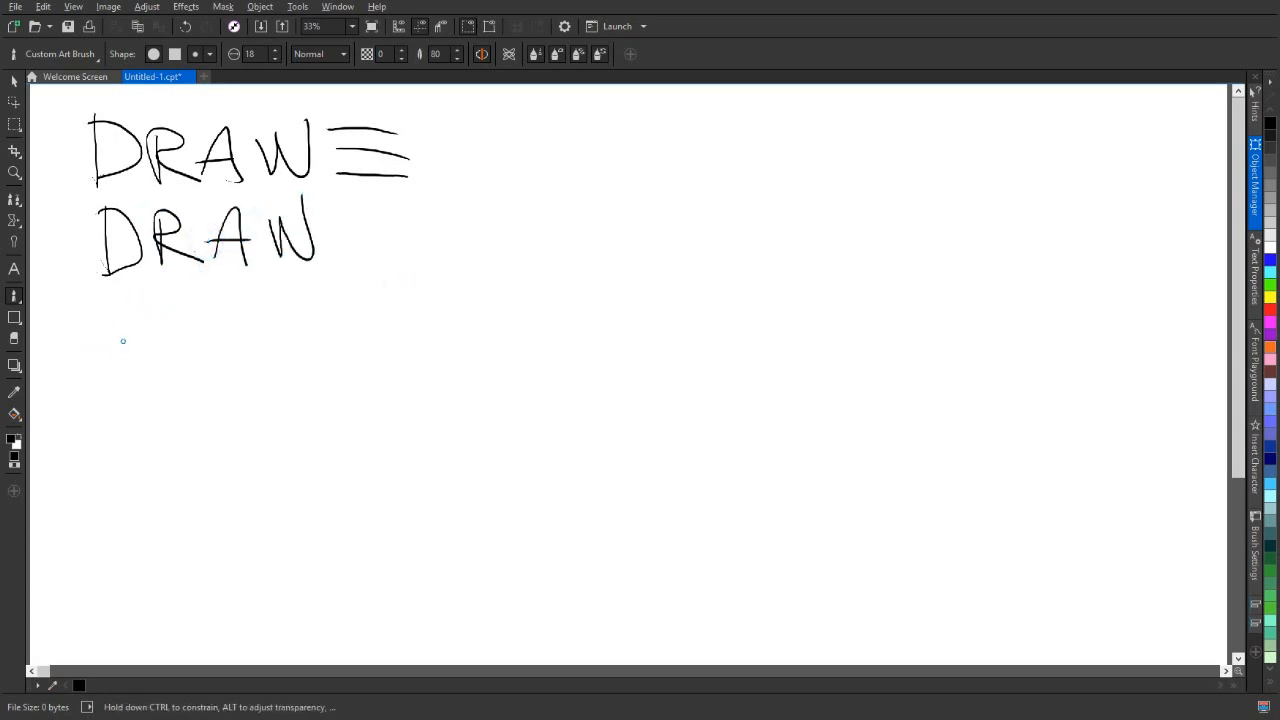
# Sketch a third DRAW inside a pencil shape and a stacked DR/AW inside a box.
pyautogui.moveTo(104, 320); pyautogui.dragTo(144, 376)
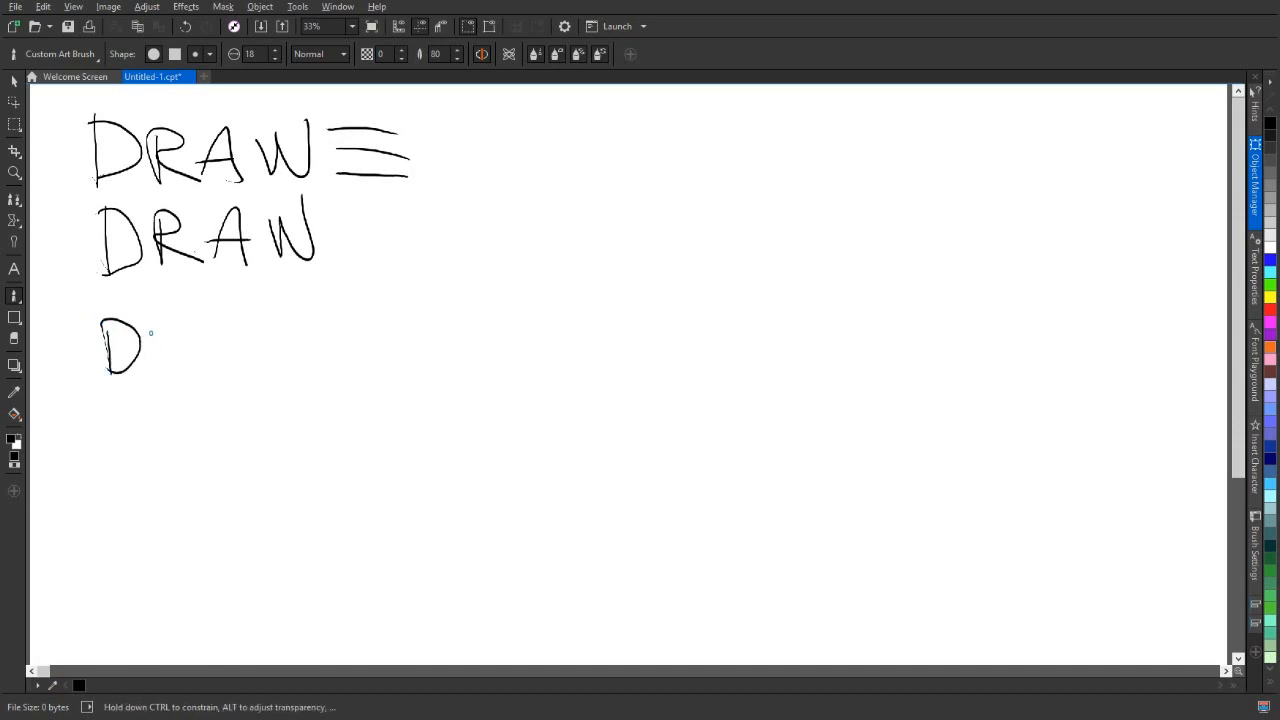
pyautogui.moveTo(150, 320); pyautogui.dragTo(200, 360)
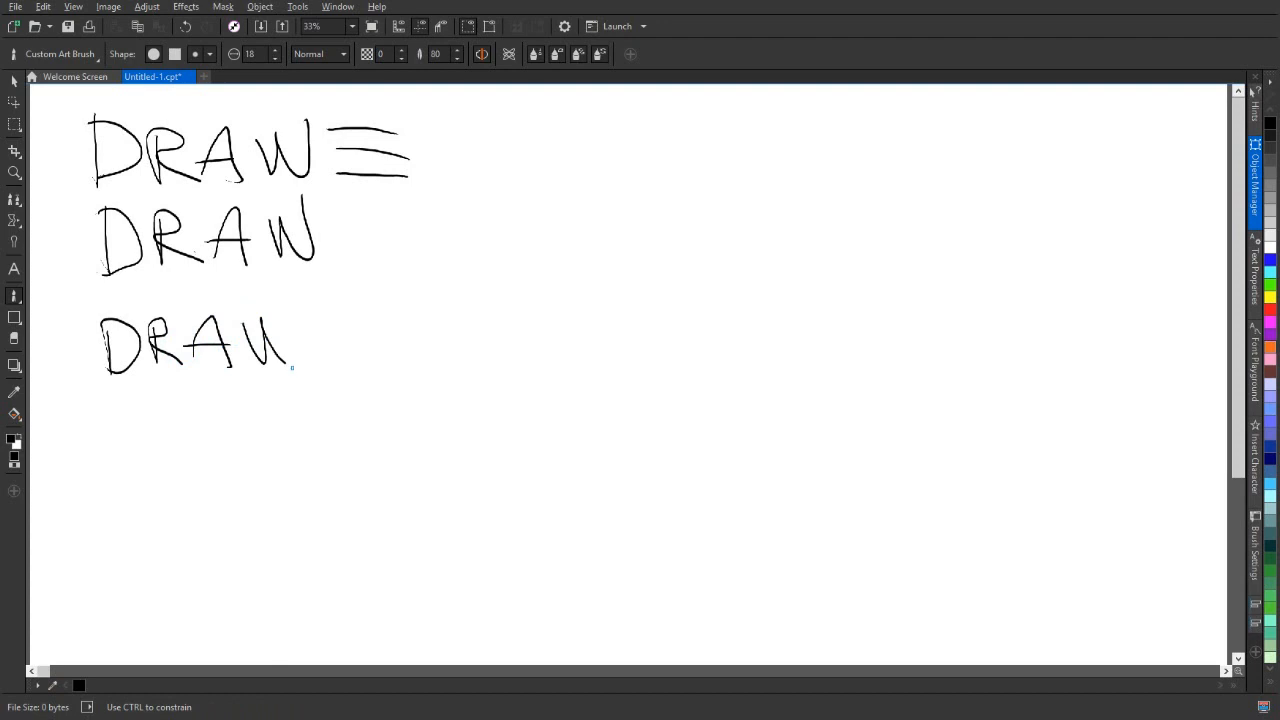
pyautogui.moveTo(270, 320); pyautogui.dragTo(300, 376)
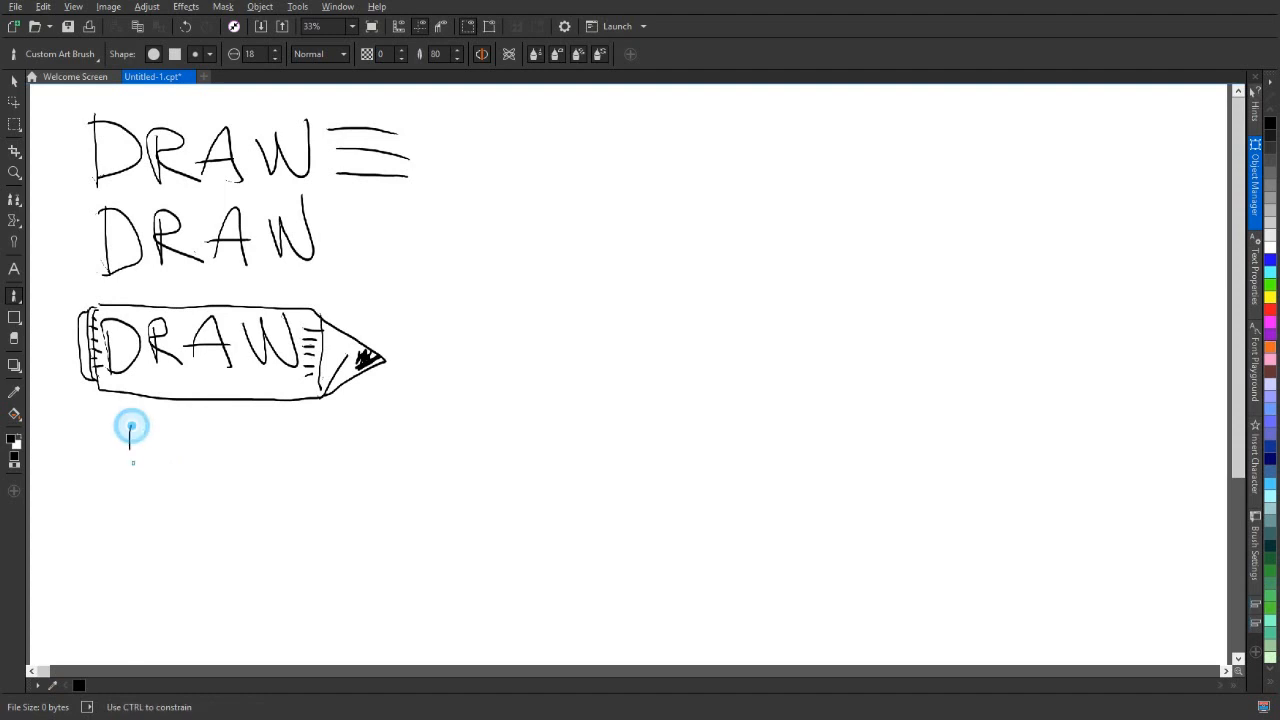
pyautogui.moveTo(150, 424); pyautogui.dragTo(124, 460)
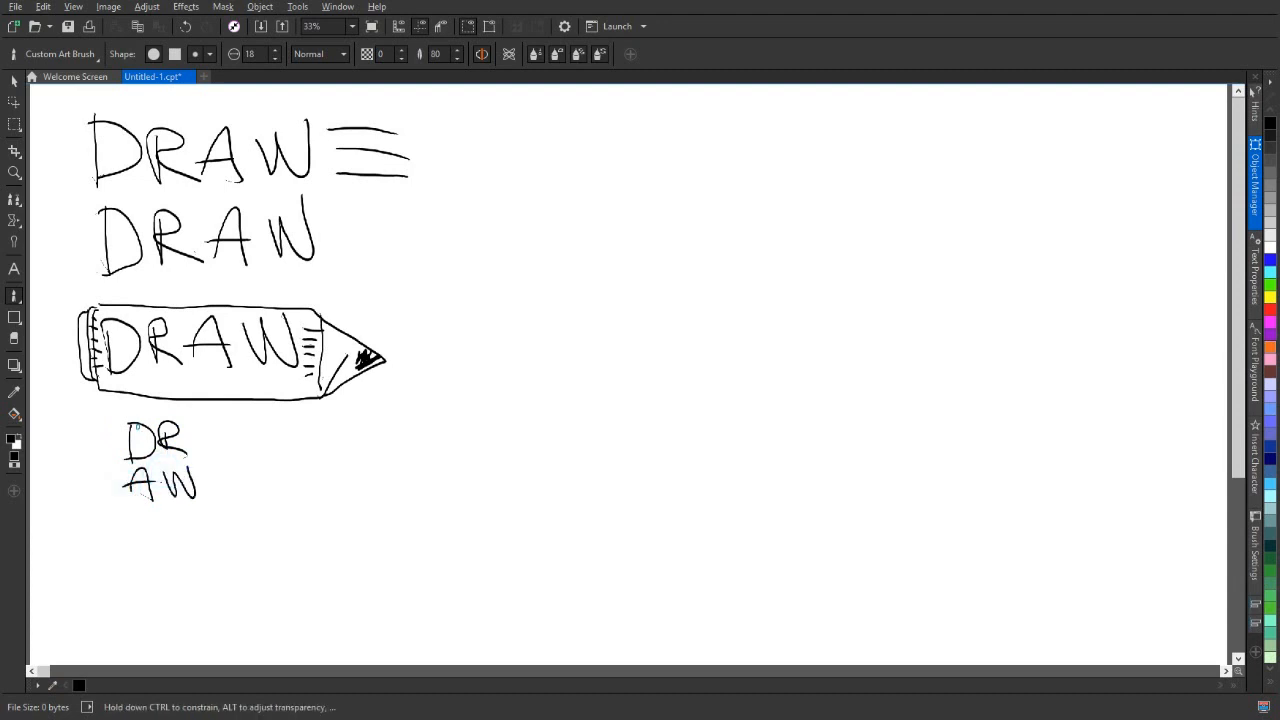
pyautogui.moveTo(118, 410); pyautogui.dragTo(210, 520)
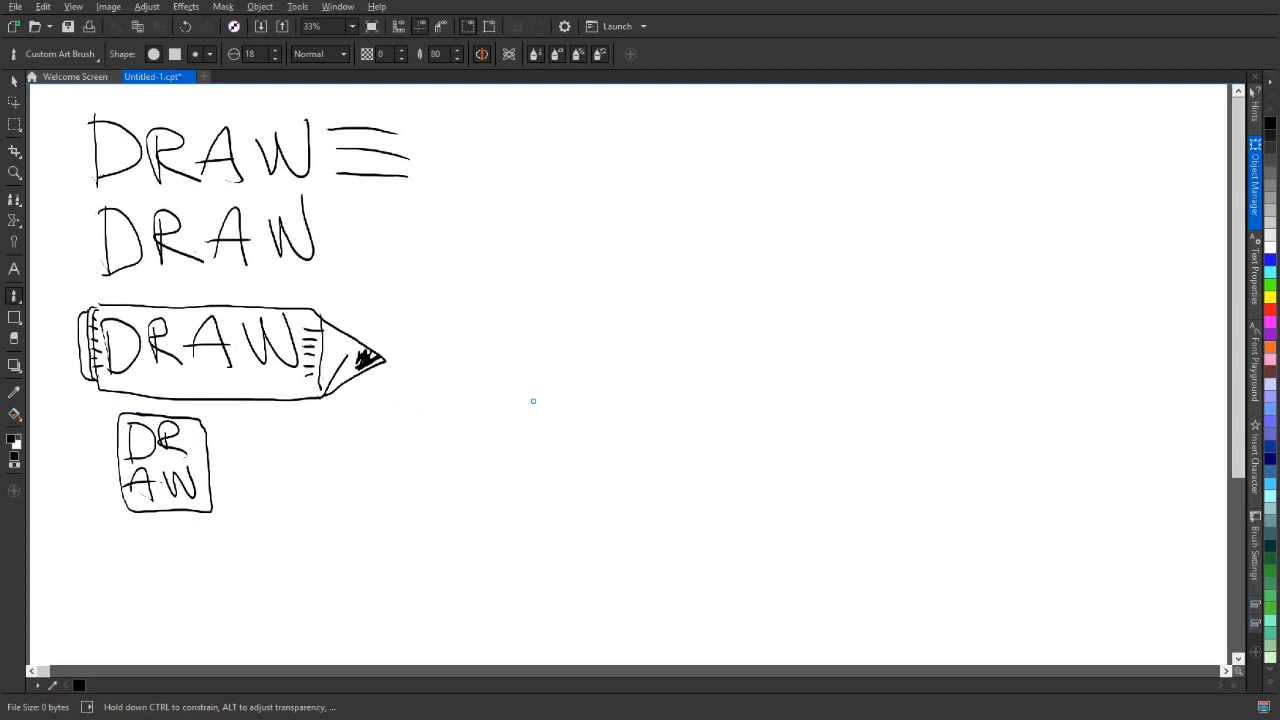
pyautogui.moveTo(542, 142)
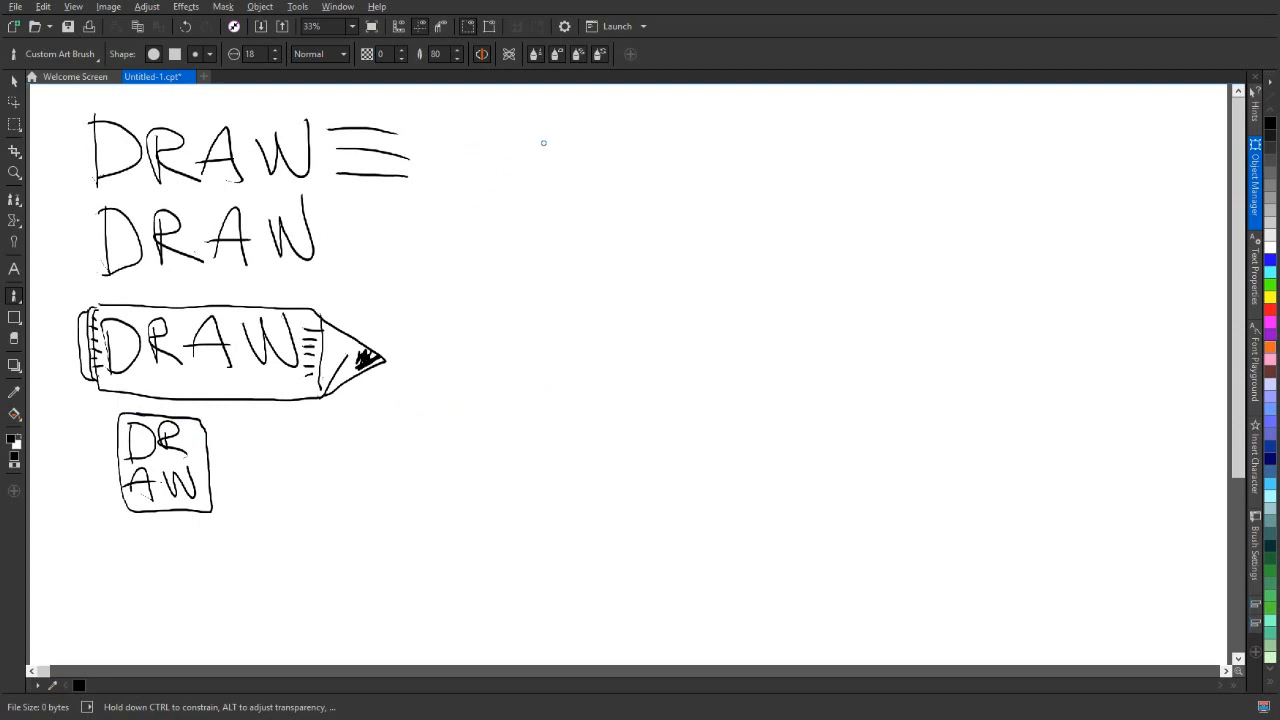
# Sketch a DRAW at top right ending in a pencil tip.
pyautogui.moveTo(570, 120); pyautogui.dragTo(604, 176)
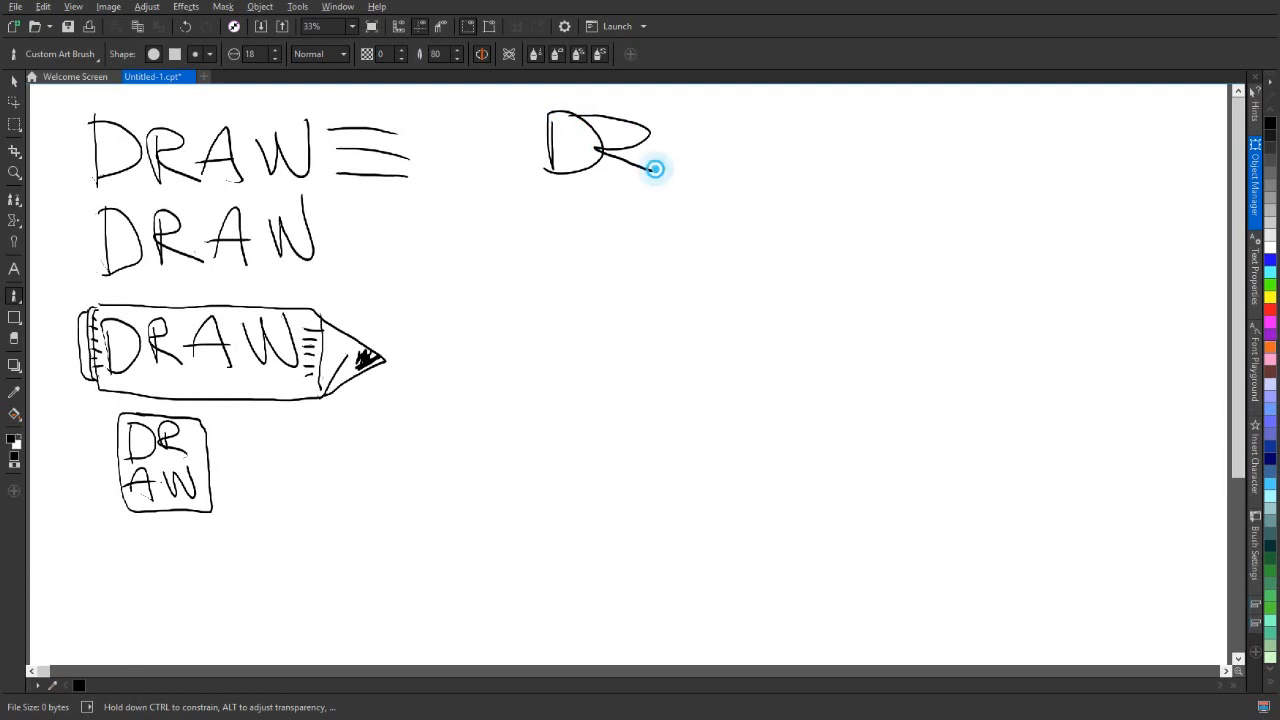
pyautogui.moveTo(650, 170); pyautogui.dragTo(696, 130)
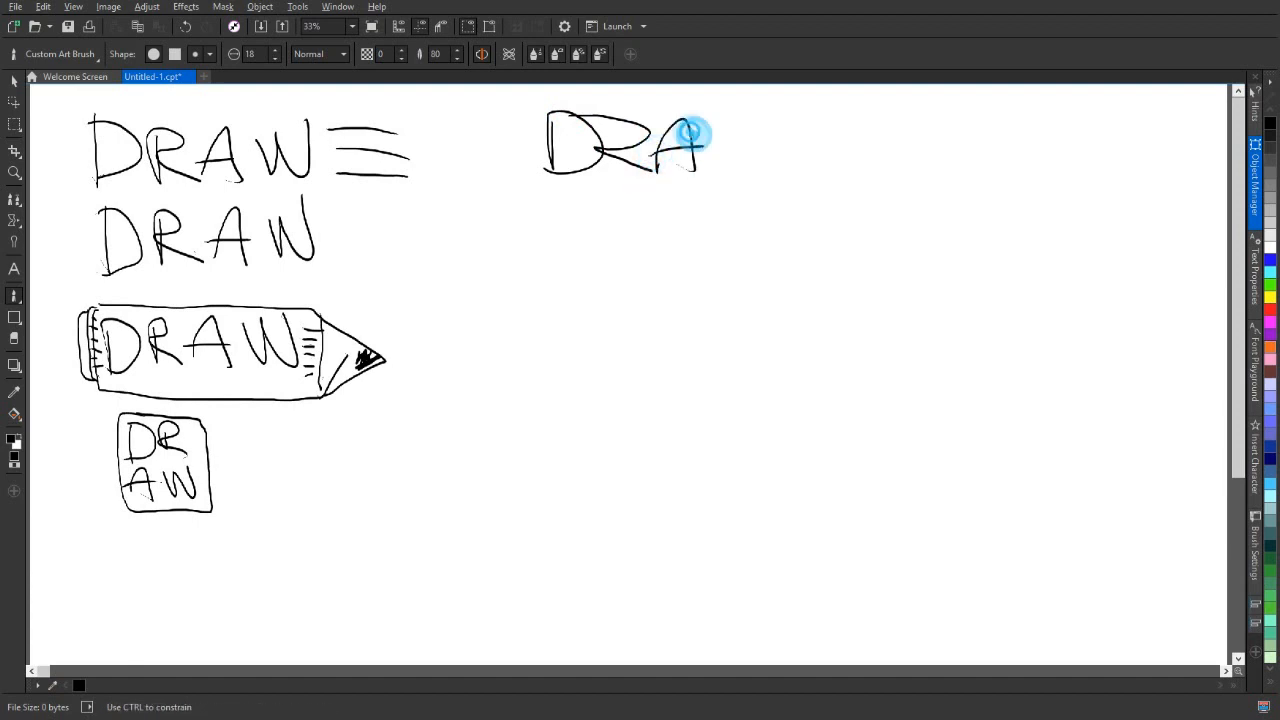
pyautogui.moveTo(696, 130); pyautogui.dragTo(756, 176)
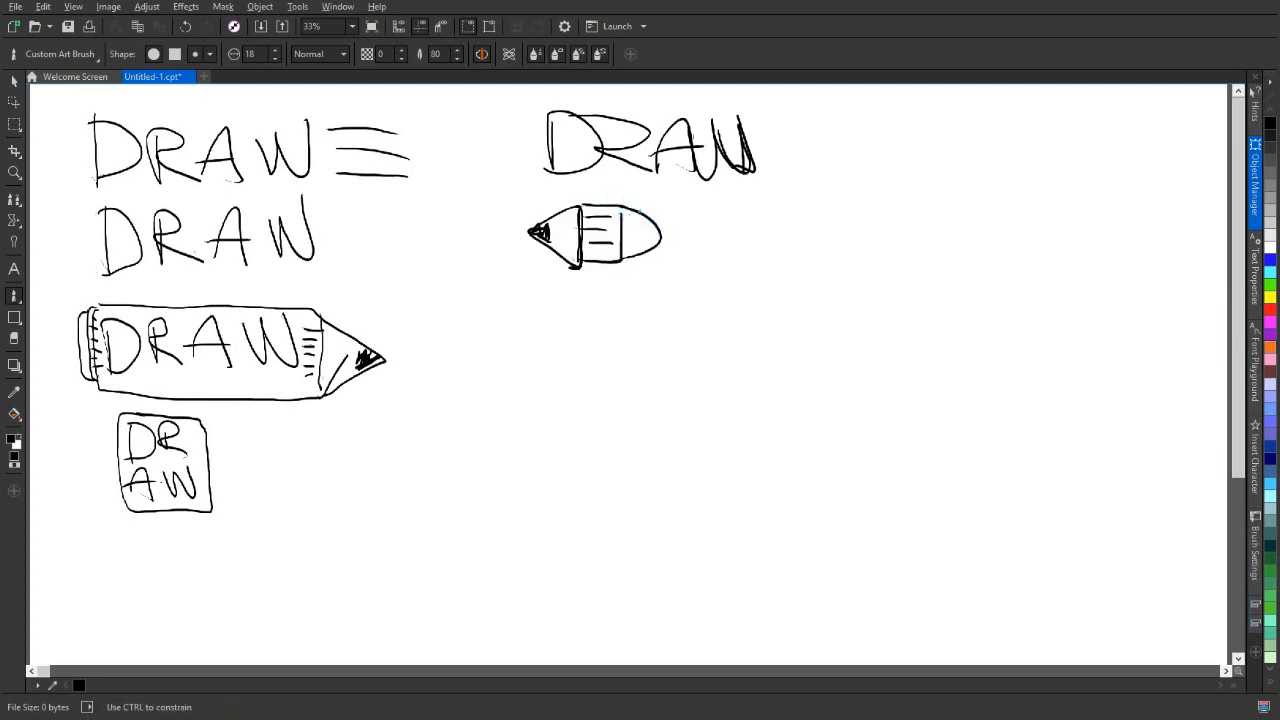
# Sketch a DRAW trailing from a darkened pencil tip and larger rough versions below.
pyautogui.moveTo(624, 220); pyautogui.dragTo(640, 250)
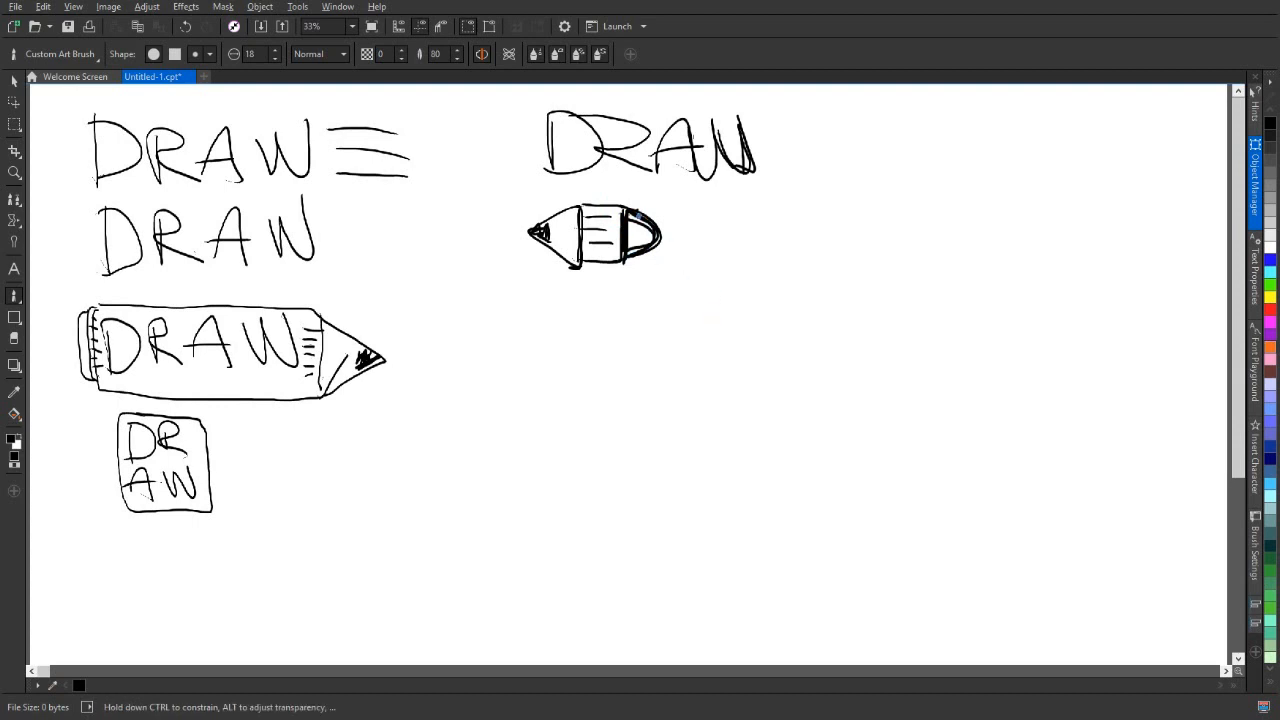
pyautogui.moveTo(650, 230); pyautogui.dragTo(690, 250)
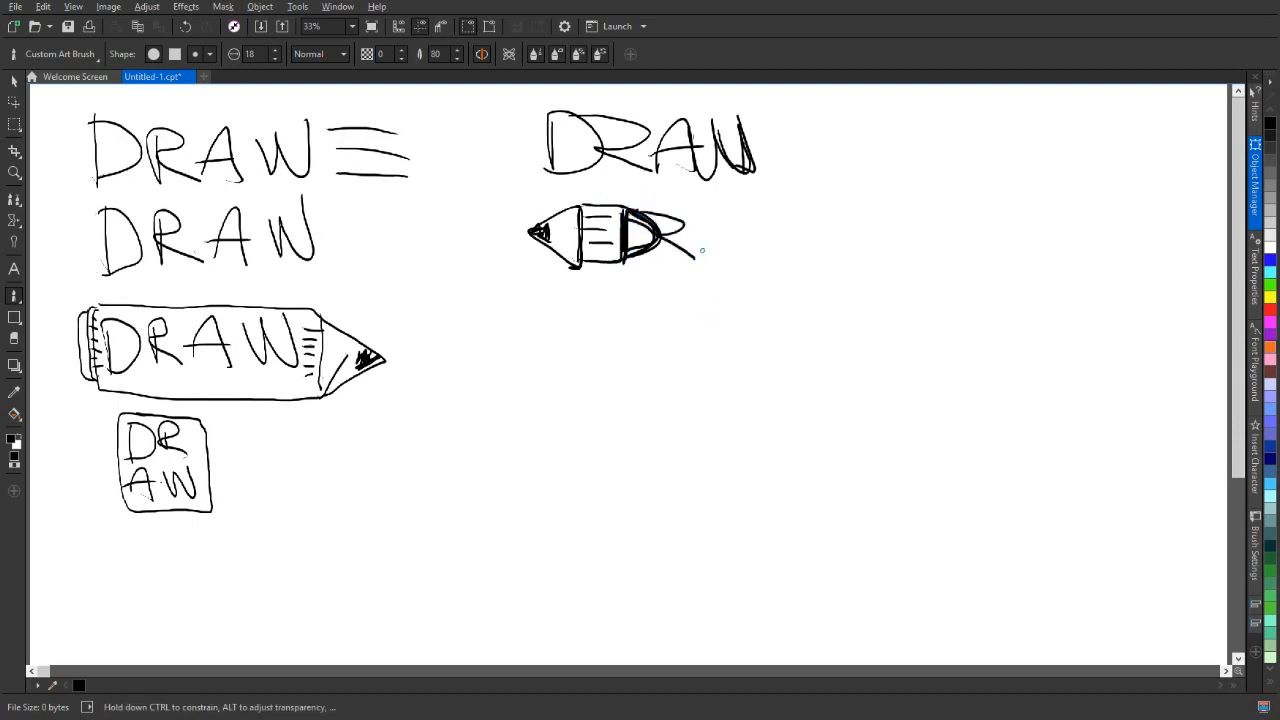
pyautogui.moveTo(680, 240); pyautogui.dragTo(730, 264)
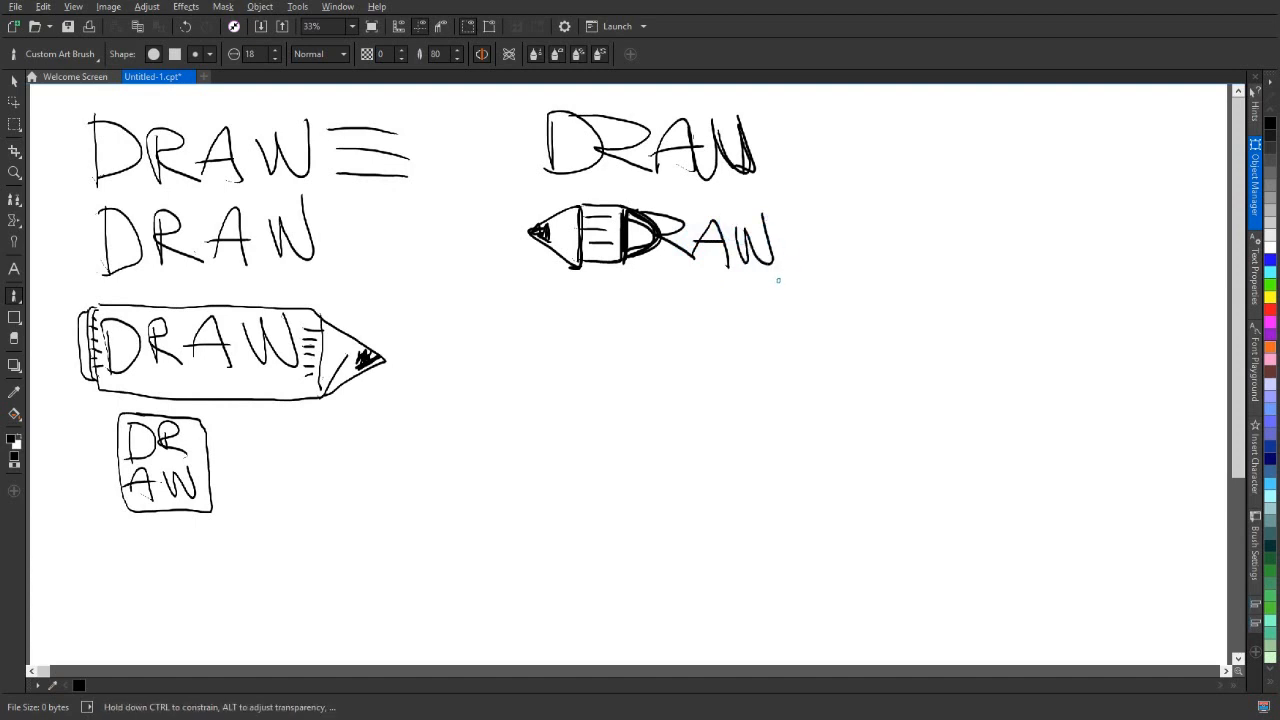
pyautogui.moveTo(556, 316); pyautogui.dragTo(556, 364)
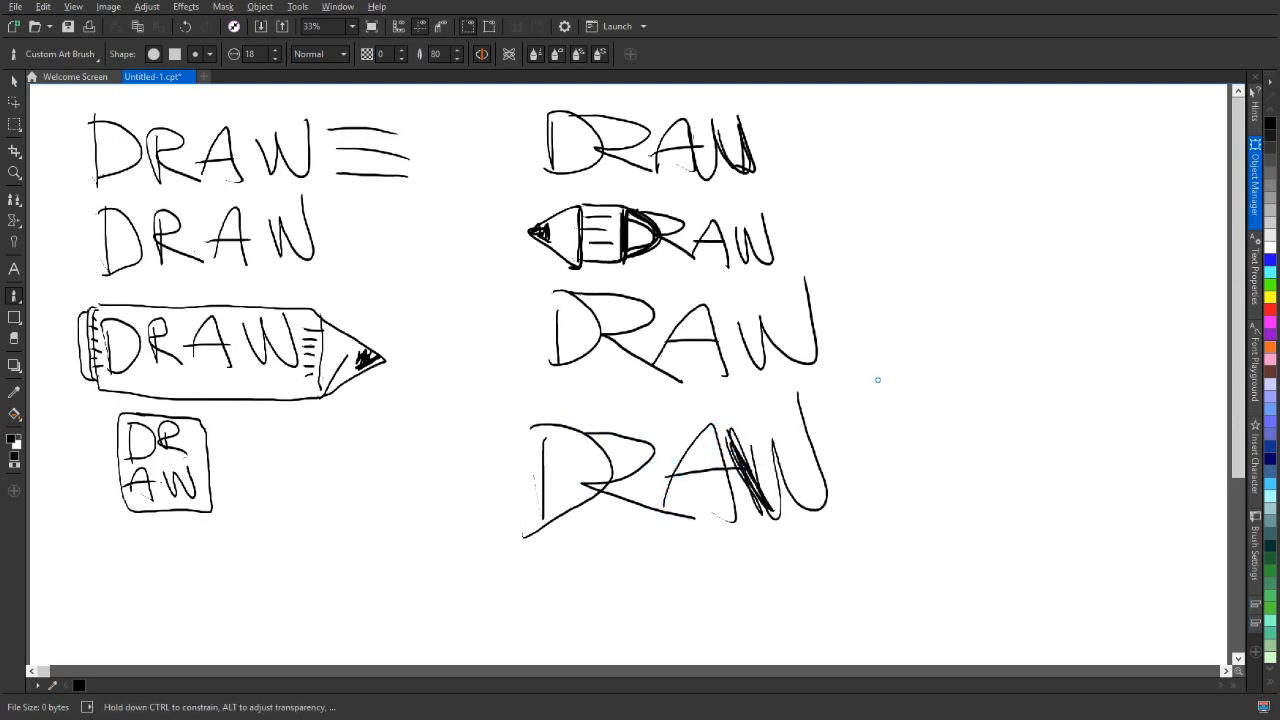
pyautogui.moveTo(1144, 318)
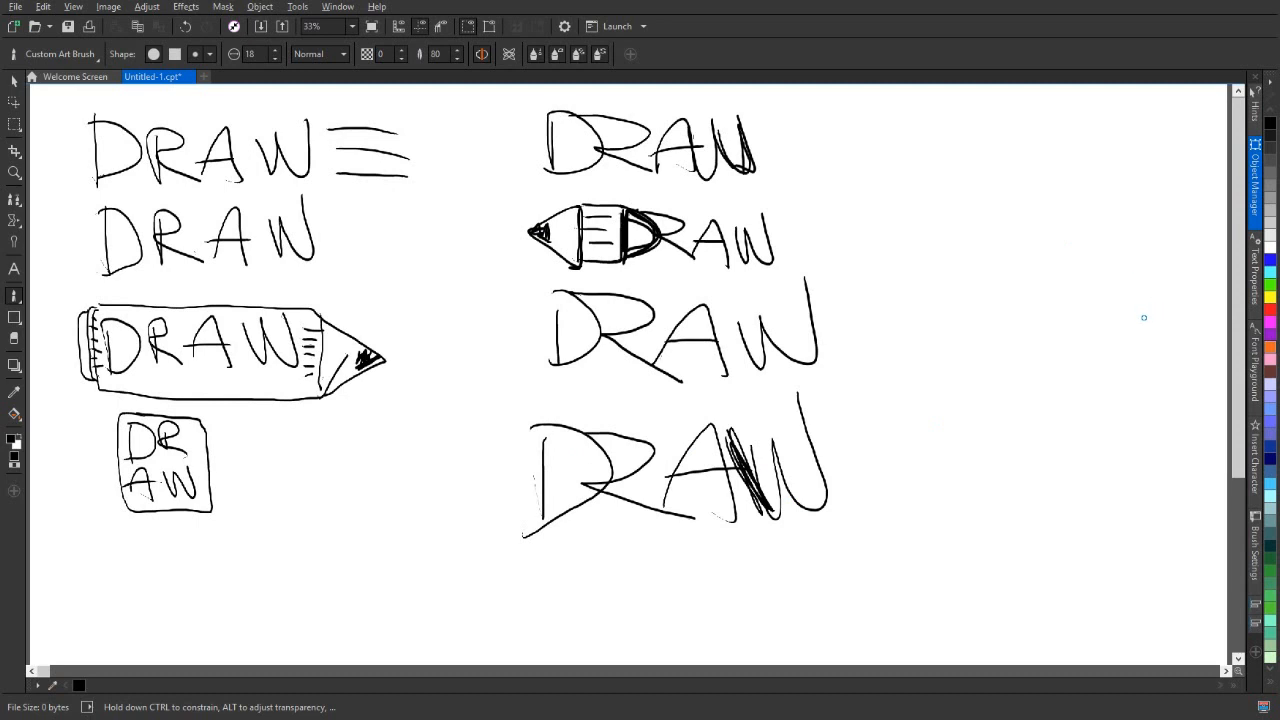
pyautogui.moveTo(1128, 324)
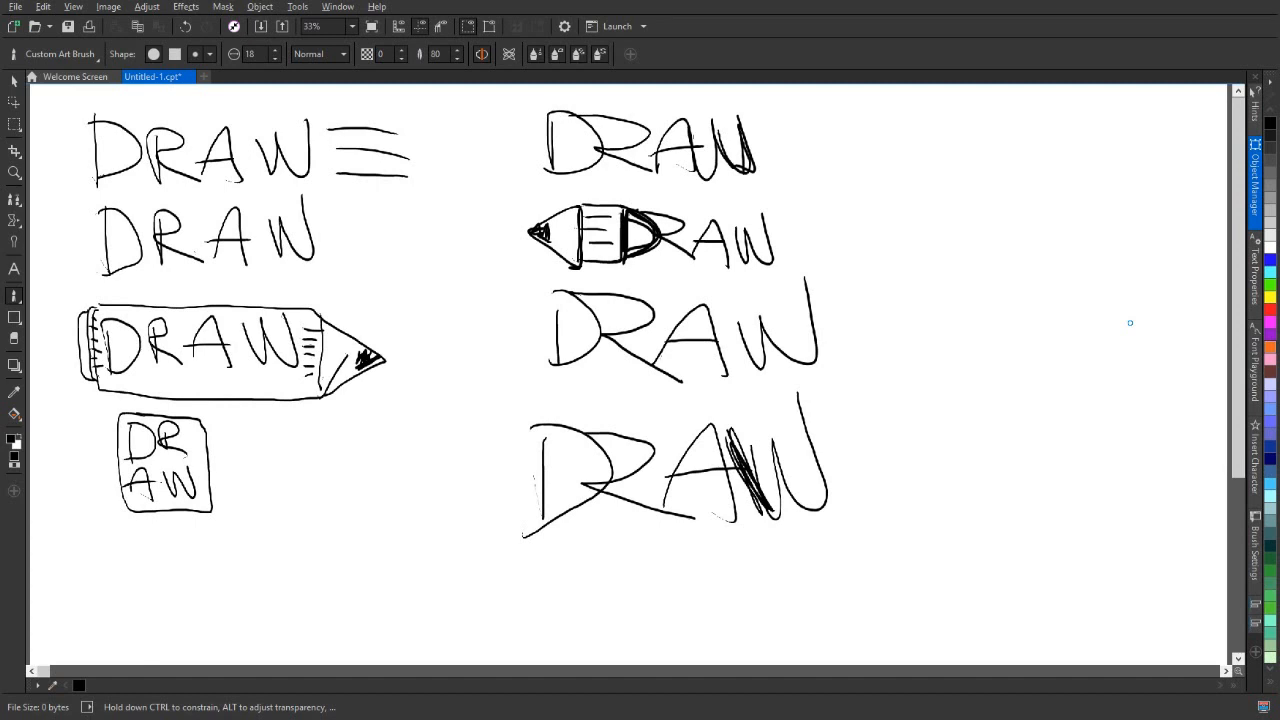
pyautogui.moveTo(1016, 384)
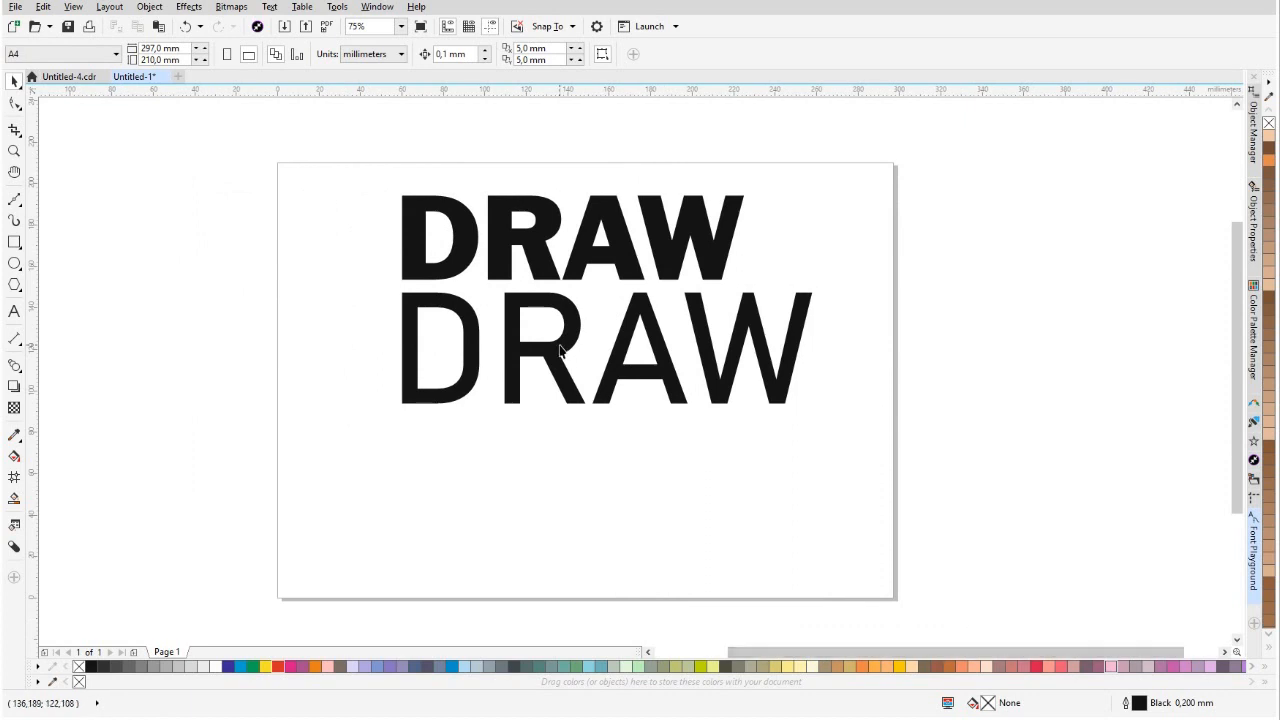
# Drag the bold DRAW up to the right and set the light DRAW's D to FrankGoth BT.
pyautogui.click(560, 376)
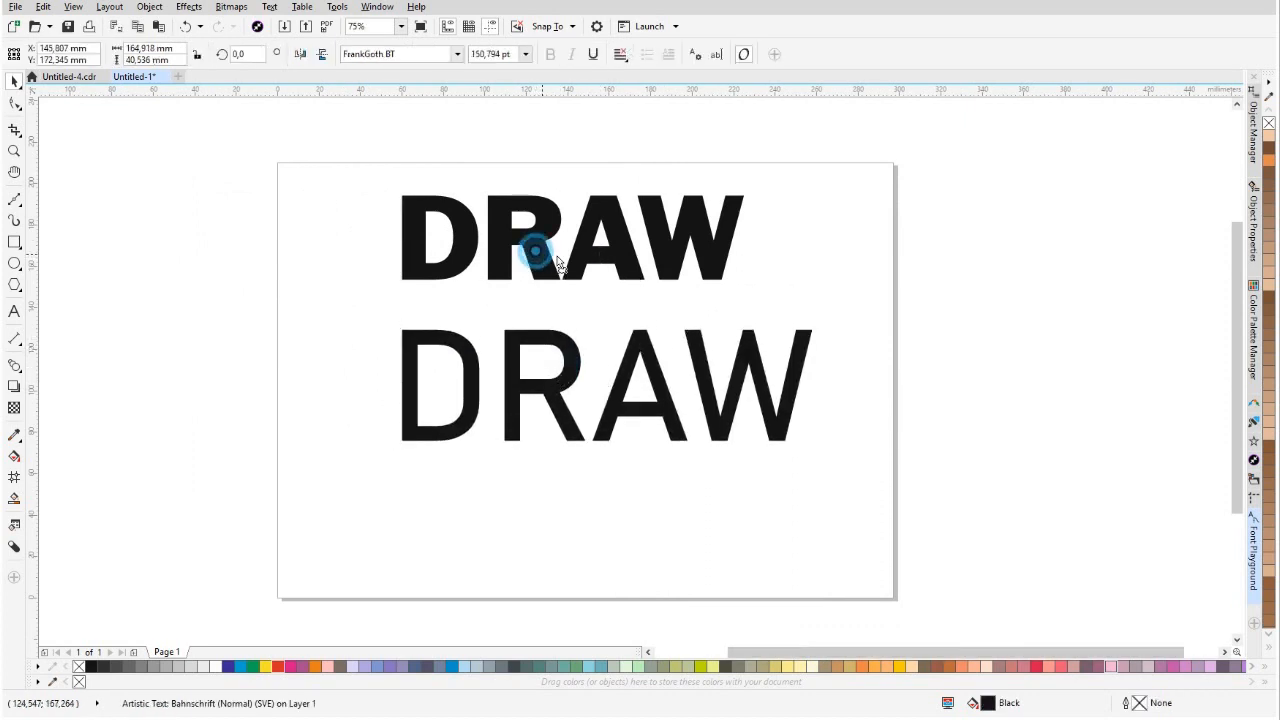
pyautogui.click(538, 252)
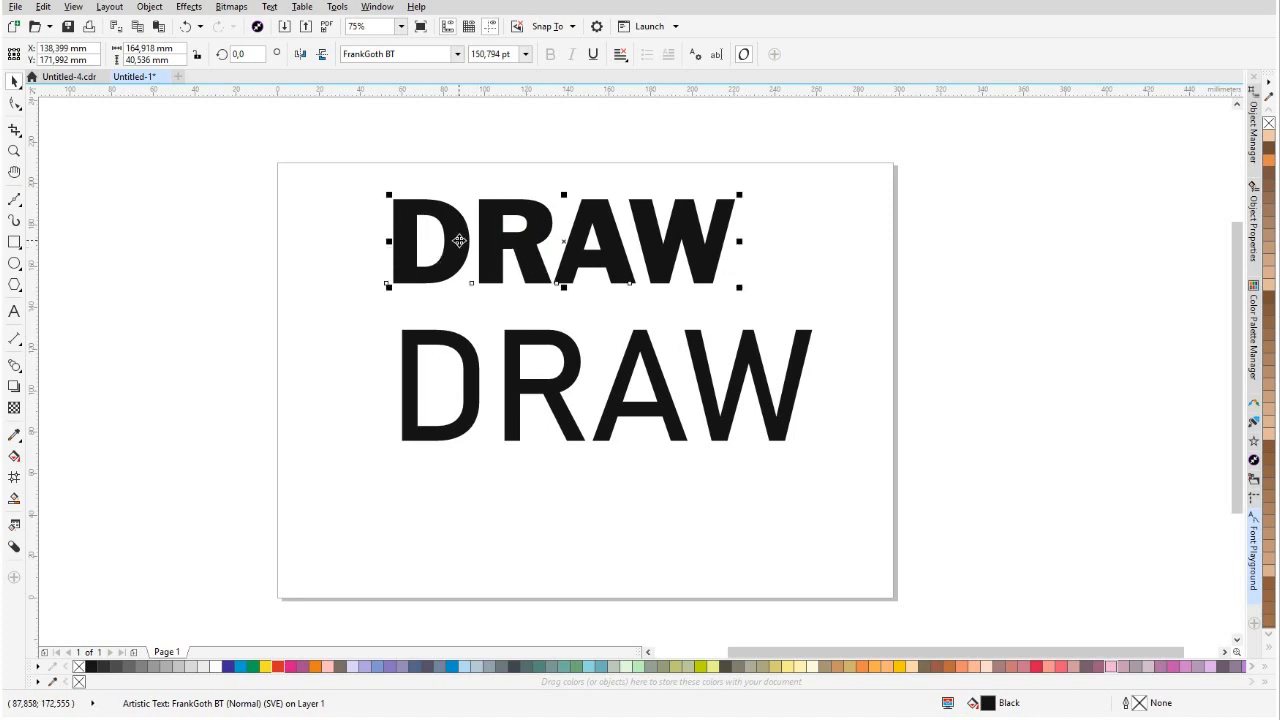
pyautogui.moveTo(14, 336)
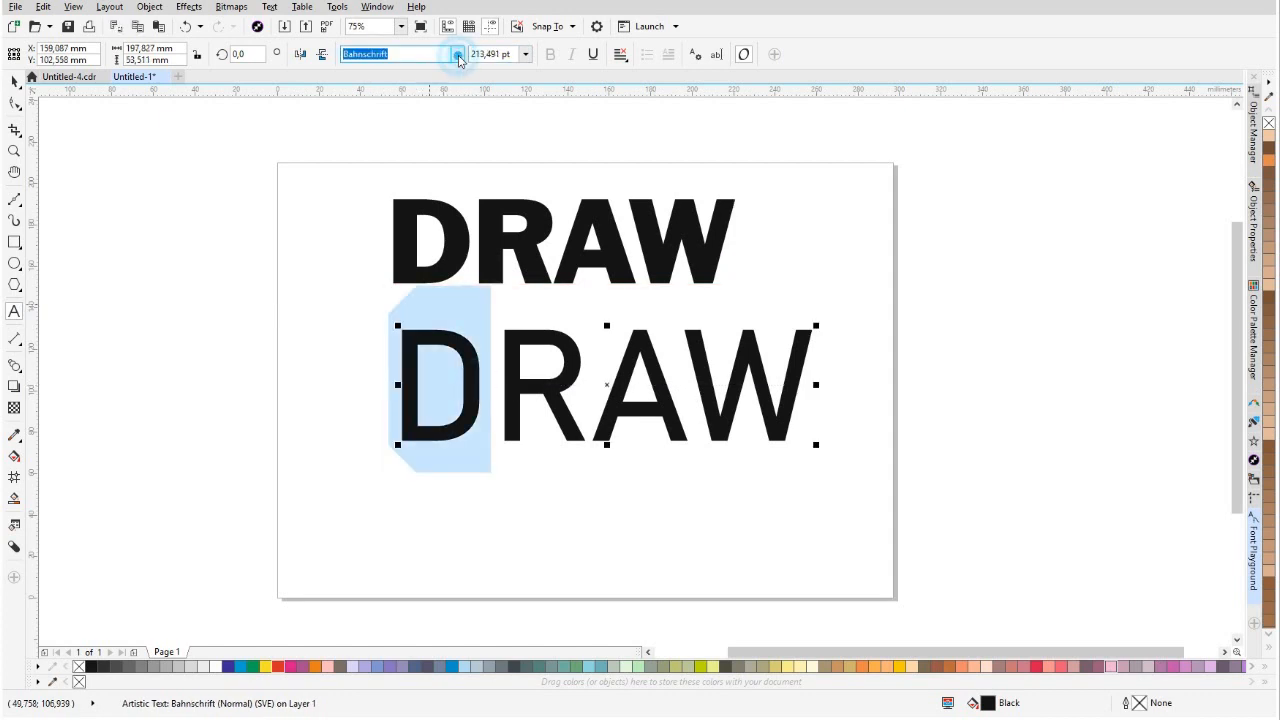
pyautogui.click(452, 54)
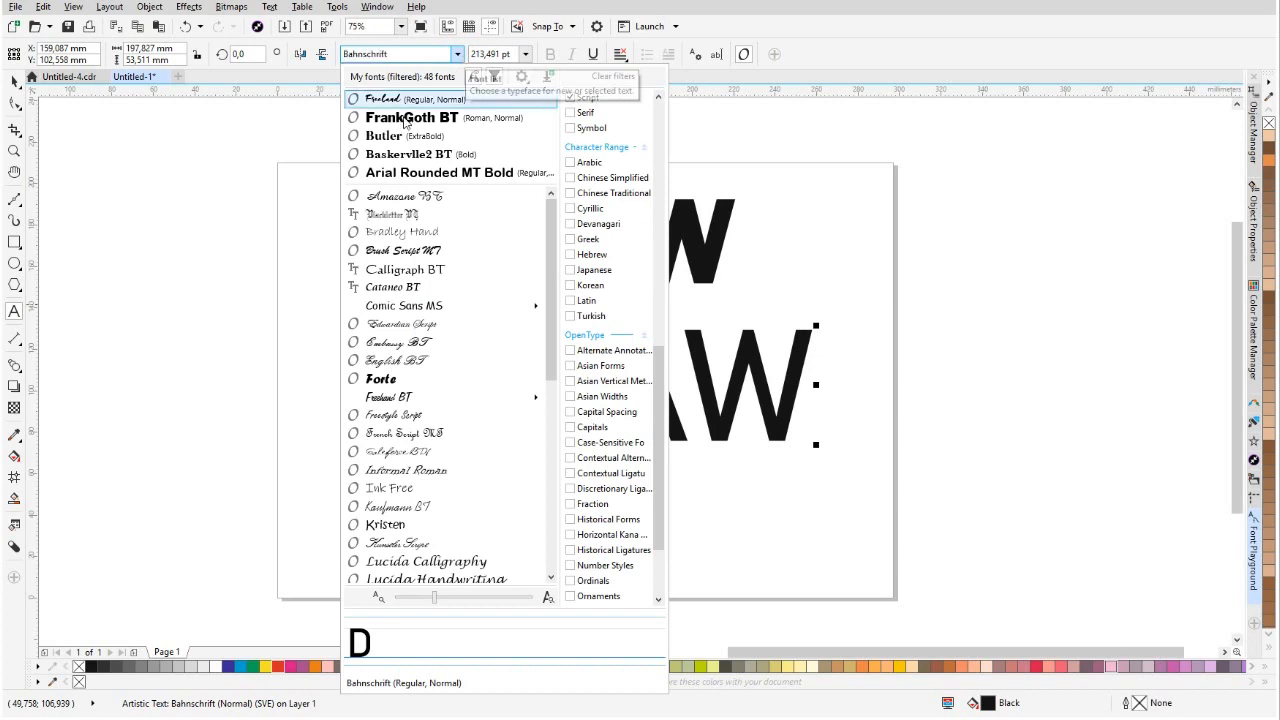
pyautogui.click(412, 116)
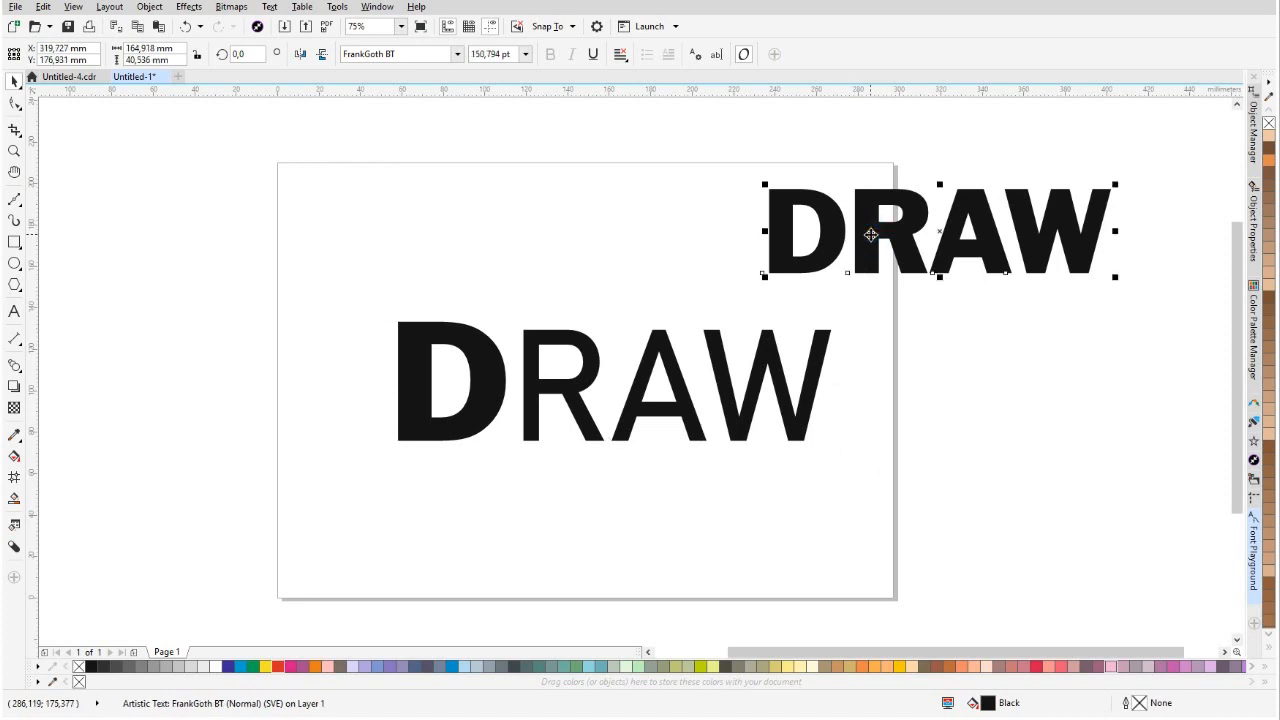
# Filter the font list to Script and set the bold DRAW's W to Amazone BT.
pyautogui.click(594, 54)
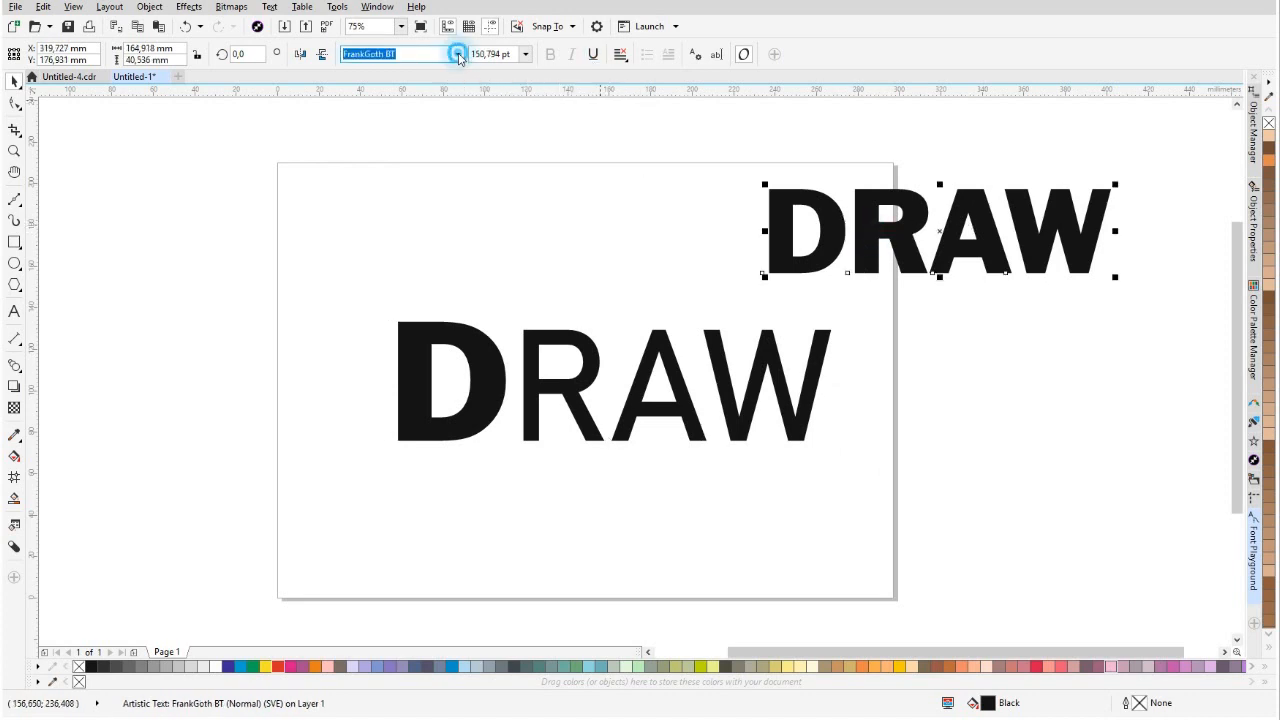
pyautogui.click(456, 52)
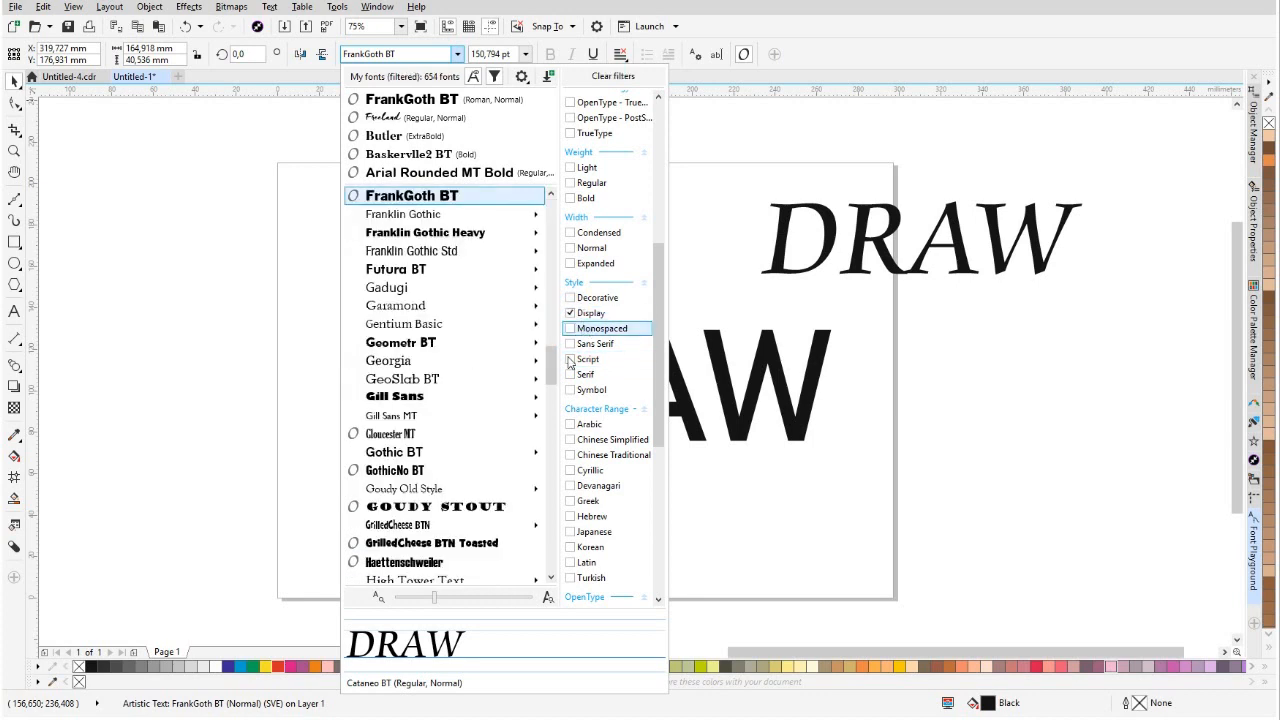
pyautogui.click(572, 360)
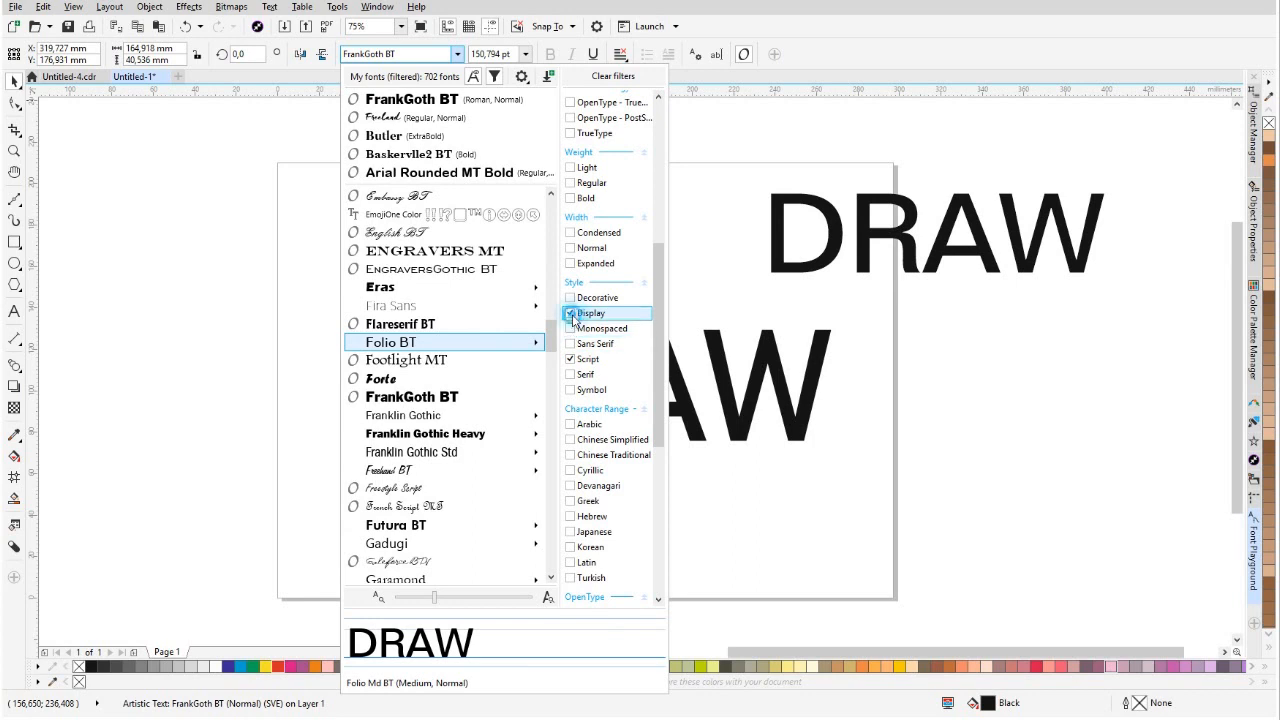
pyautogui.click(570, 312)
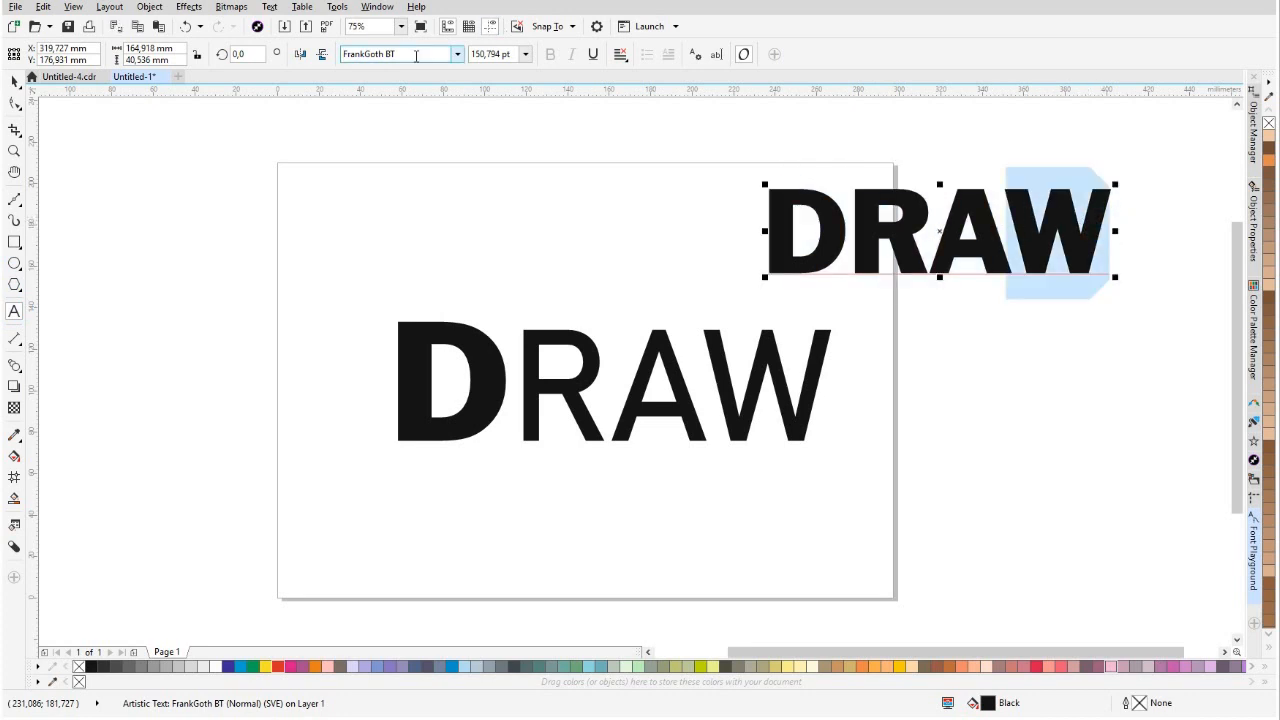
pyautogui.click(456, 54)
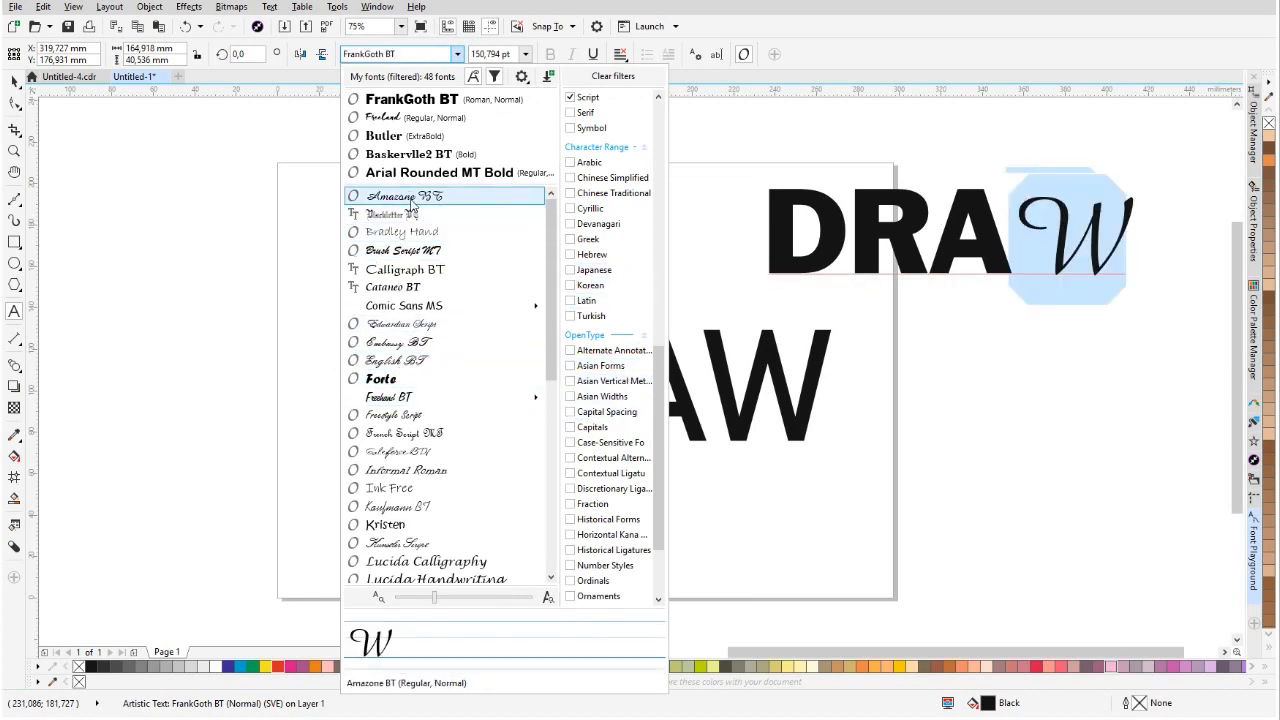
pyautogui.click(422, 196)
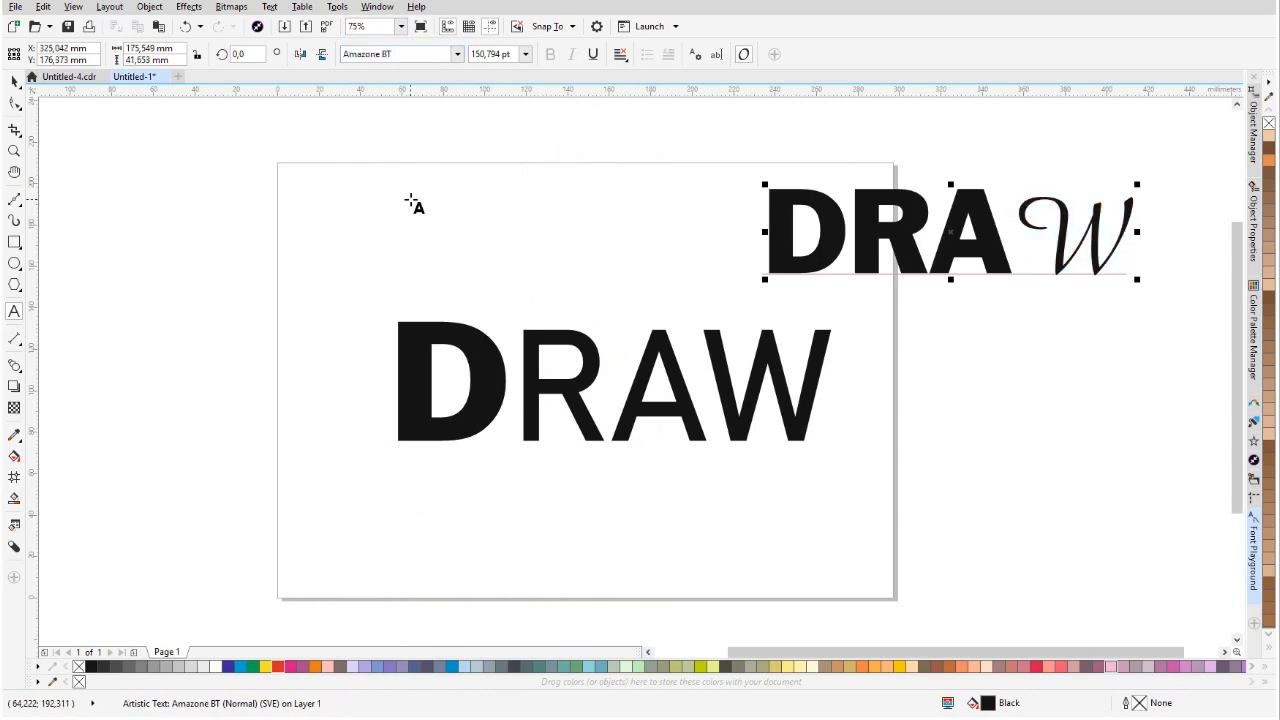
pyautogui.click(1030, 240)
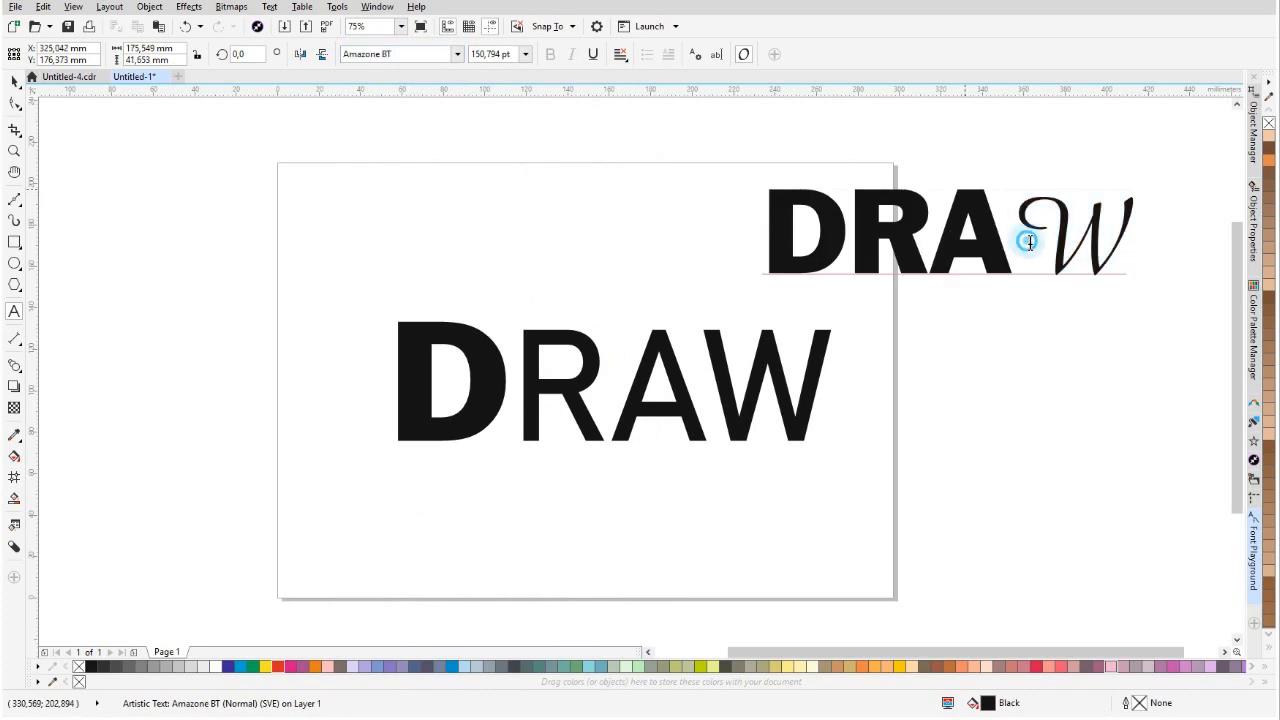
# Try French Script MT, Ink Free and Kunstler Script on the W.
pyautogui.click(1028, 240)
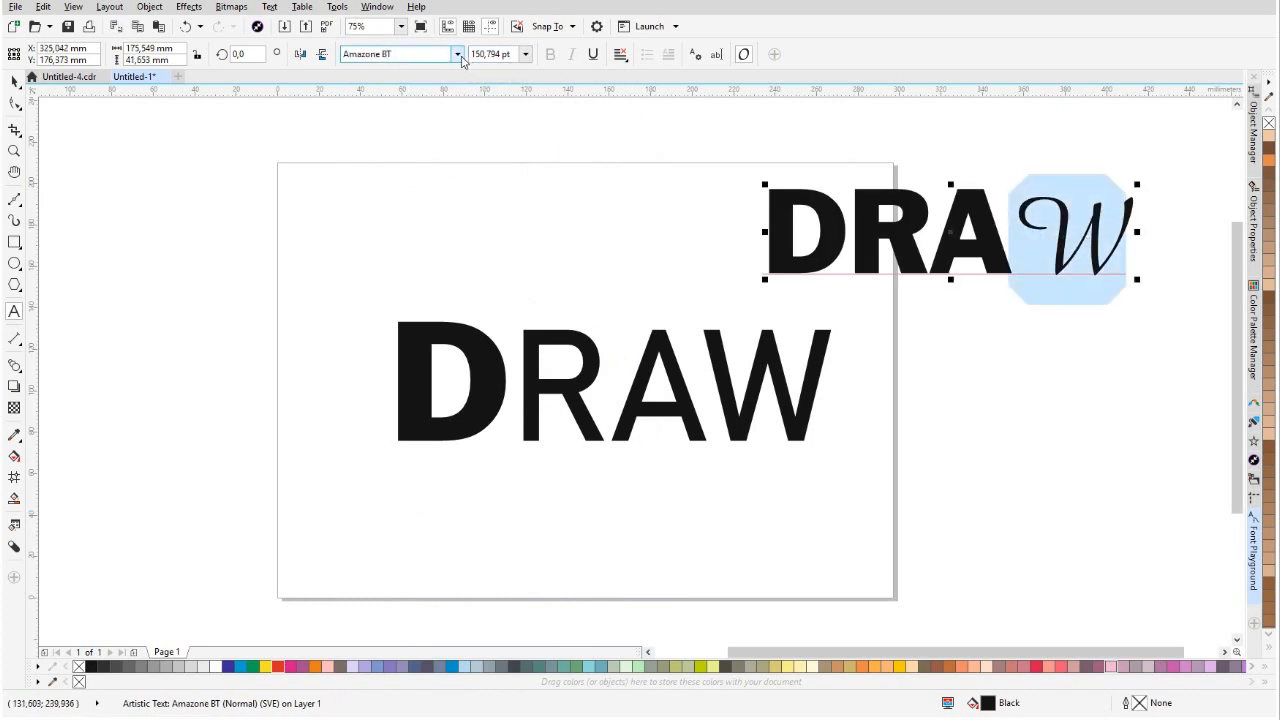
pyautogui.click(456, 54)
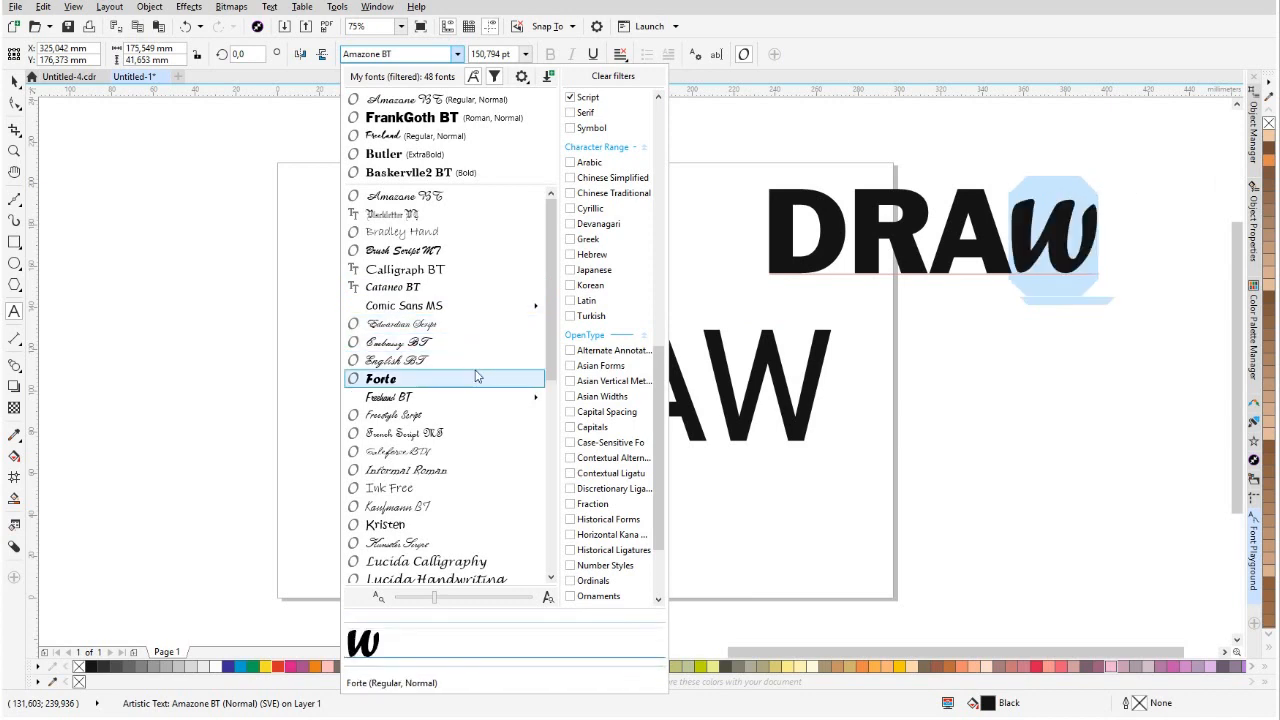
pyautogui.moveTo(468, 402)
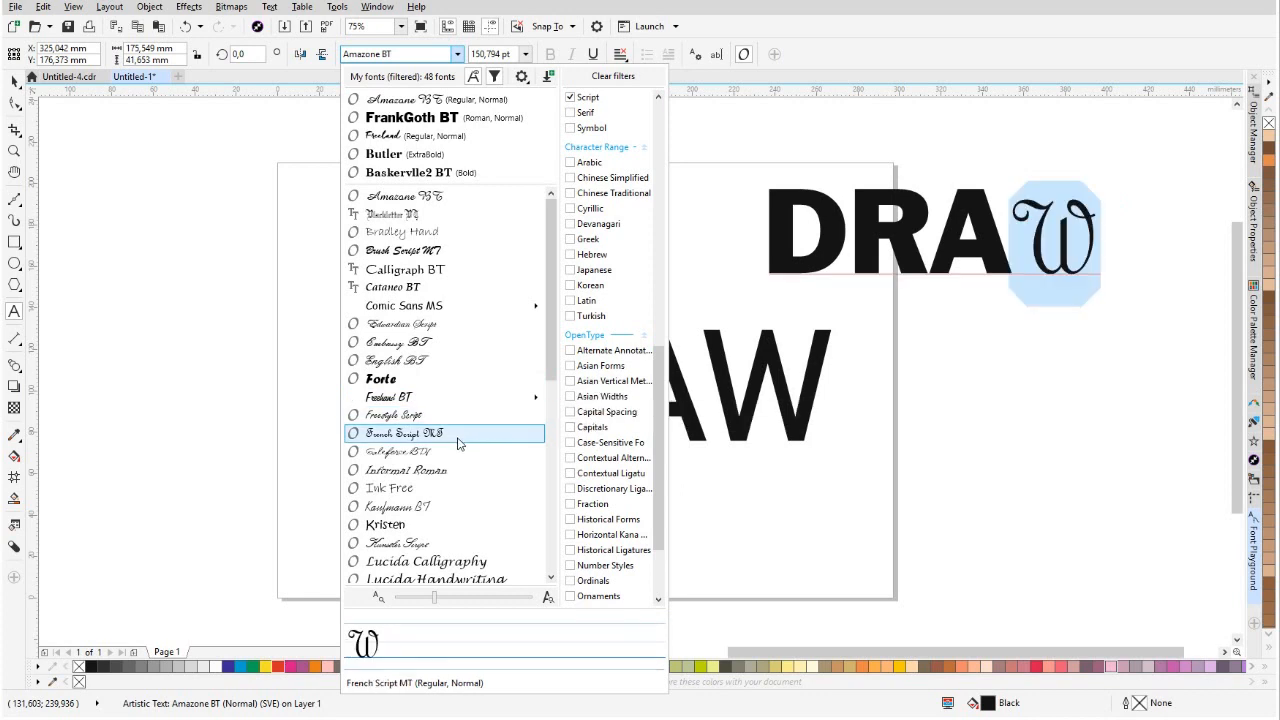
pyautogui.click(416, 452)
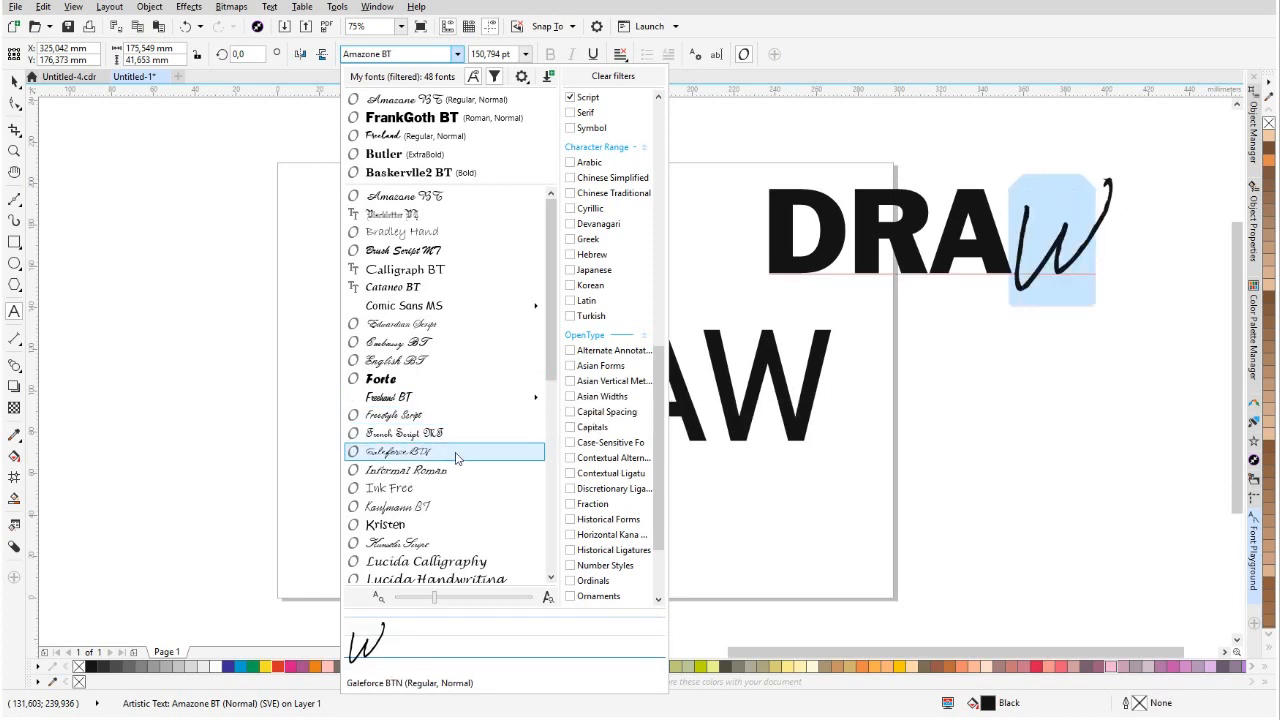
pyautogui.click(392, 488)
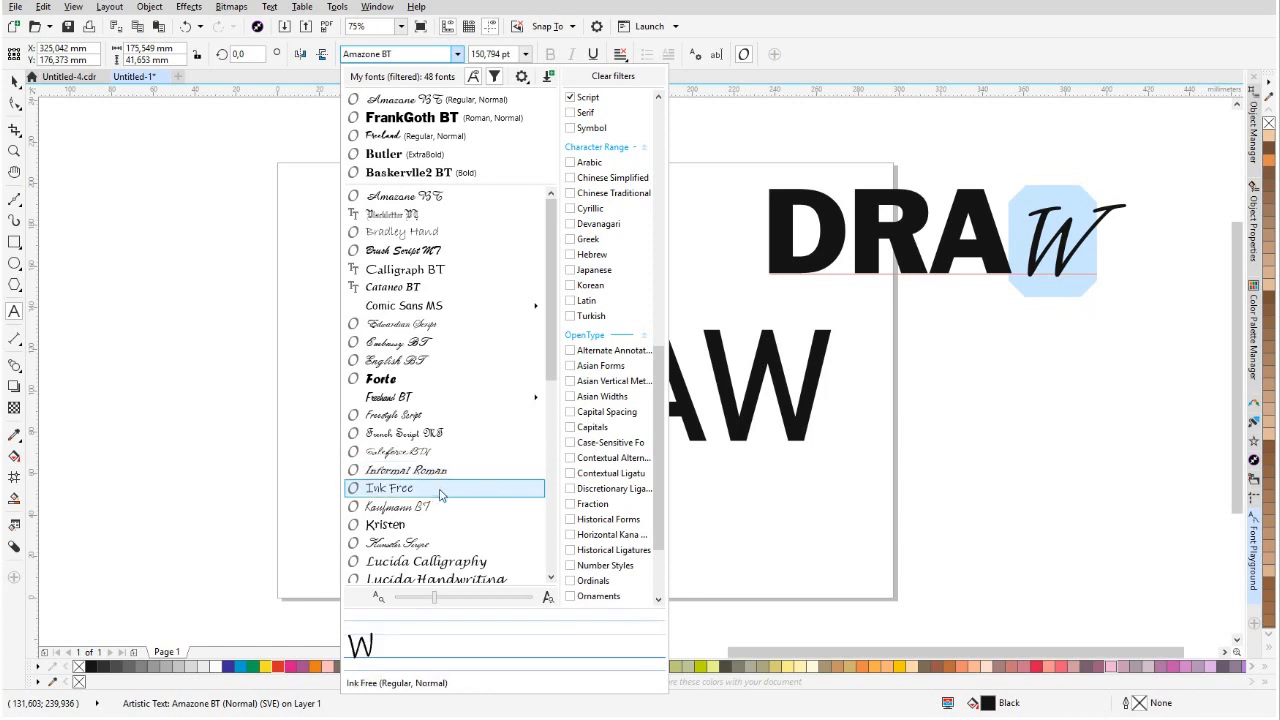
pyautogui.click(384, 524)
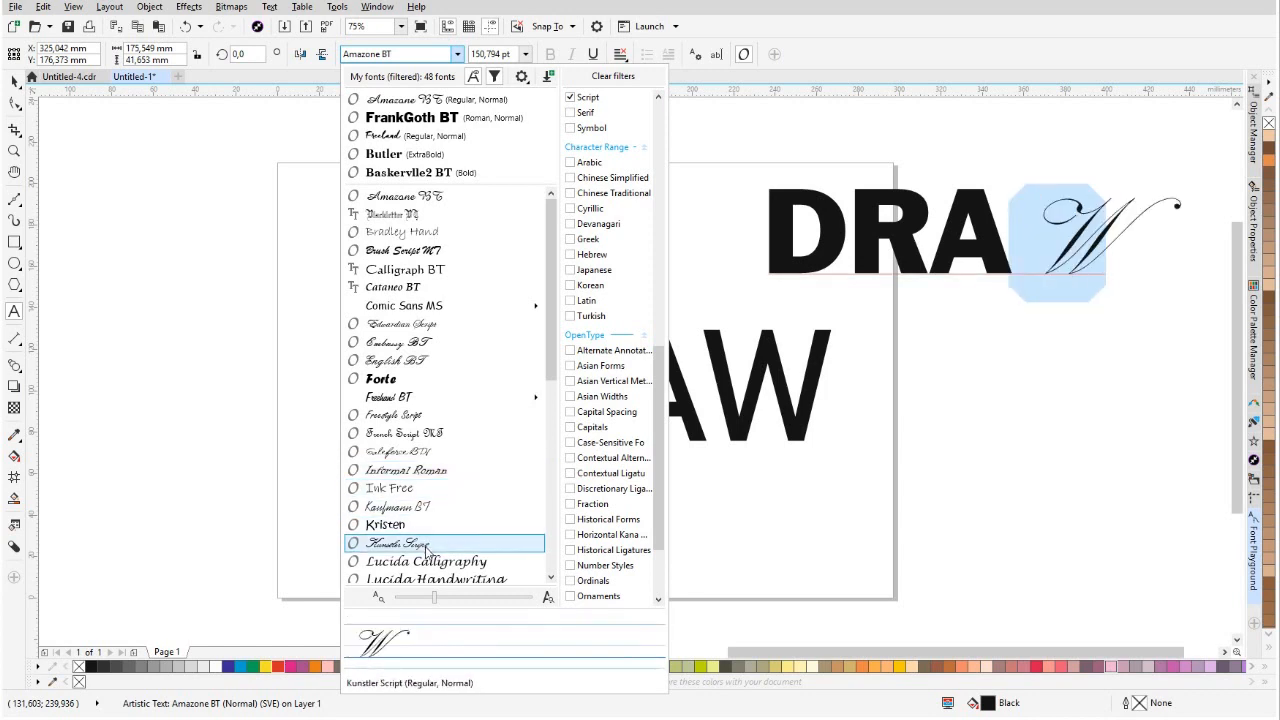
pyautogui.click(424, 432)
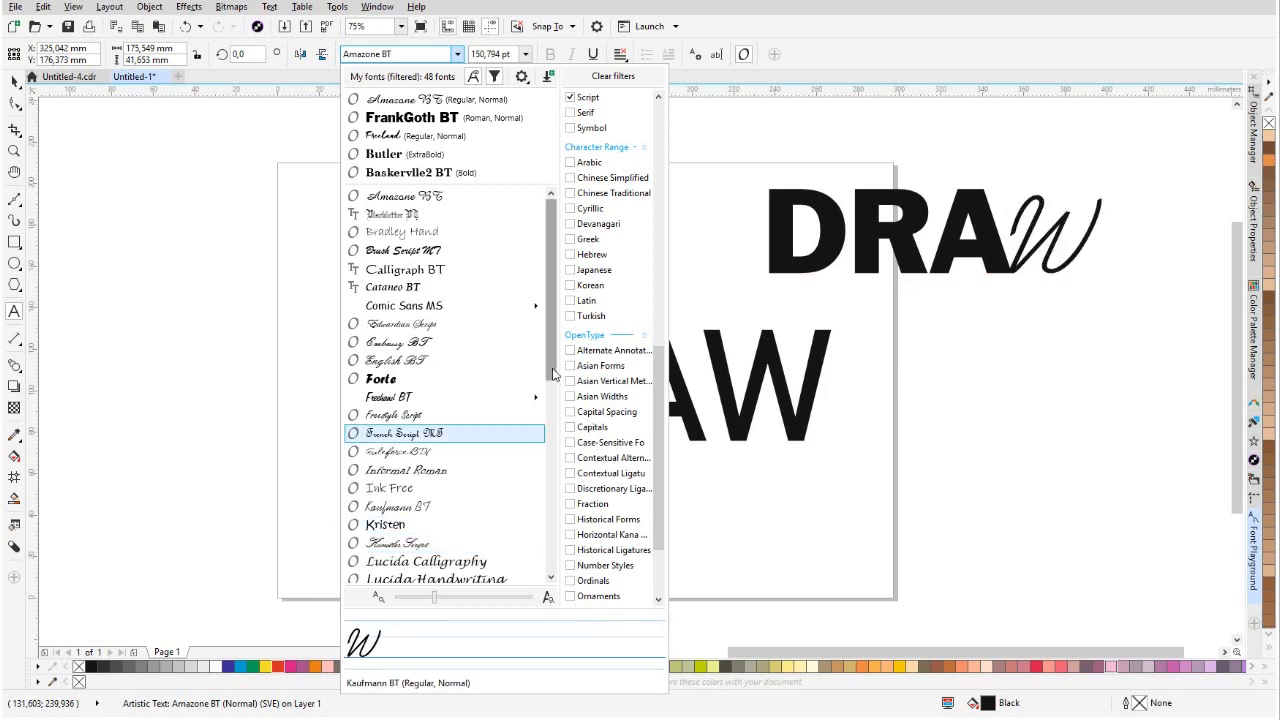
pyautogui.scroll(-3)
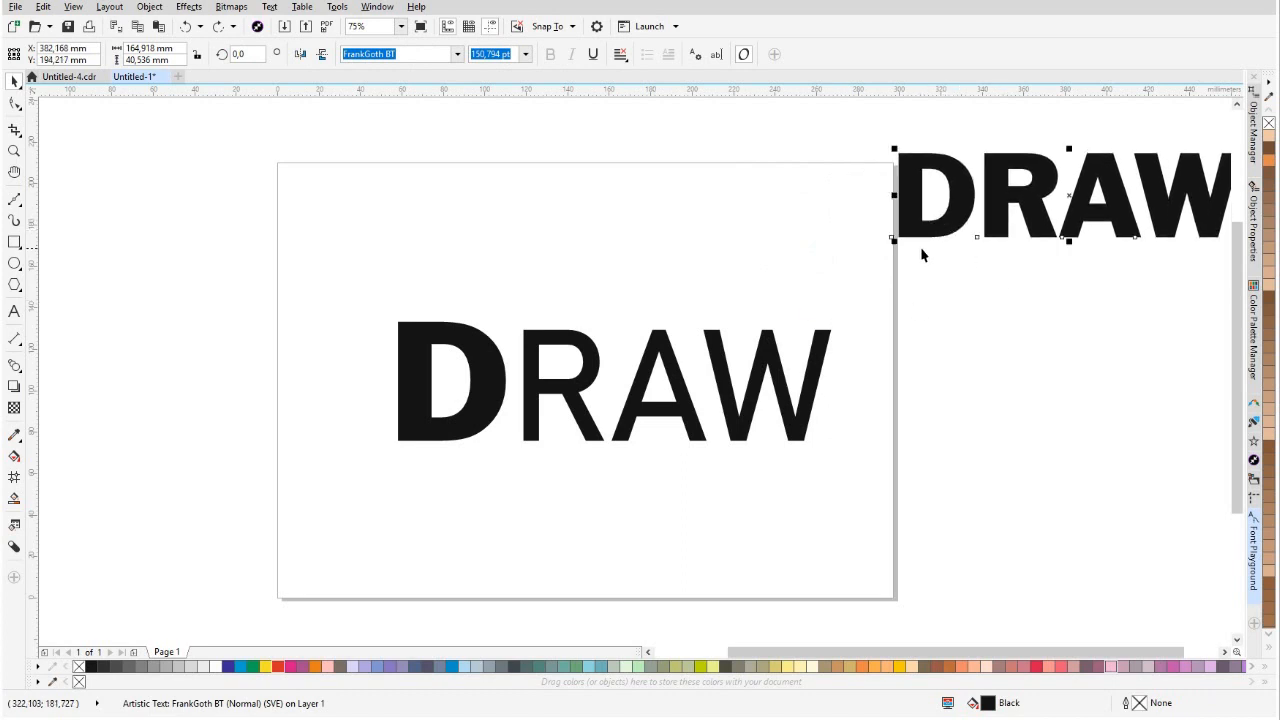
# Set the W of DRAW to FrankGoth BT so it is heavy like the D.
pyautogui.click(14, 312)
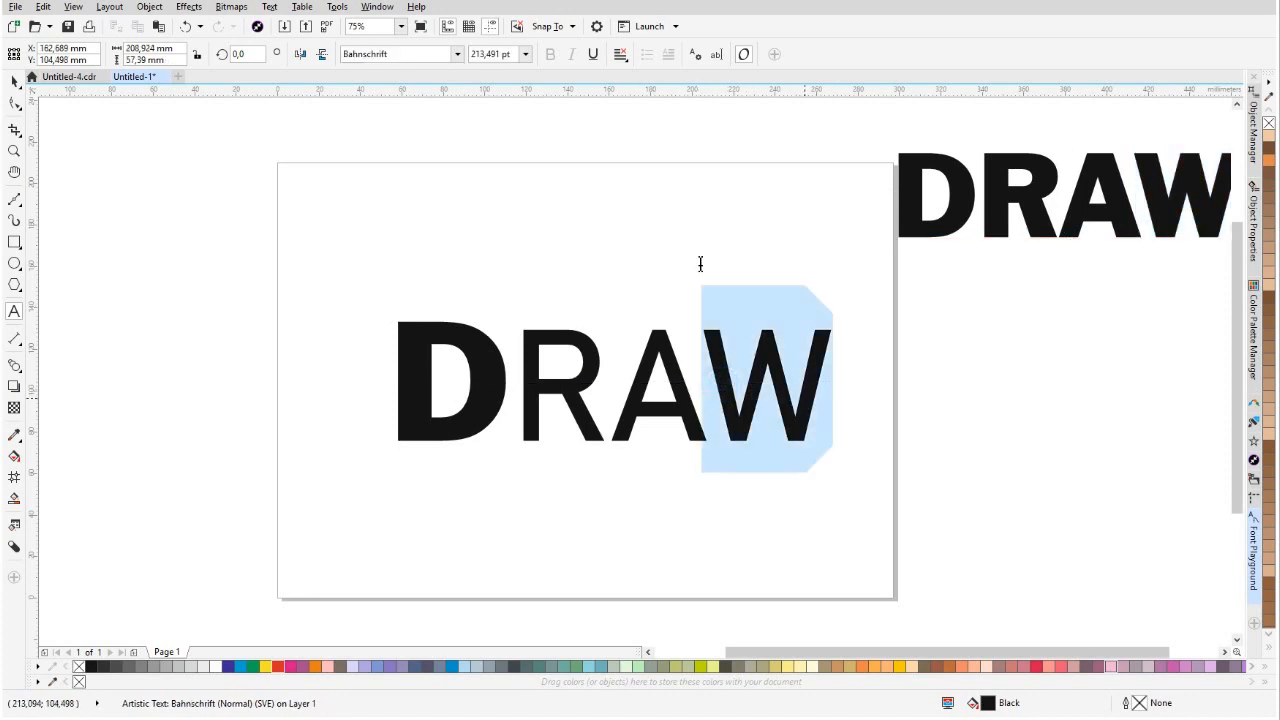
pyautogui.click(454, 54)
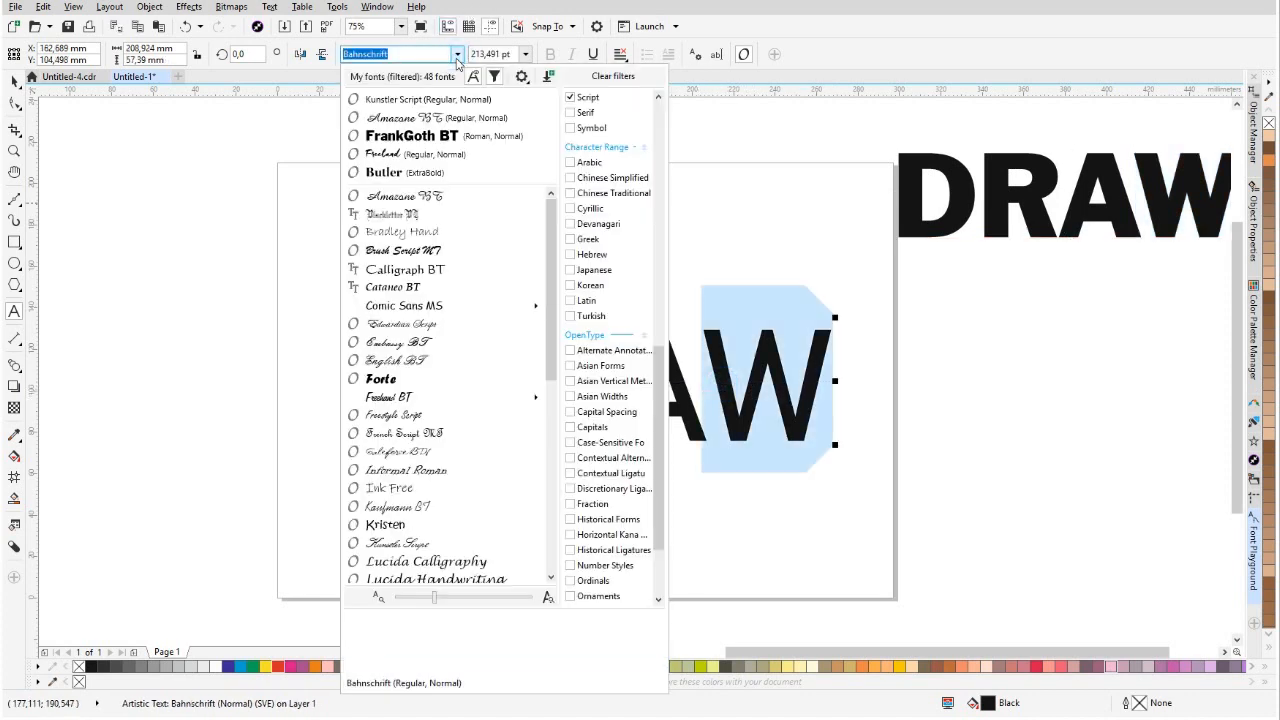
pyautogui.click(978, 410)
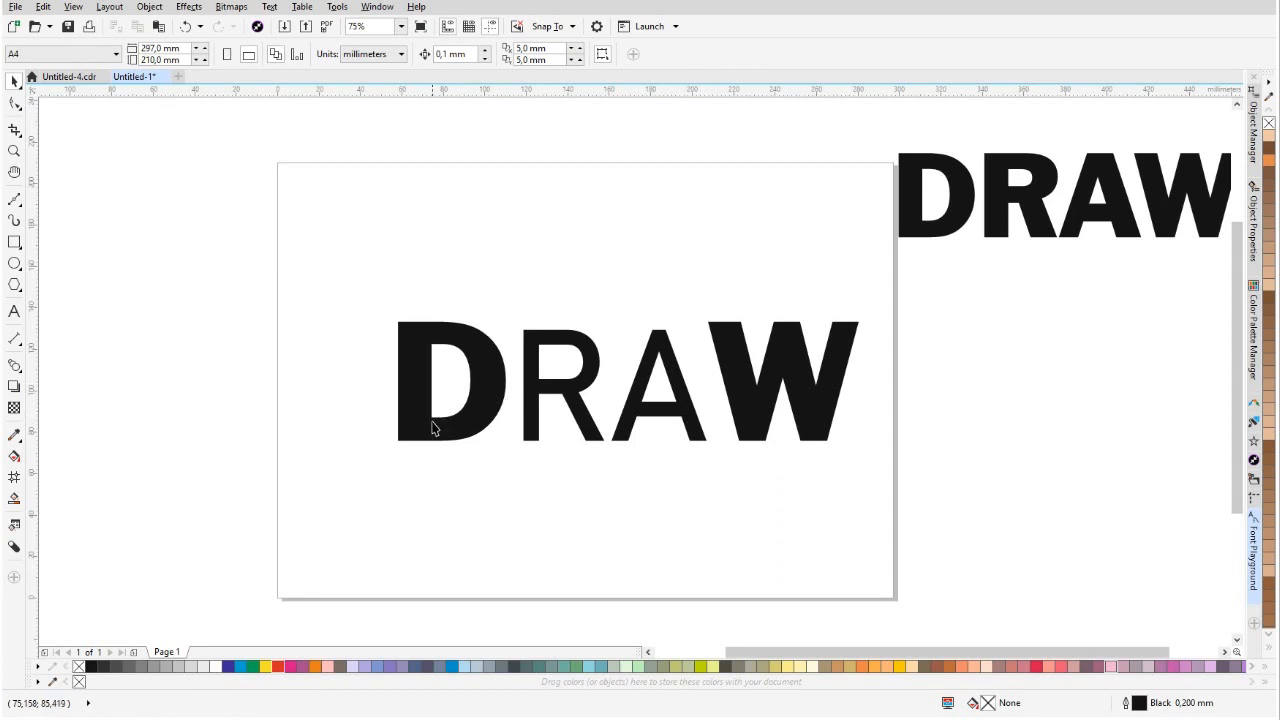
pyautogui.moveTo(702, 442)
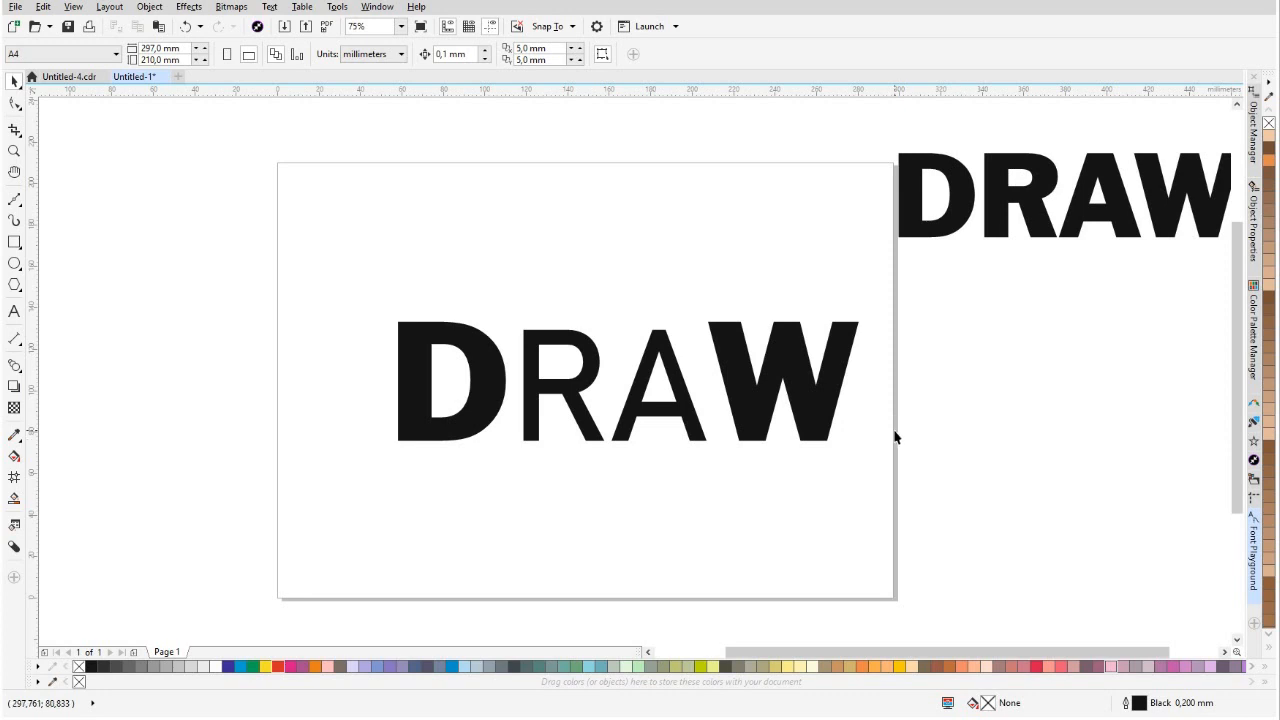
pyautogui.click(628, 382)
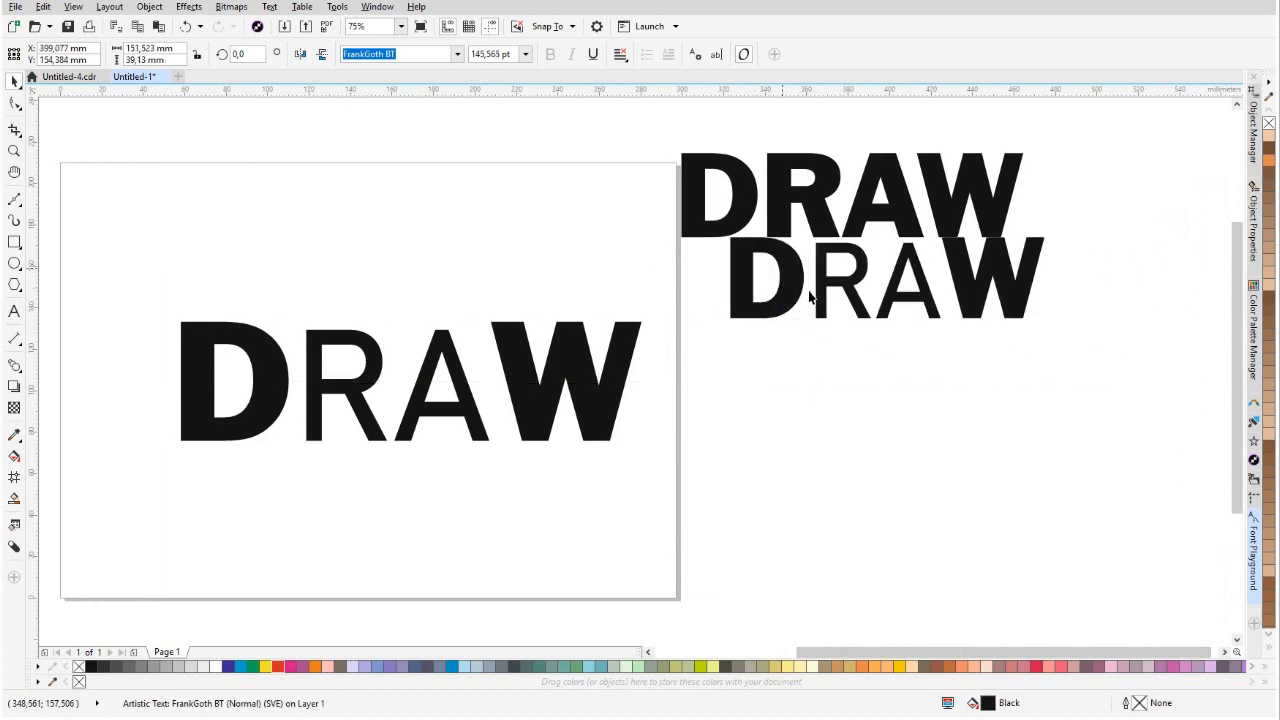
# Set the W back to Bahnschrift, leaving only the D in the heavy face.
pyautogui.click(400, 384)
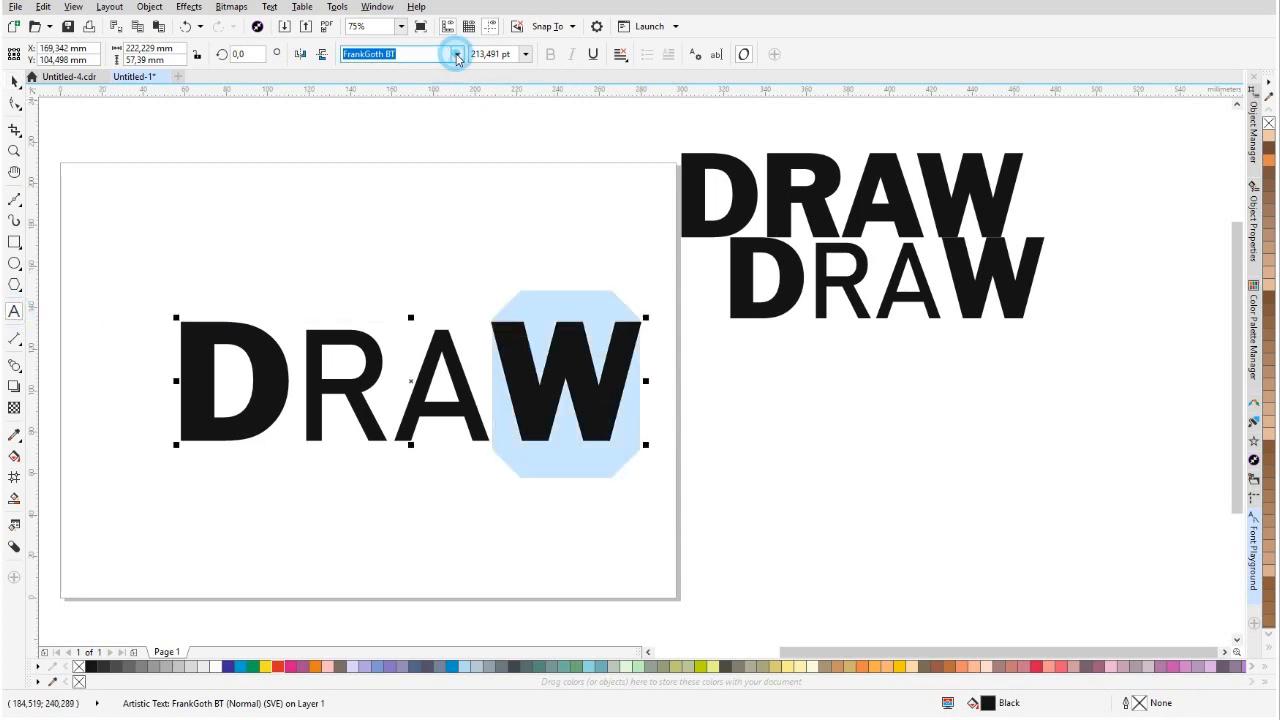
pyautogui.click(456, 54)
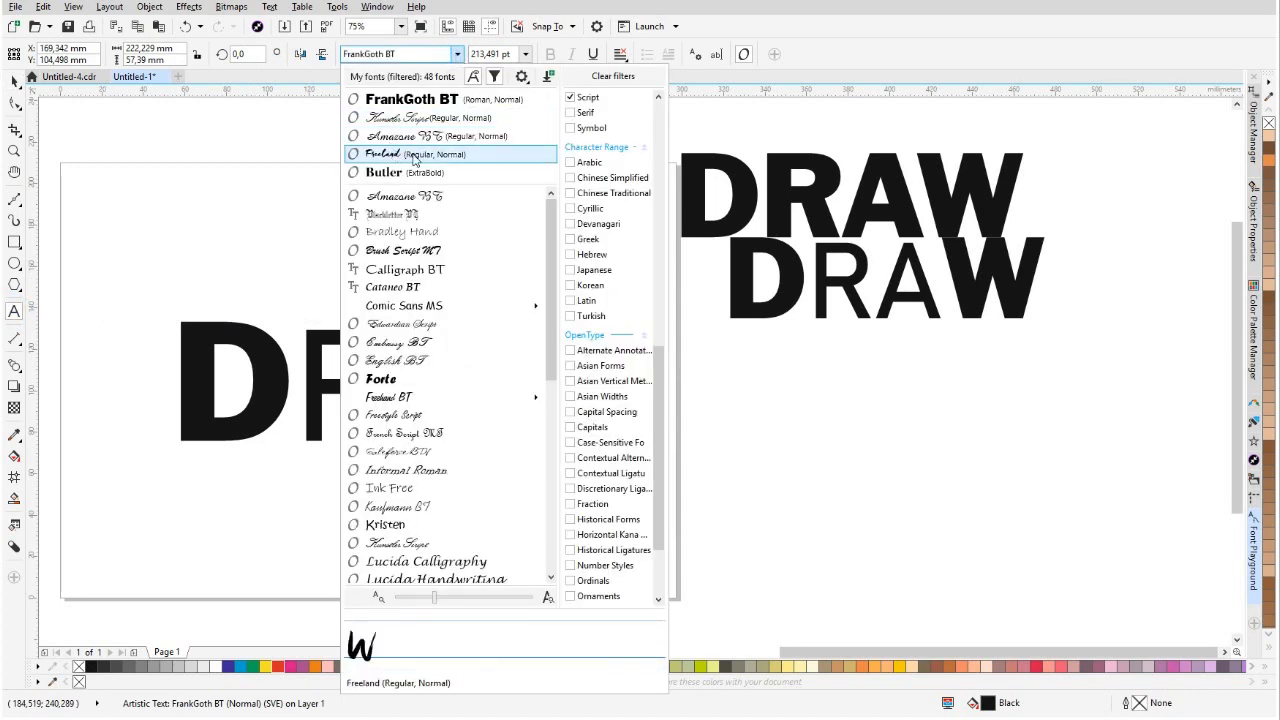
pyautogui.click(428, 360)
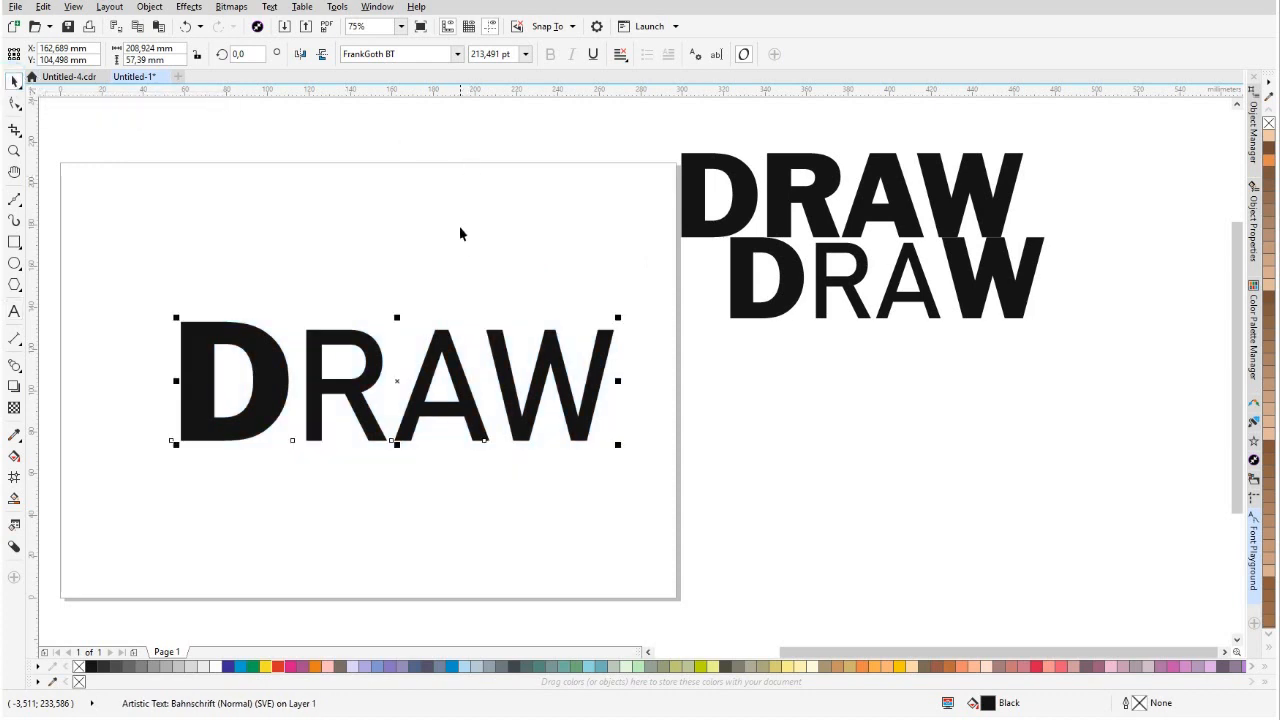
# Break the converted DRAW curves apart into separate letter pieces (Ctrl+K).
pyautogui.click(400, 54)
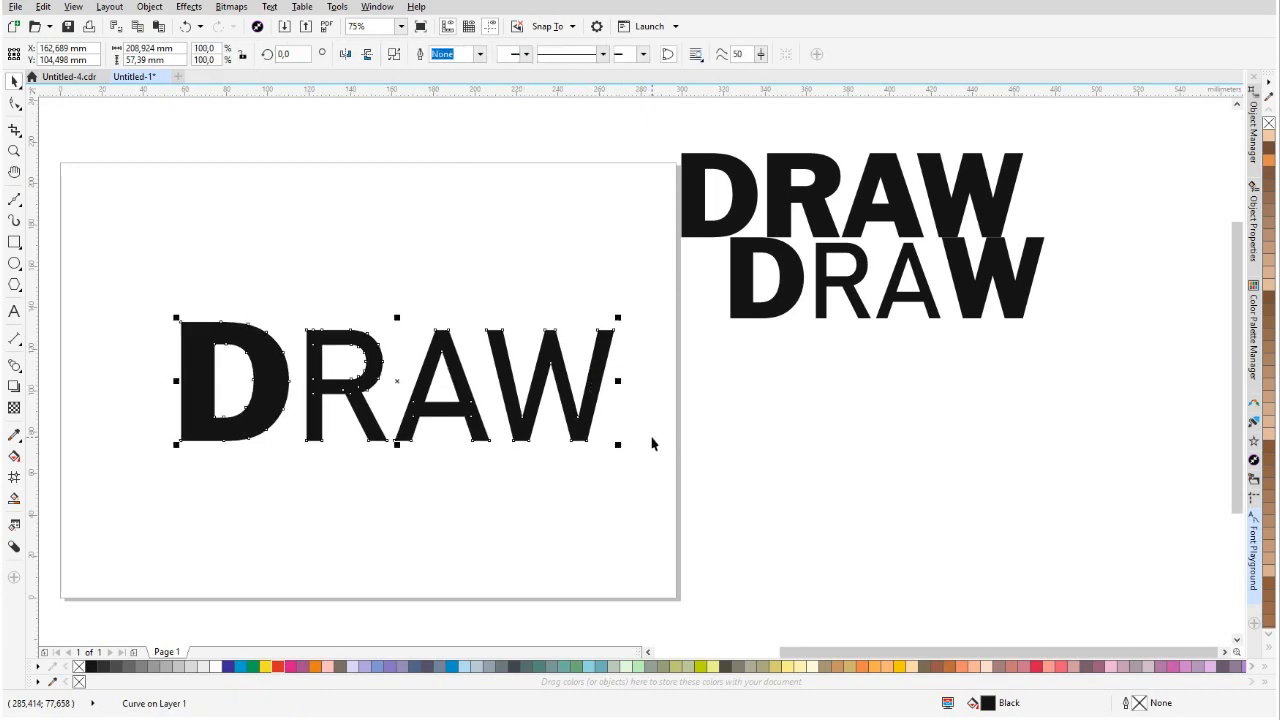
pyautogui.moveTo(544, 392)
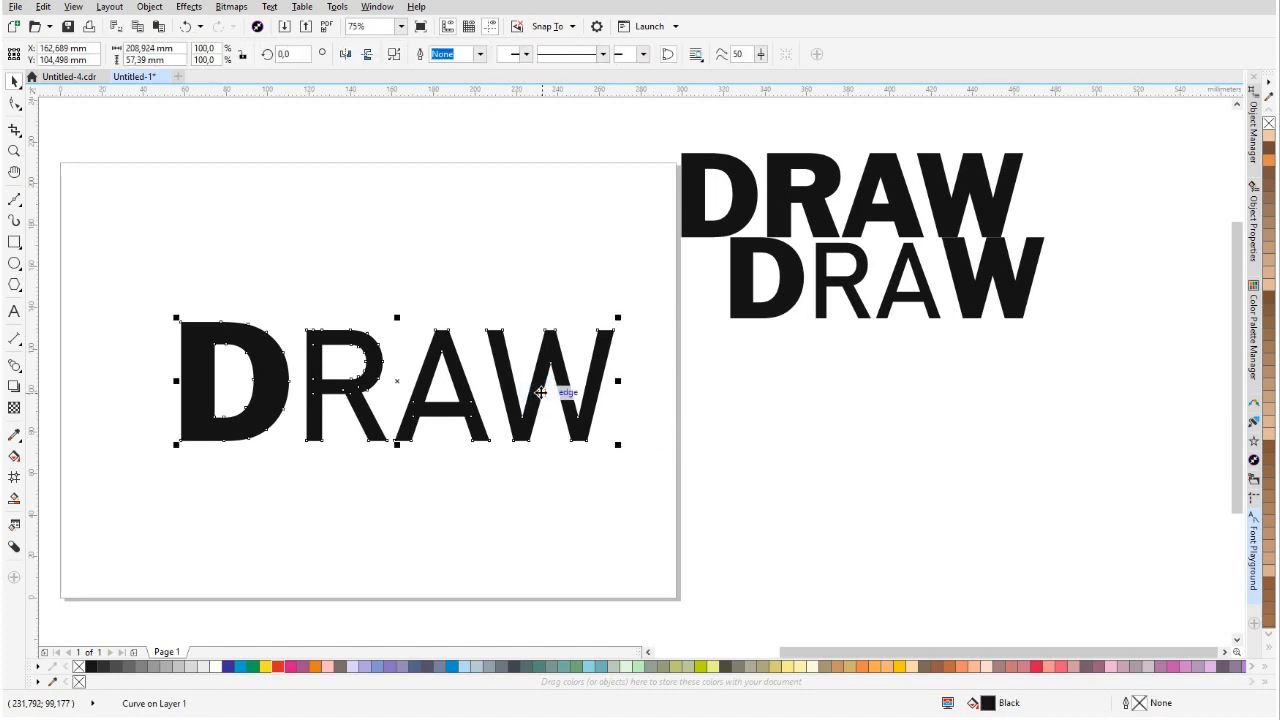
pyautogui.moveTo(540, 386)
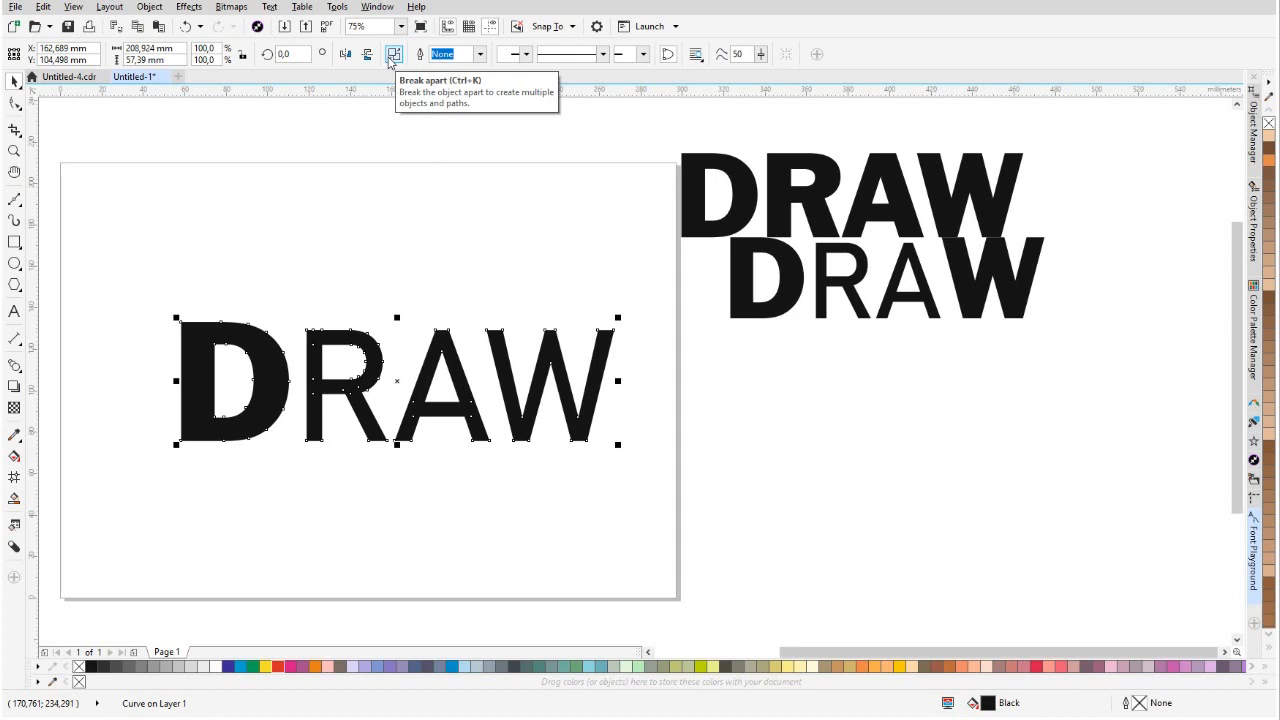
pyautogui.click(392, 54)
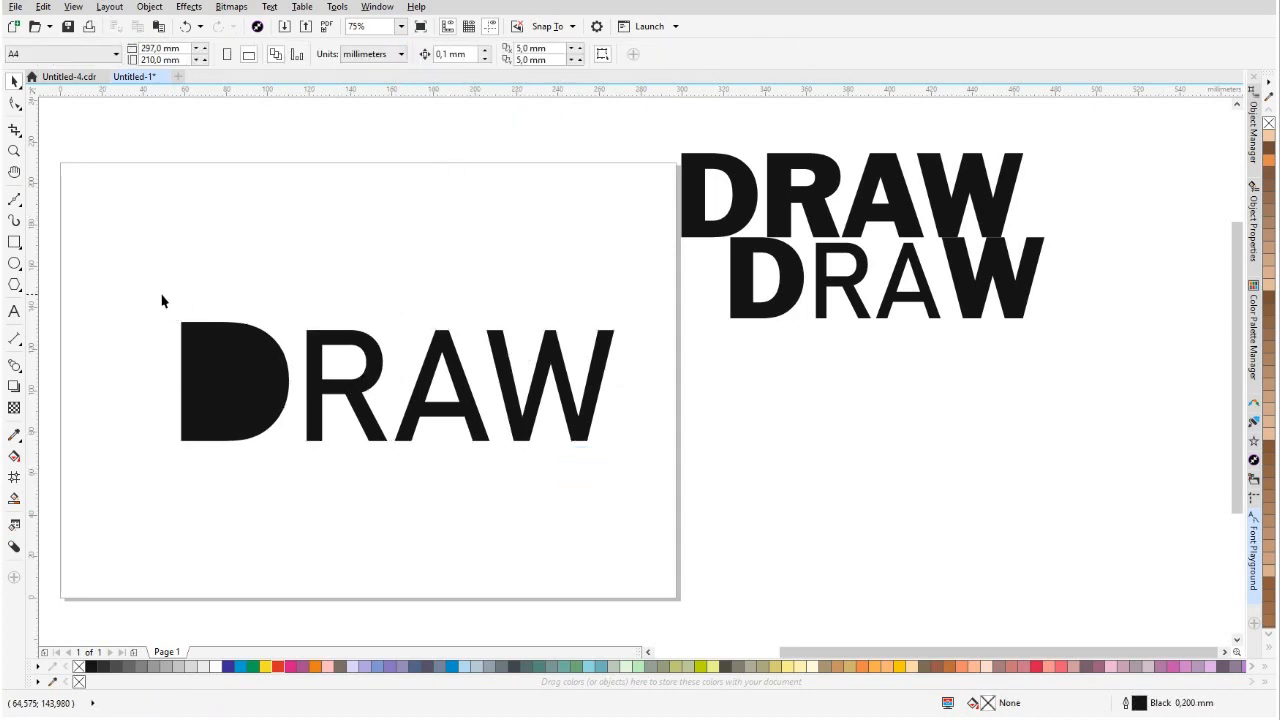
# Combine the D with its counter piece so its inner hole reappears.
pyautogui.click(234, 396)
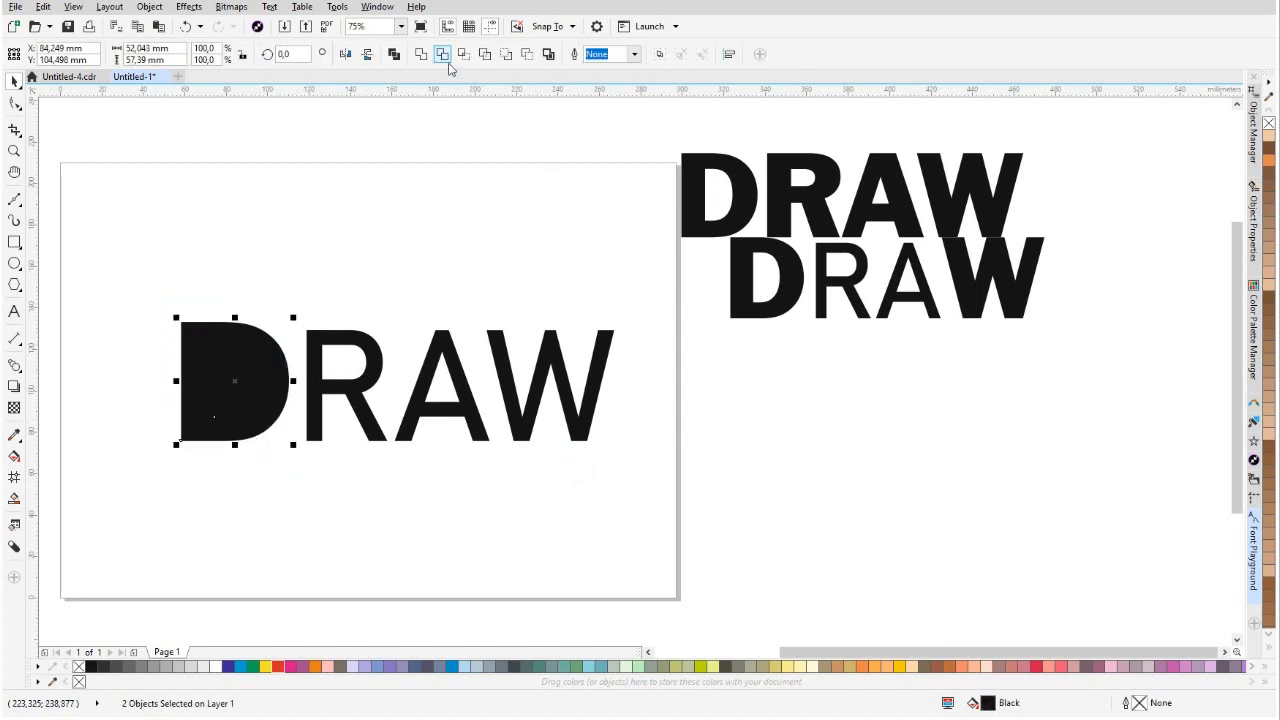
pyautogui.click(444, 54)
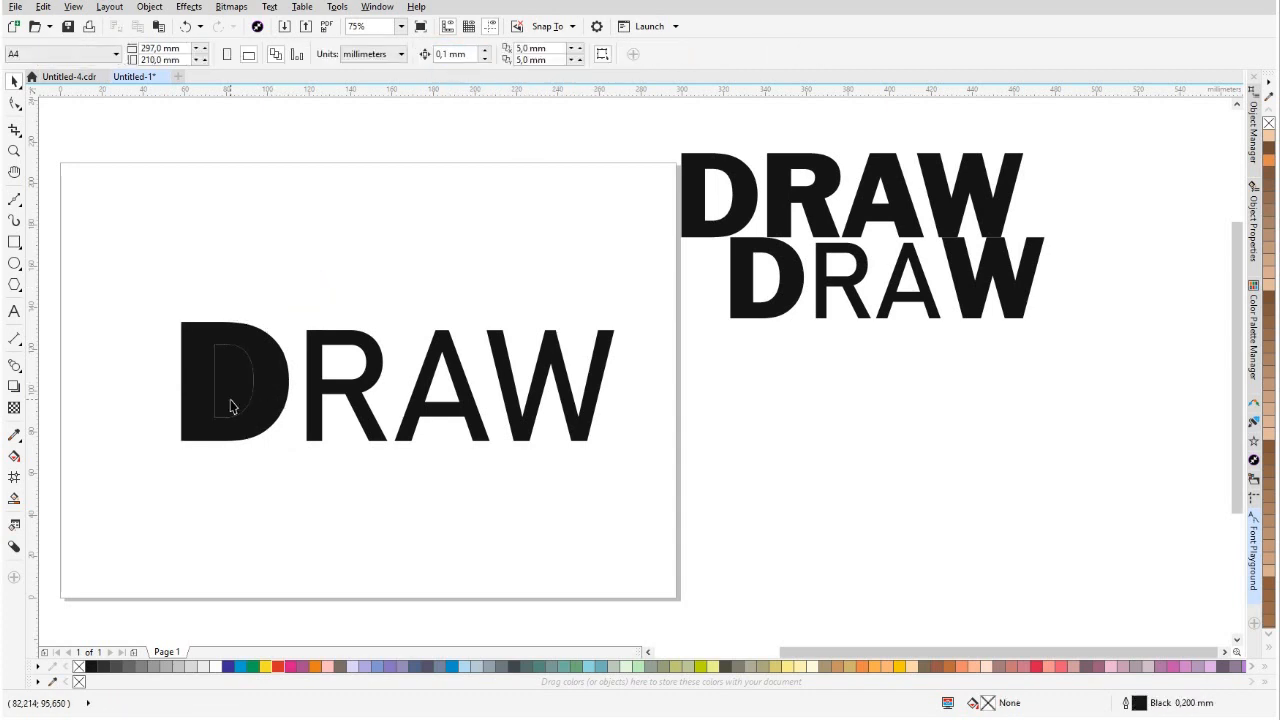
pyautogui.moveTo(228, 390)
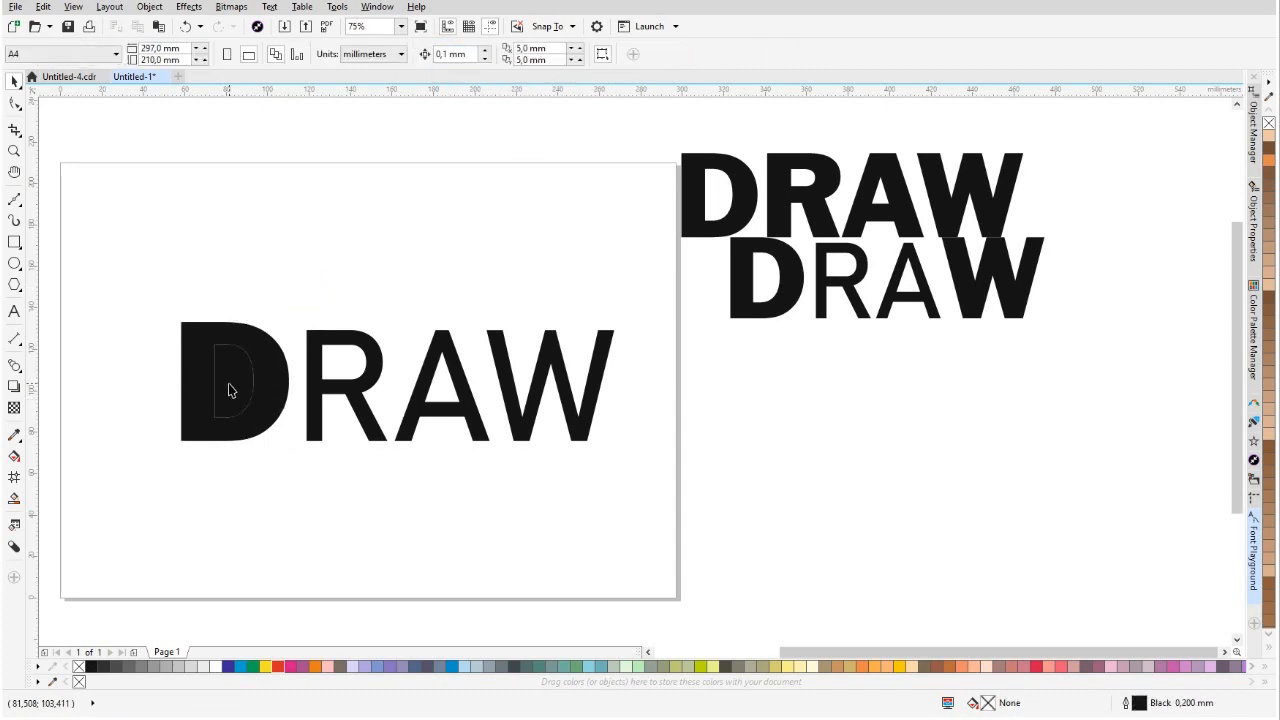
pyautogui.click(232, 390)
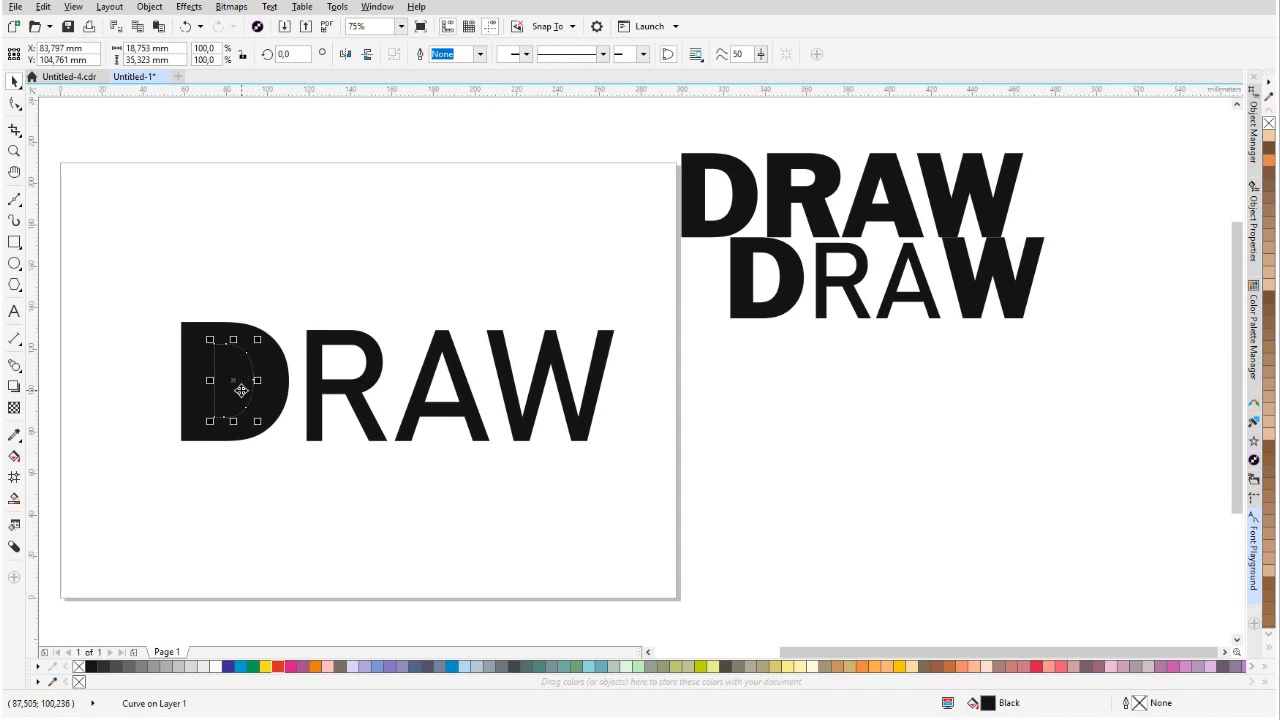
pyautogui.moveTo(236, 380); pyautogui.dragTo(270, 272)
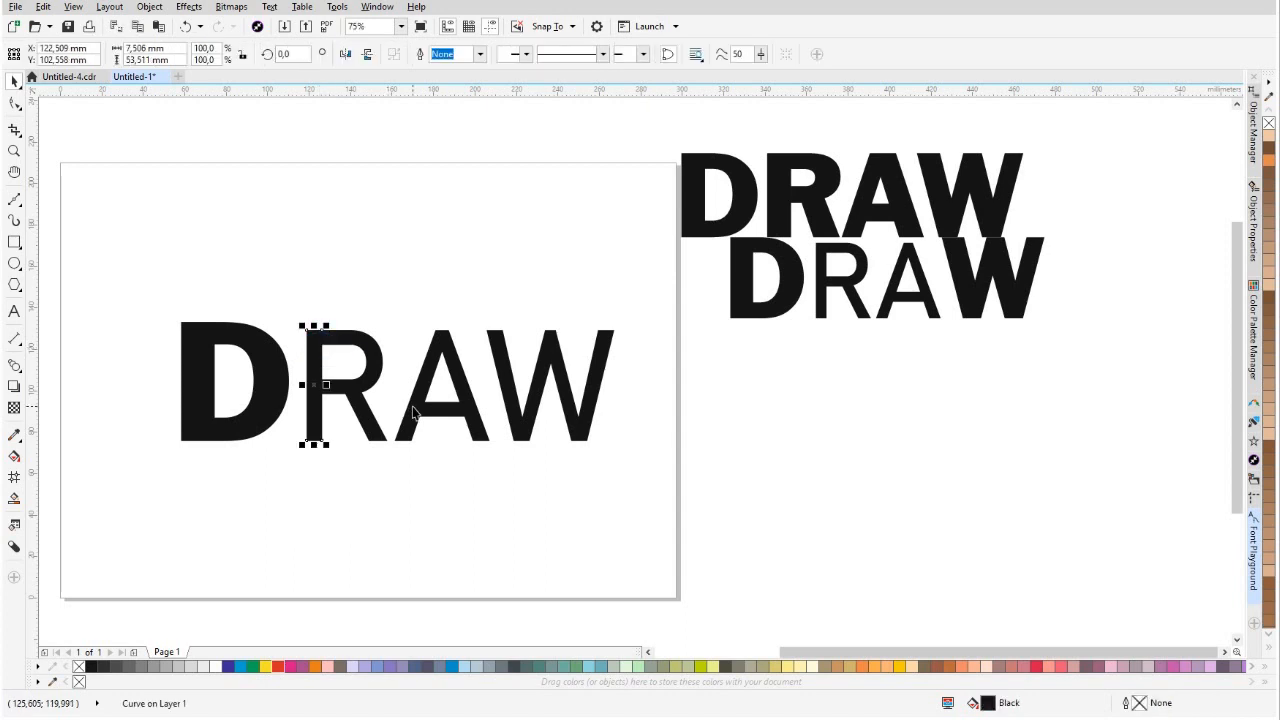
pyautogui.moveTo(620, 548)
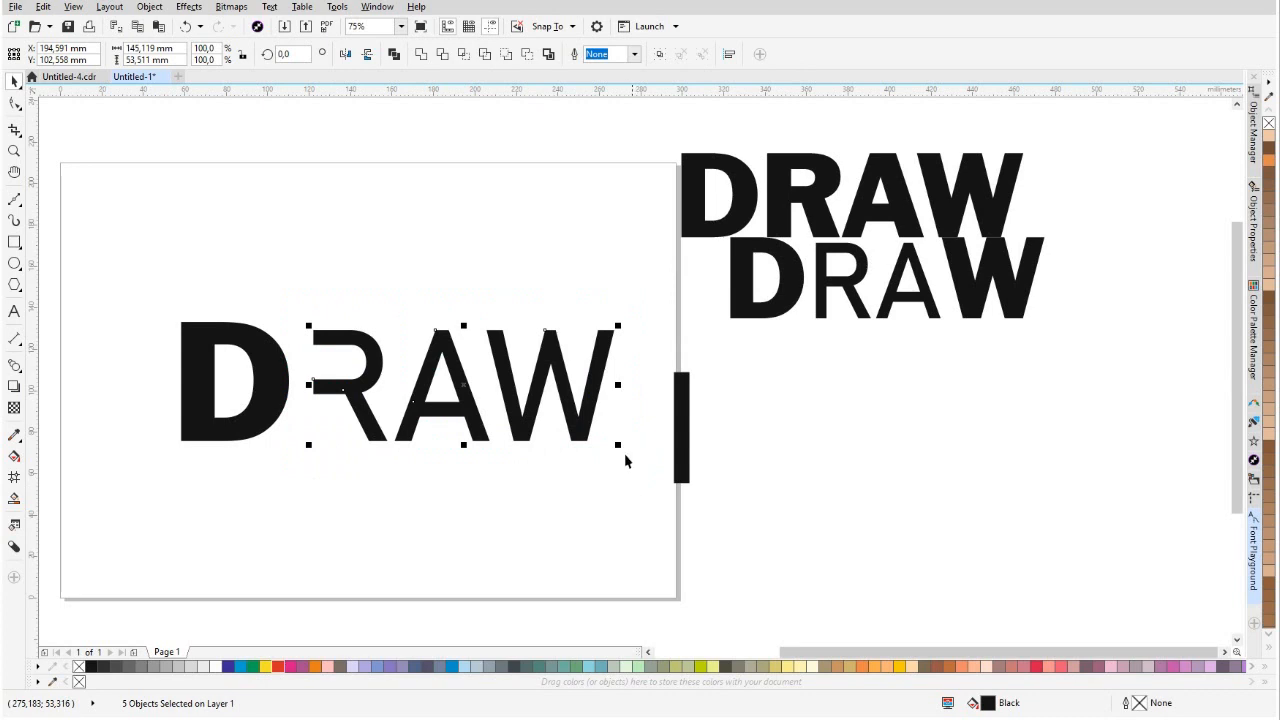
# Enable snapping to Objects in the Snap To options.
pyautogui.click(568, 26)
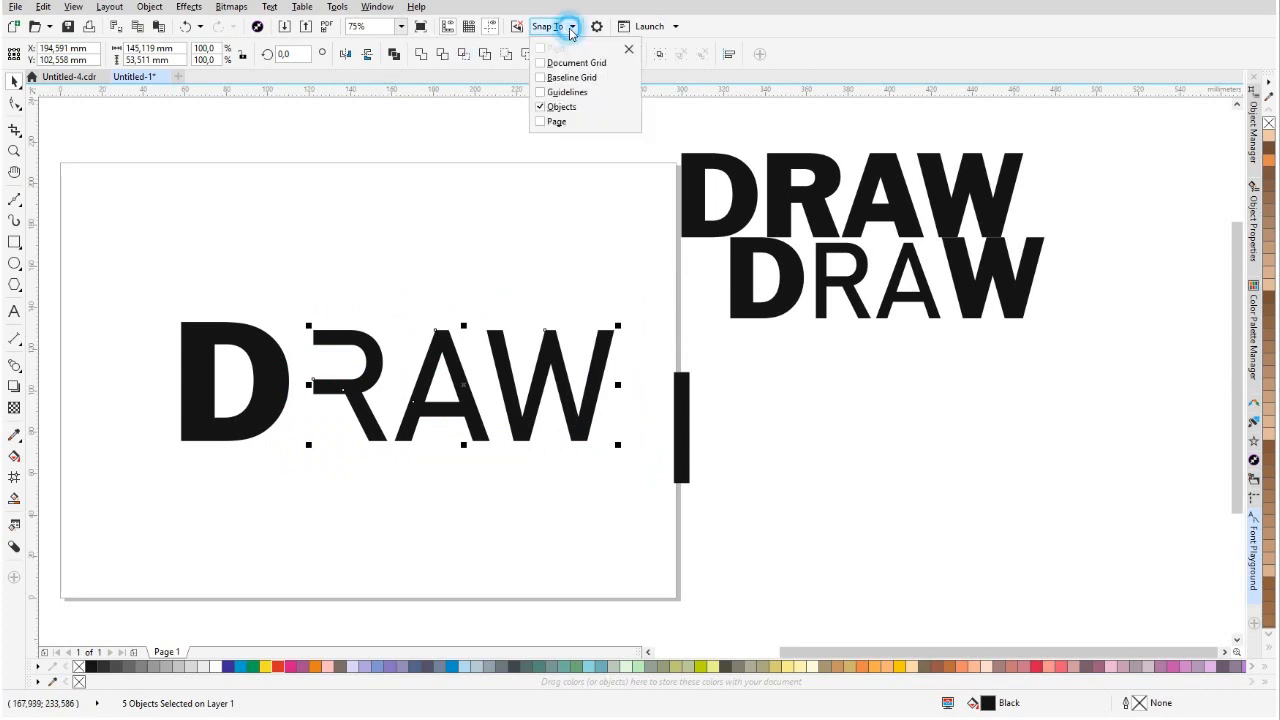
pyautogui.moveTo(556, 92)
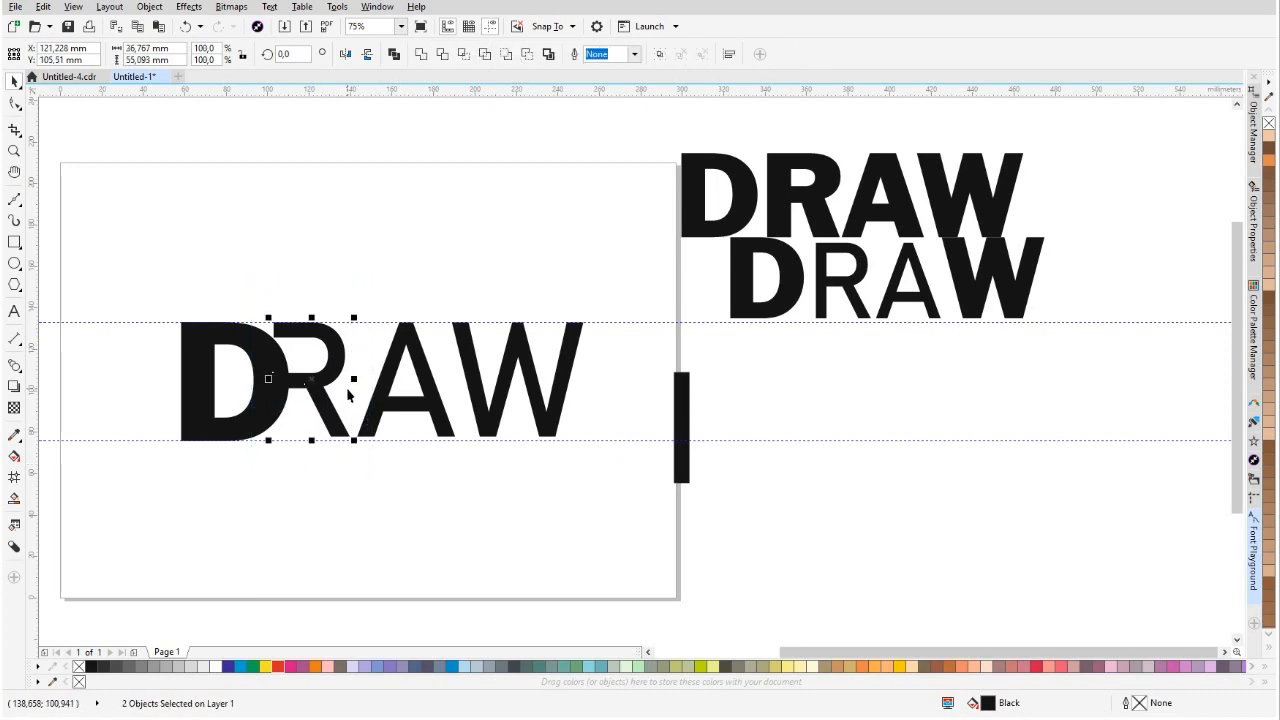
pyautogui.moveTo(420, 54)
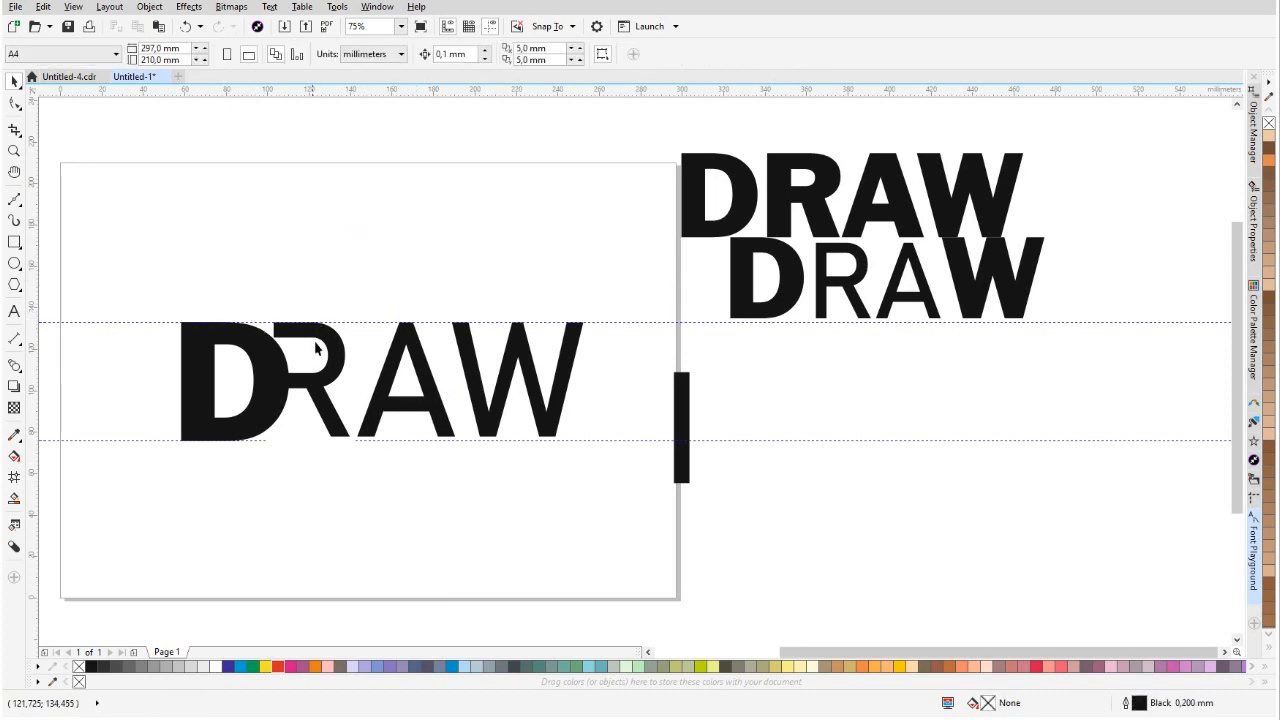
# Shape-edit the R toward the A and mark the A's bottom corner with a vertical guide.
pyautogui.click(316, 350)
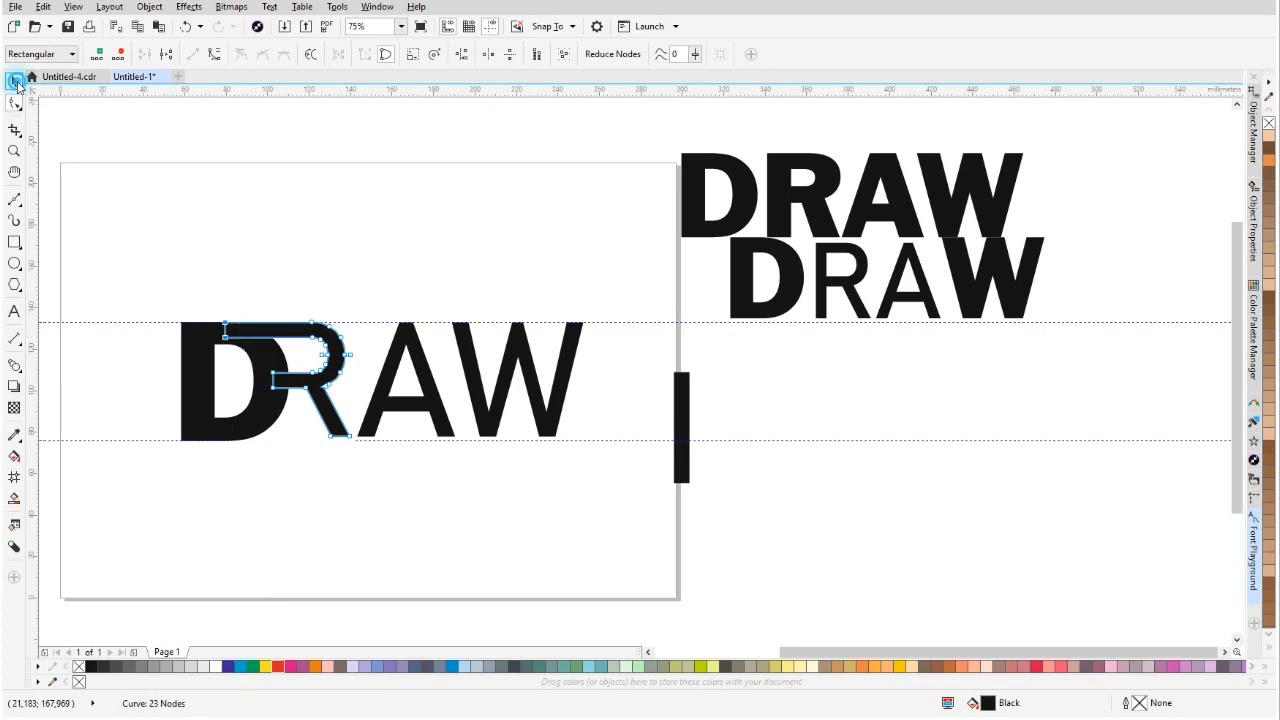
pyautogui.click(360, 474)
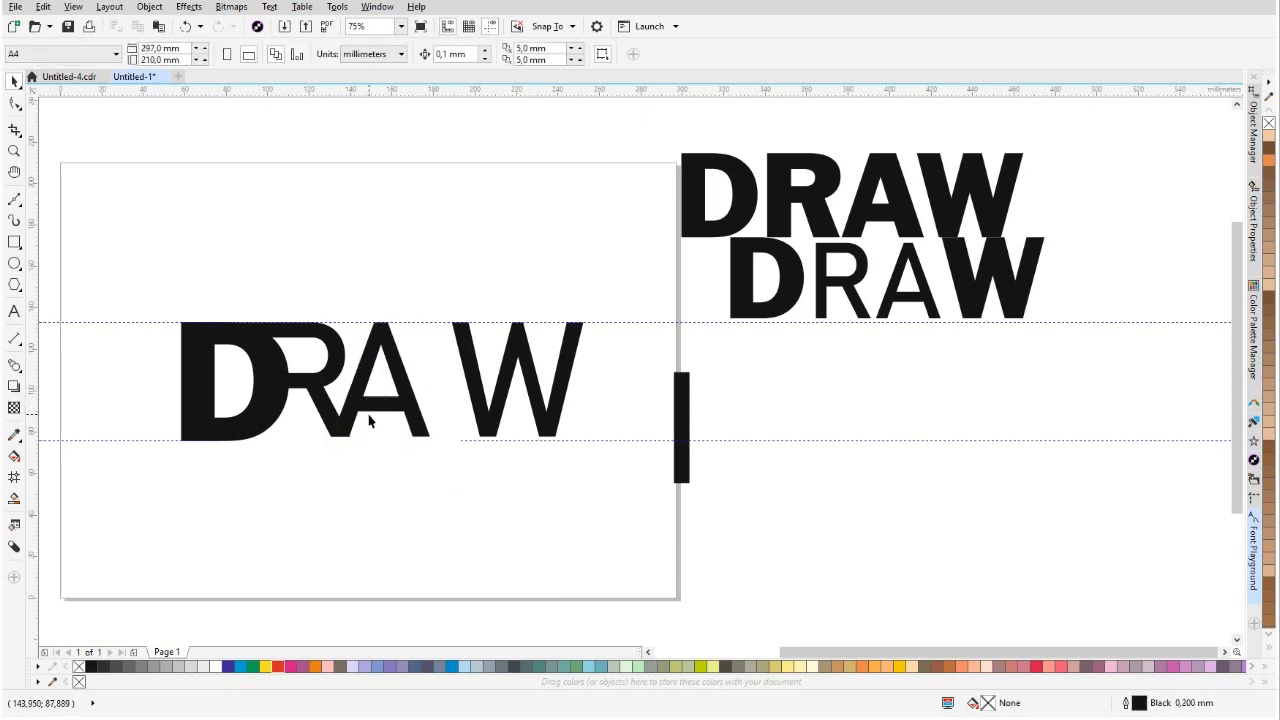
pyautogui.moveTo(392, 436)
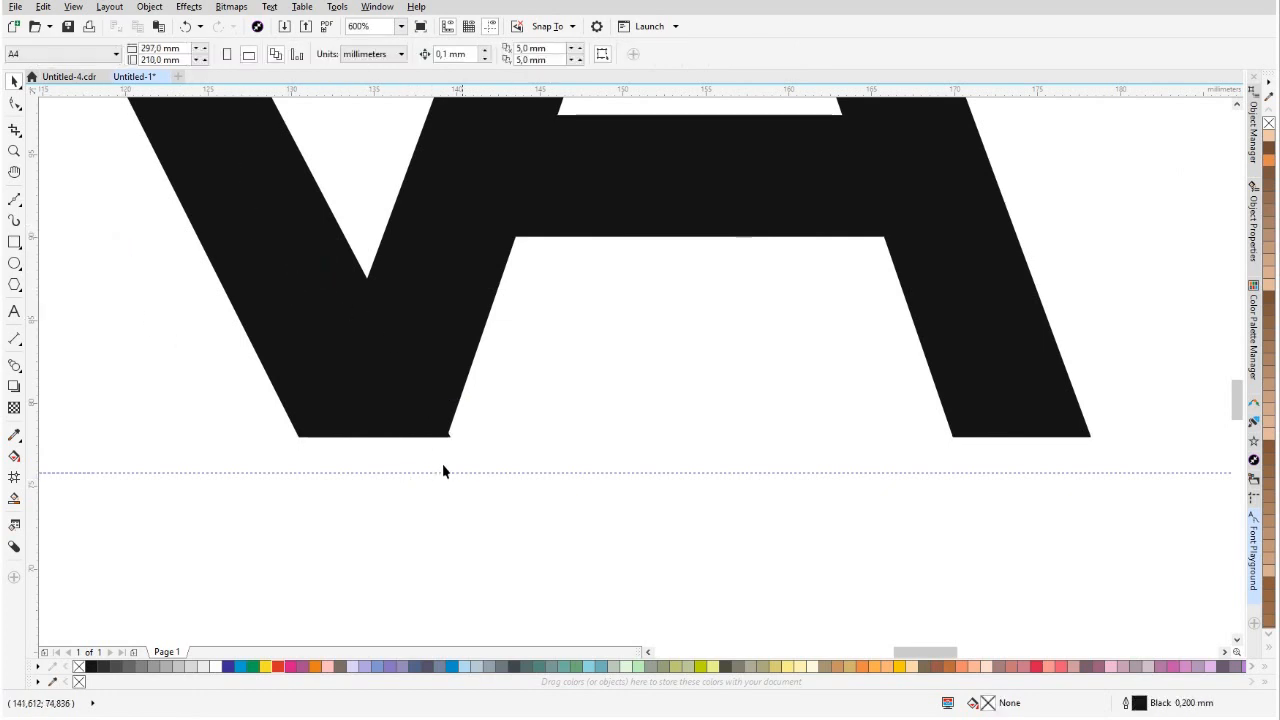
pyautogui.moveTo(212, 238)
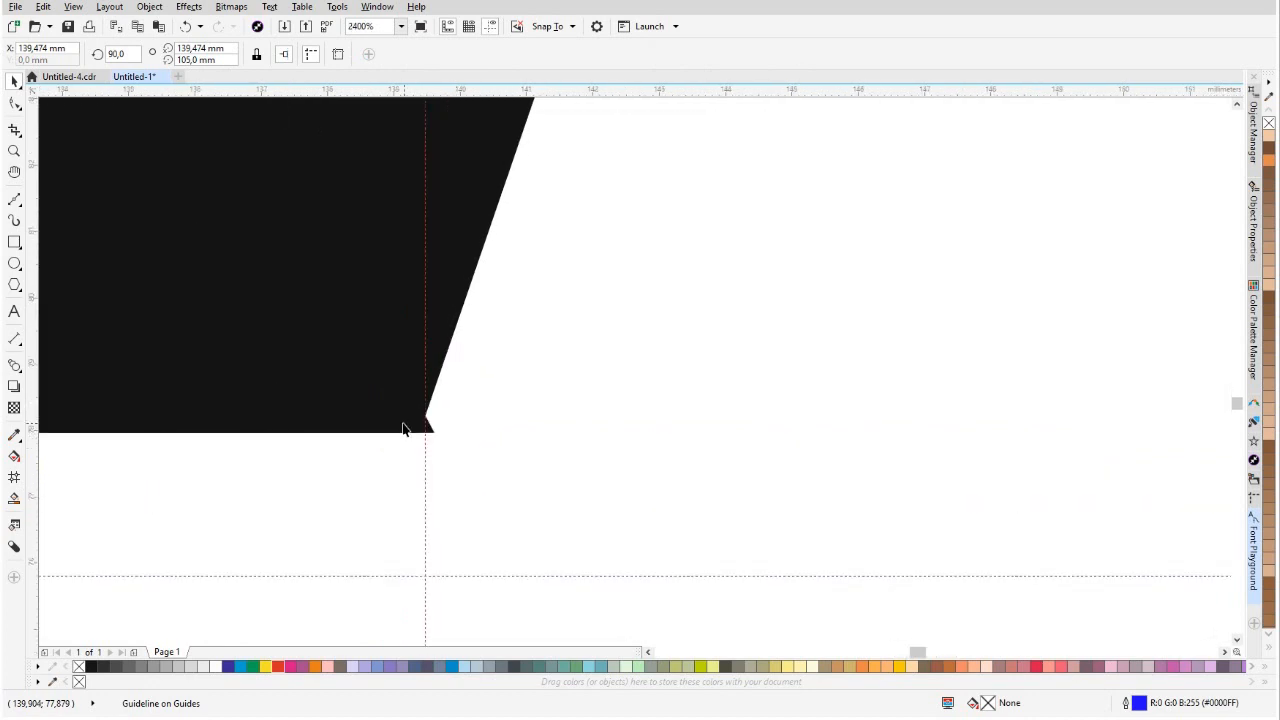
pyautogui.click(424, 424)
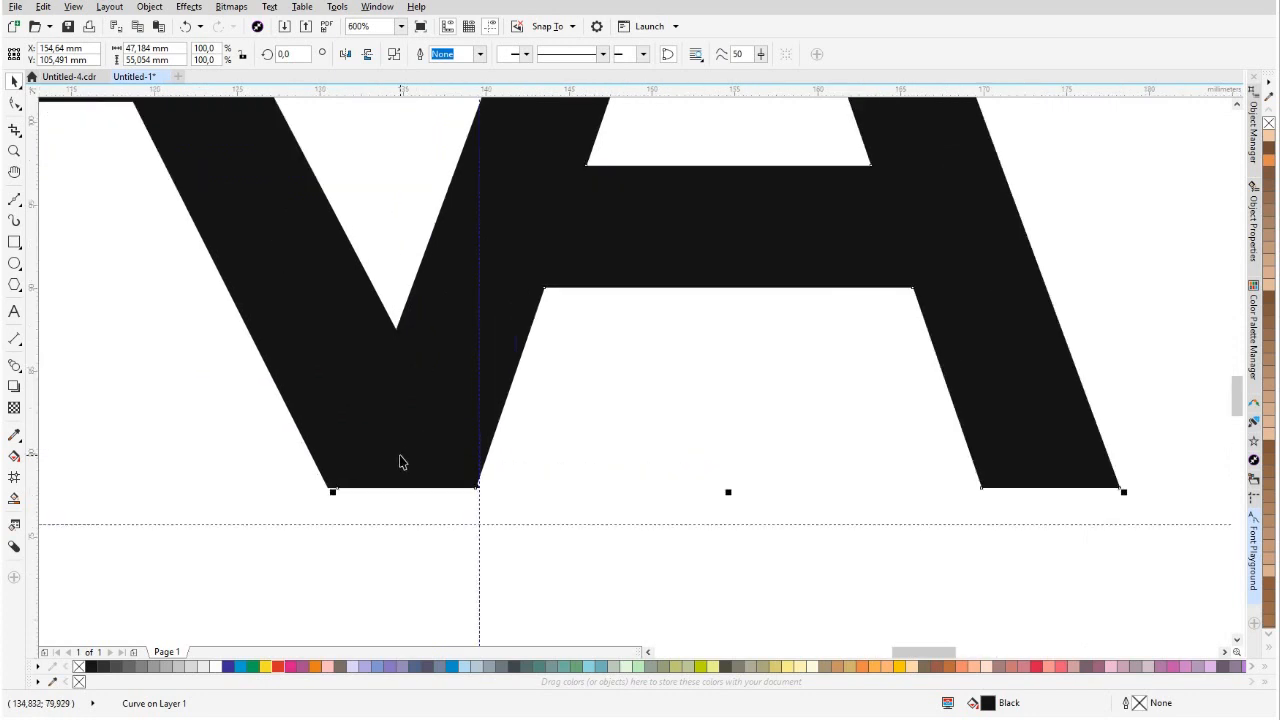
pyautogui.click(412, 460)
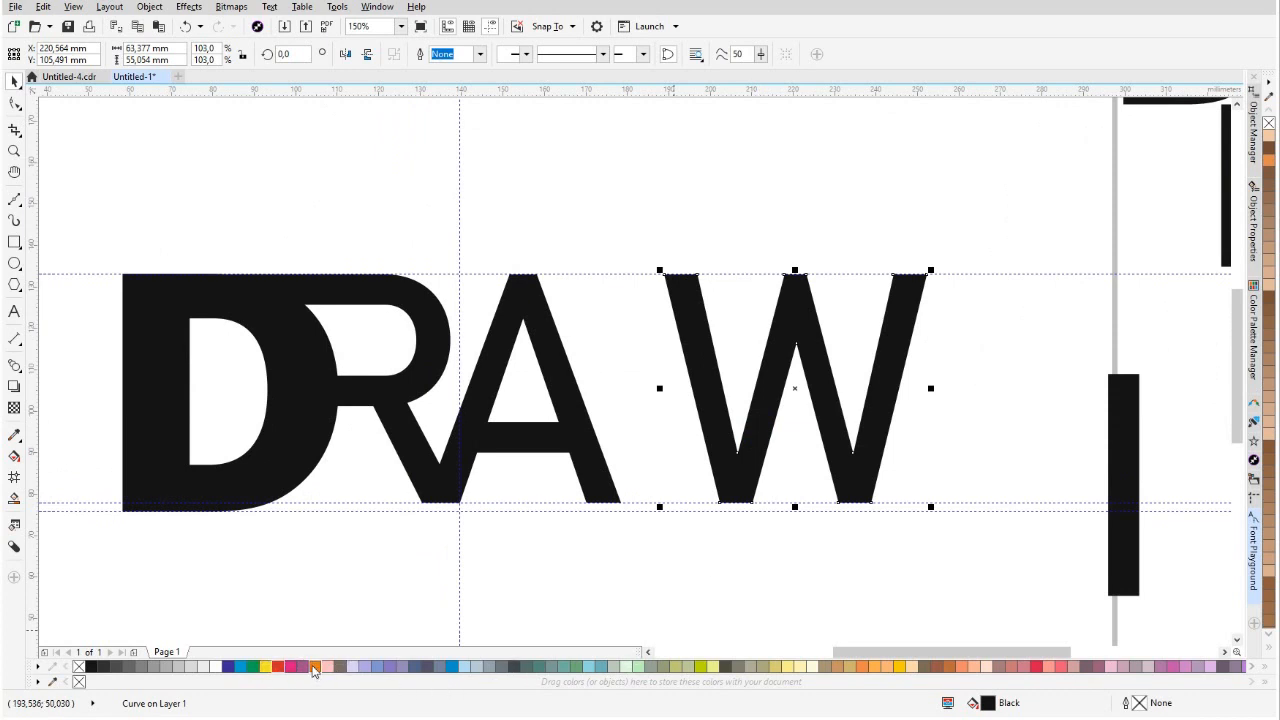
# Fill the W orange and bring it onto the vertical guide against the A's right leg.
pyautogui.click(316, 668)
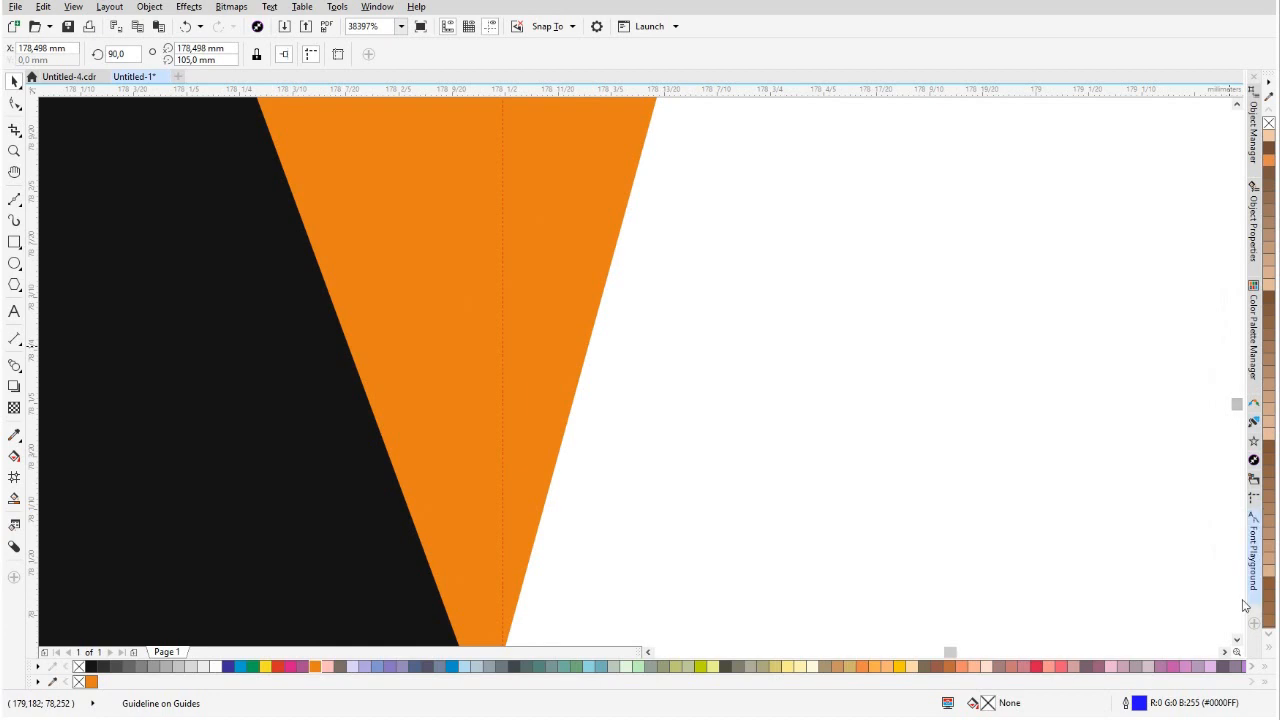
pyautogui.scroll(-3)
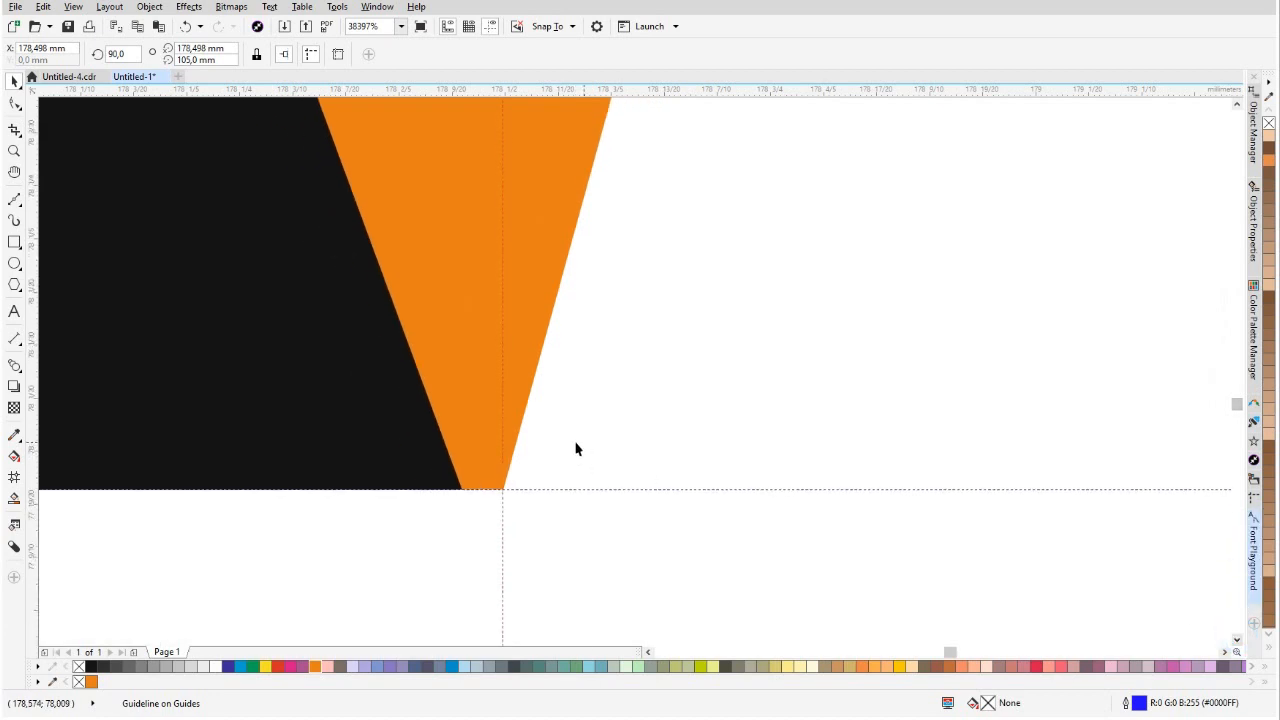
pyautogui.click(492, 500)
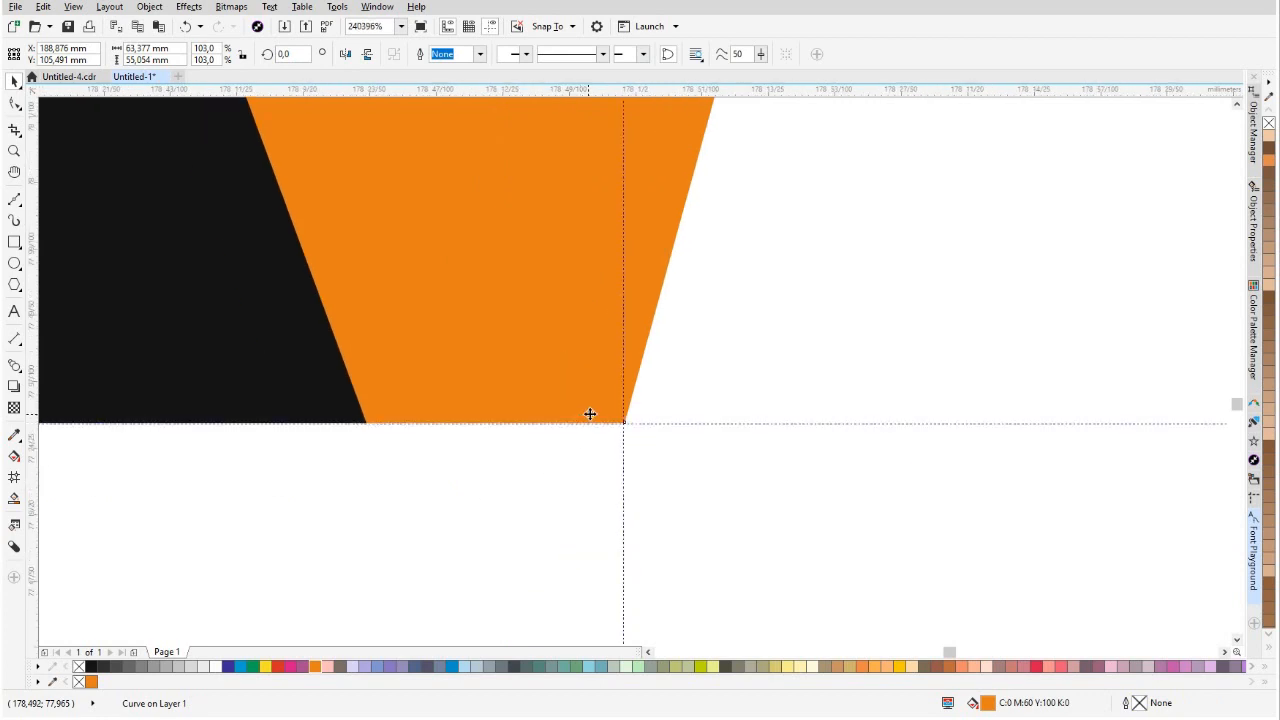
pyautogui.moveTo(622, 422)
pyautogui.write('250')
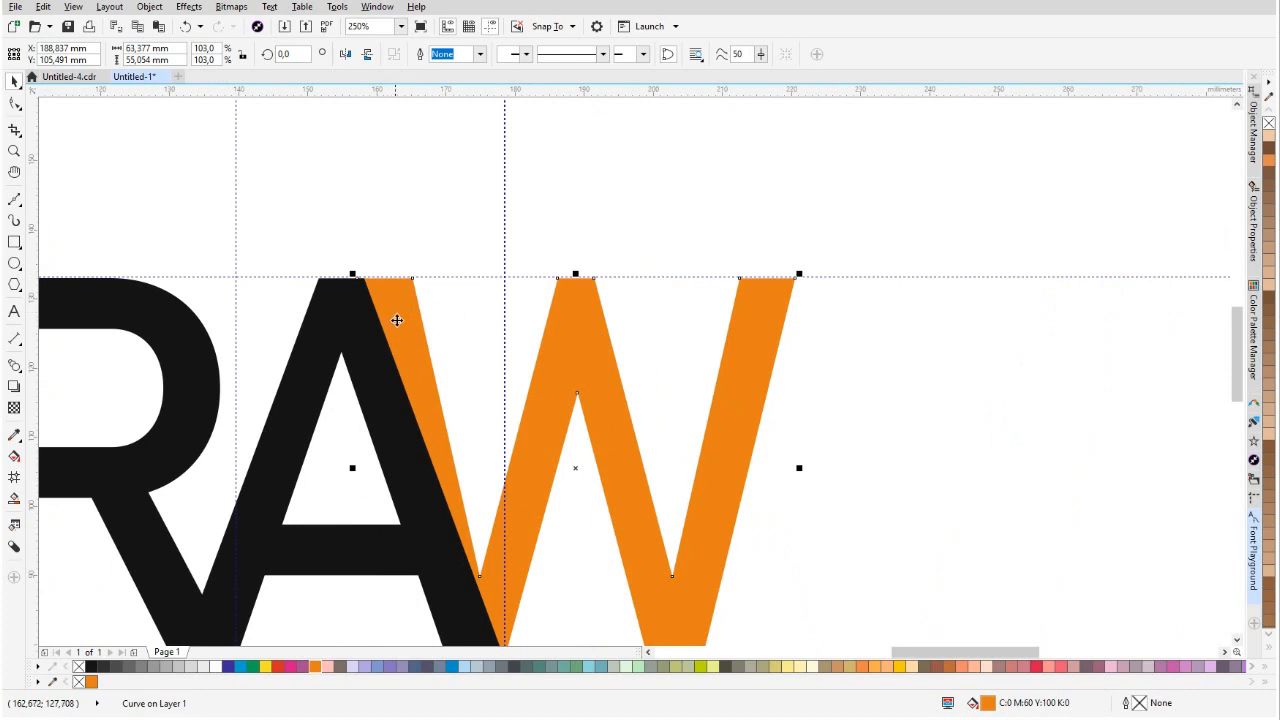
pyautogui.moveTo(314, 252)
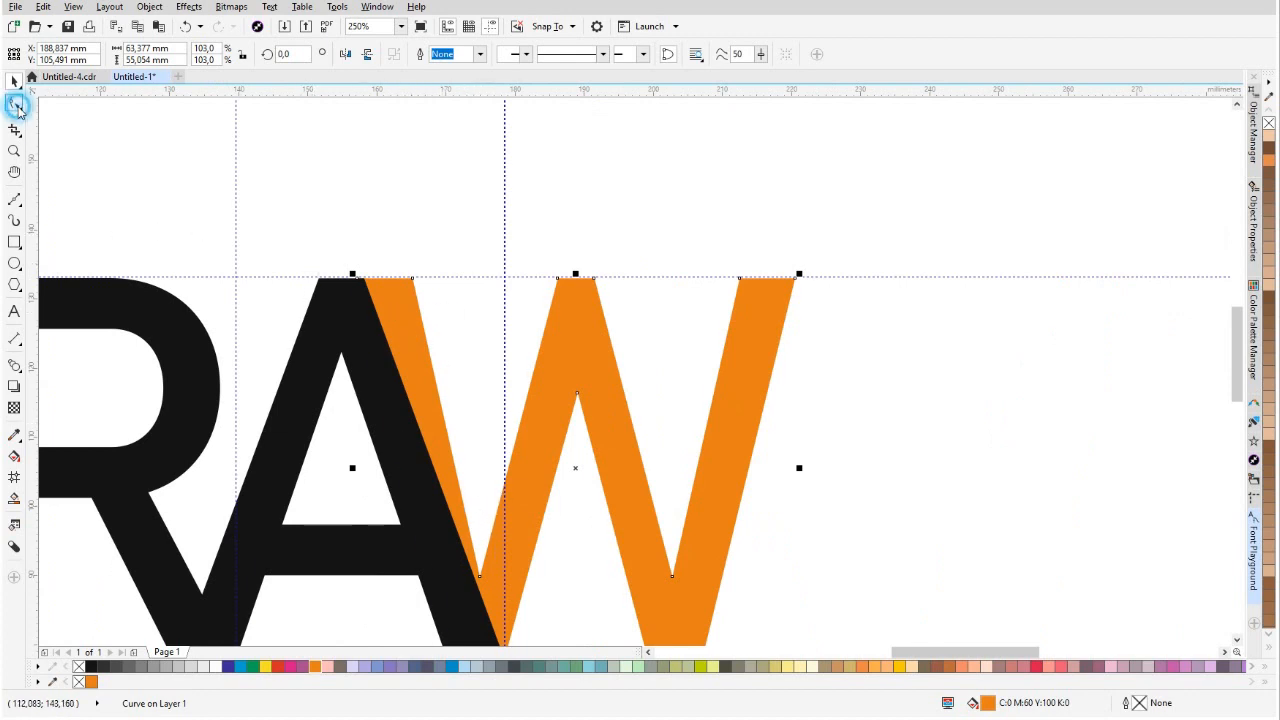
# Node-edit the A's top right corner and right leg so they run flush along the orange W.
pyautogui.click(12, 104)
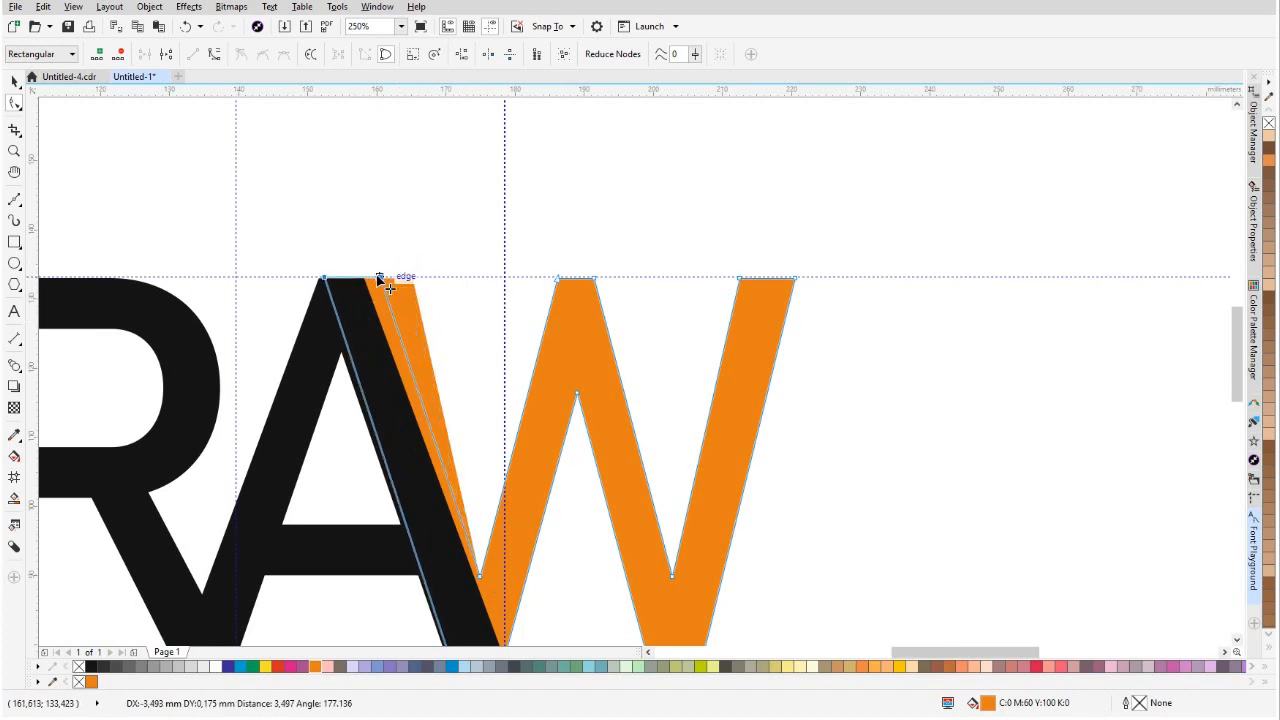
pyautogui.moveTo(390, 284); pyautogui.dragTo(364, 284)
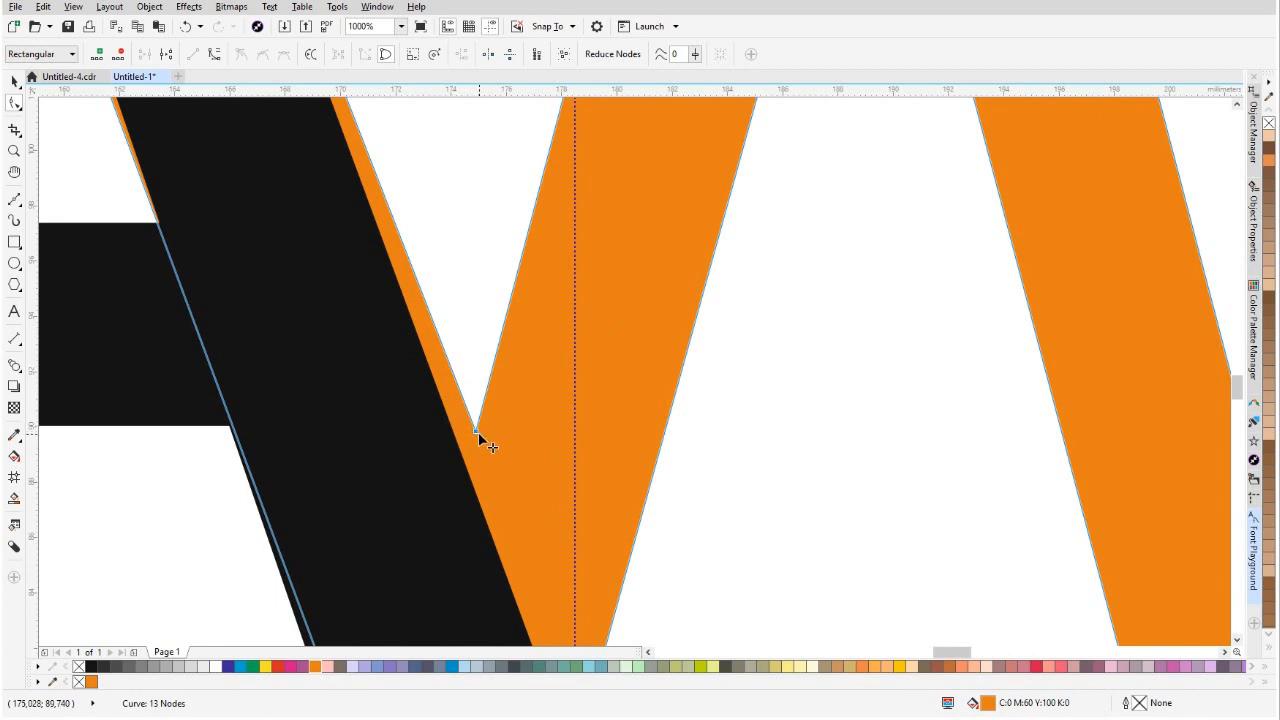
pyautogui.moveTo(478, 430); pyautogui.dragTo(470, 460)
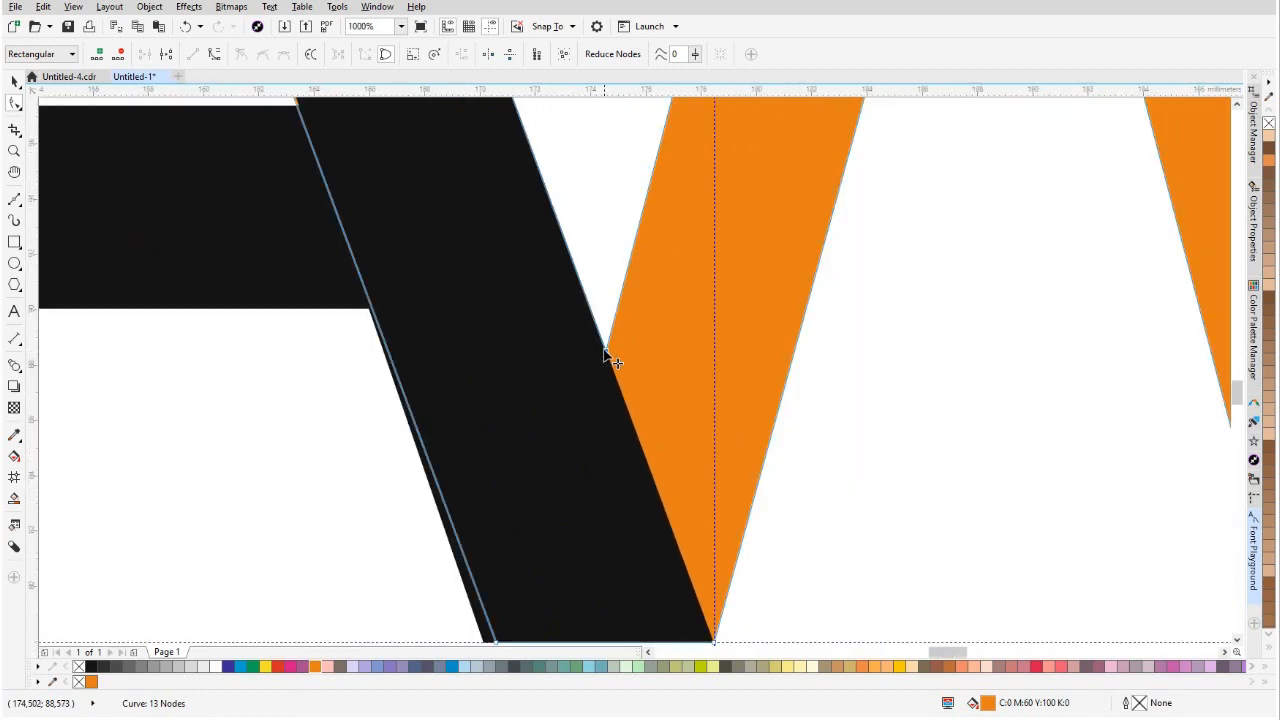
pyautogui.moveTo(604, 360); pyautogui.dragTo(604, 362)
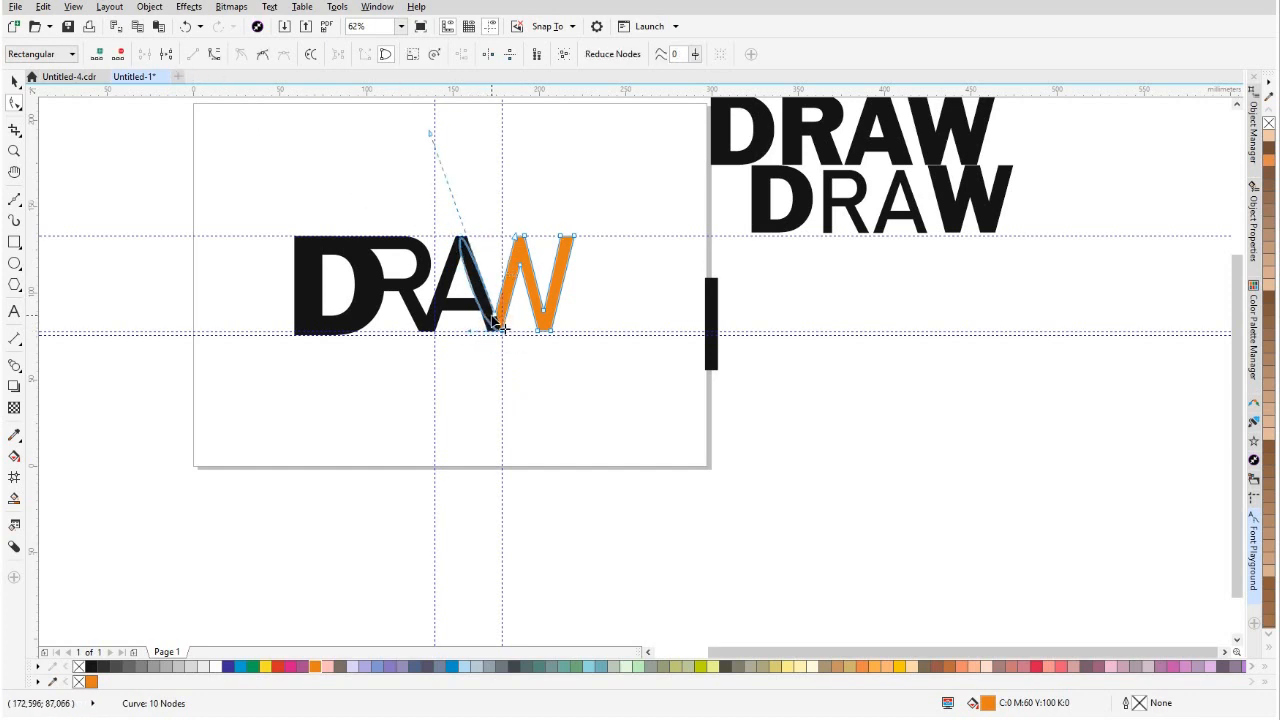
pyautogui.click(192, 54)
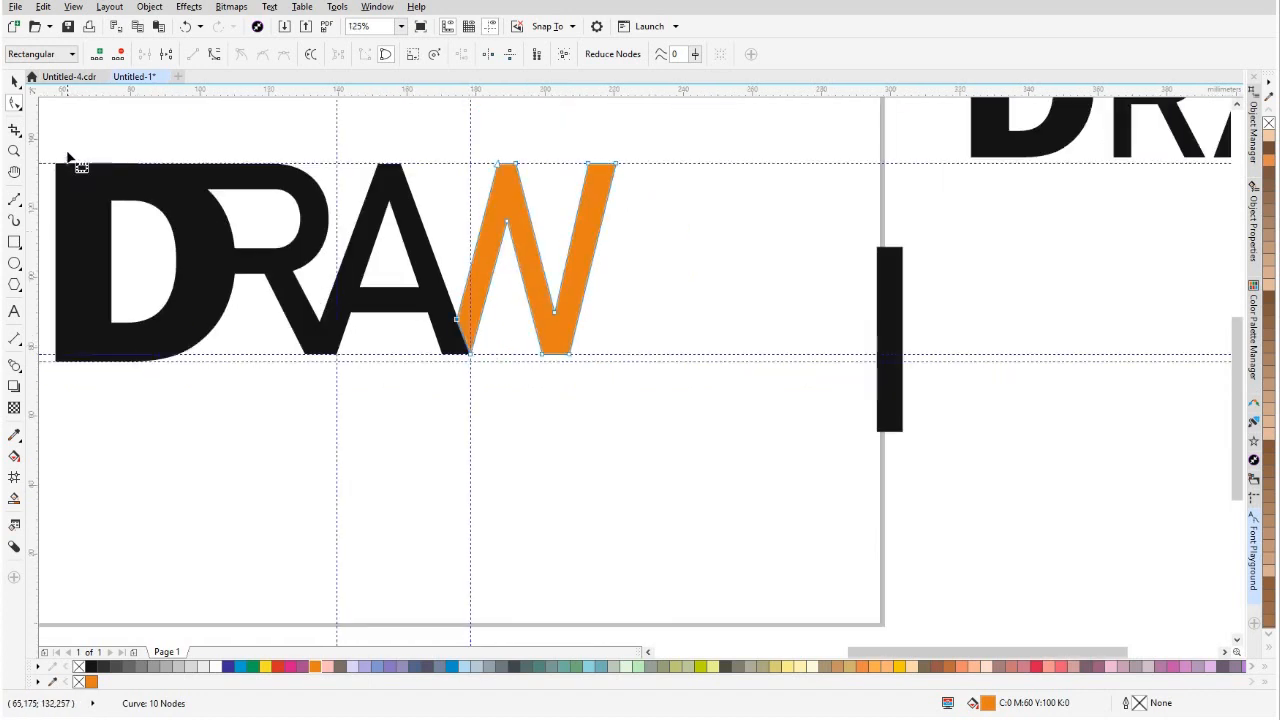
pyautogui.click(536, 258)
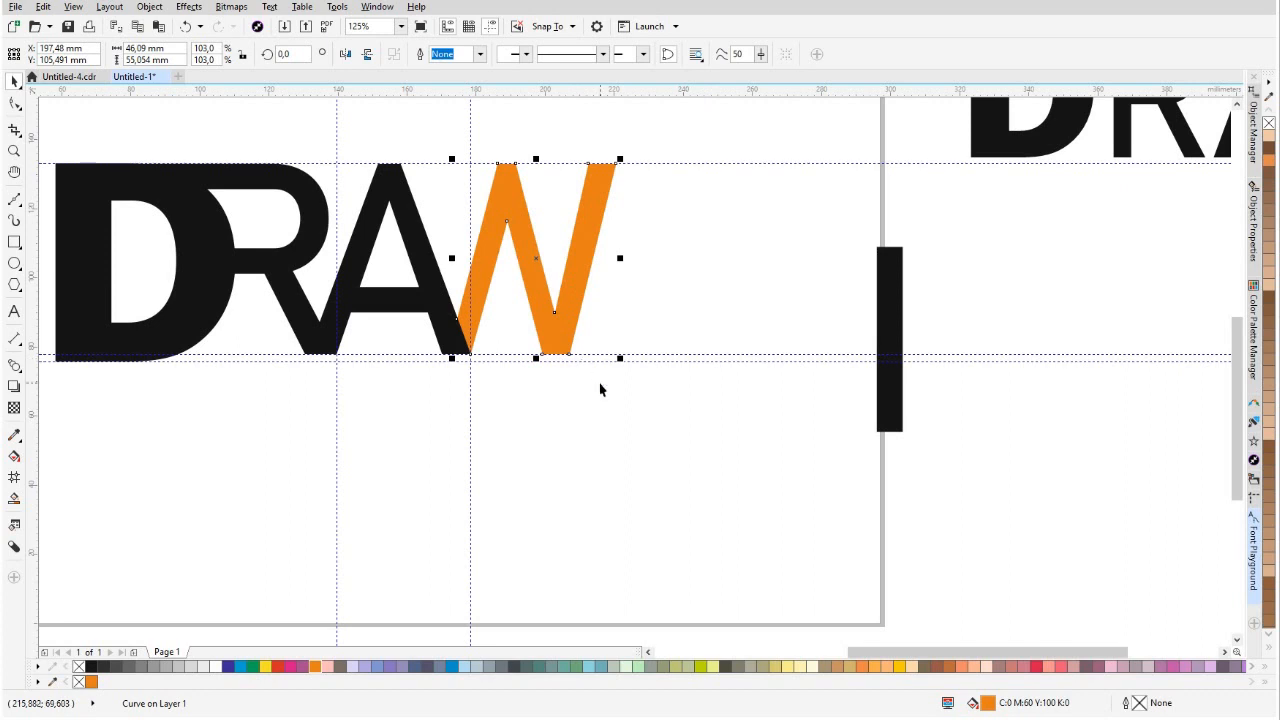
pyautogui.moveTo(500, 302)
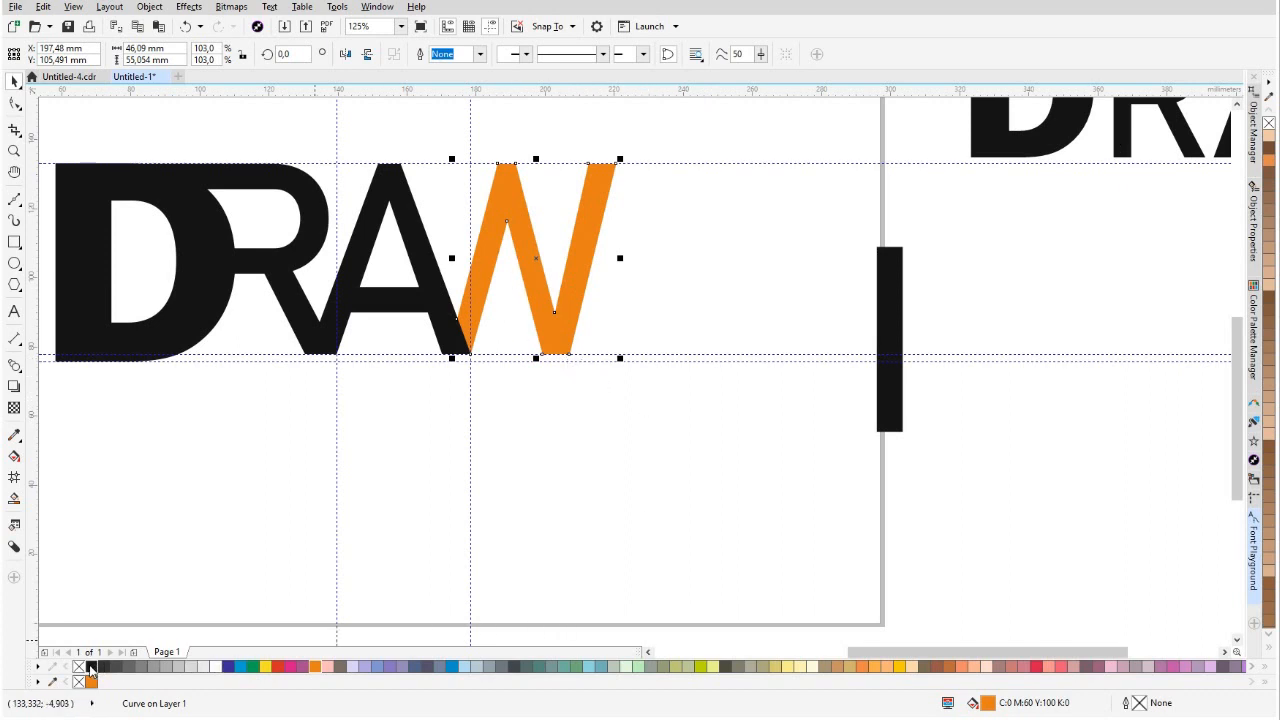
# Recolor the orange W black so the whole wordmark is solid black.
pyautogui.click(90, 668)
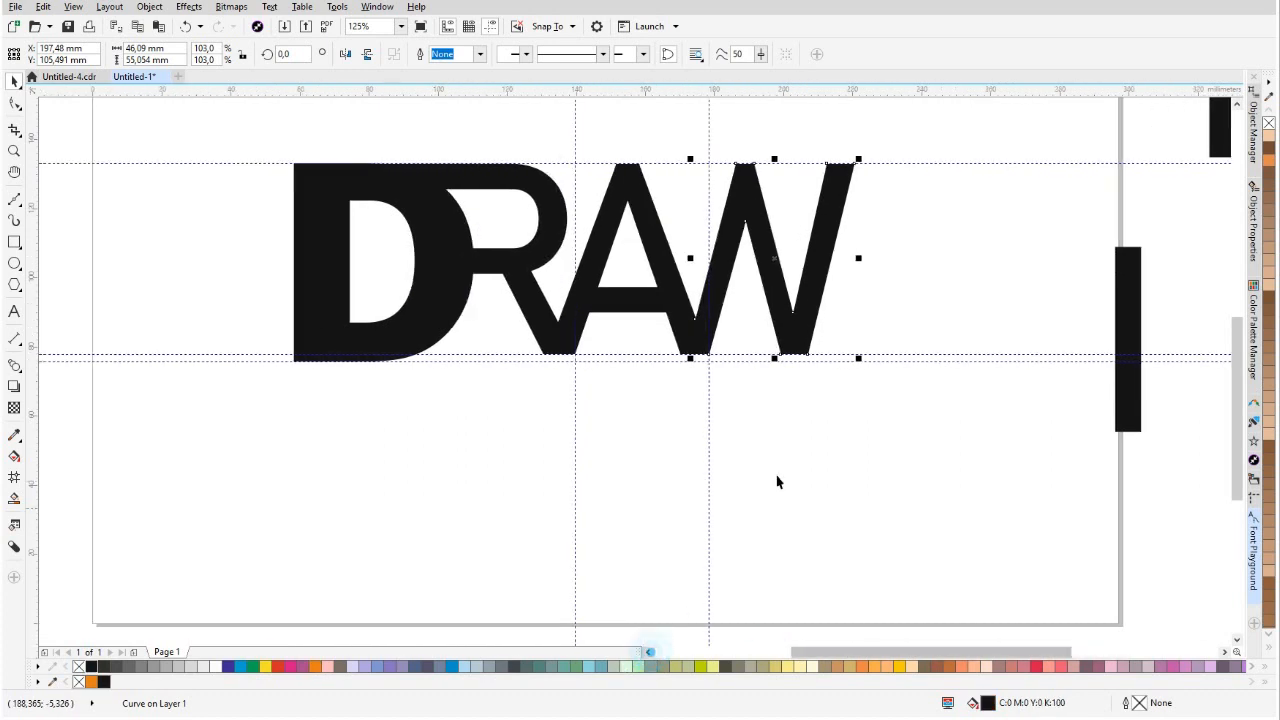
pyautogui.moveTo(814, 240)
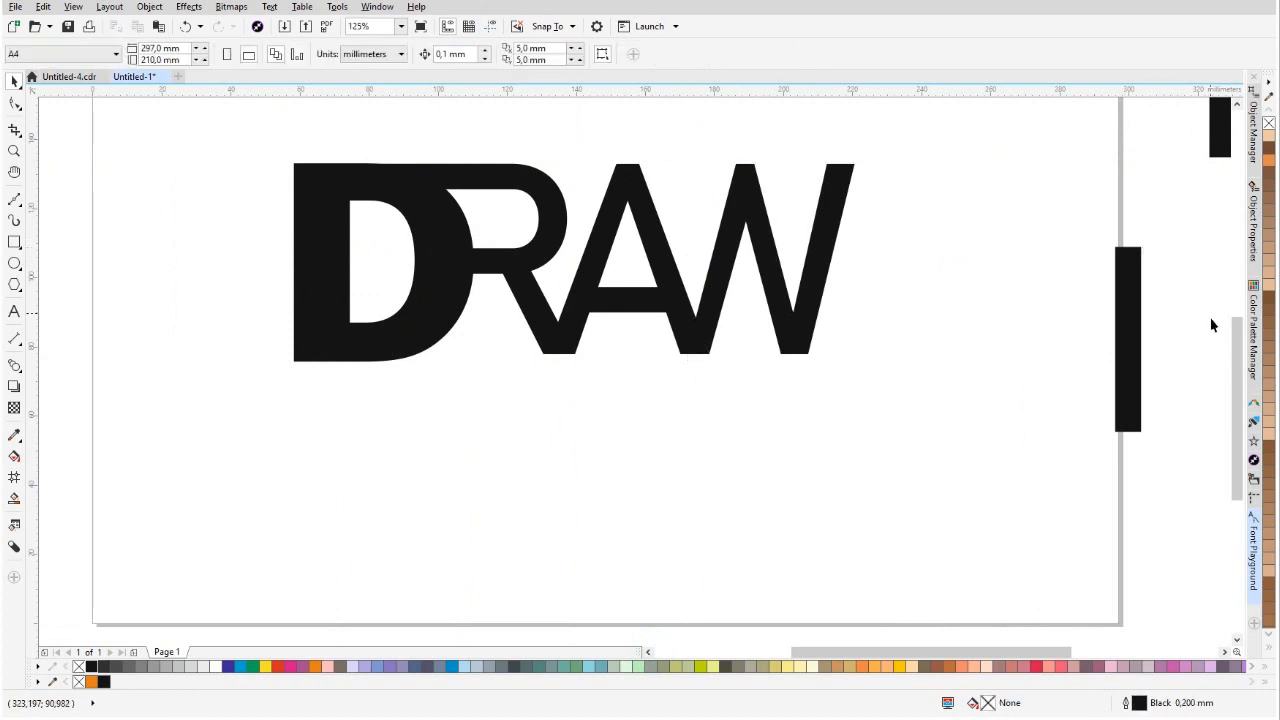
pyautogui.scroll(-3)
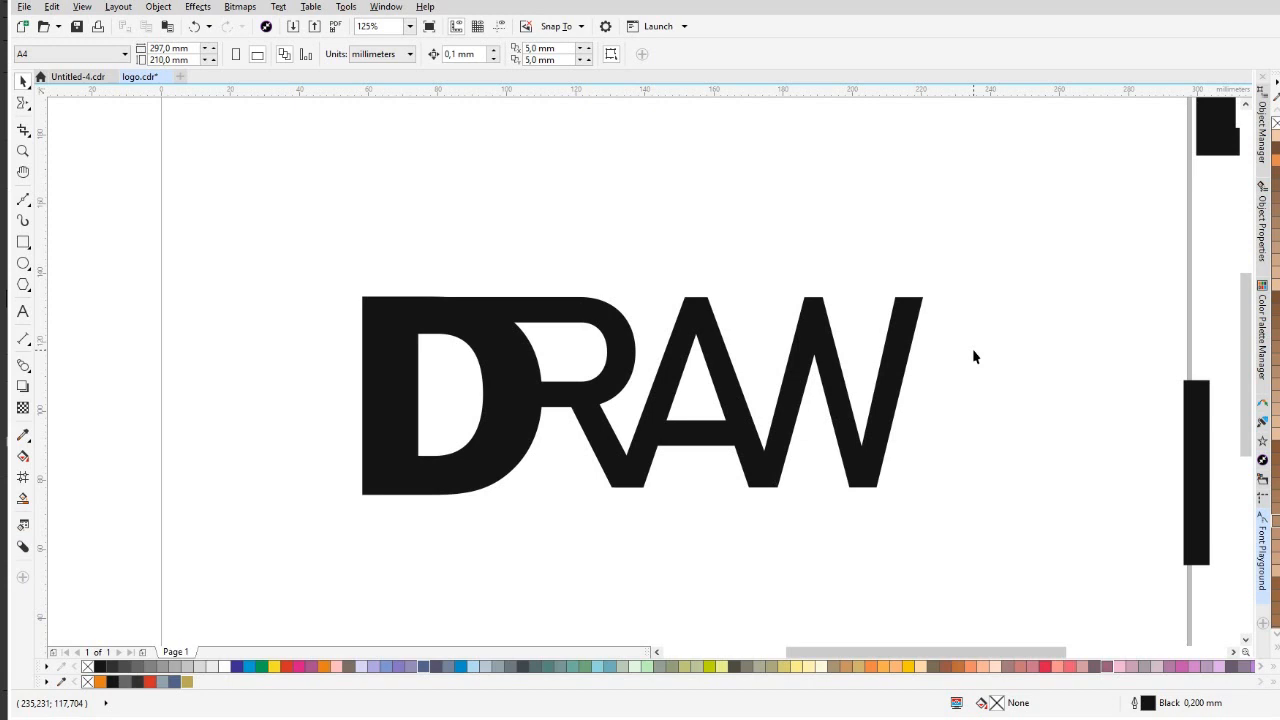
pyautogui.moveTo(924, 348)
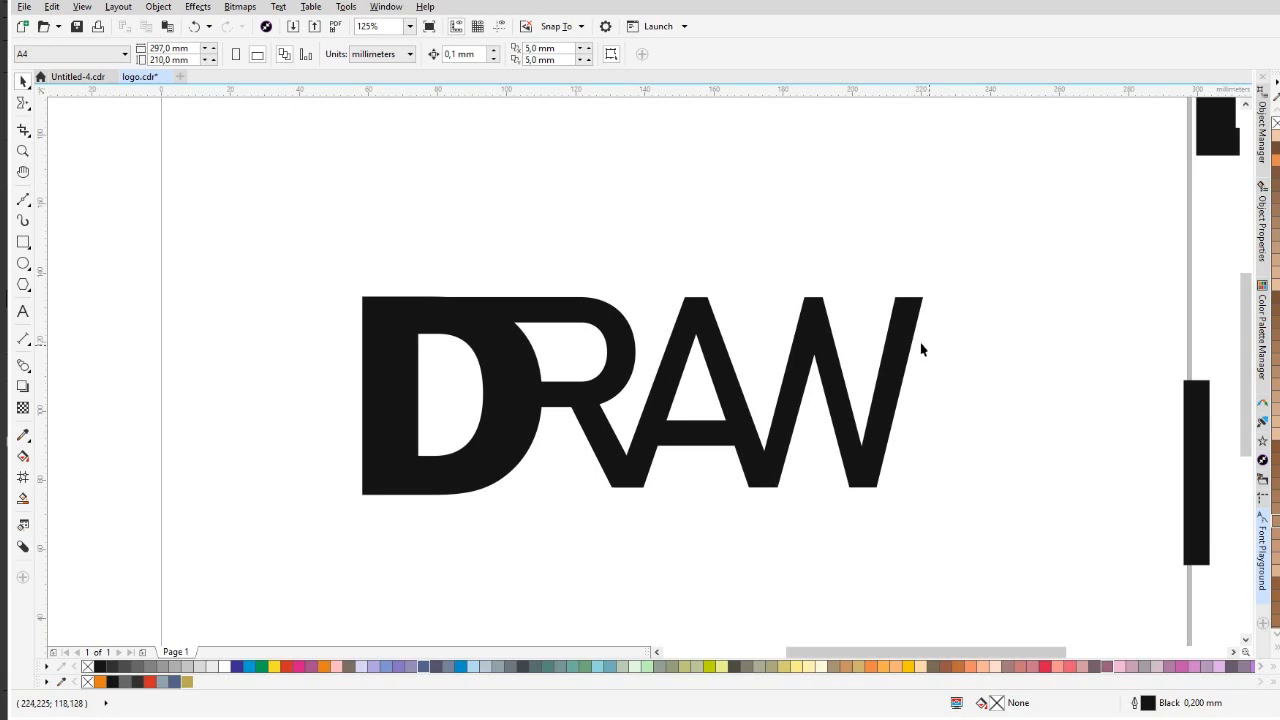
pyautogui.moveTo(878, 408)
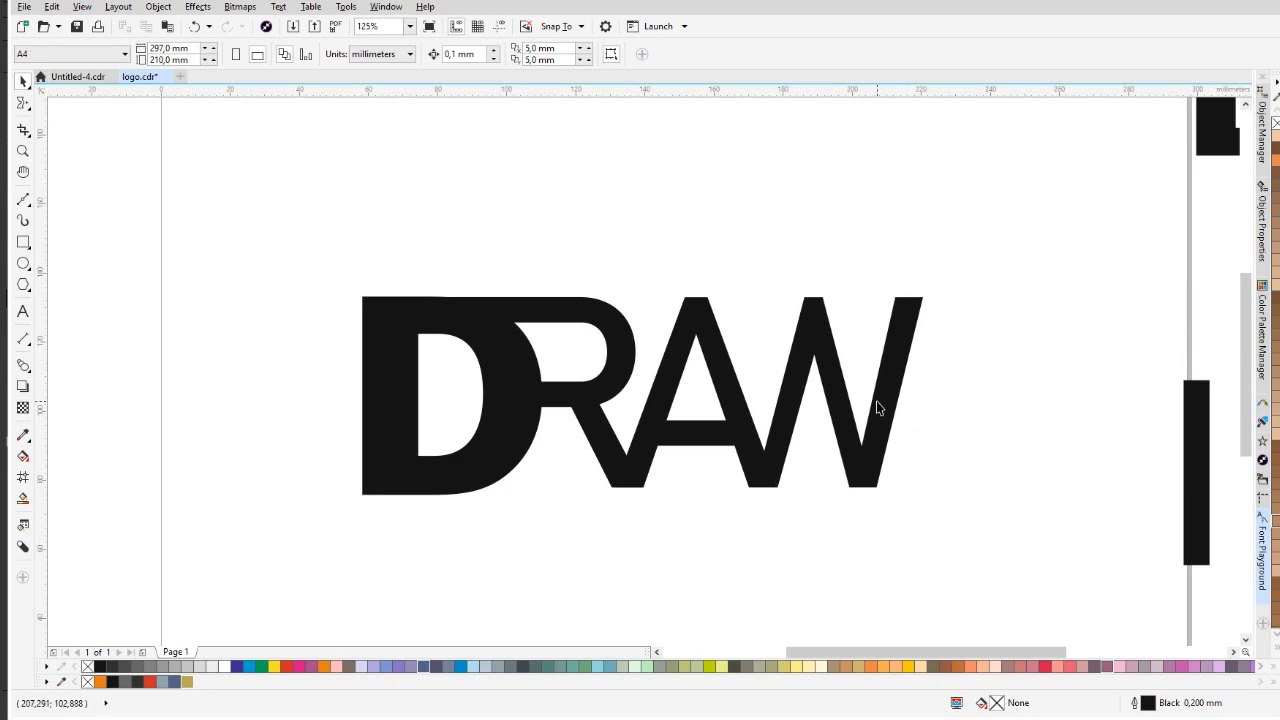
pyautogui.moveTo(964, 424)
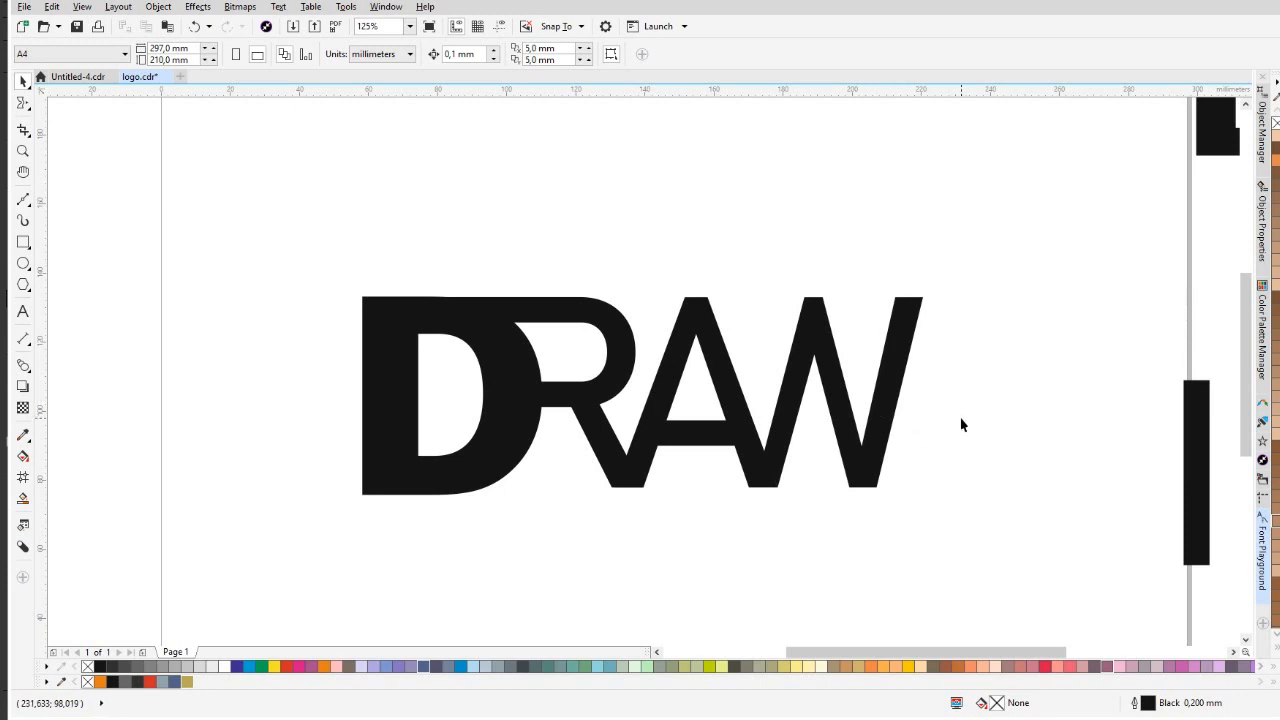
pyautogui.moveTo(908, 340)
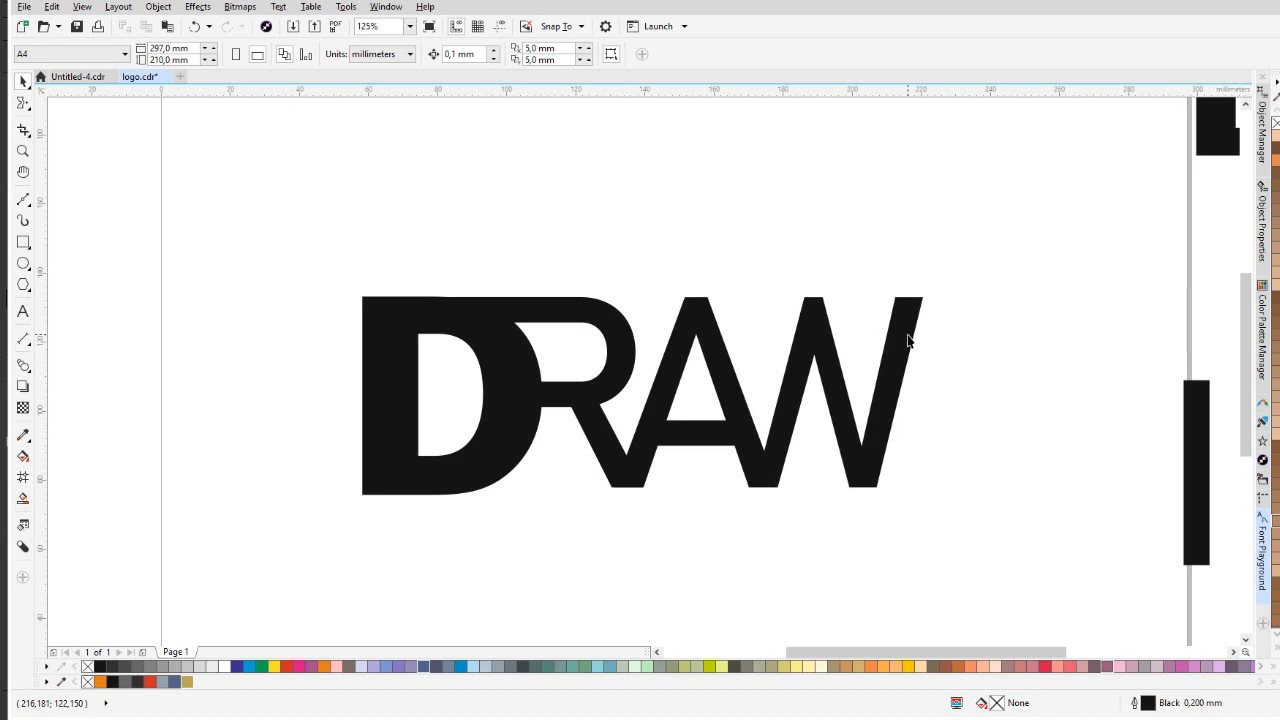
# Move the tall black bar in flush against the W's right side and show its rotation handles.
pyautogui.click(1188, 460)
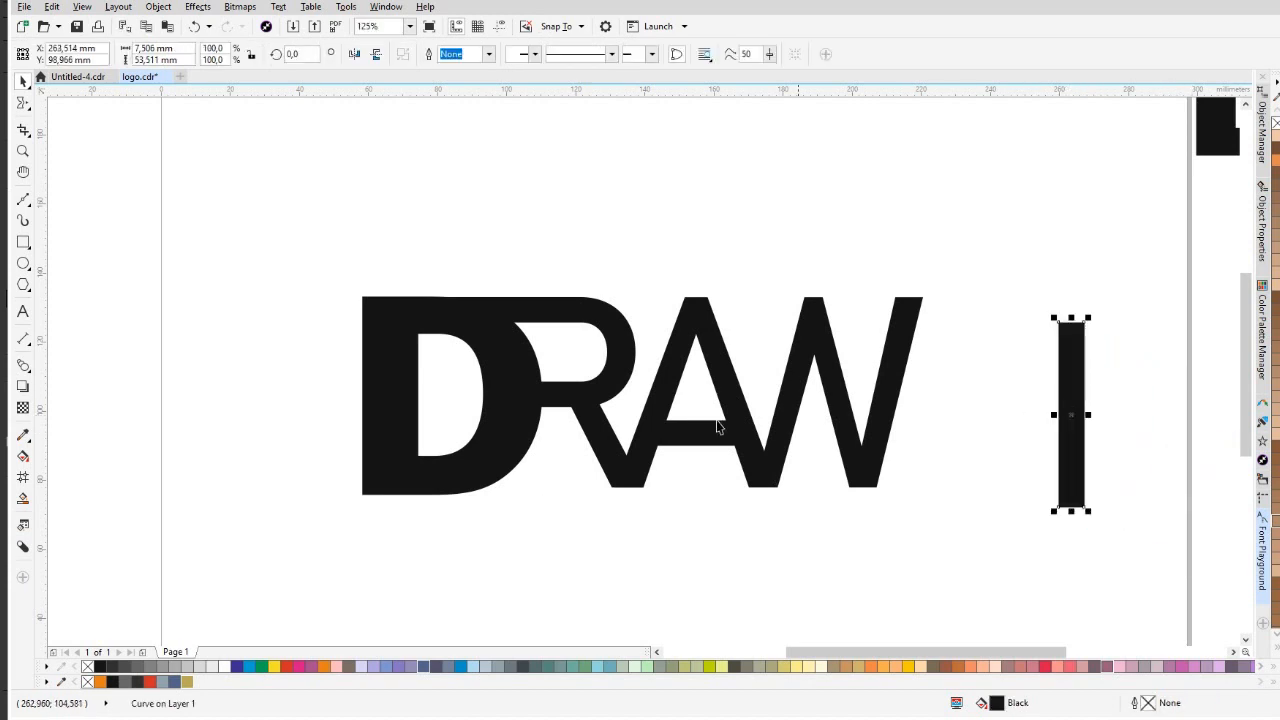
pyautogui.moveTo(1072, 400)
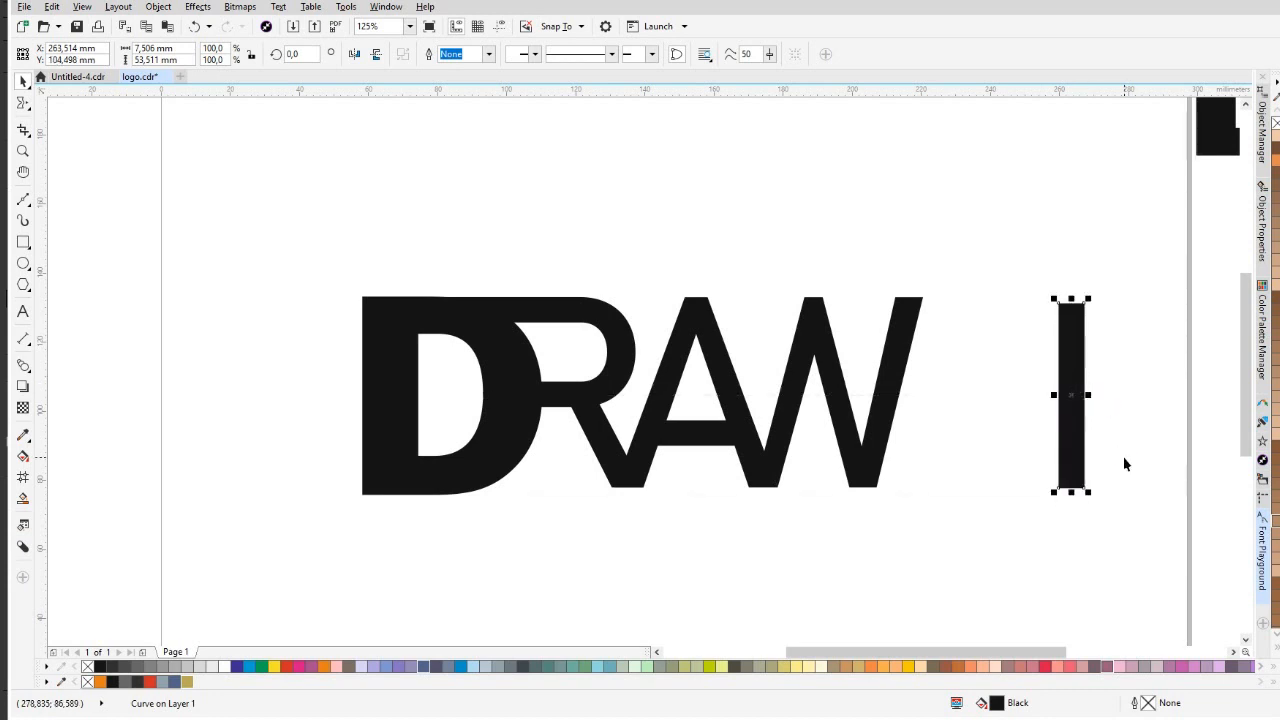
pyautogui.moveTo(1072, 394); pyautogui.dragTo(990, 394)
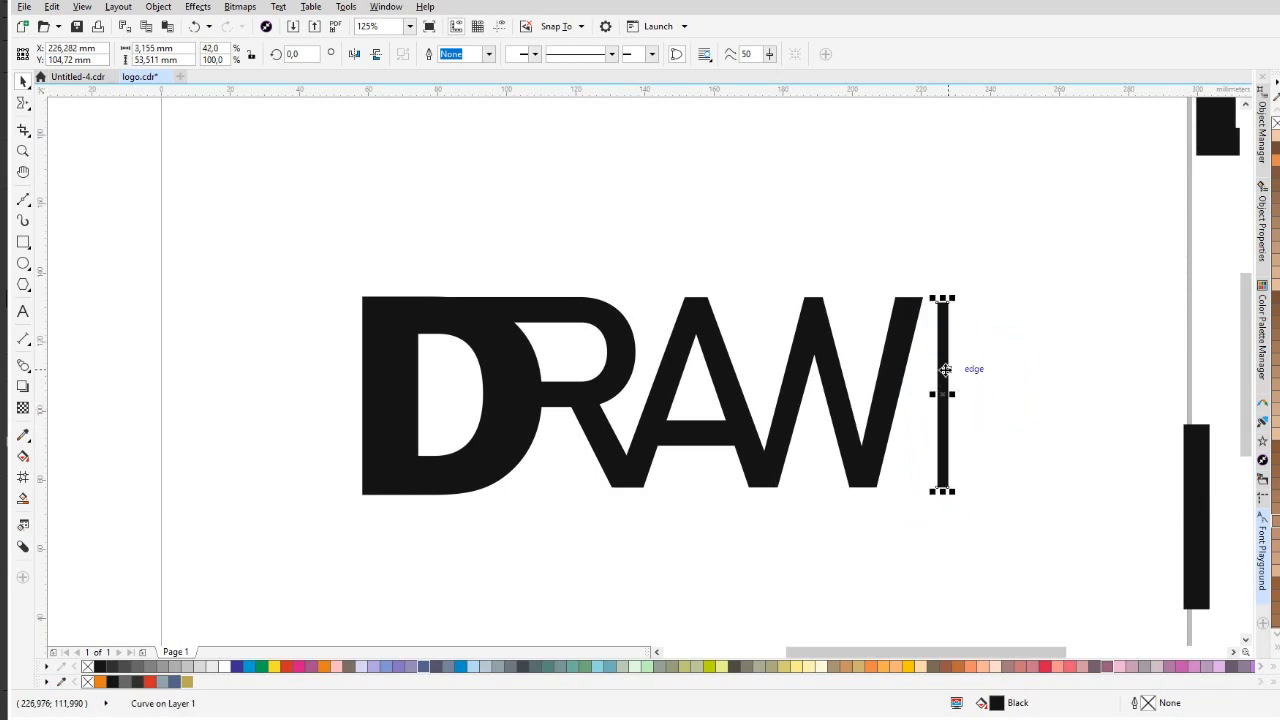
pyautogui.click(942, 396)
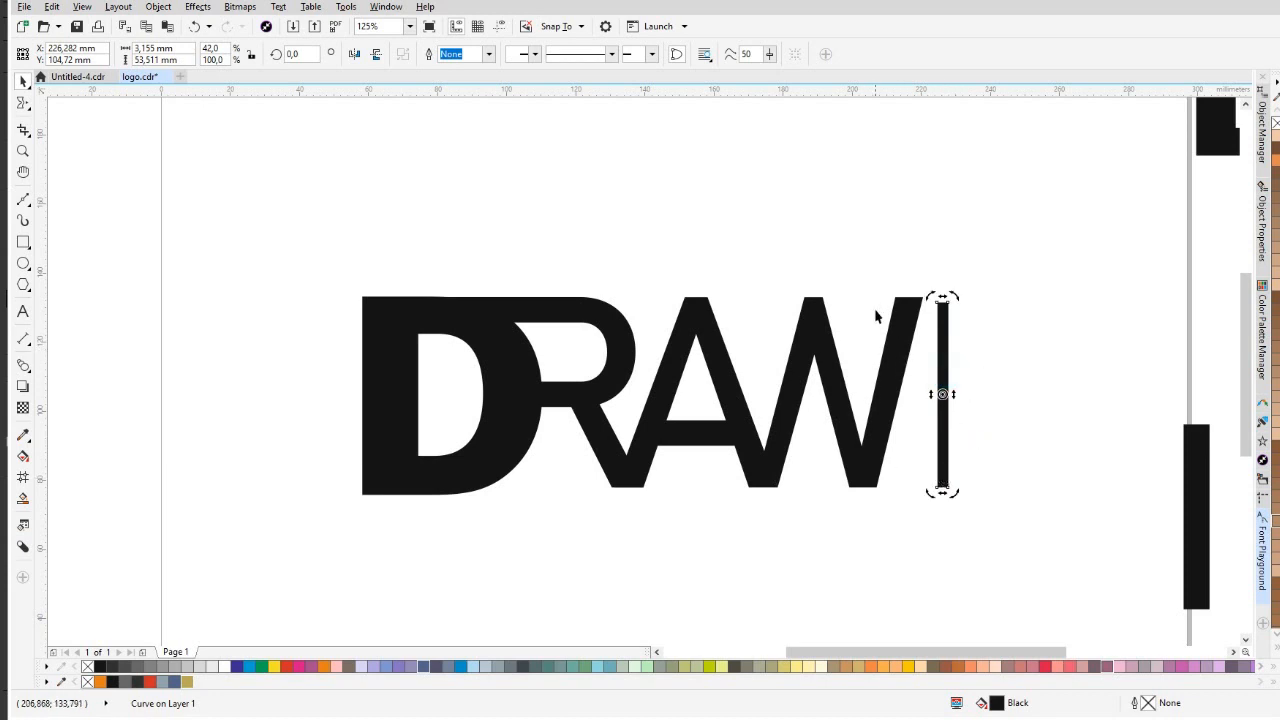
pyautogui.moveTo(510, 352)
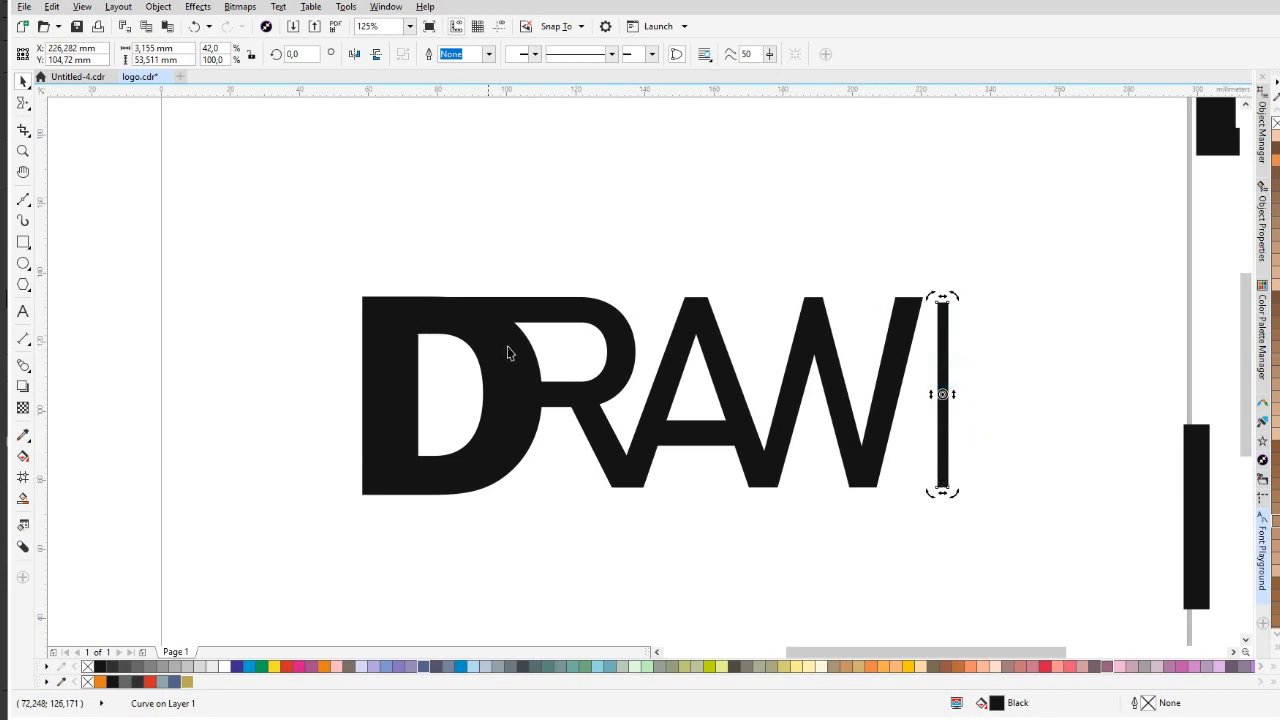
pyautogui.moveTo(420, 324)
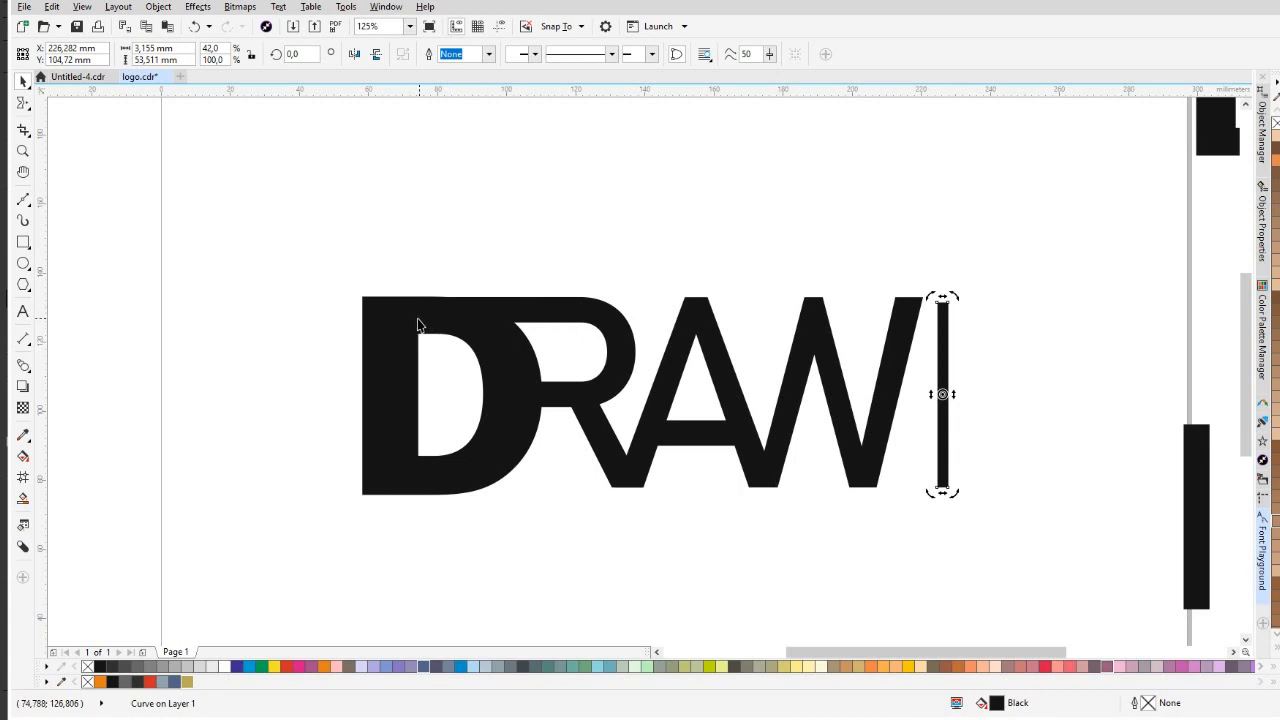
pyautogui.moveTo(608, 320)
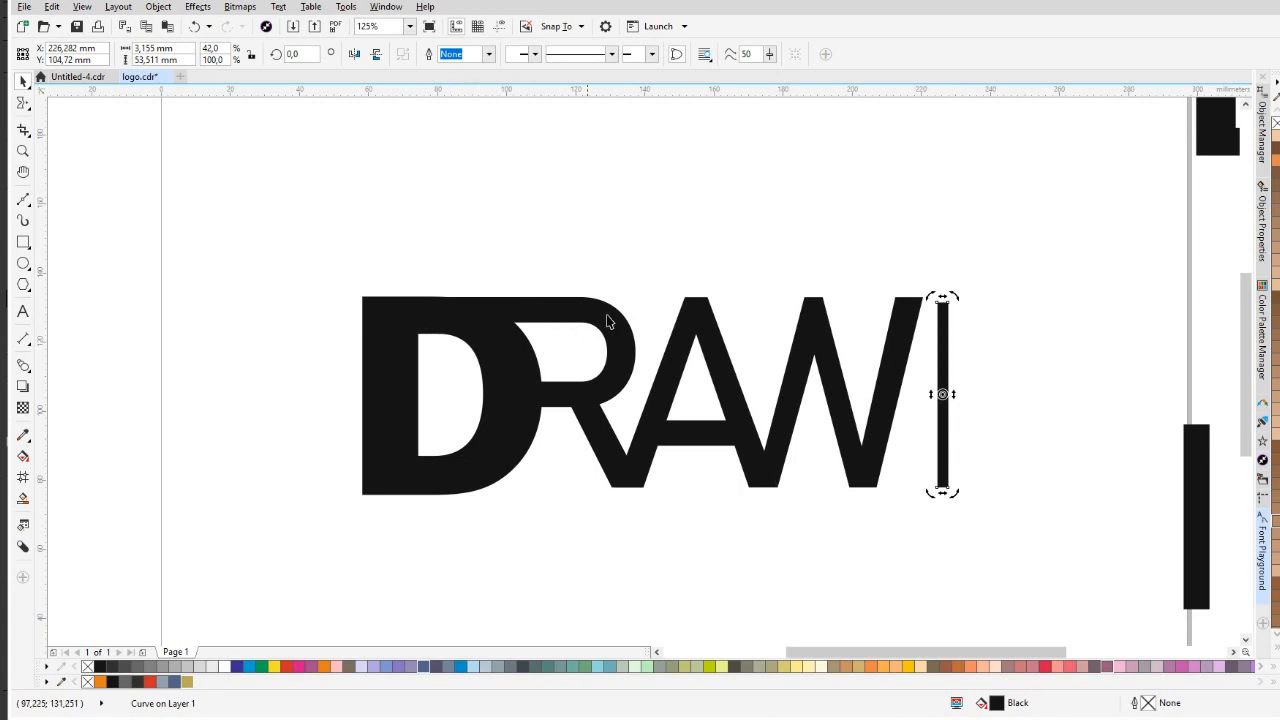
pyautogui.moveTo(848, 484)
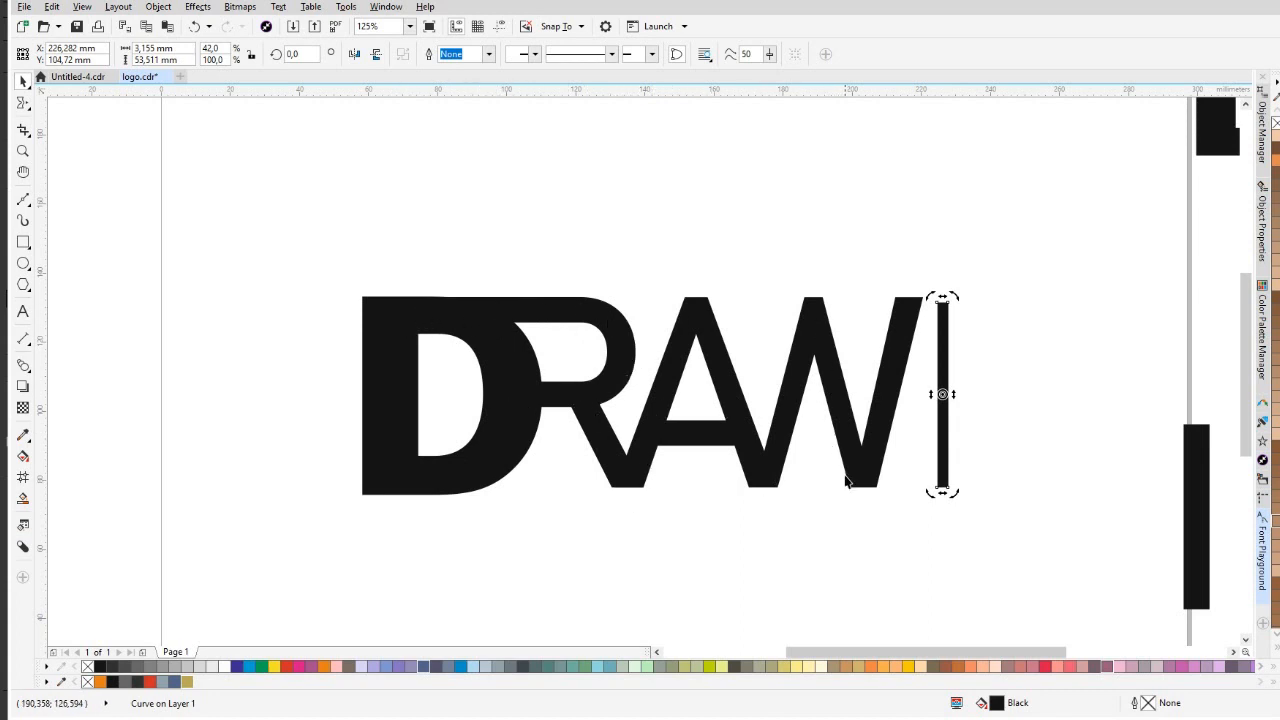
pyautogui.moveTo(1148, 210)
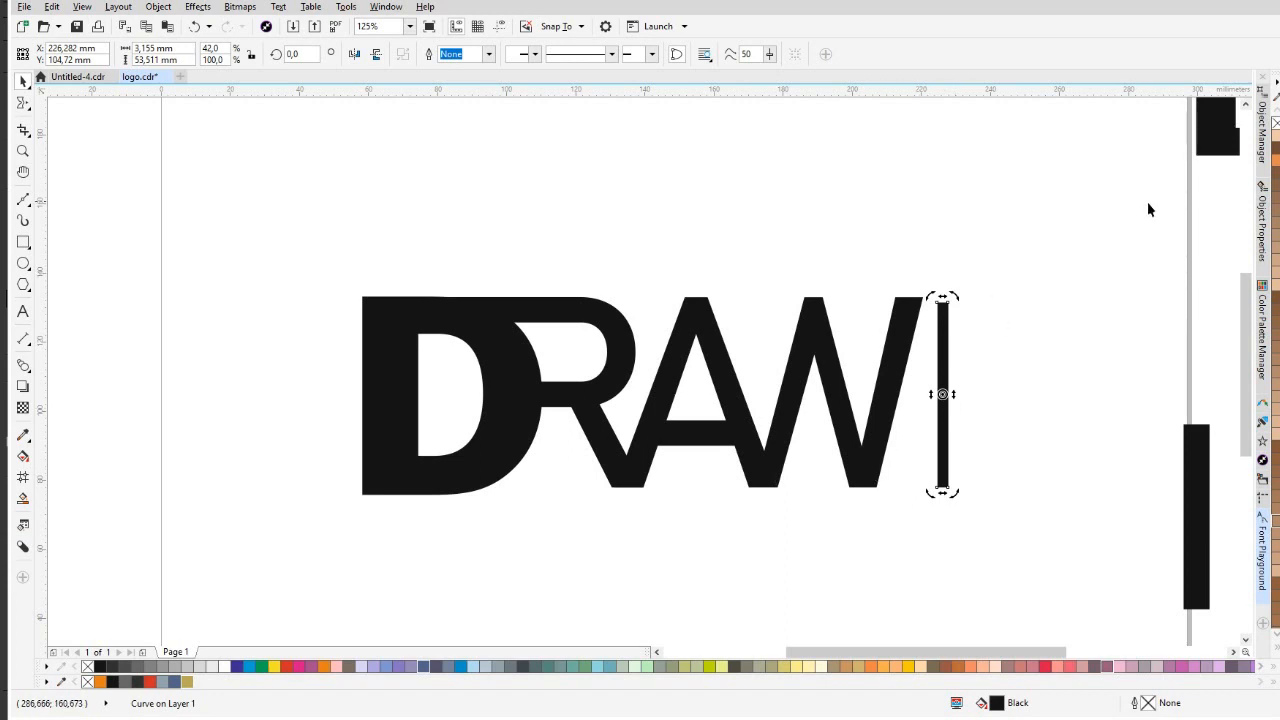
pyautogui.moveTo(910, 412)
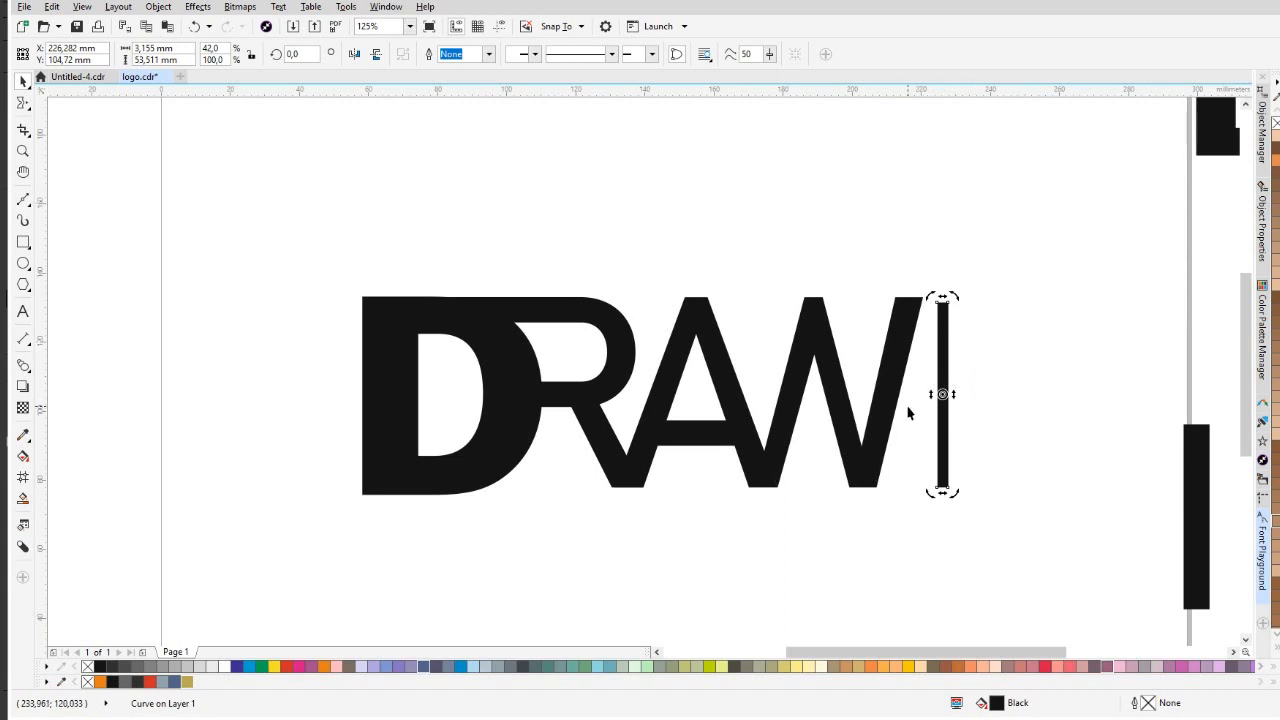
pyautogui.moveTo(940, 360)
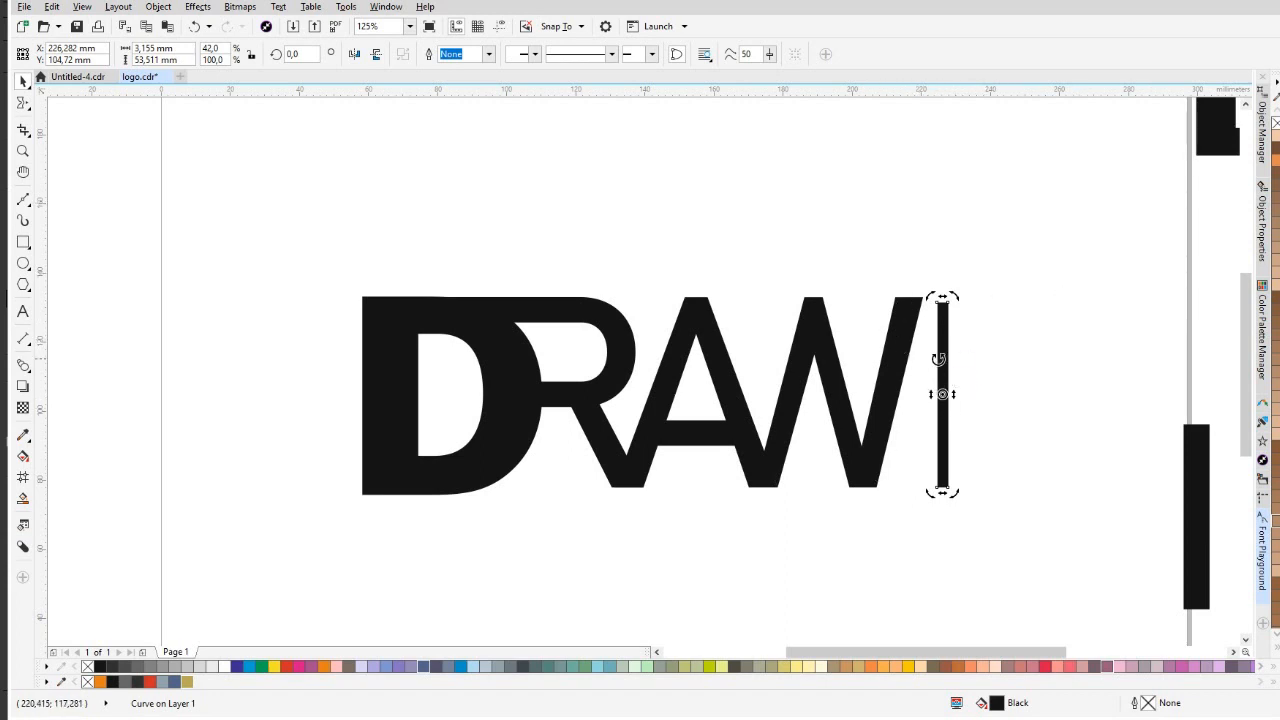
pyautogui.click(940, 392)
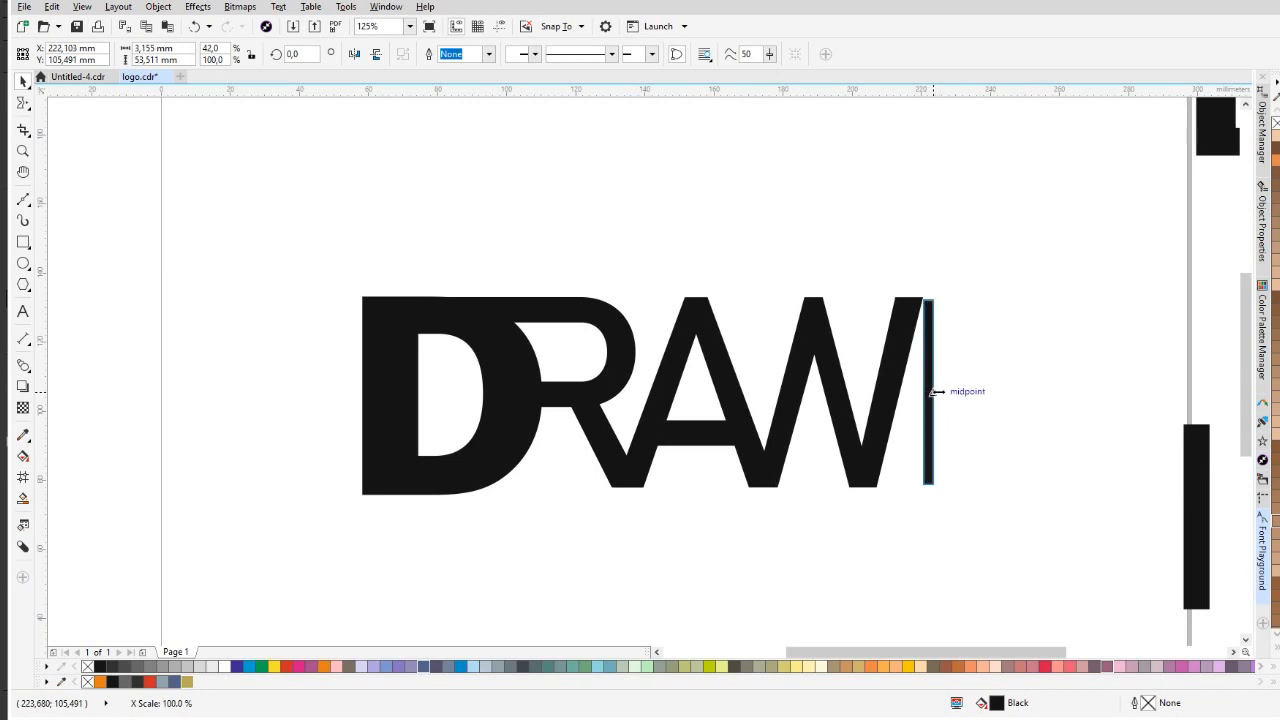
pyautogui.click(928, 390)
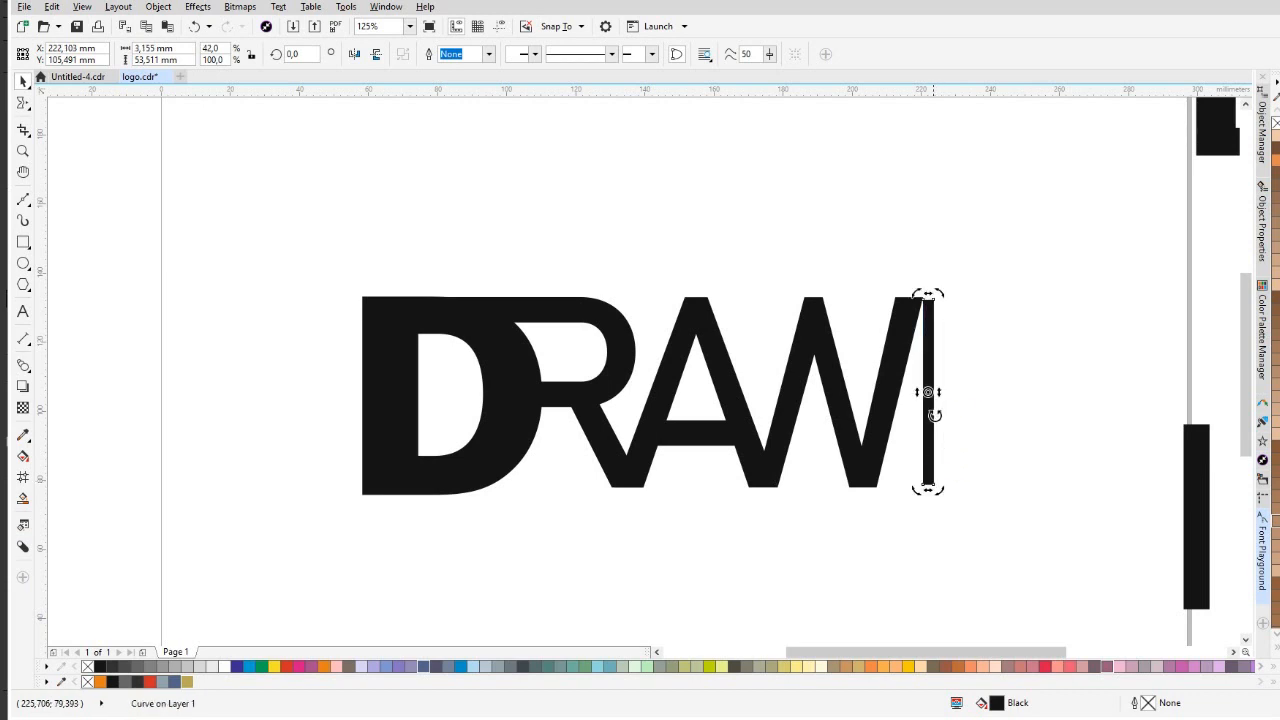
# Rotate the black bar to about 340° and snap it along the W's right stroke.
pyautogui.moveTo(928, 300); pyautogui.dragTo(944, 300)
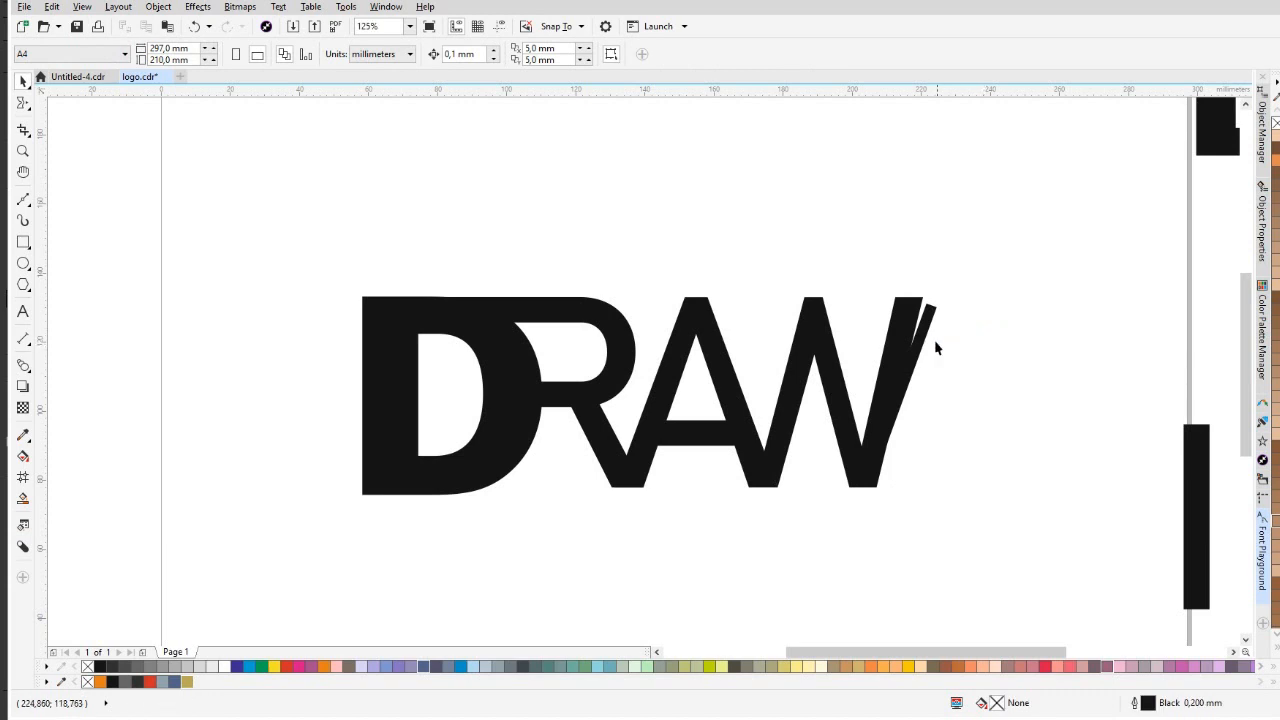
pyautogui.click(916, 336)
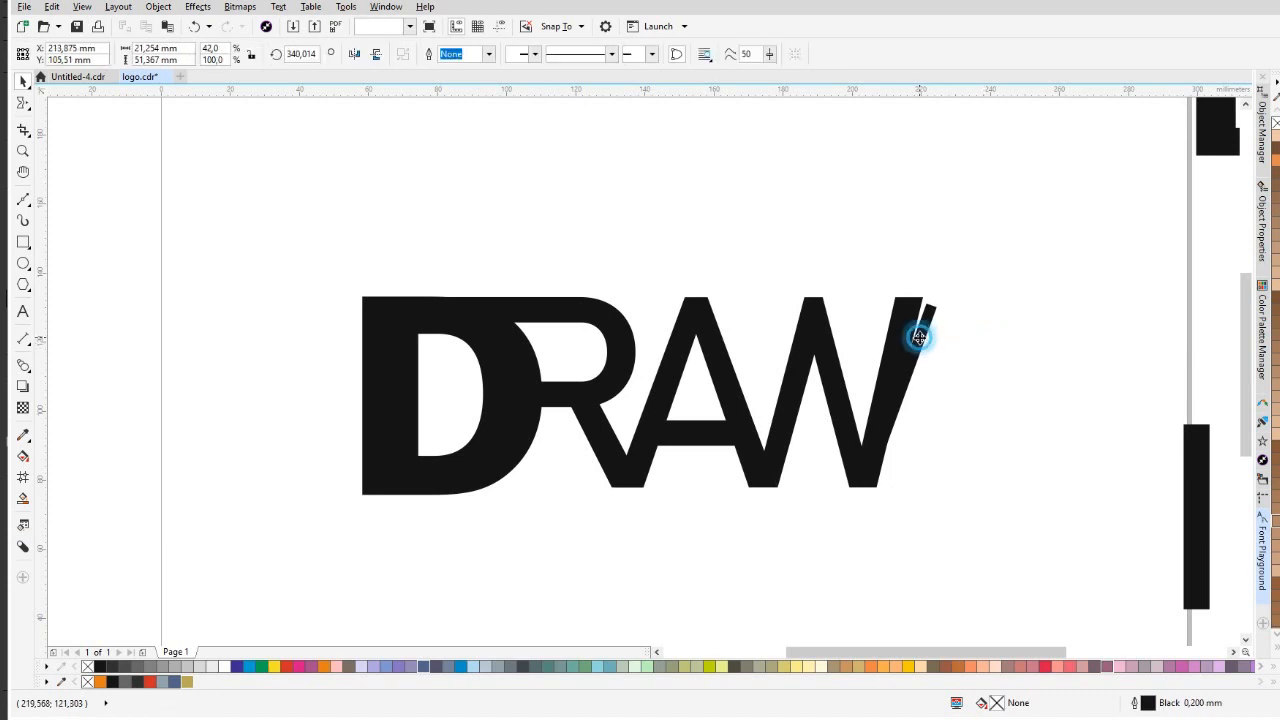
pyautogui.click(920, 336)
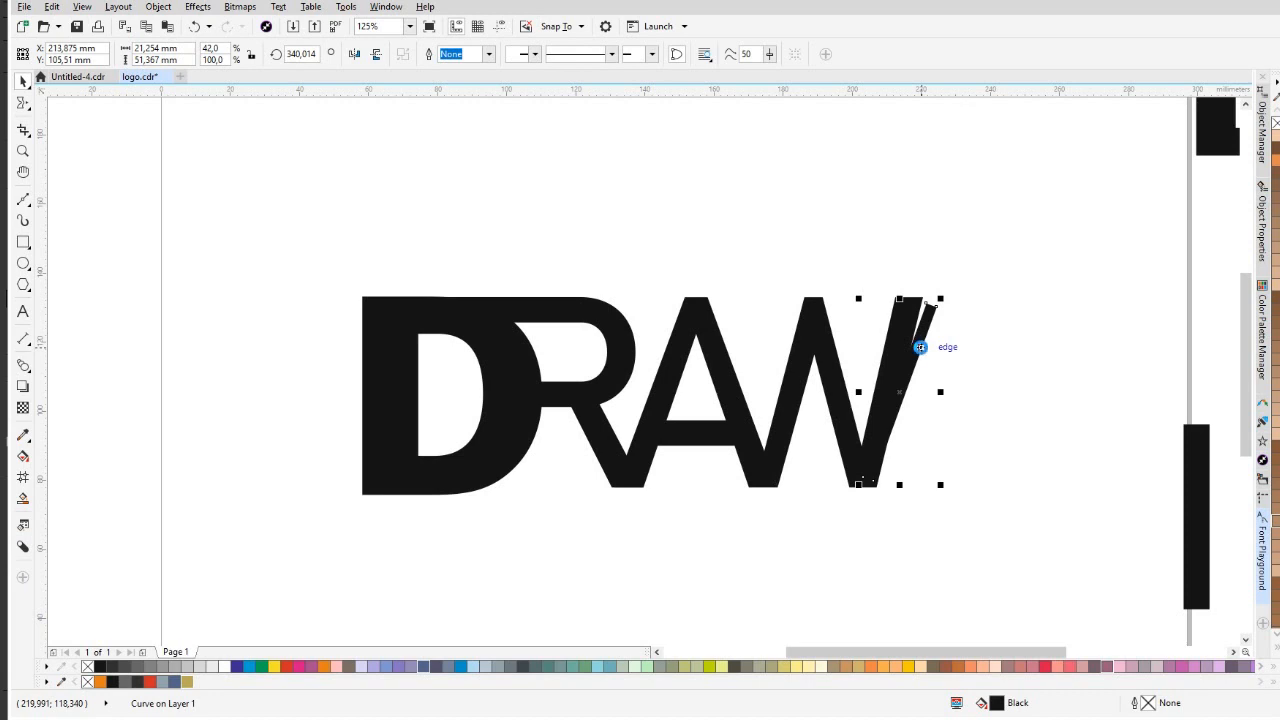
pyautogui.moveTo(928, 332)
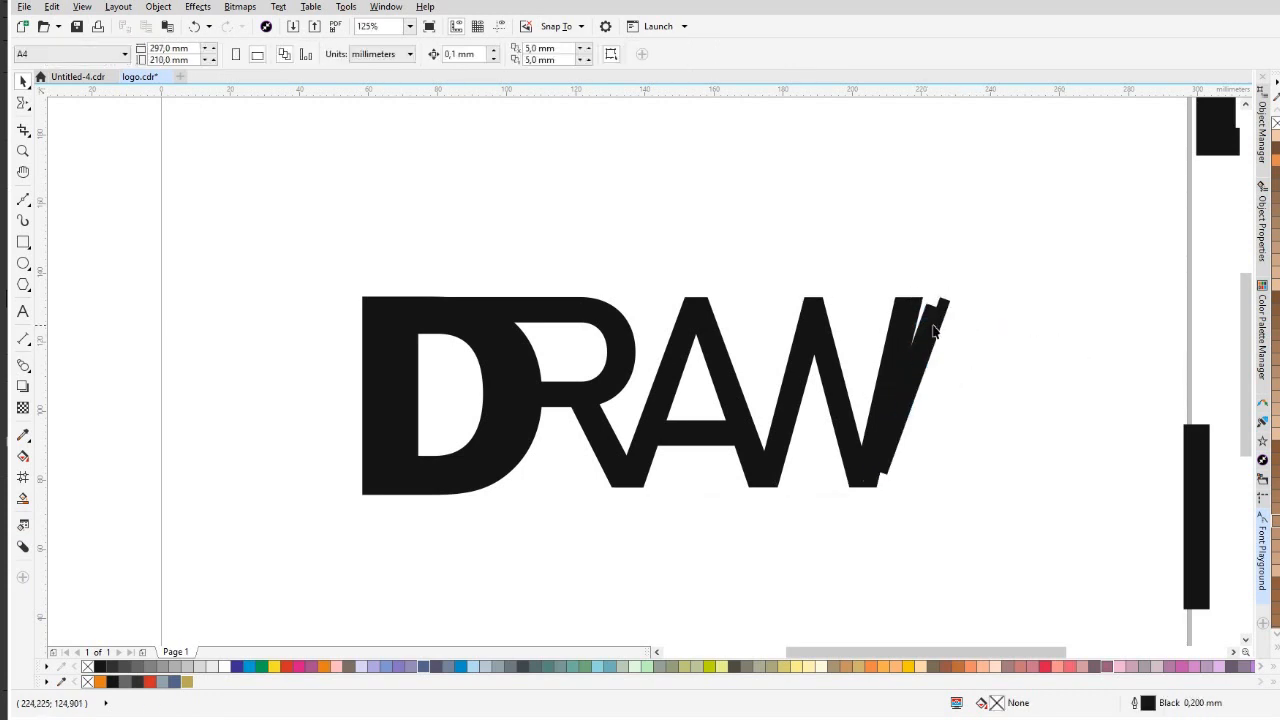
# Node-edit the tilted bar so its top corner lines up with the W's last stroke.
pyautogui.click(936, 330)
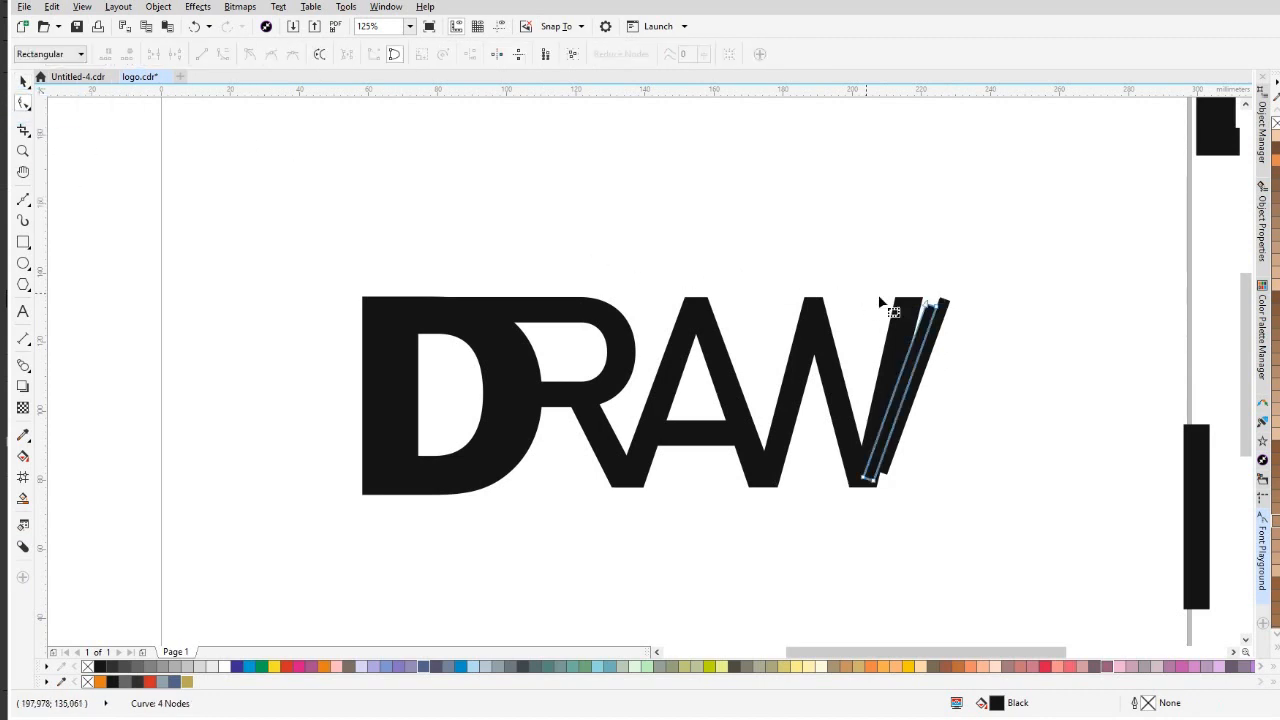
pyautogui.moveTo(944, 316)
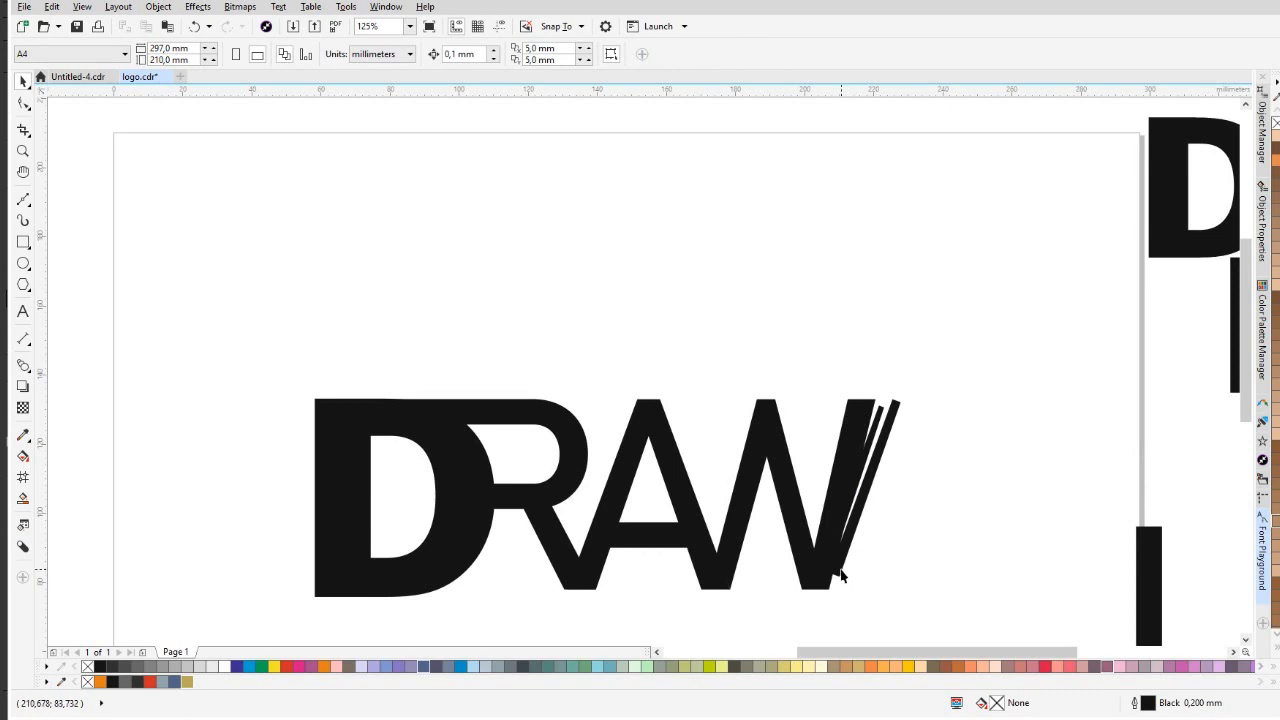
pyautogui.click(864, 500)
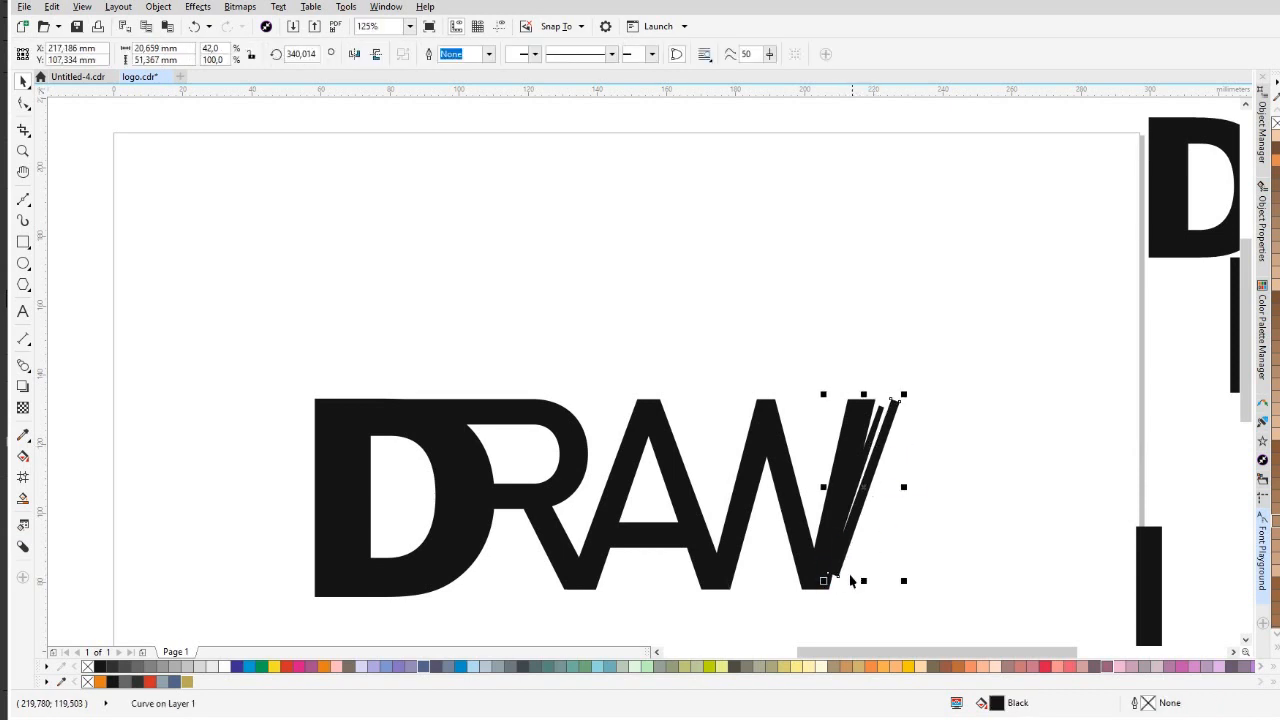
pyautogui.click(16, 100)
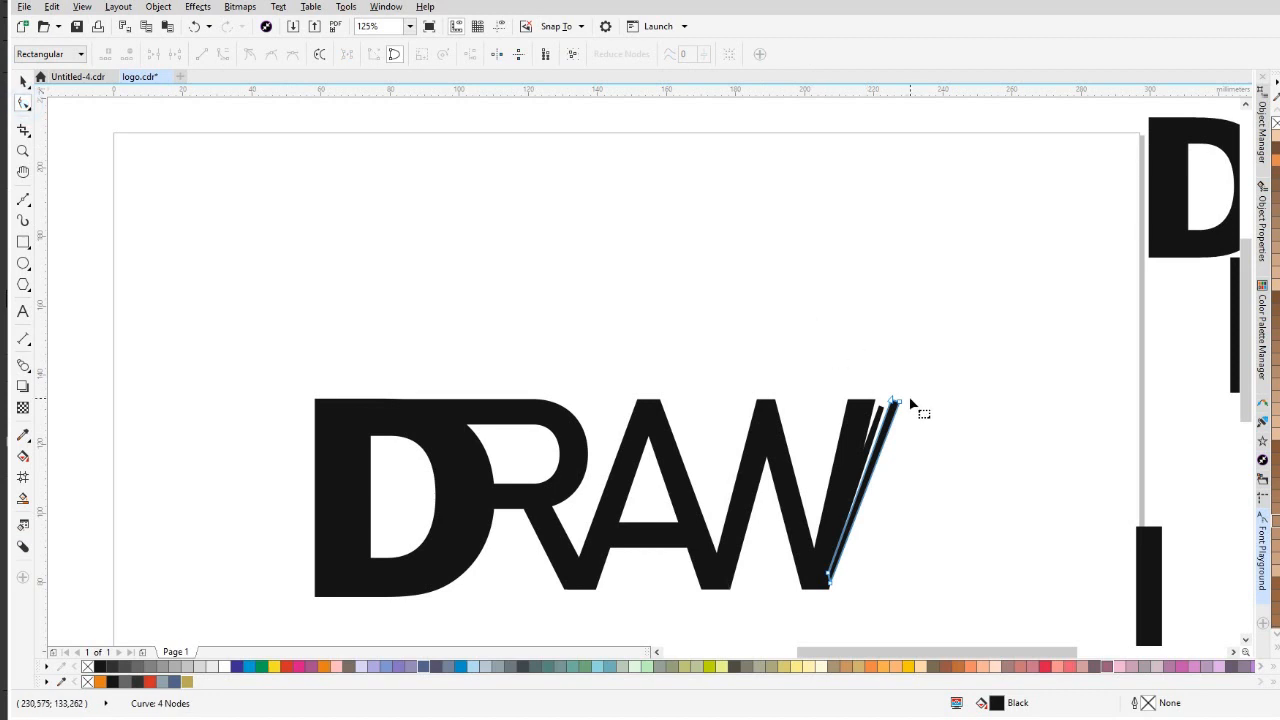
pyautogui.moveTo(896, 404); pyautogui.dragTo(920, 410)
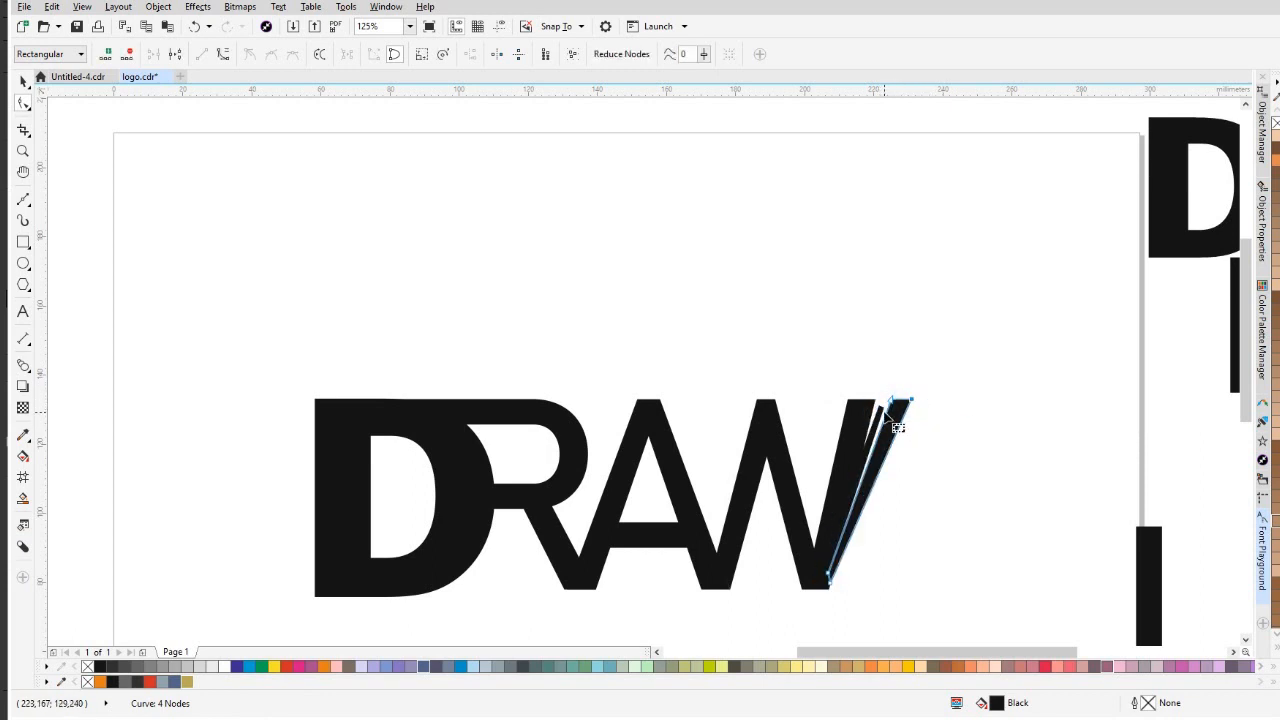
pyautogui.click(898, 402)
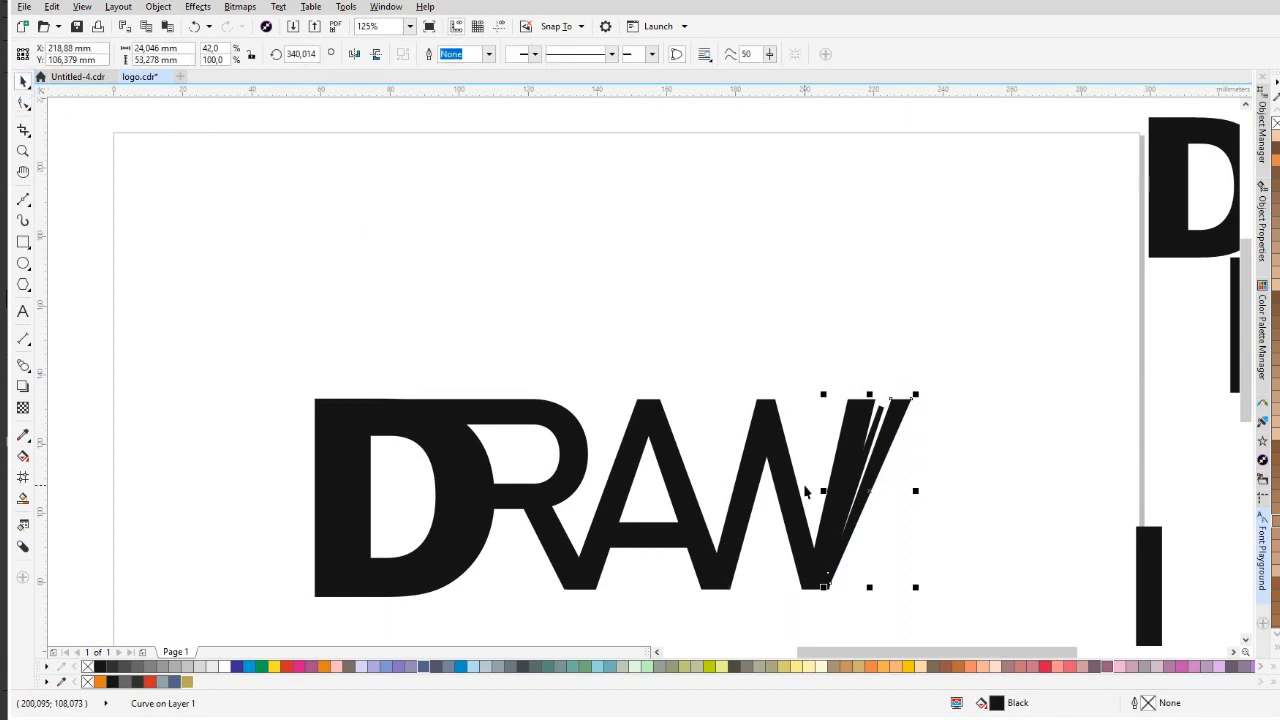
pyautogui.moveTo(904, 548)
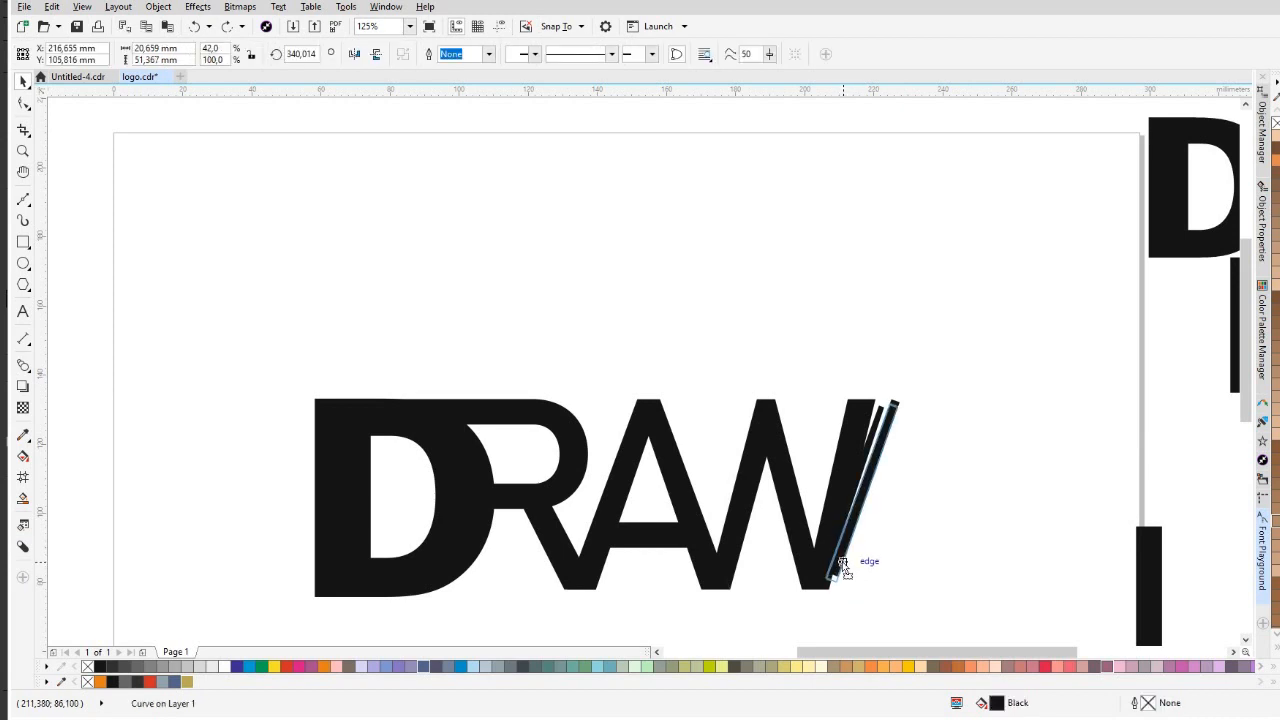
# Reshape the top end of the remaining thin sliver beside the W.
pyautogui.click(844, 560)
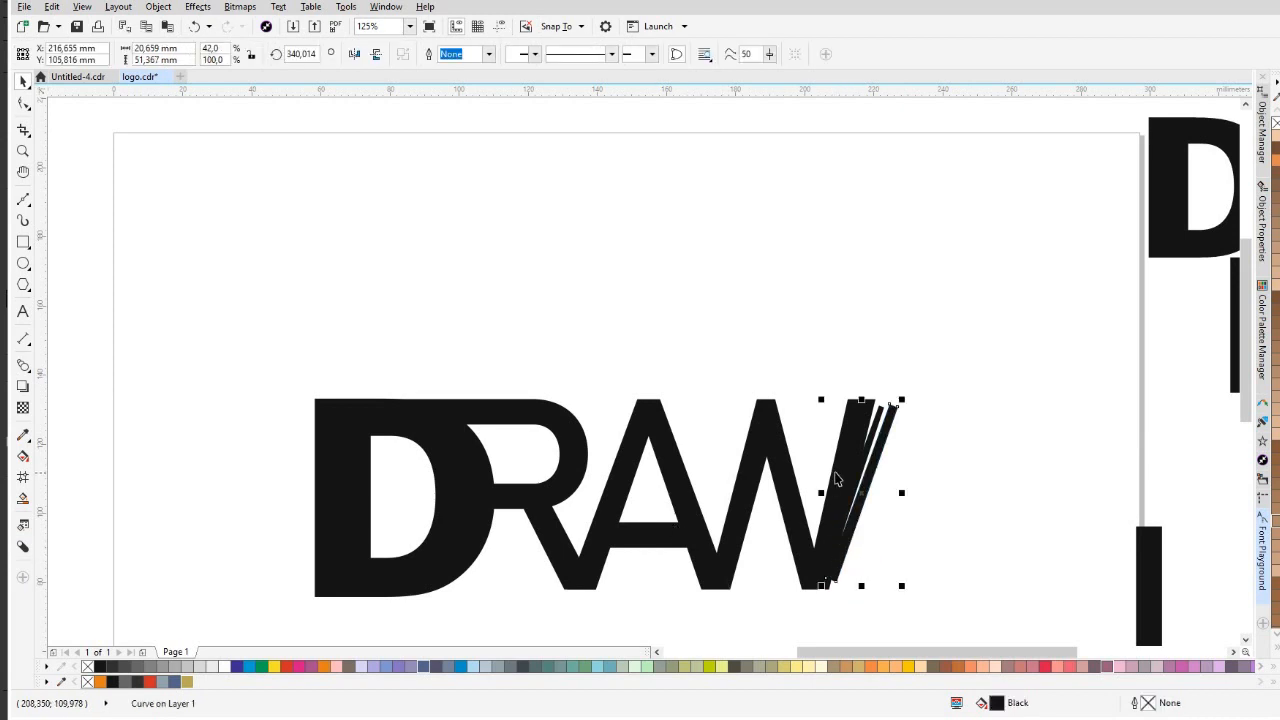
pyautogui.moveTo(836, 482)
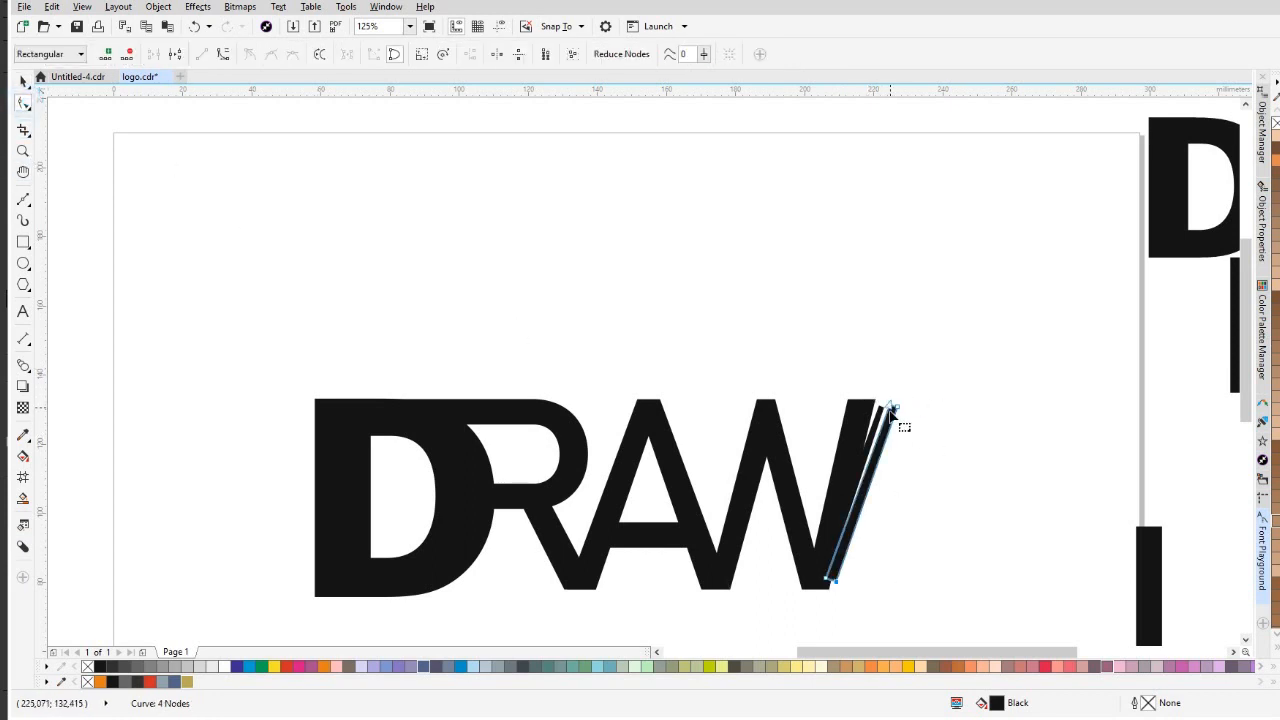
pyautogui.moveTo(890, 414); pyautogui.dragTo(878, 538)
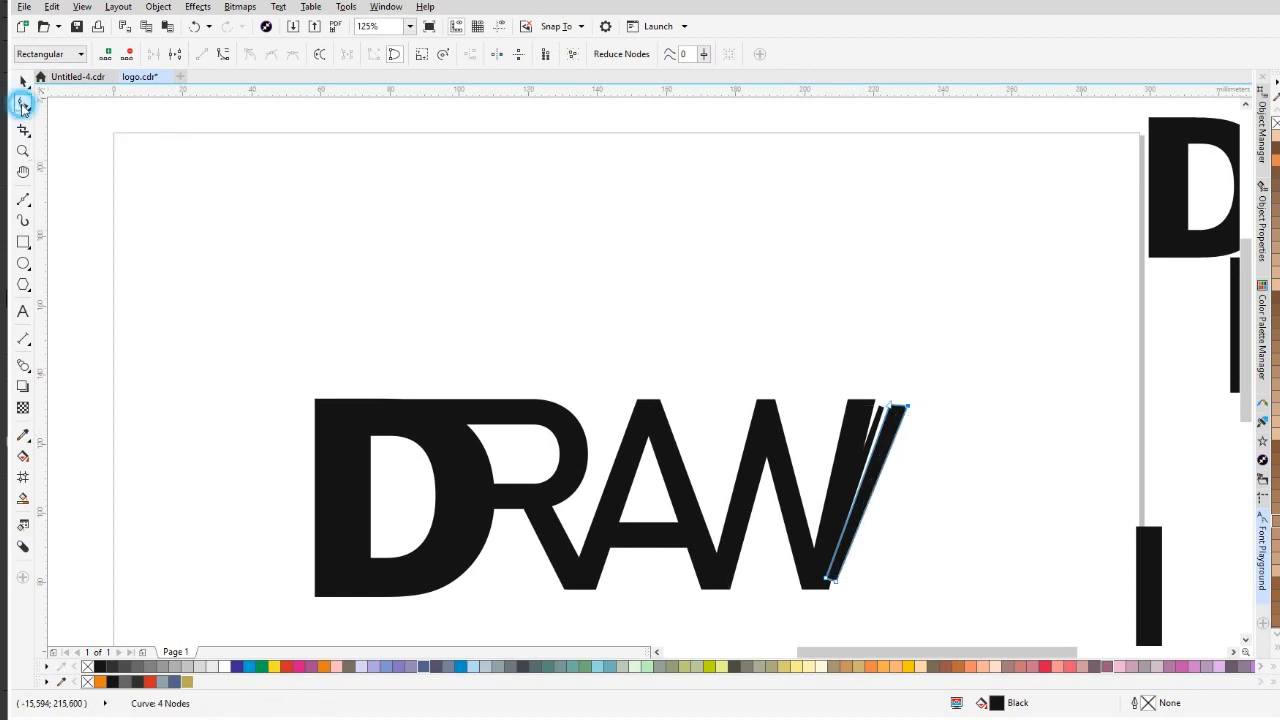
# Switch to the Smear tool to stretch the sliver's top into a curve.
pyautogui.click(18, 104)
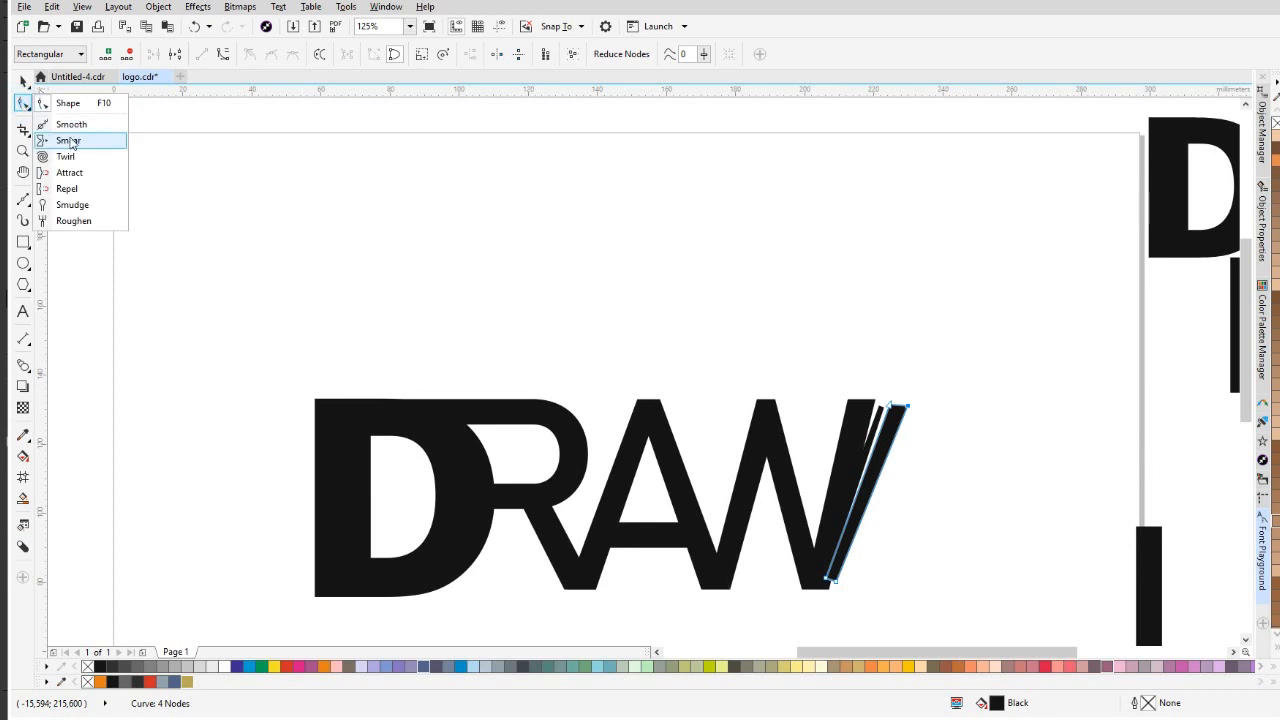
pyautogui.click(70, 140)
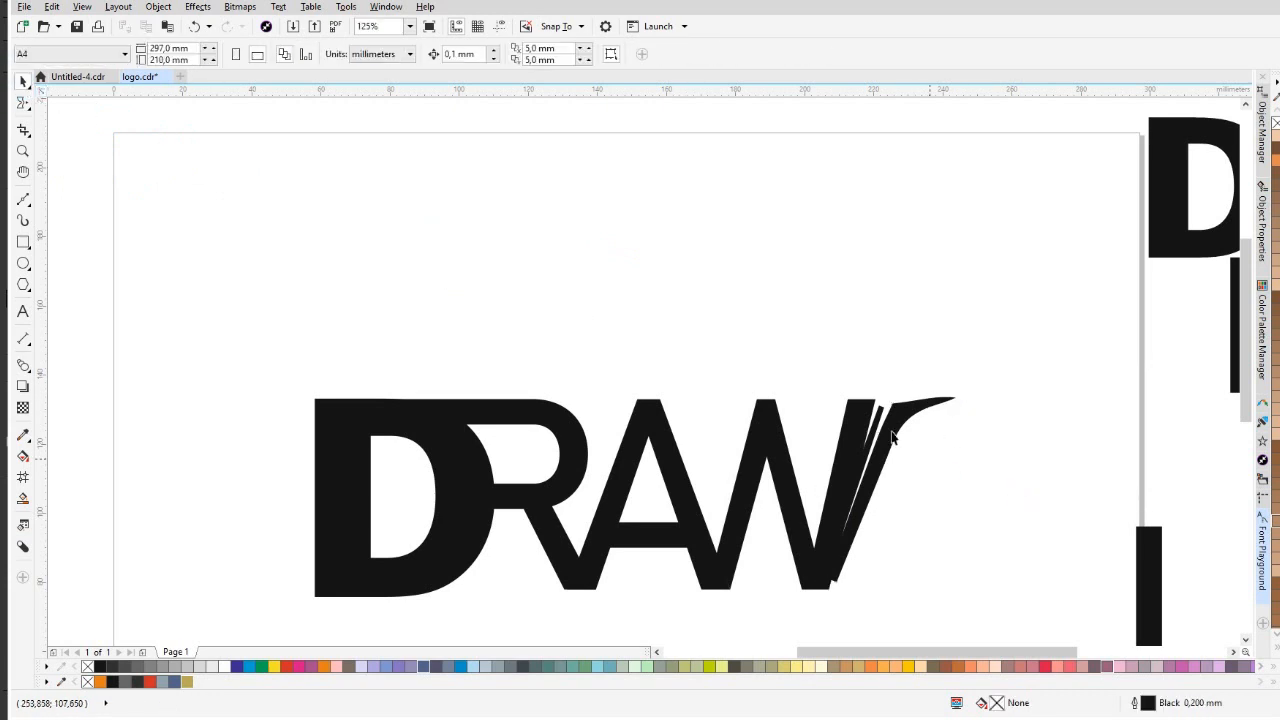
pyautogui.moveTo(880, 536)
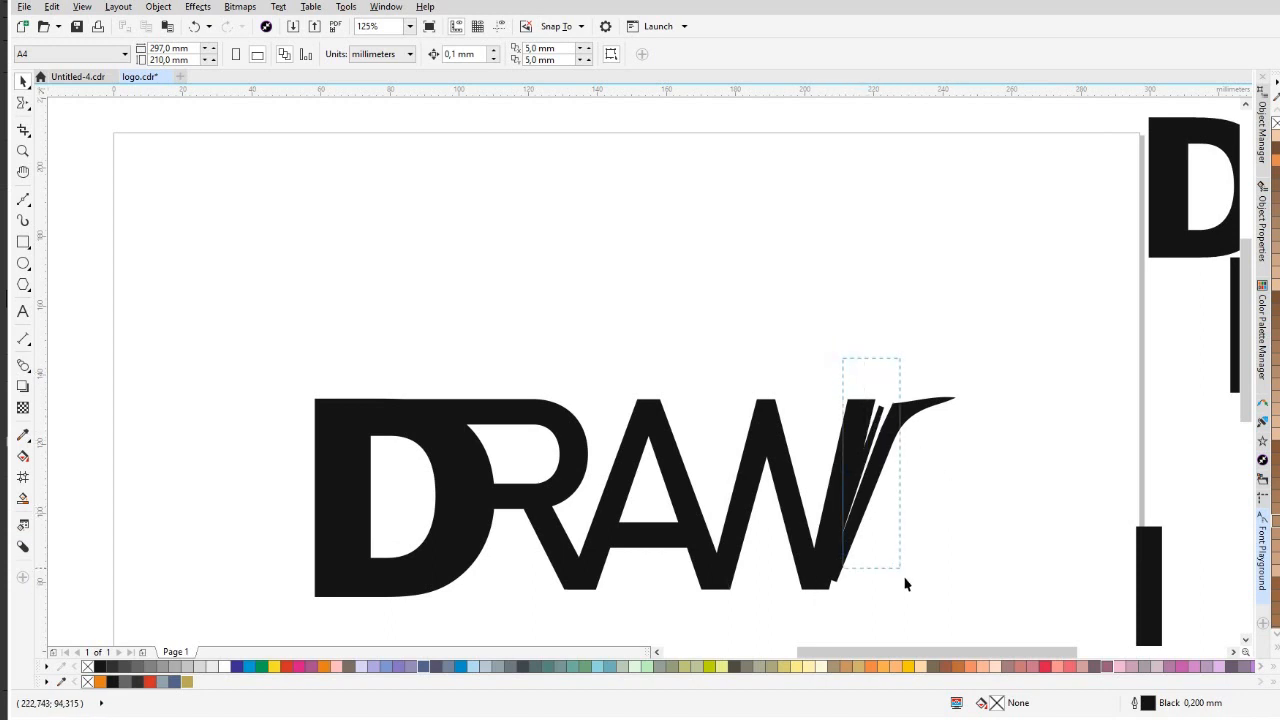
# Select the slivers, then move the W's bottom node with the Shape tool.
pyautogui.moveTo(896, 580); pyautogui.dragTo(952, 598)
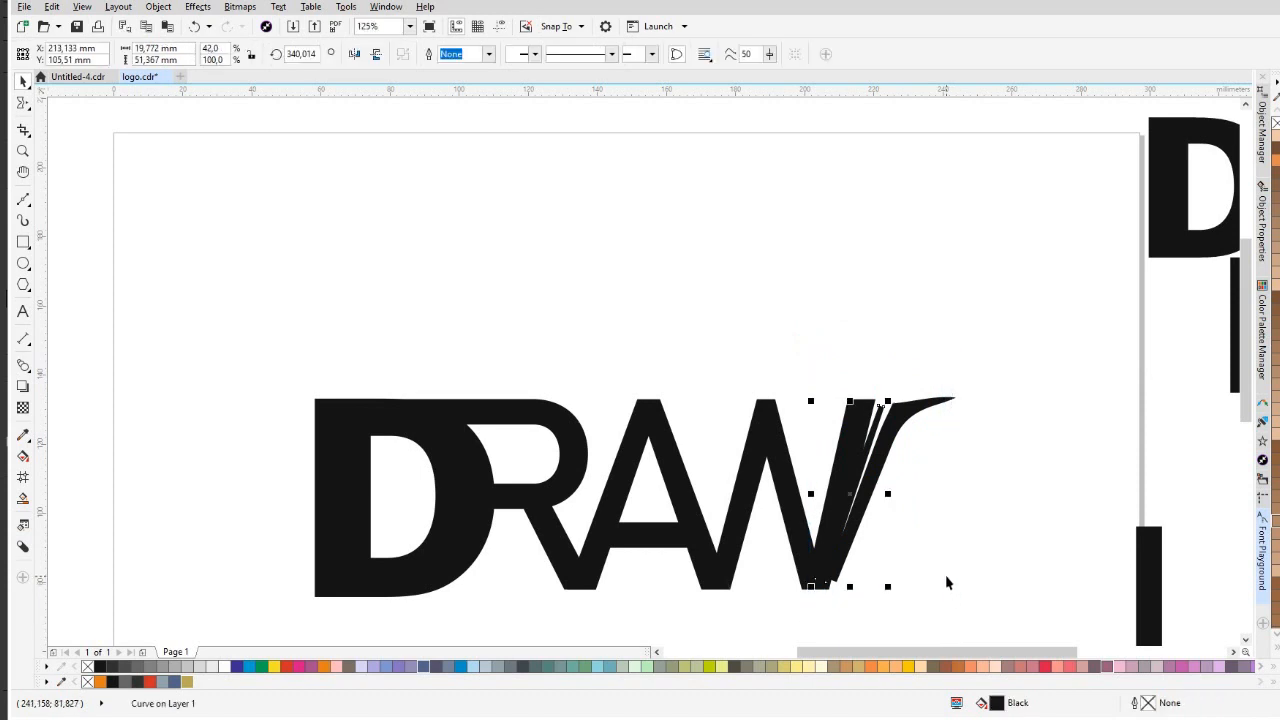
pyautogui.moveTo(1080, 486)
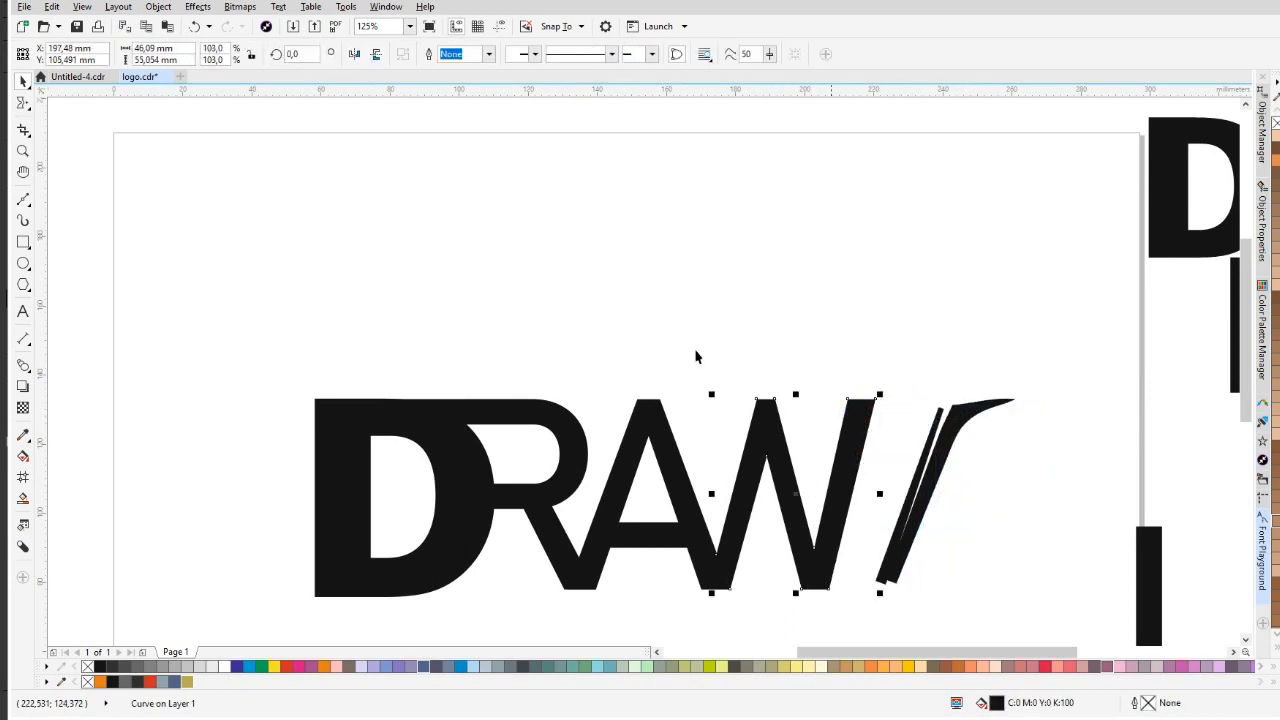
pyautogui.click(20, 102)
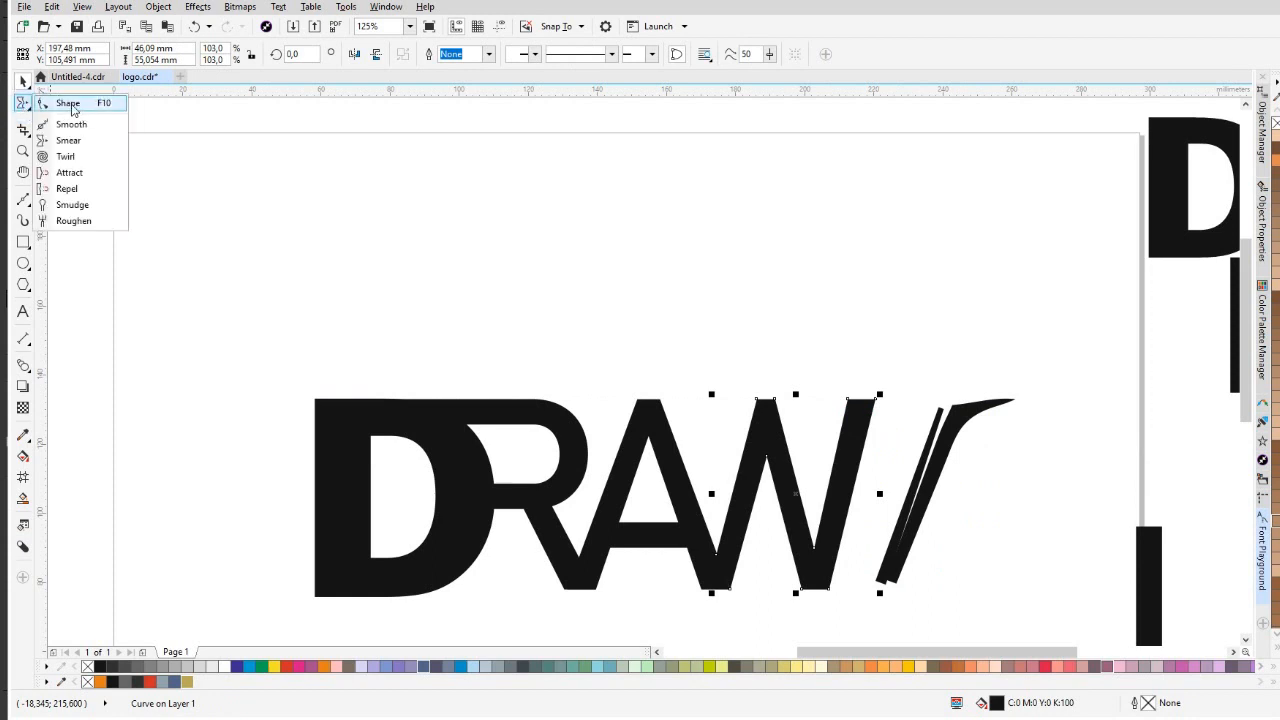
pyautogui.click(72, 104)
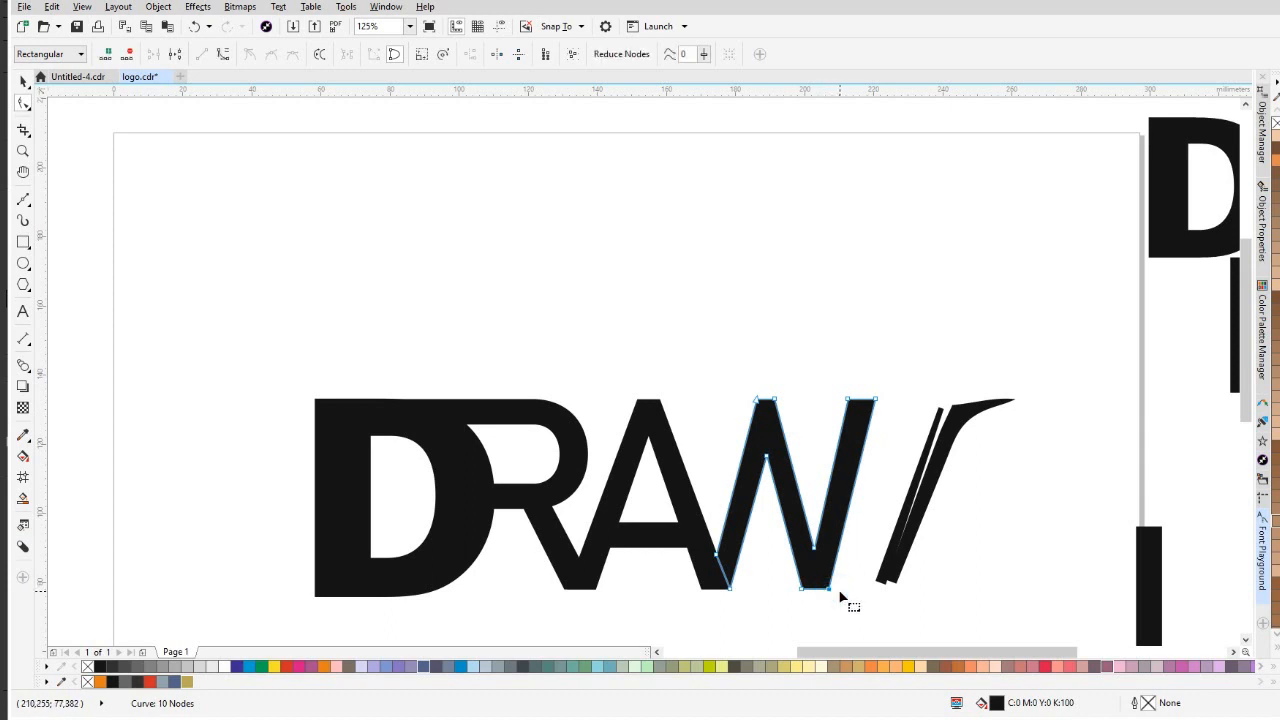
pyautogui.moveTo(924, 464)
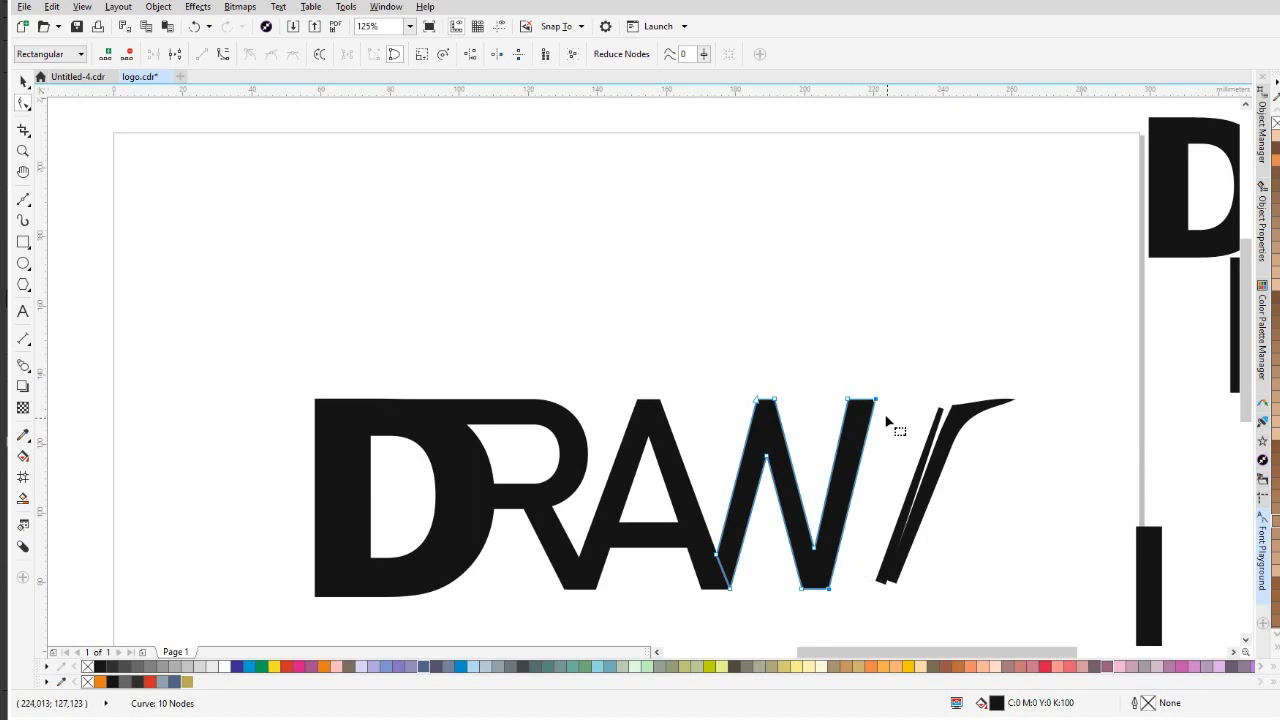
pyautogui.moveTo(884, 412)
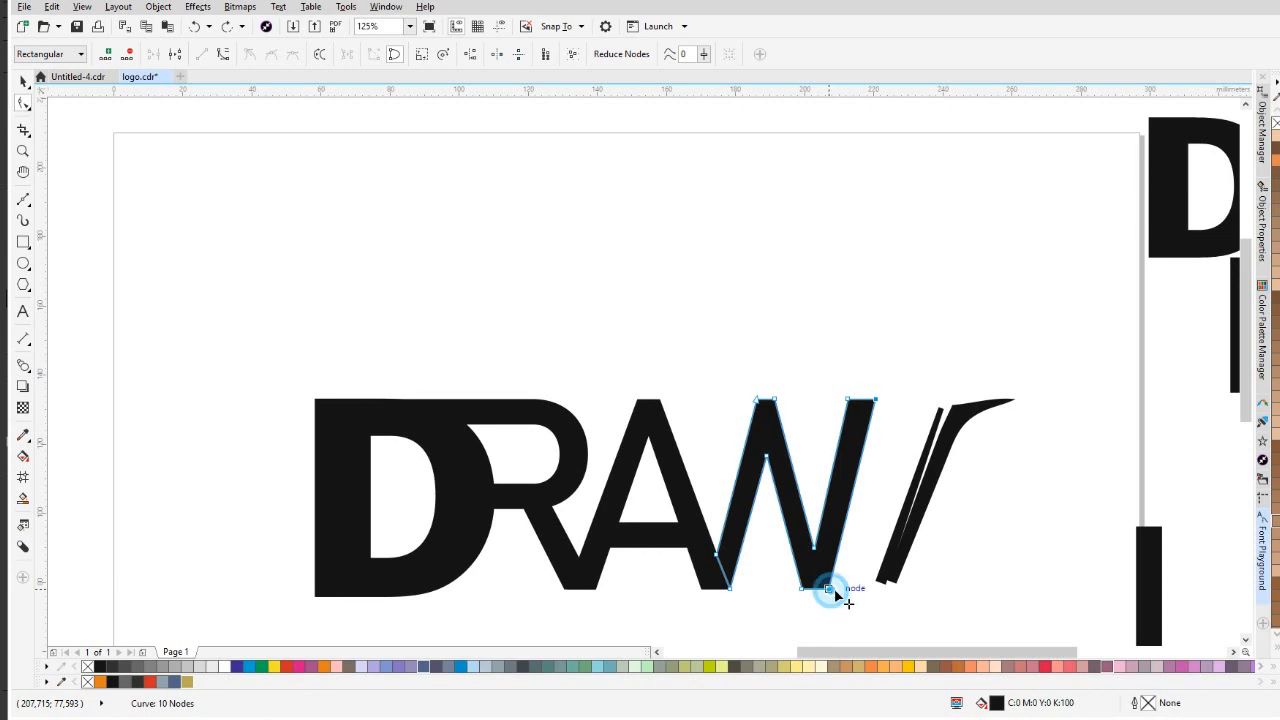
pyautogui.moveTo(830, 588); pyautogui.dragTo(856, 600)
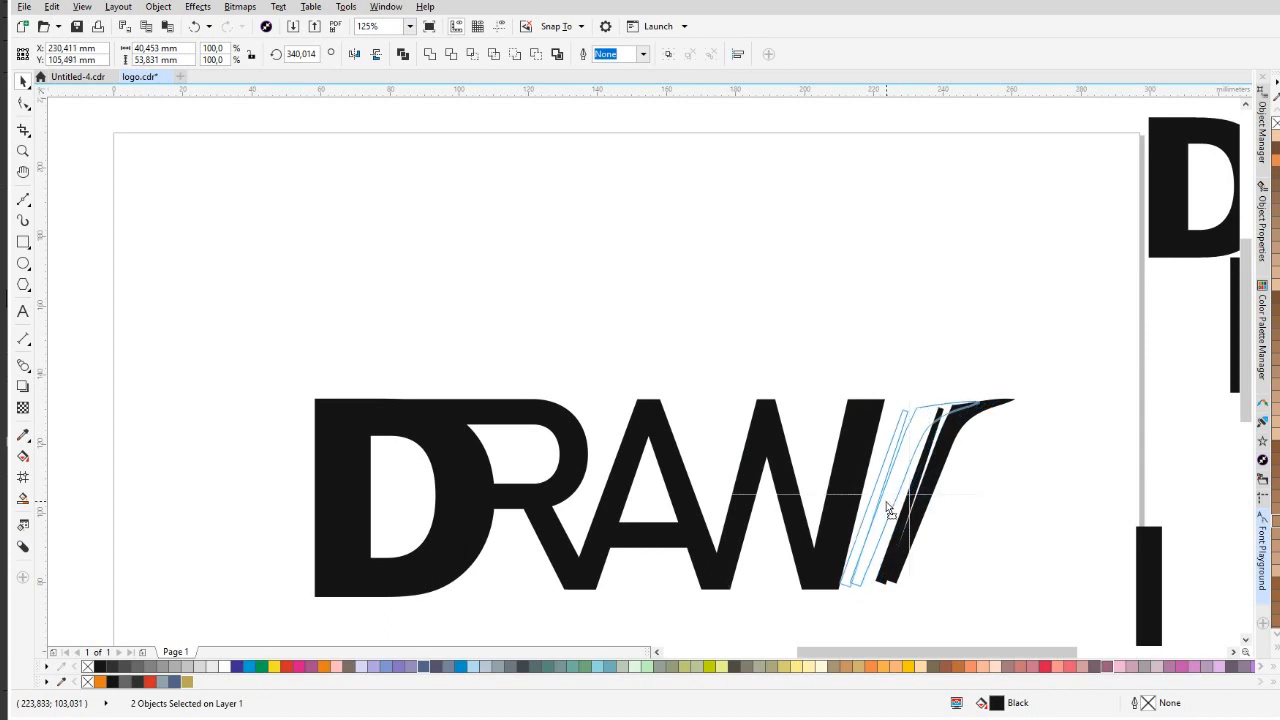
# Nudge the slivers against the W's stroke and adjust its lower-right corner node.
pyautogui.moveTo(890, 510); pyautogui.dragTo(878, 504)
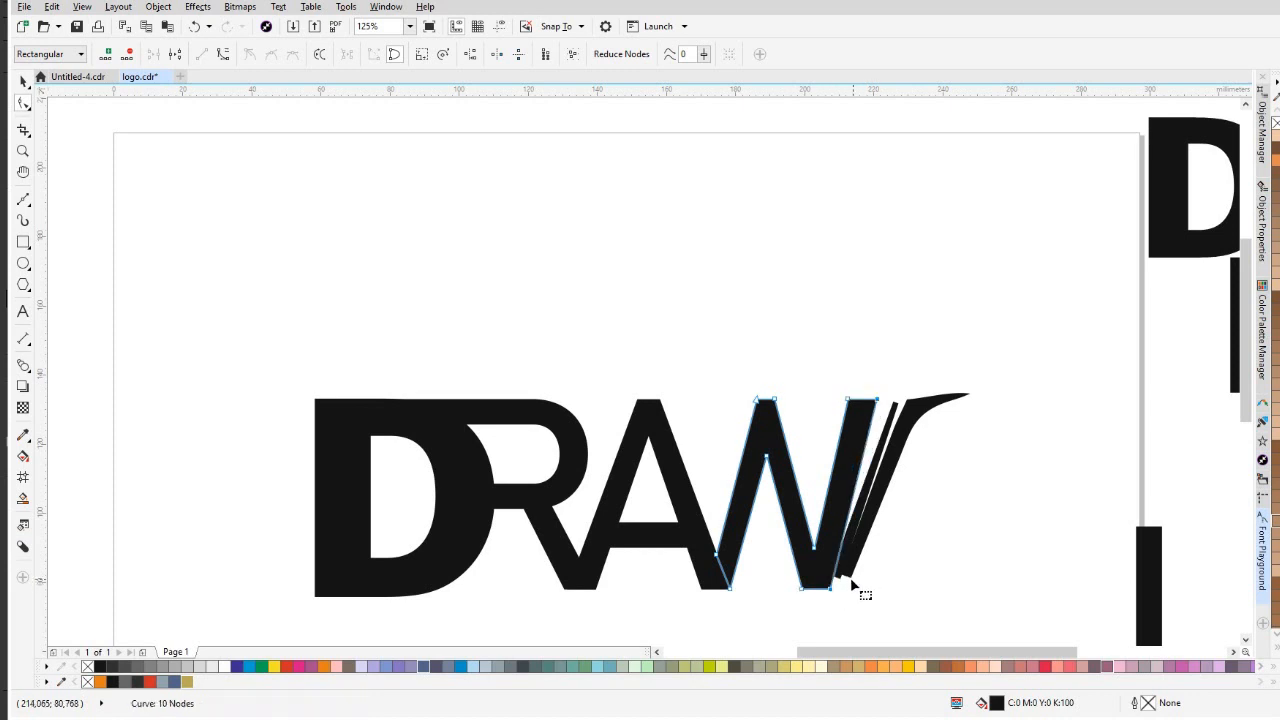
pyautogui.moveTo(836, 616)
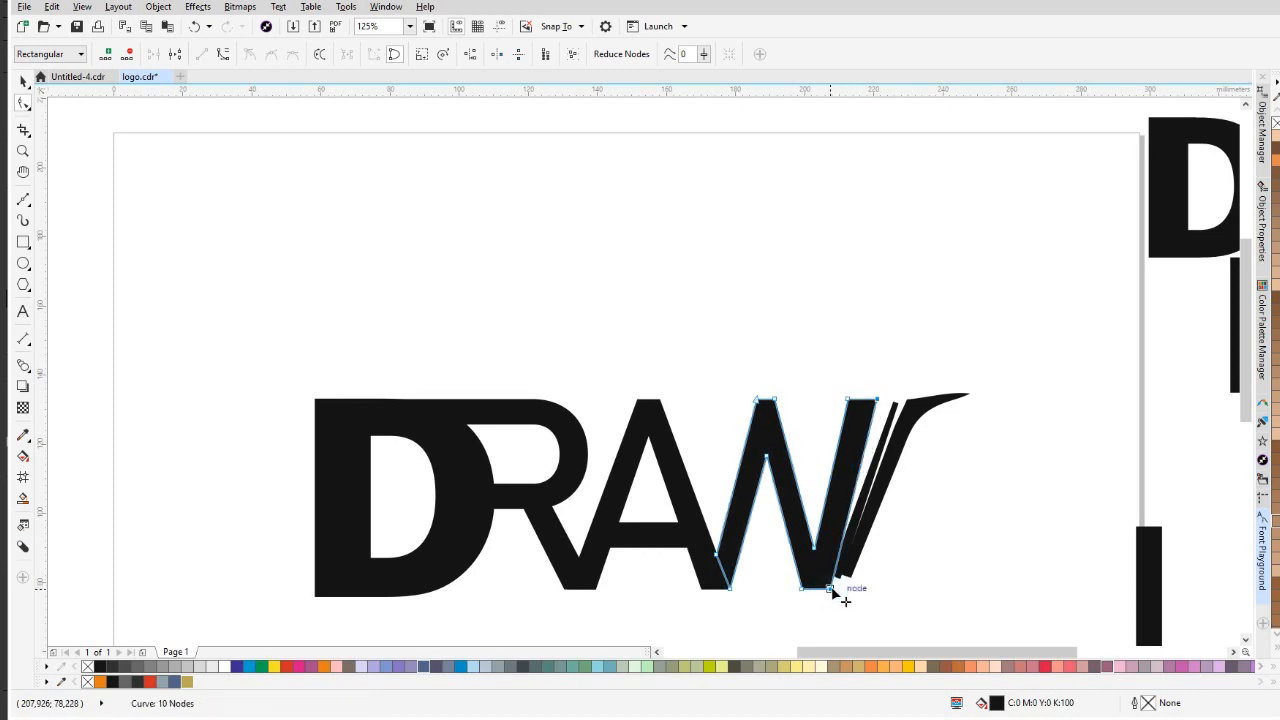
pyautogui.moveTo(804, 588); pyautogui.dragTo(850, 596)
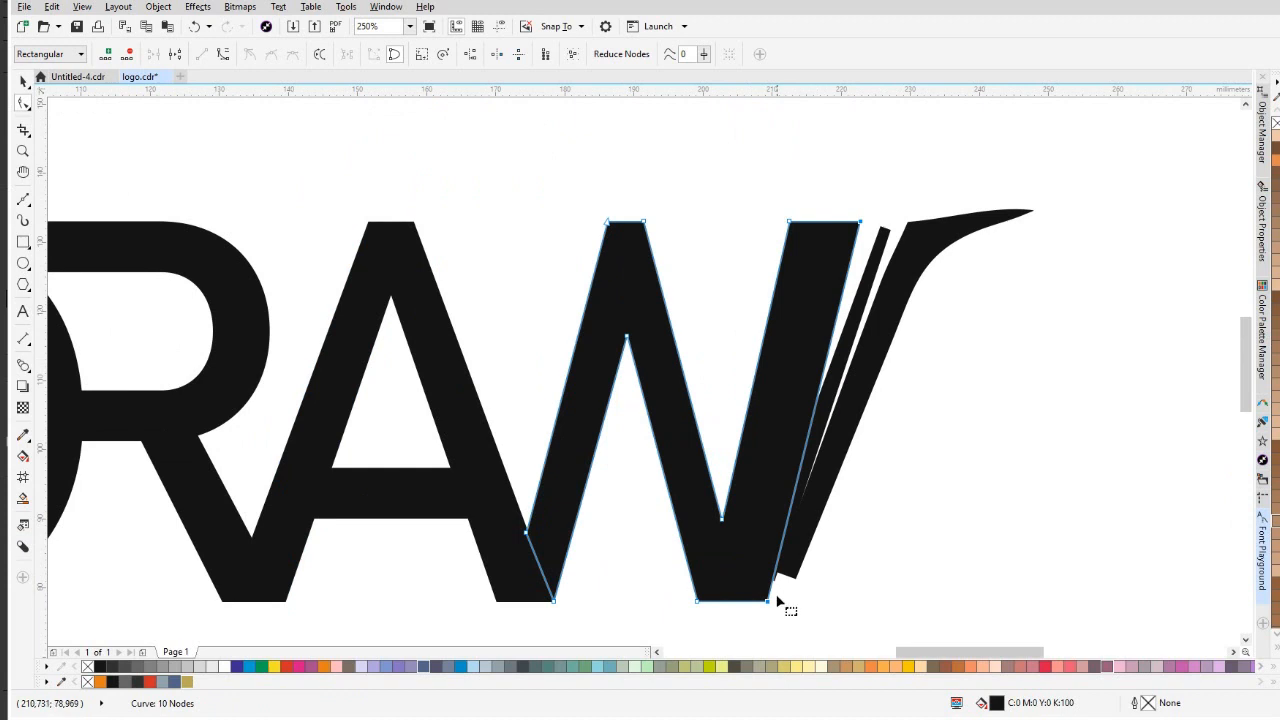
pyautogui.moveTo(768, 602)
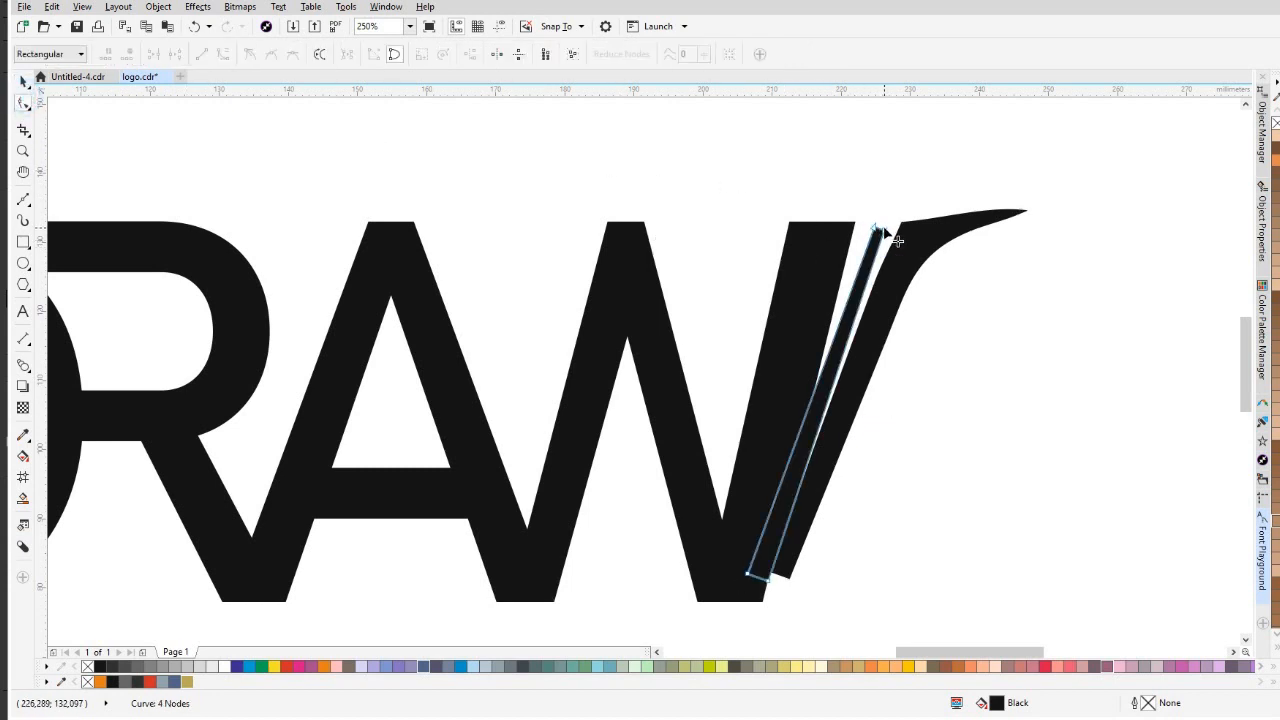
# Adjust the sliver's top node so it meets the swoosh cleanly.
pyautogui.click(876, 224)
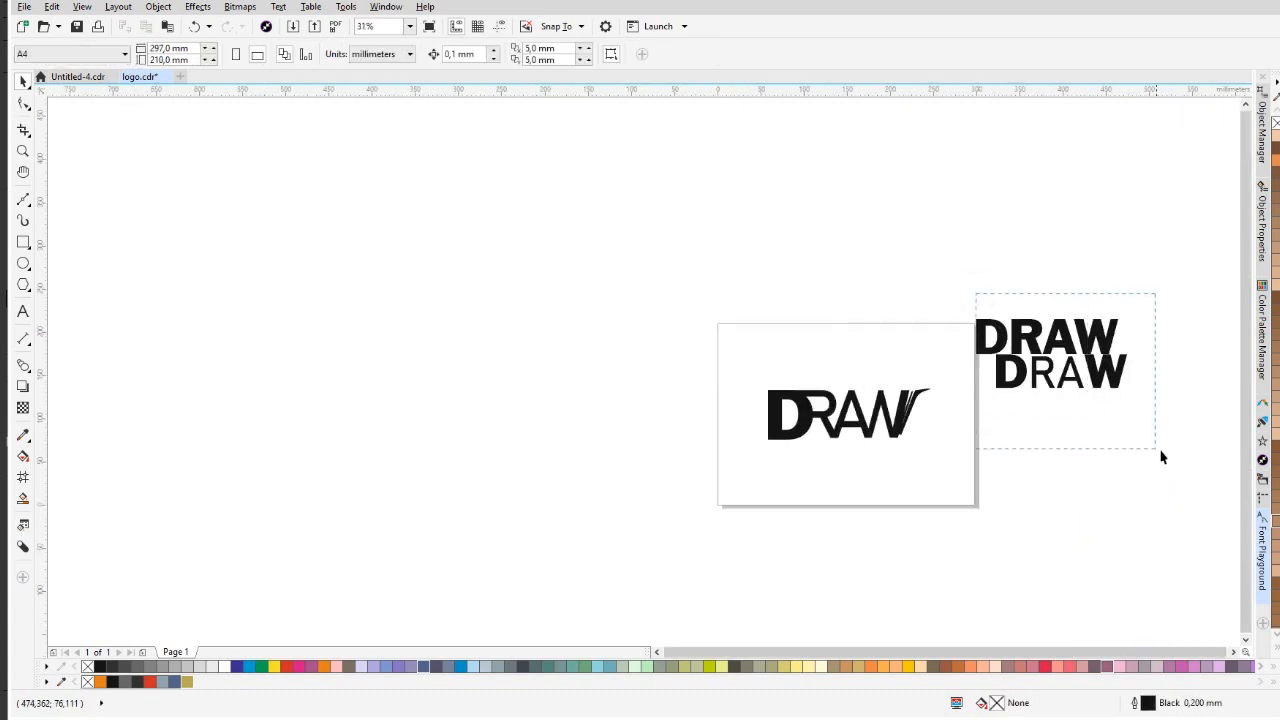
pyautogui.press('Delete')
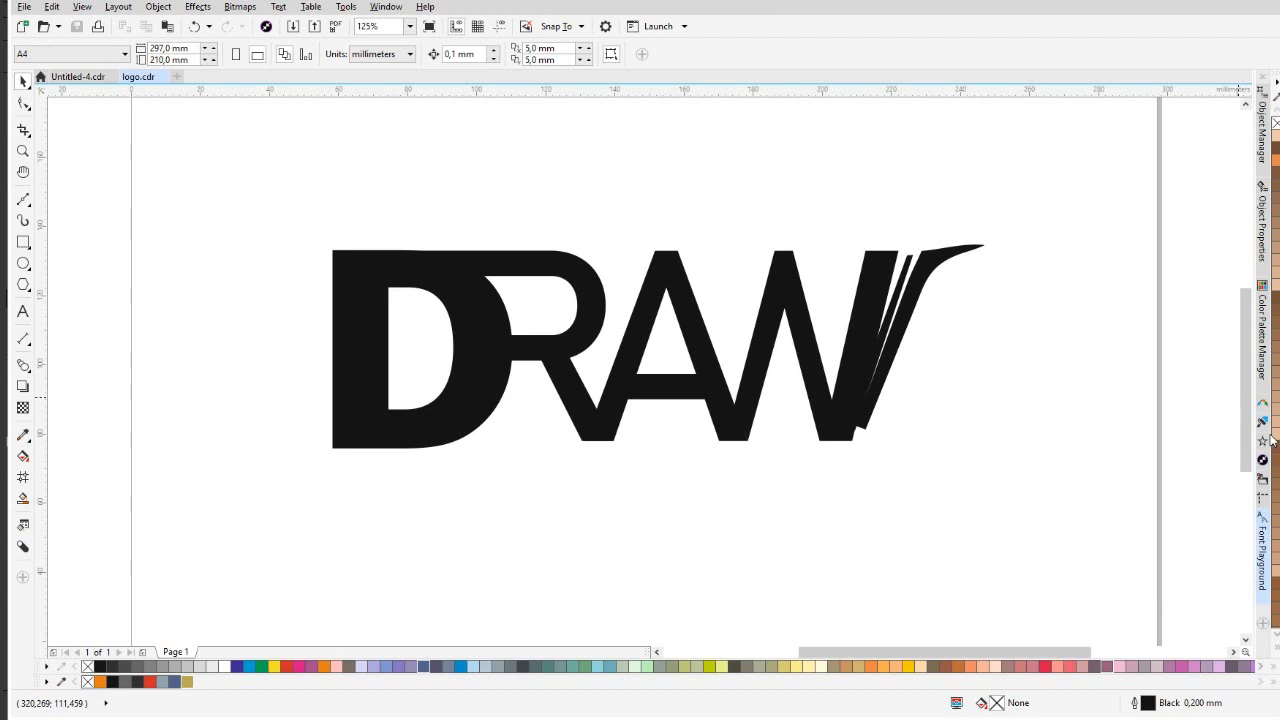
pyautogui.moveTo(1032, 370)
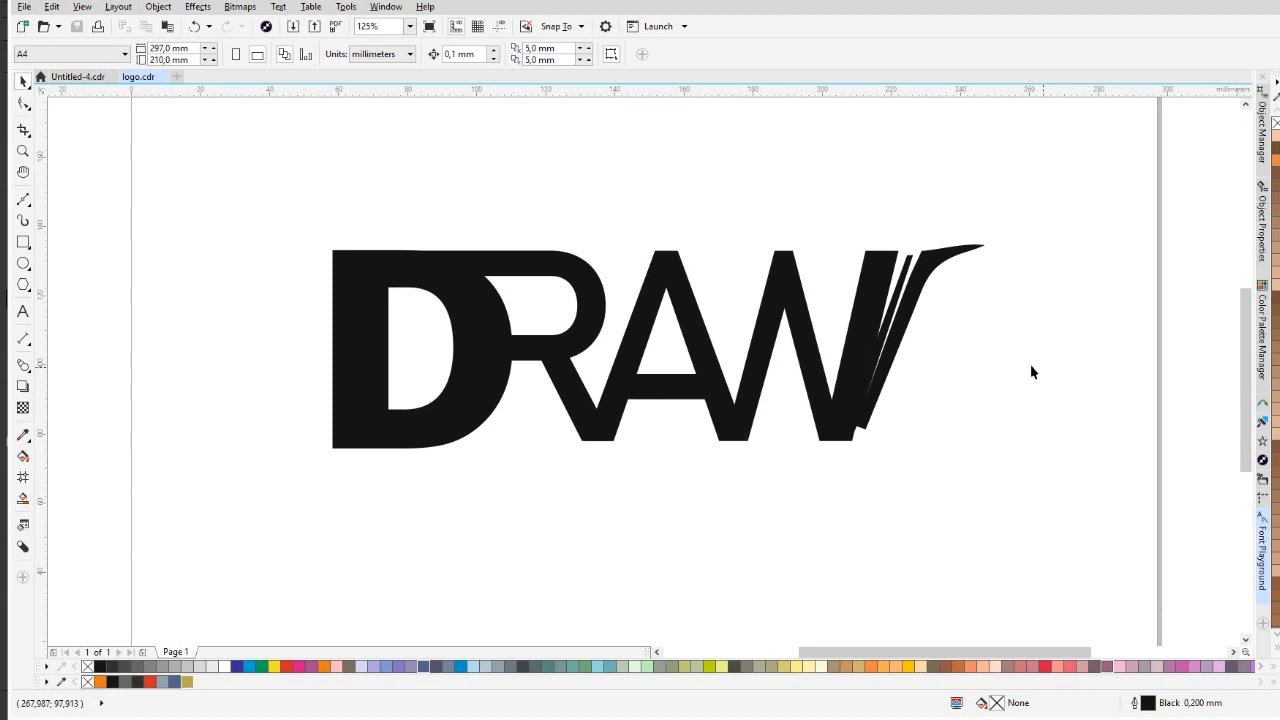
pyautogui.moveTo(916, 290)
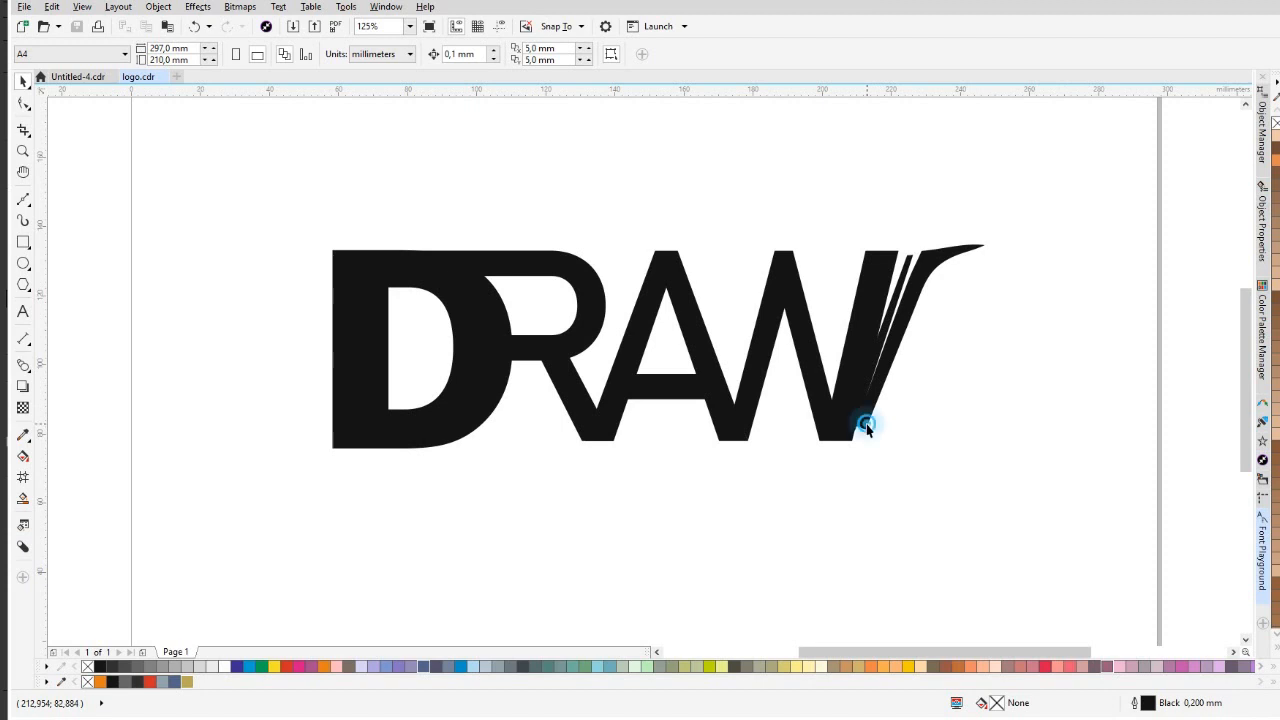
pyautogui.click(868, 424)
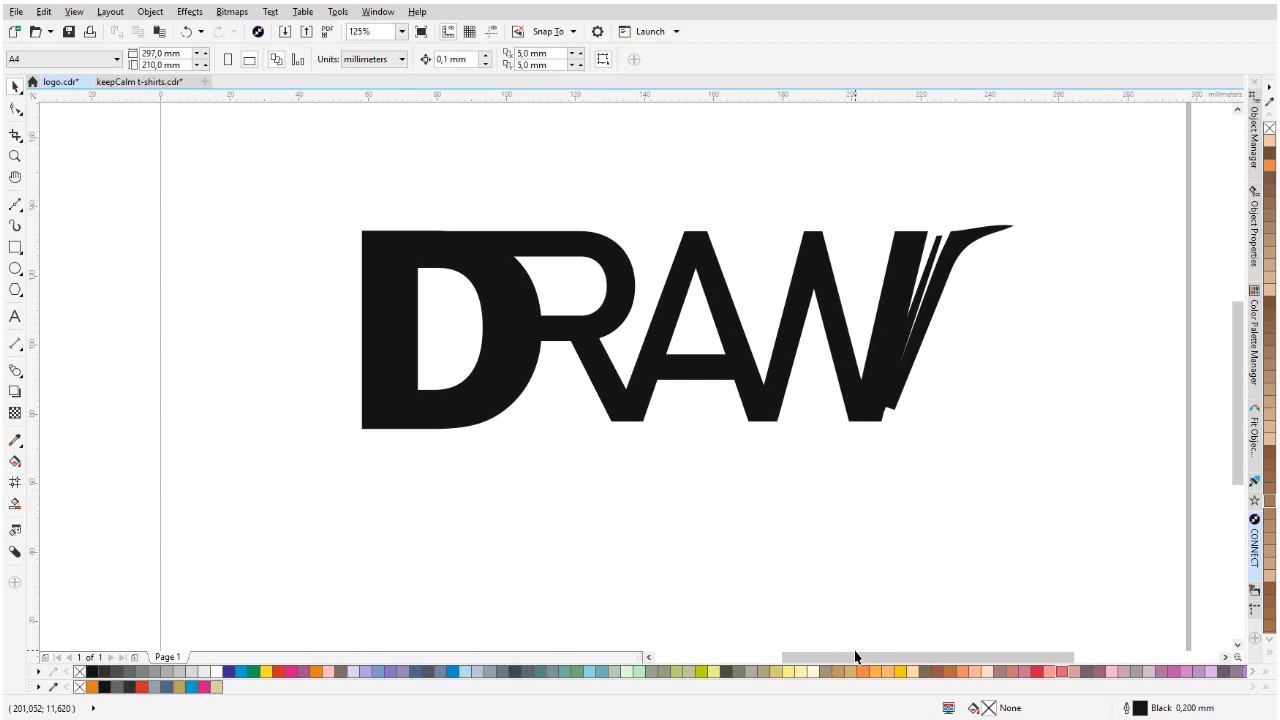
pyautogui.moveTo(936, 524)
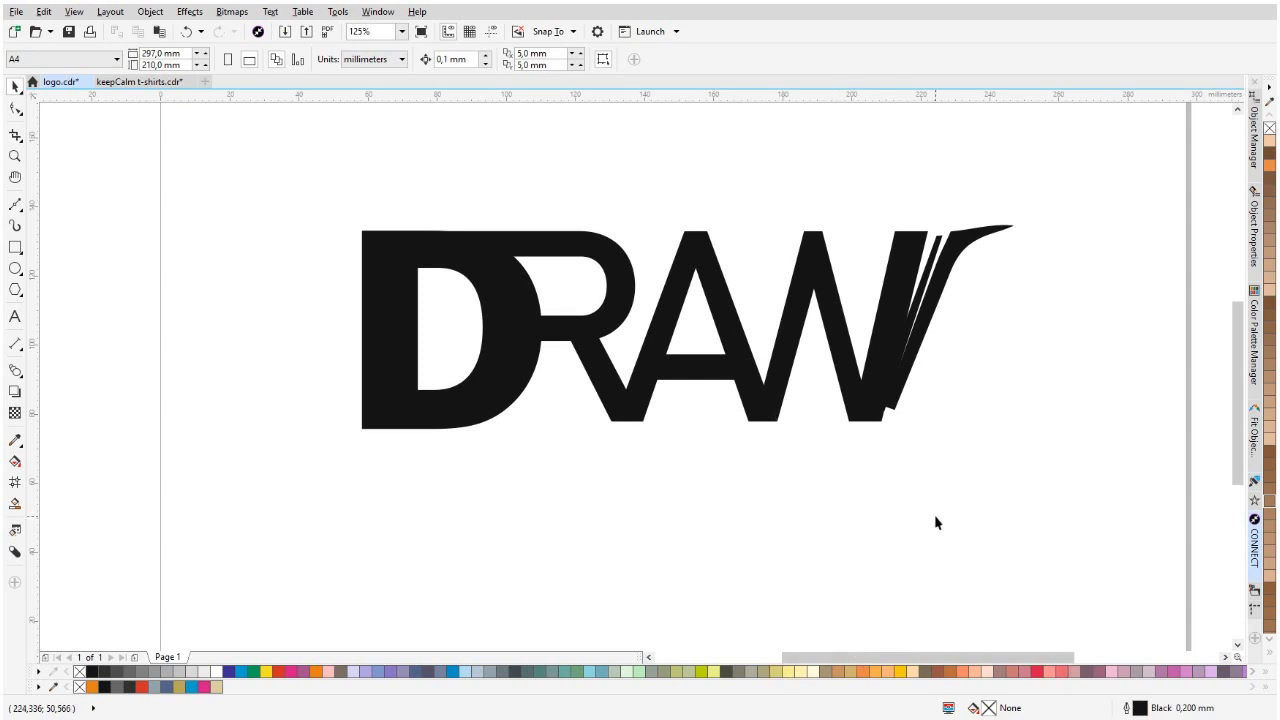
pyautogui.moveTo(976, 380)
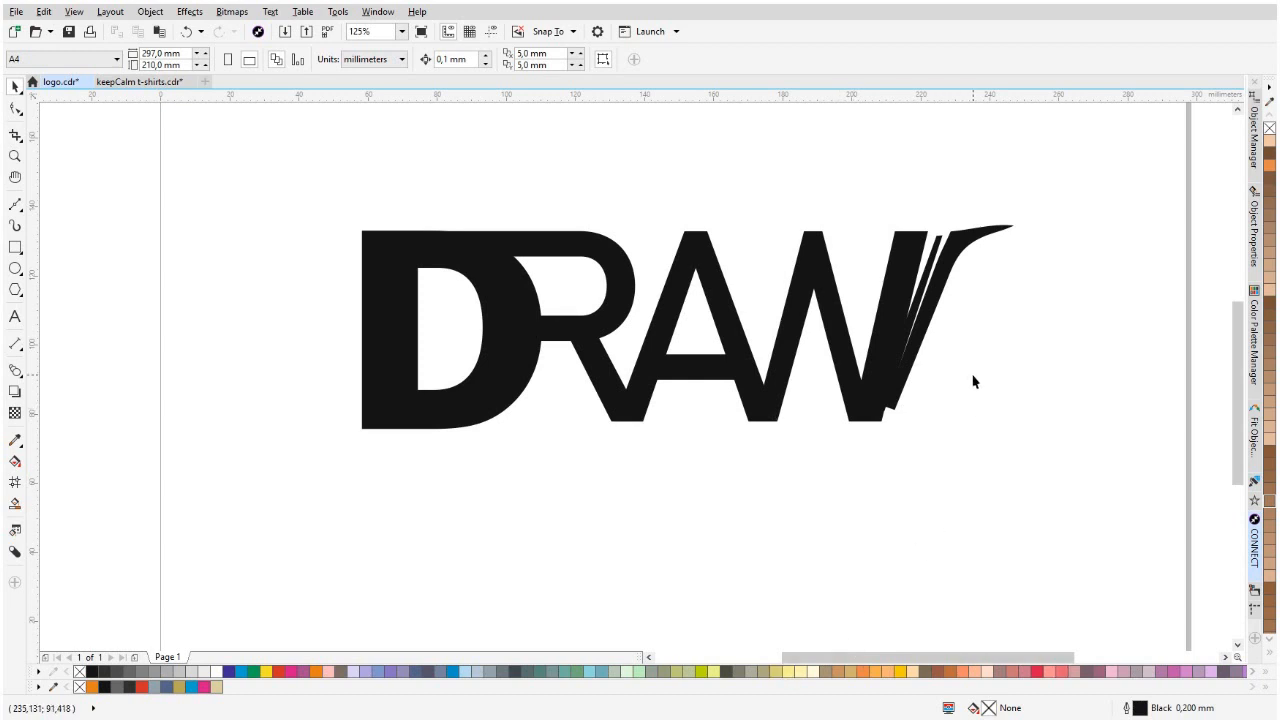
pyautogui.moveTo(1218, 486)
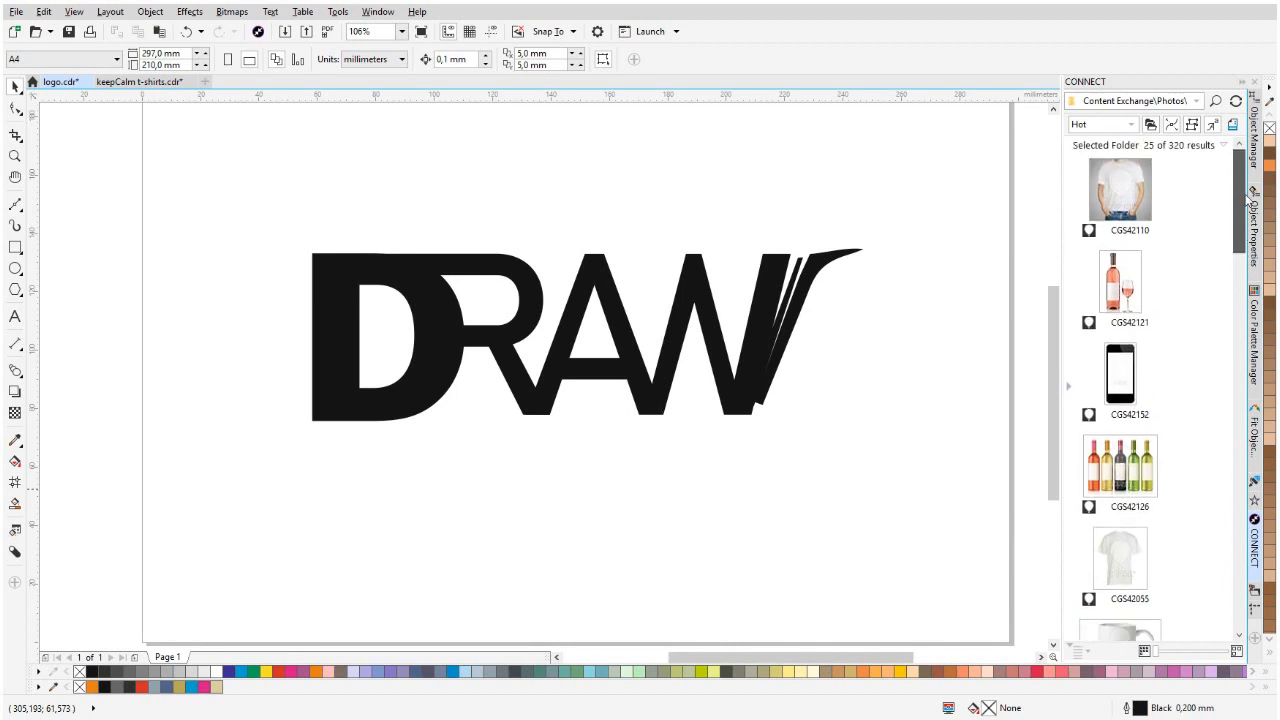
pyautogui.moveTo(1132, 192)
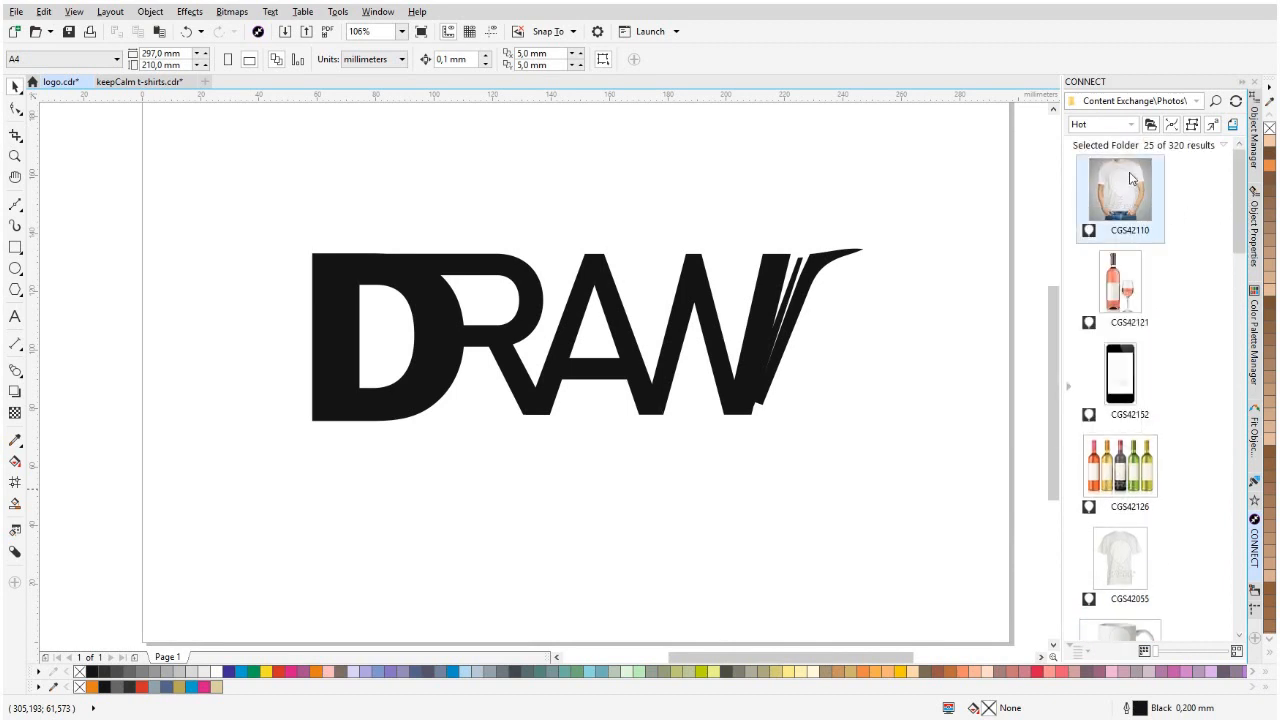
pyautogui.moveTo(1120, 192)
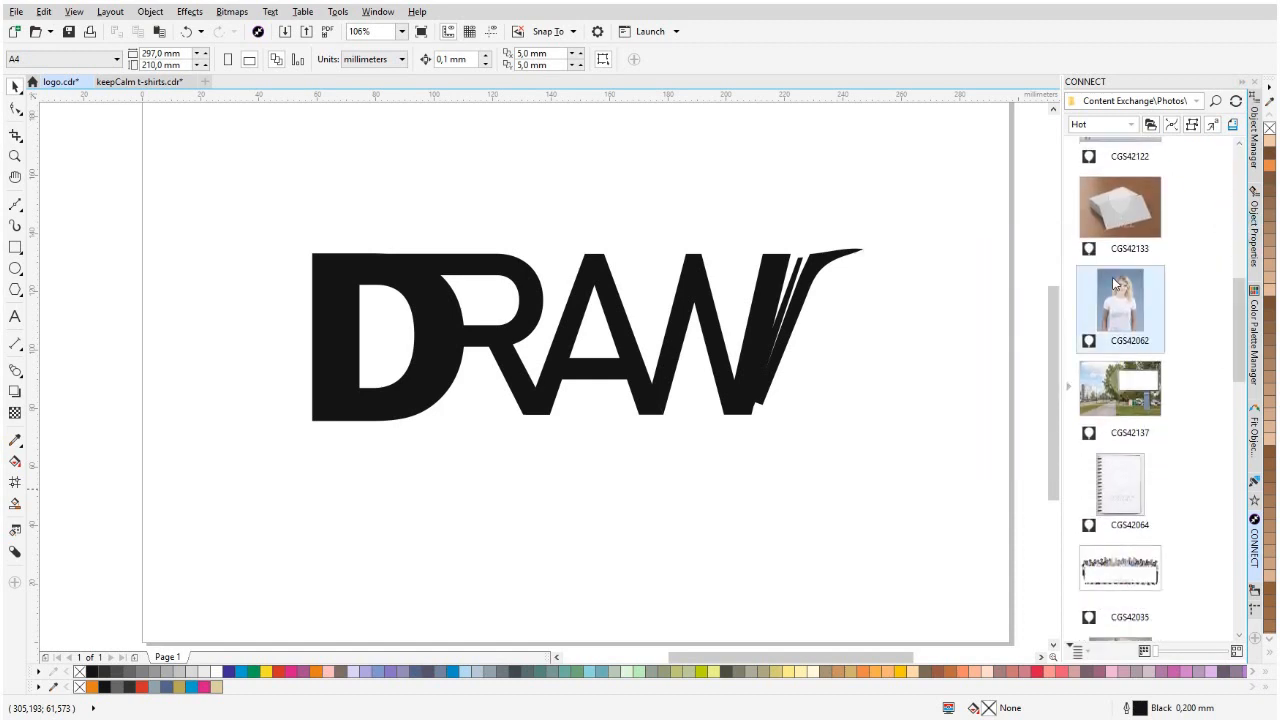
# Scroll the Content Exchange photos down to the white t-shirt photo.
pyautogui.scroll(-3)
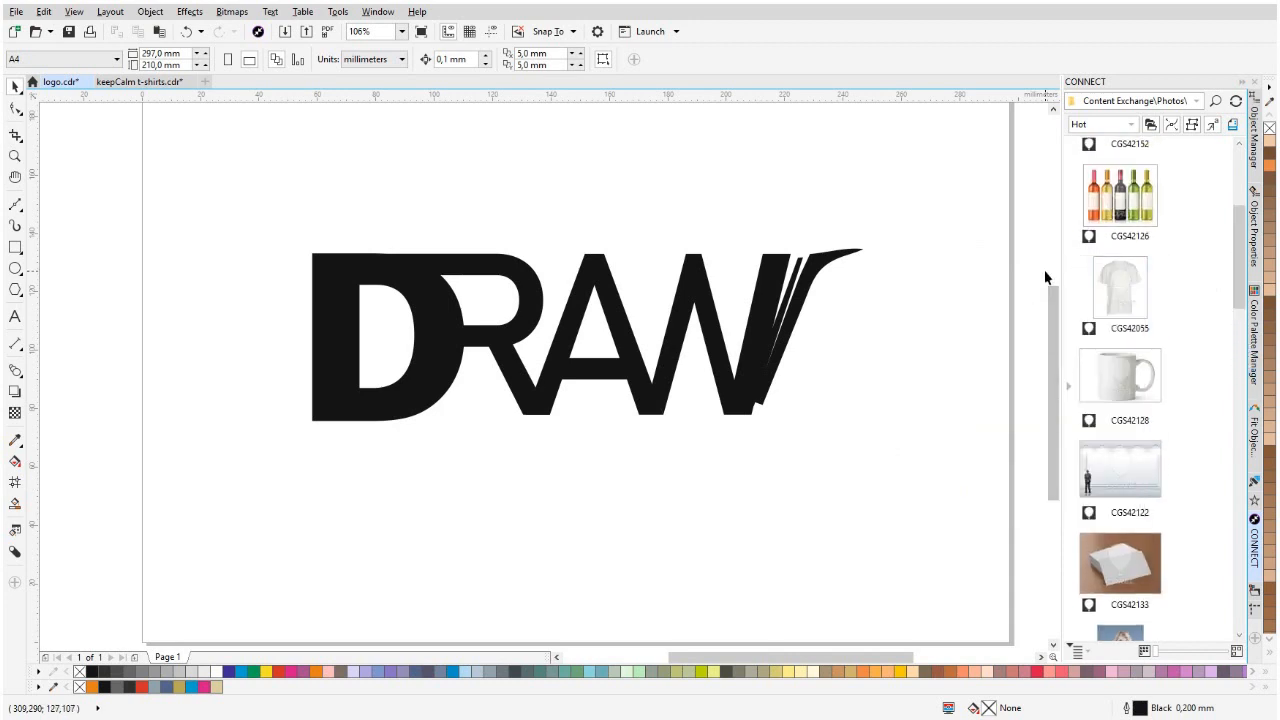
pyautogui.scroll(-3)
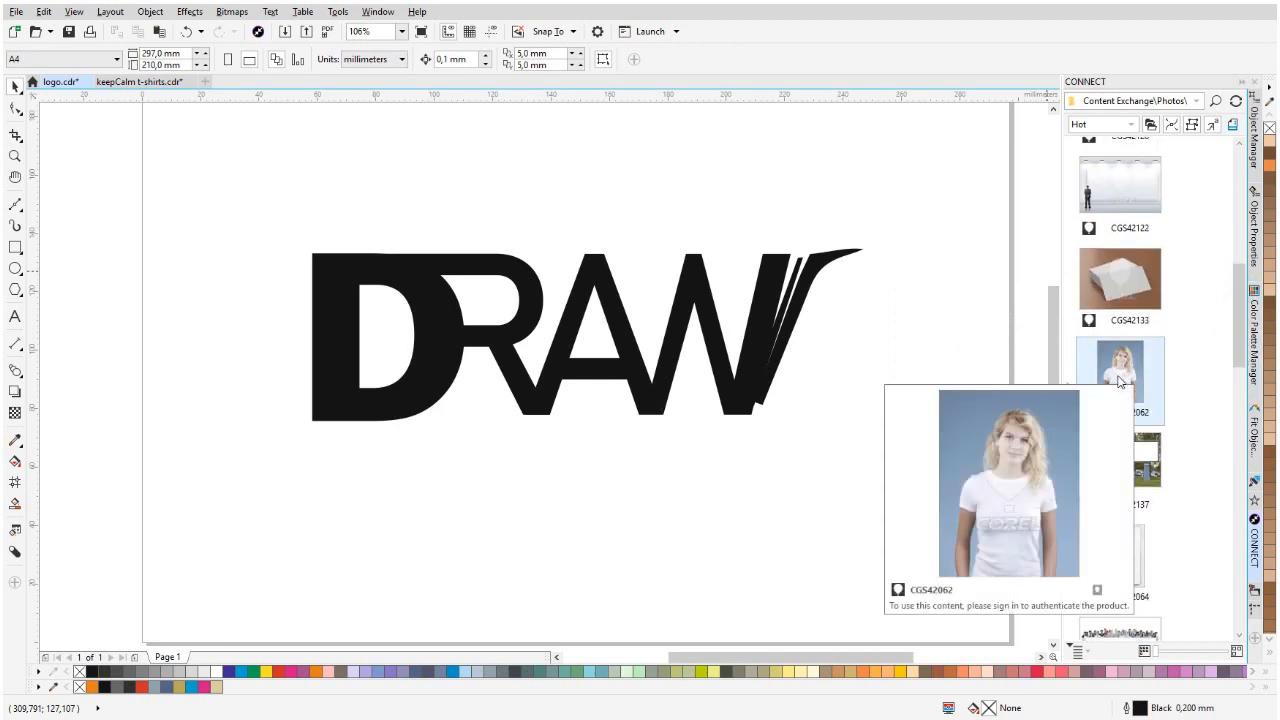
pyautogui.moveTo(332, 148)
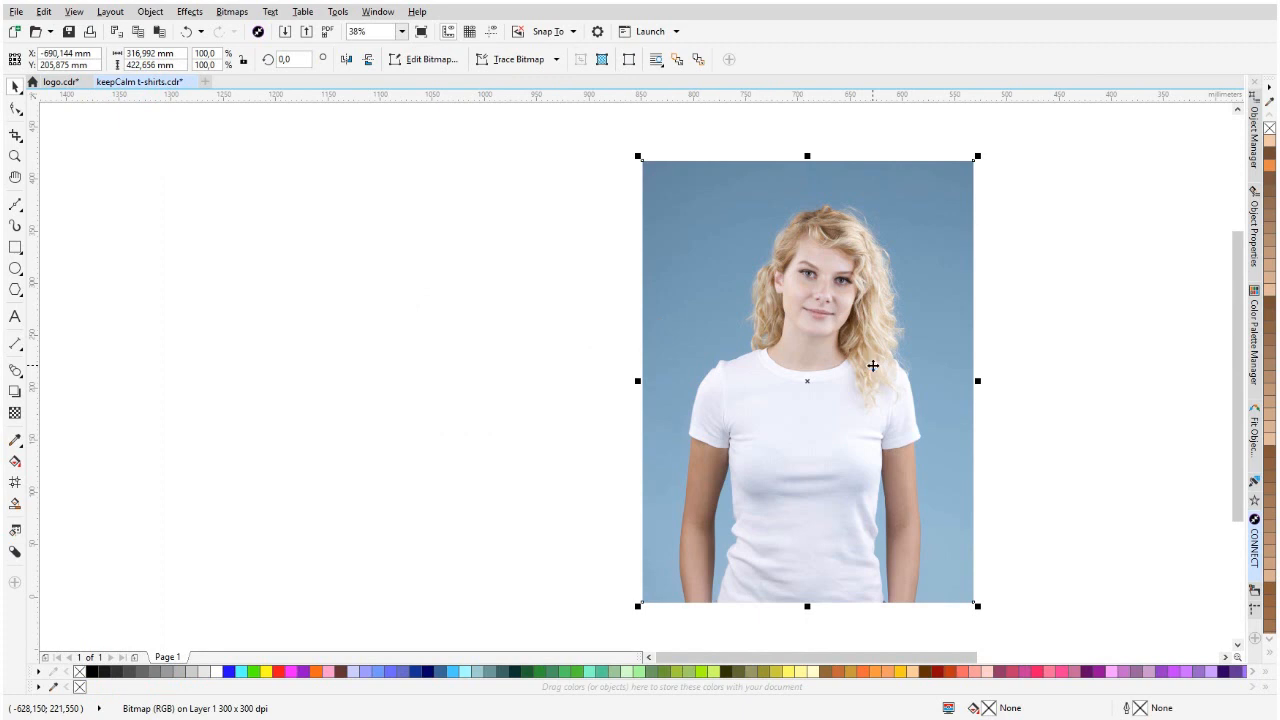
pyautogui.moveTo(1056, 396)
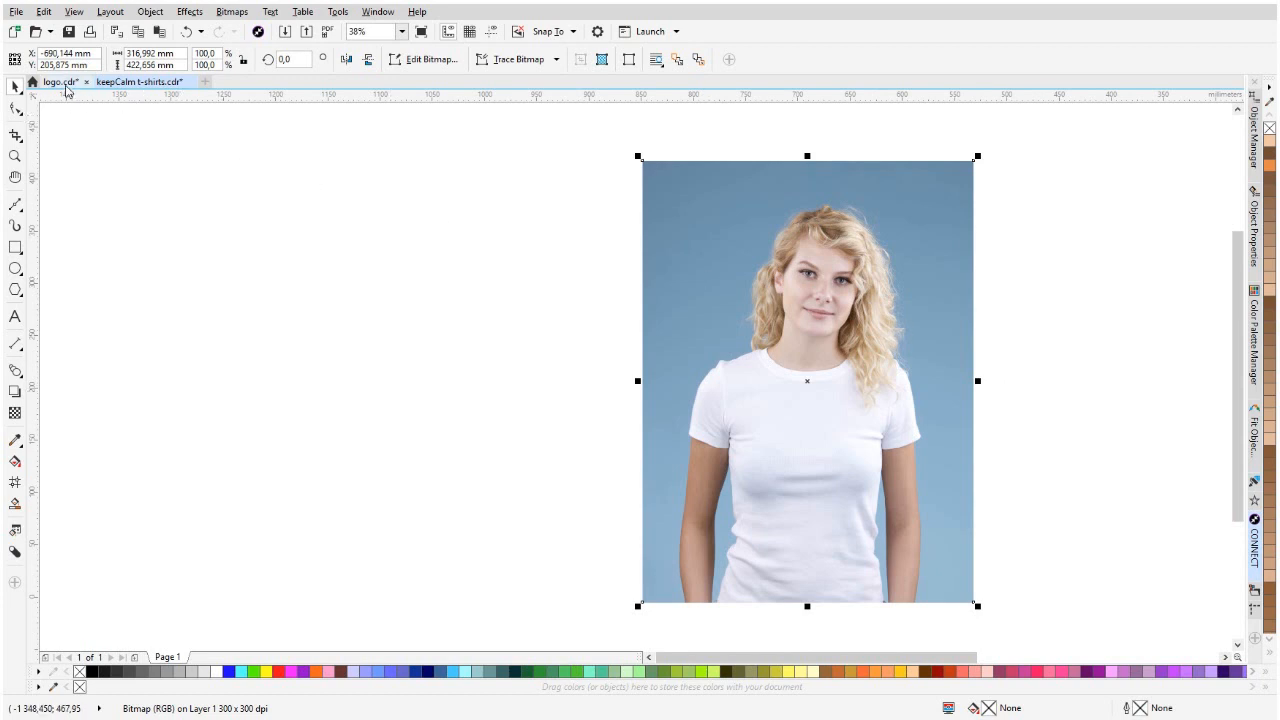
pyautogui.moveTo(62, 88)
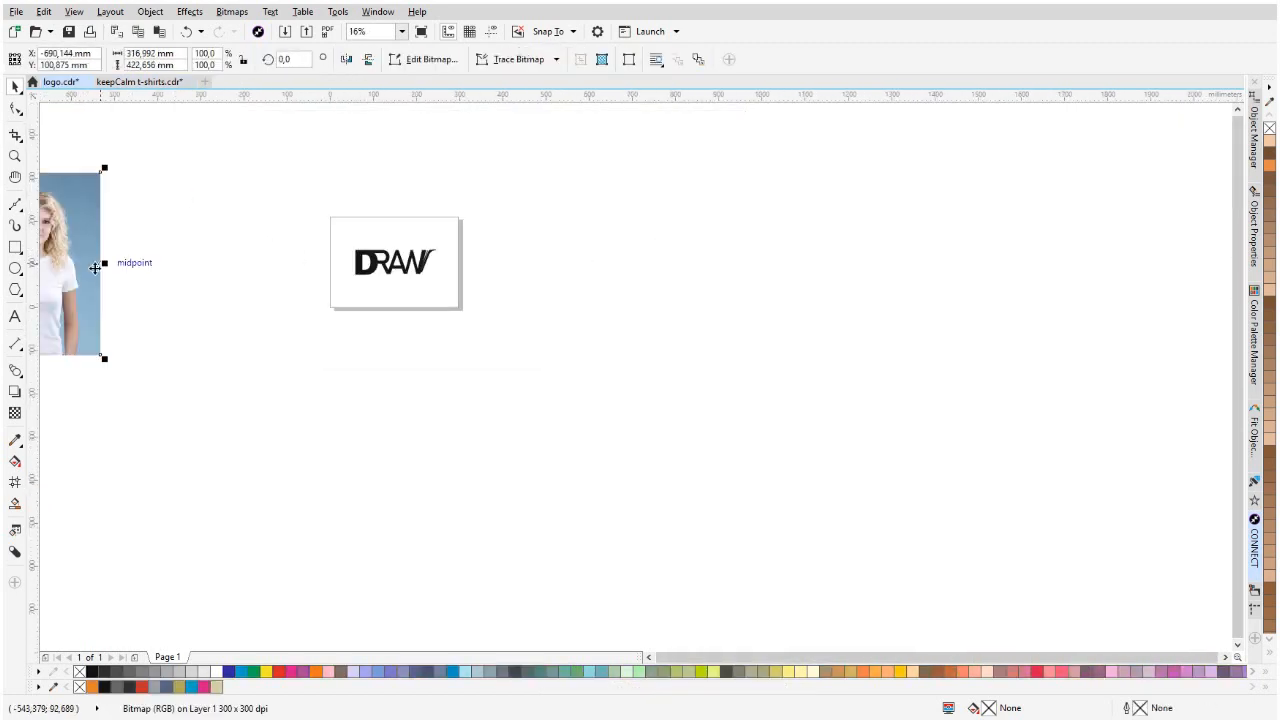
# Drop the t-shirt photo left of the page in logo.cdr.
pyautogui.moveTo(72, 262); pyautogui.dragTo(244, 272)
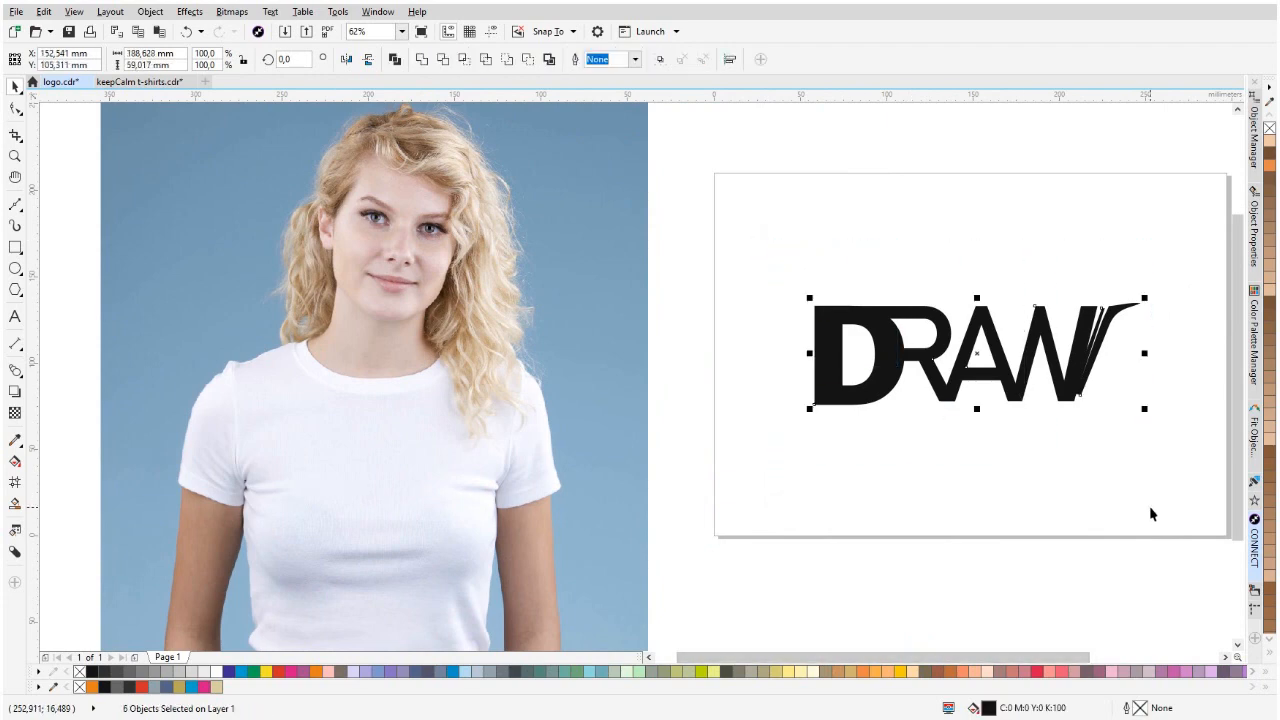
pyautogui.moveTo(1020, 380)
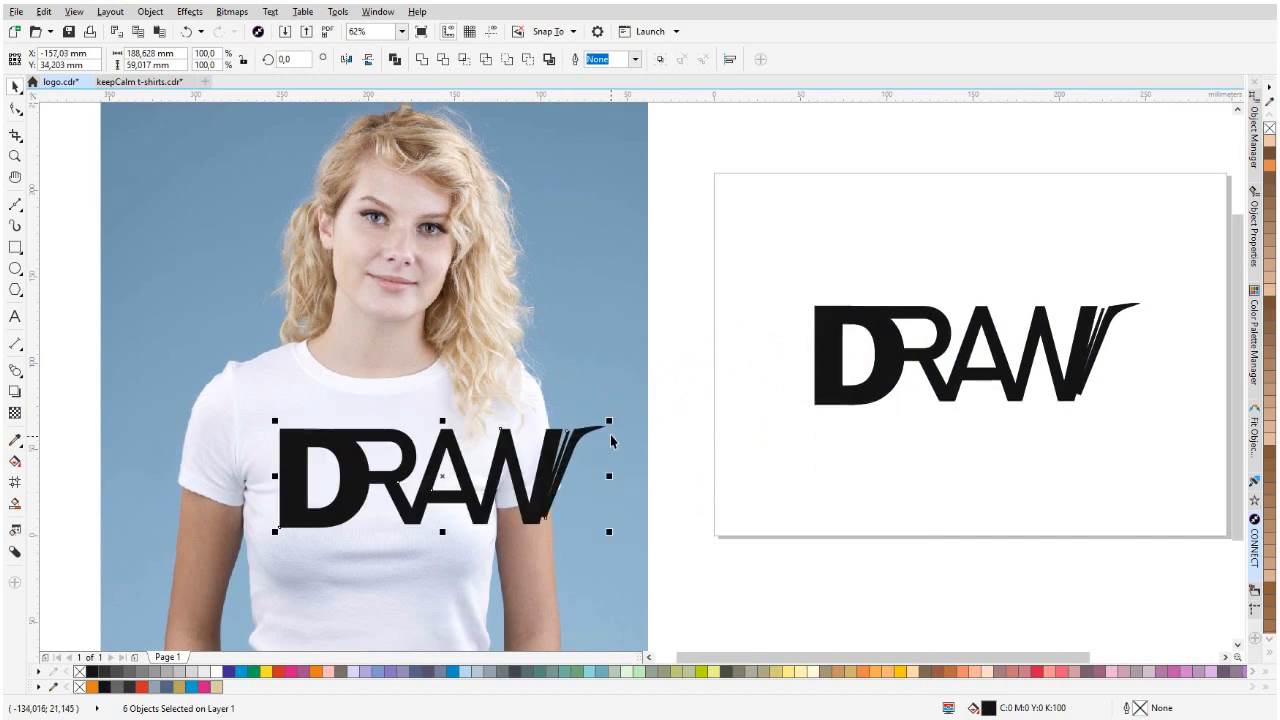
# Copy the DRAW wordmark onto the shirt and scale it down to the chest.
pyautogui.moveTo(608, 420); pyautogui.dragTo(504, 448)
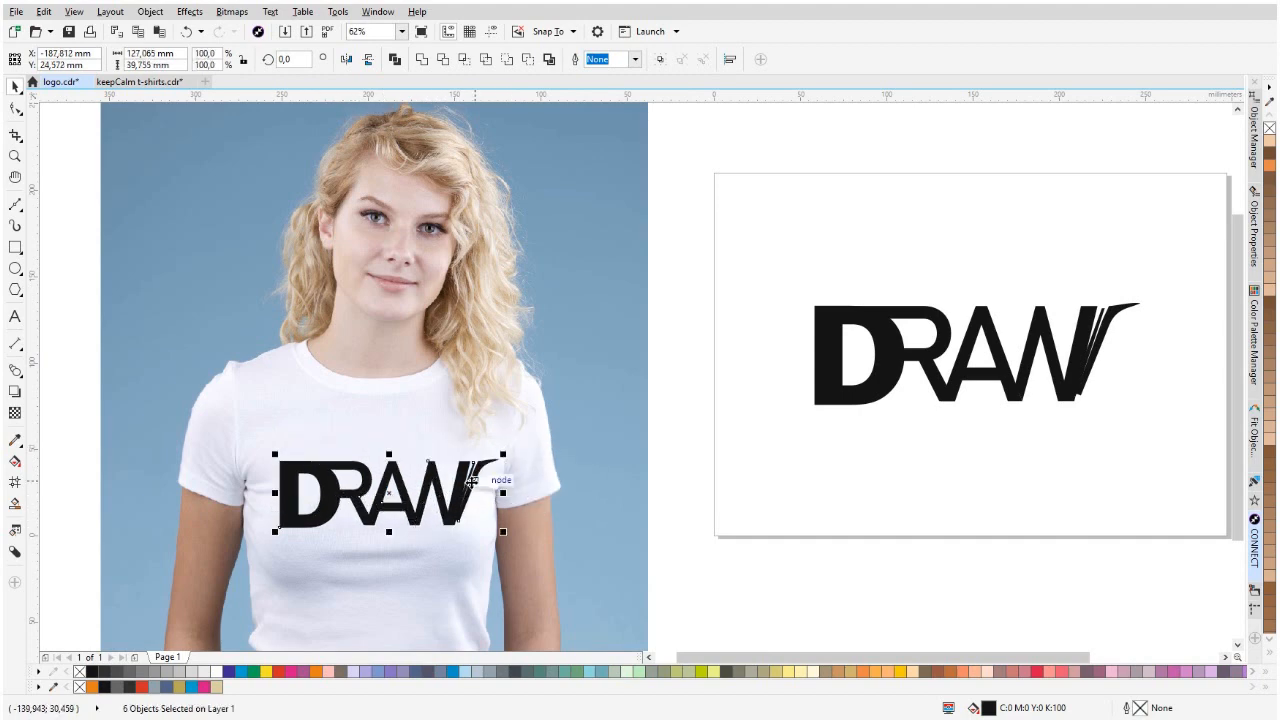
pyautogui.click(712, 554)
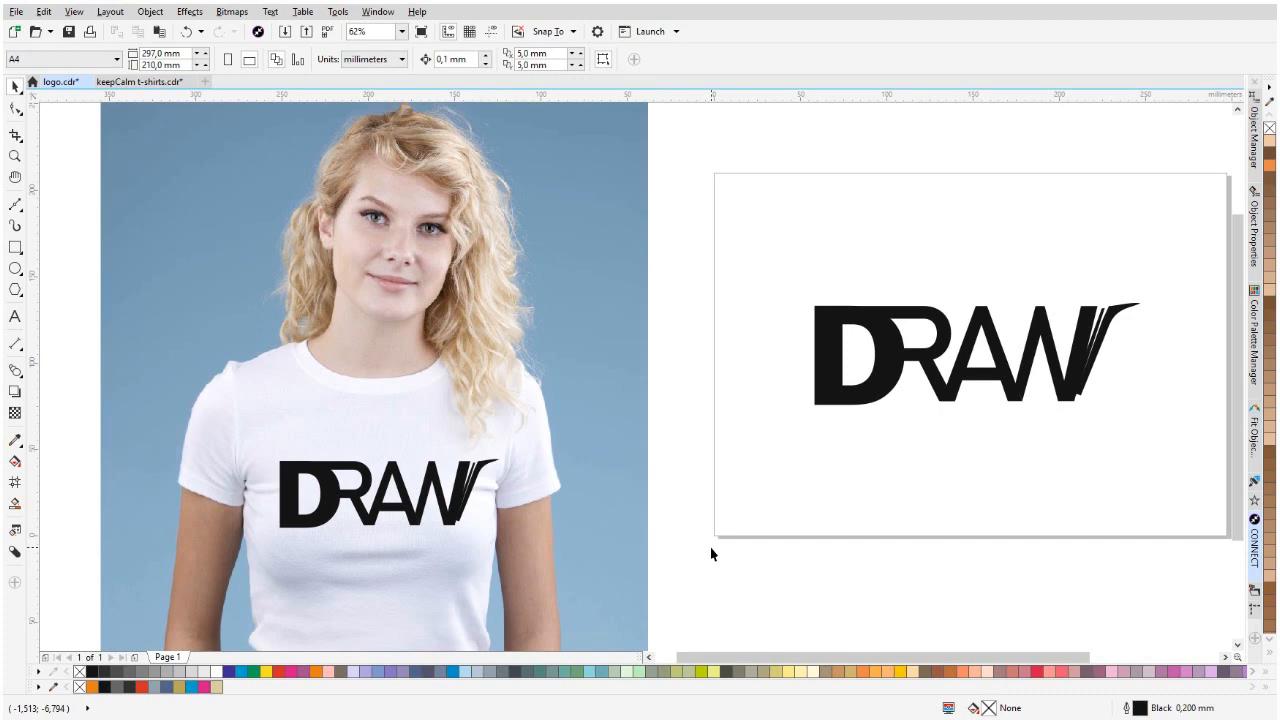
pyautogui.moveTo(368, 528)
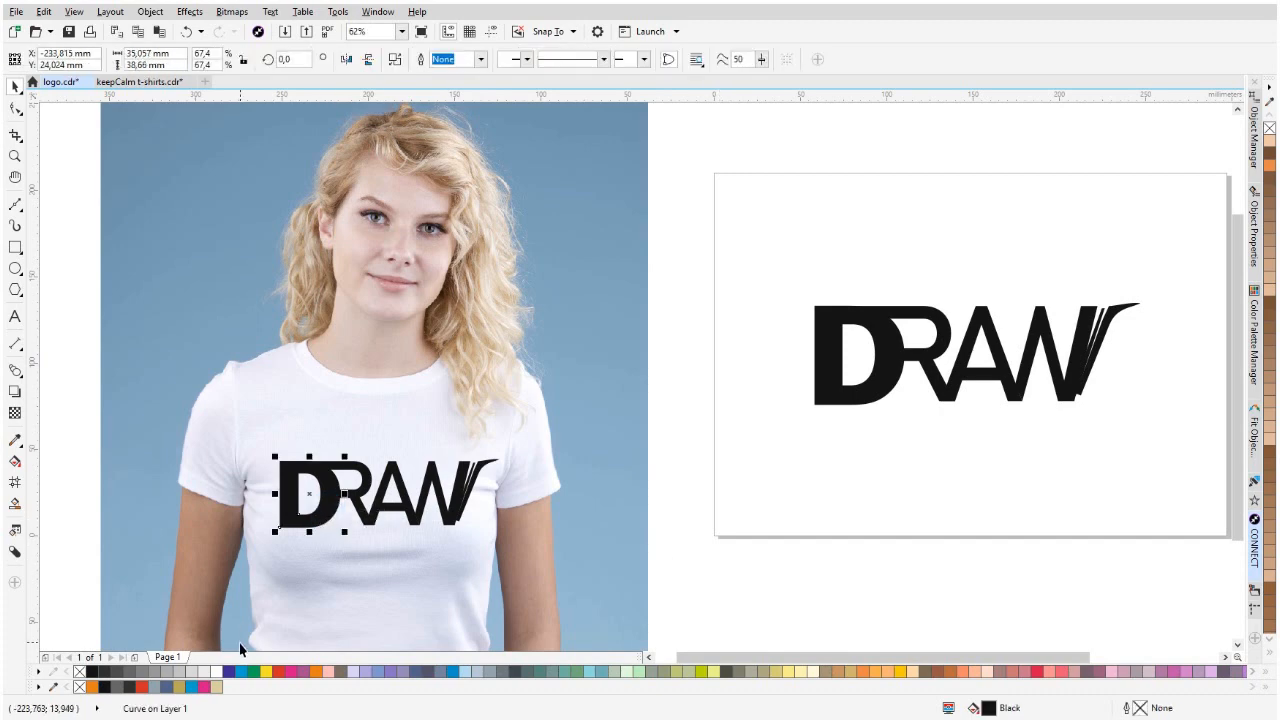
# Colour the shirt wordmark's D magenta and the next letter cyan.
pyautogui.click(204, 688)
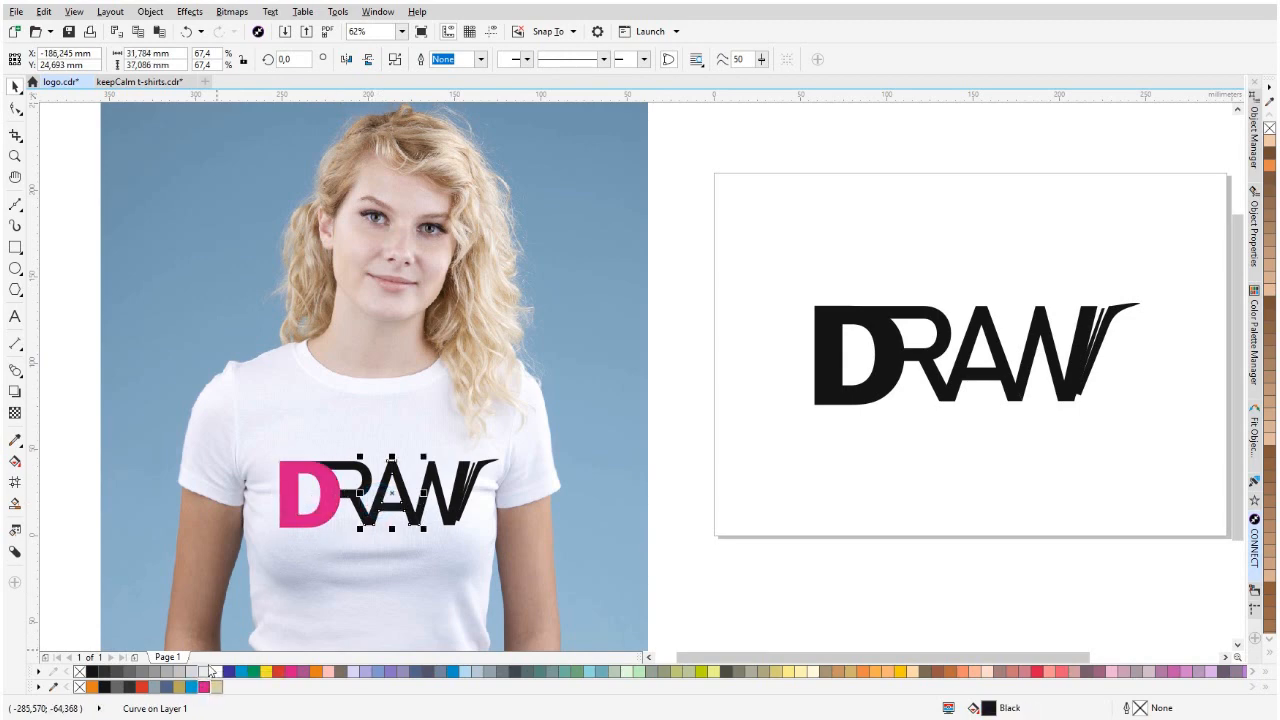
pyautogui.click(192, 684)
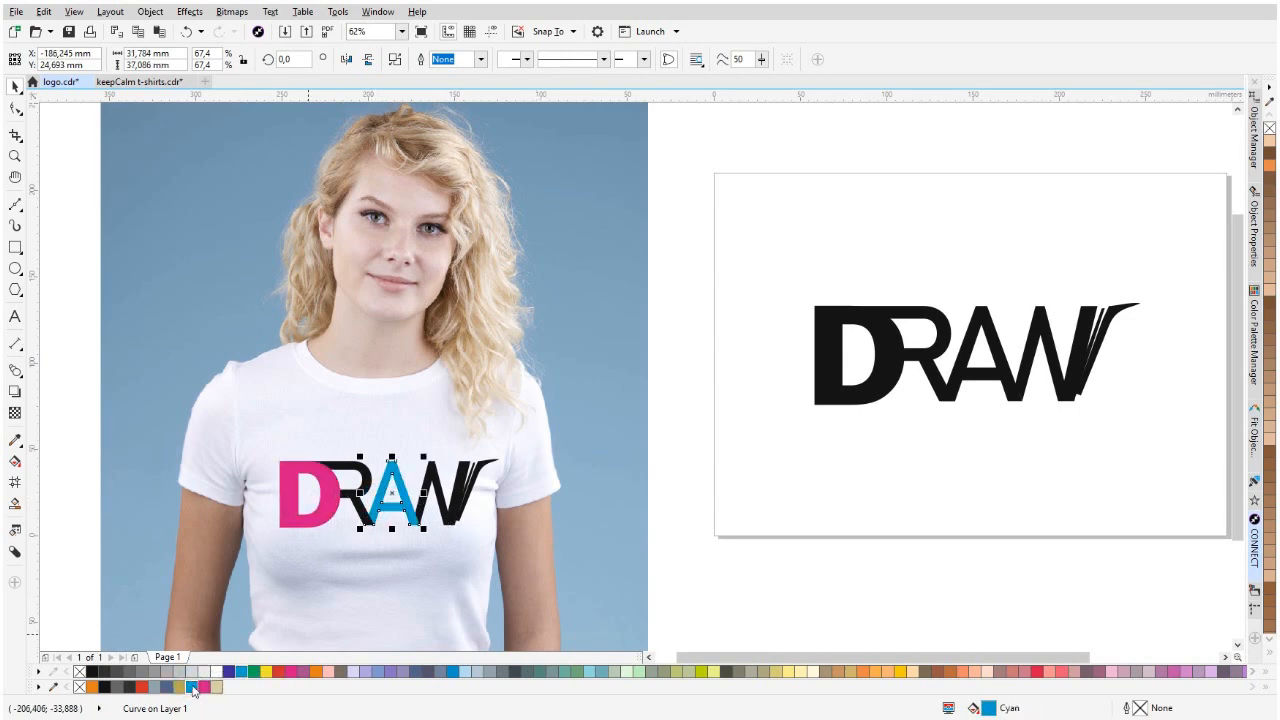
pyautogui.moveTo(522, 520)
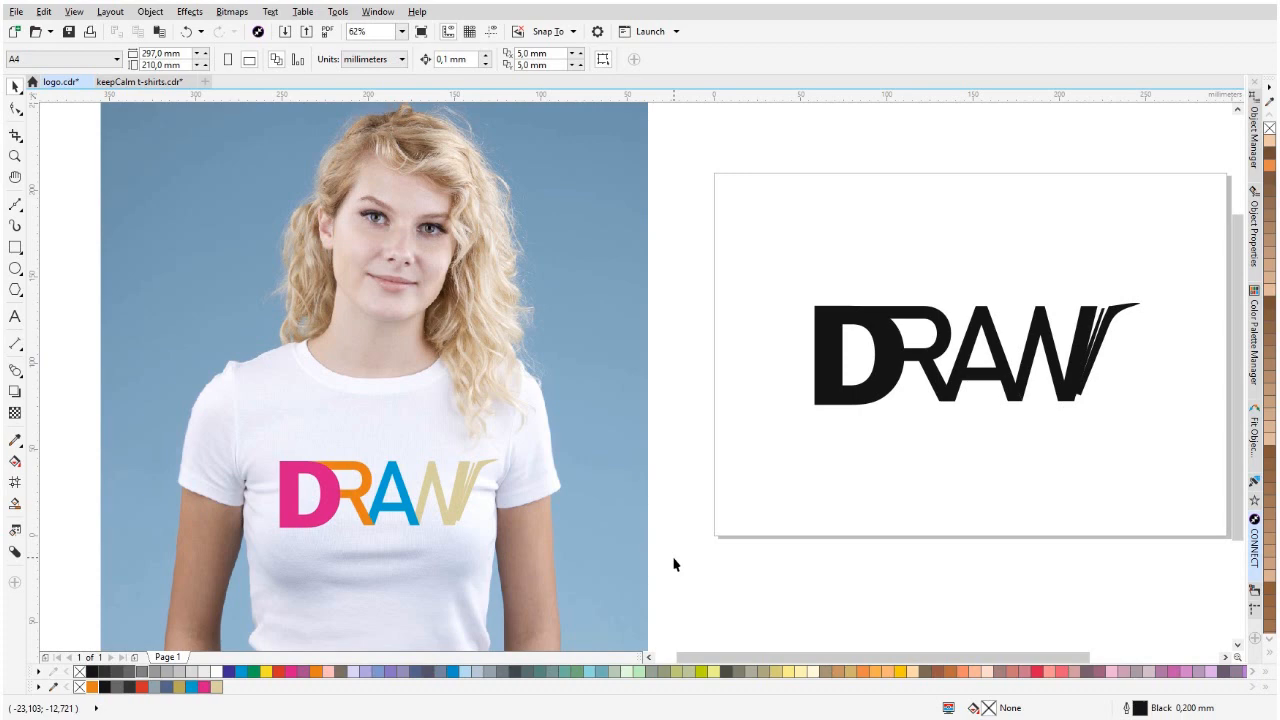
pyautogui.moveTo(708, 564)
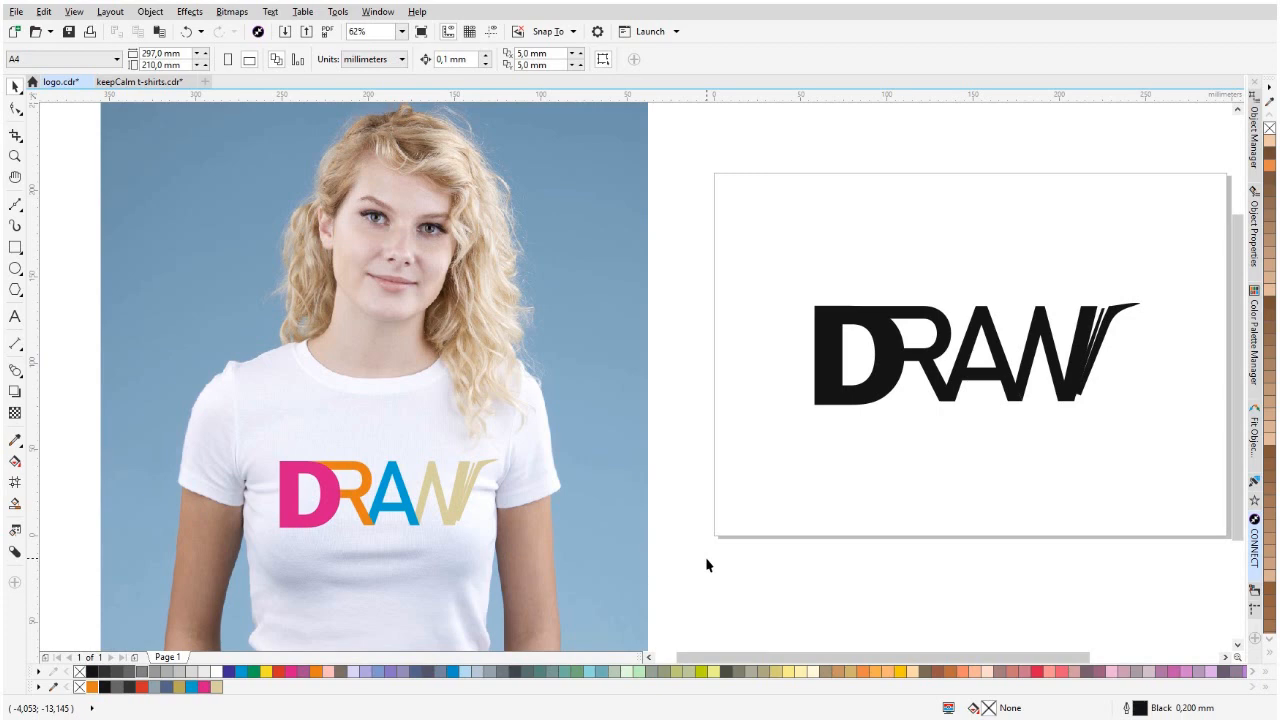
pyautogui.moveTo(728, 564)
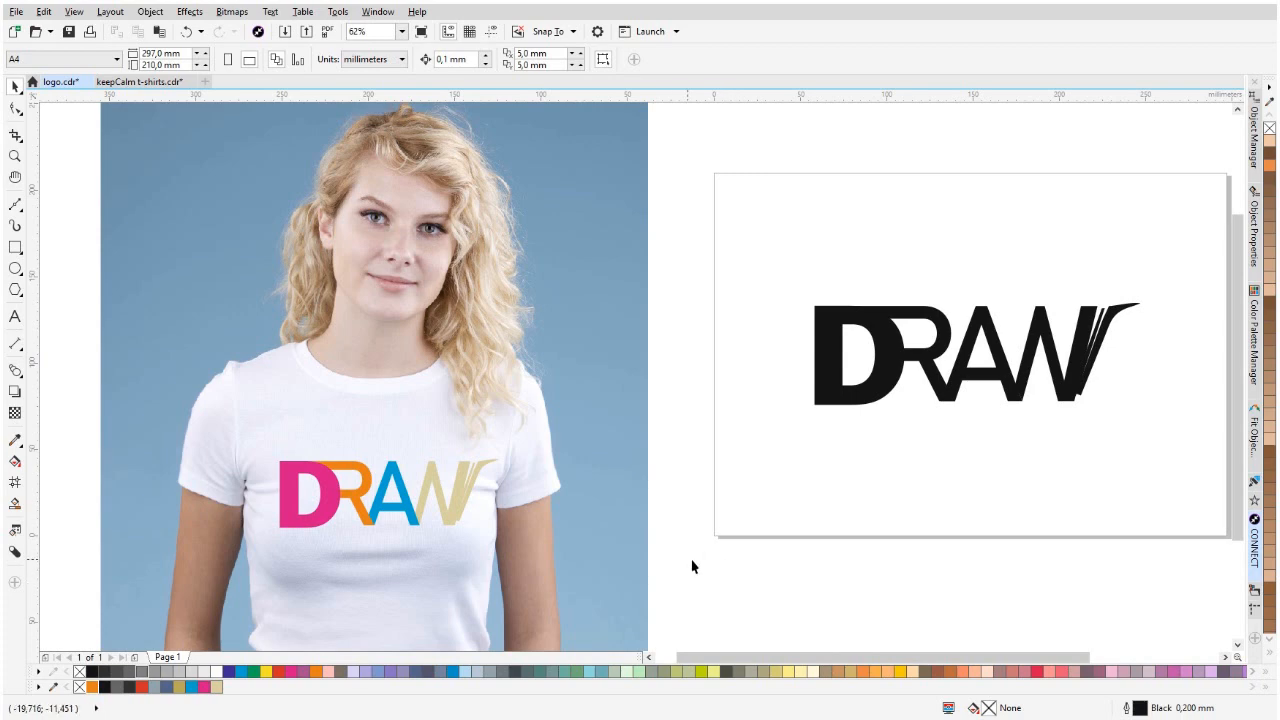
# Drag-copy the coloured DRAW wordmark onto the logo page and weld its letters into one curve.
pyautogui.click(372, 498)
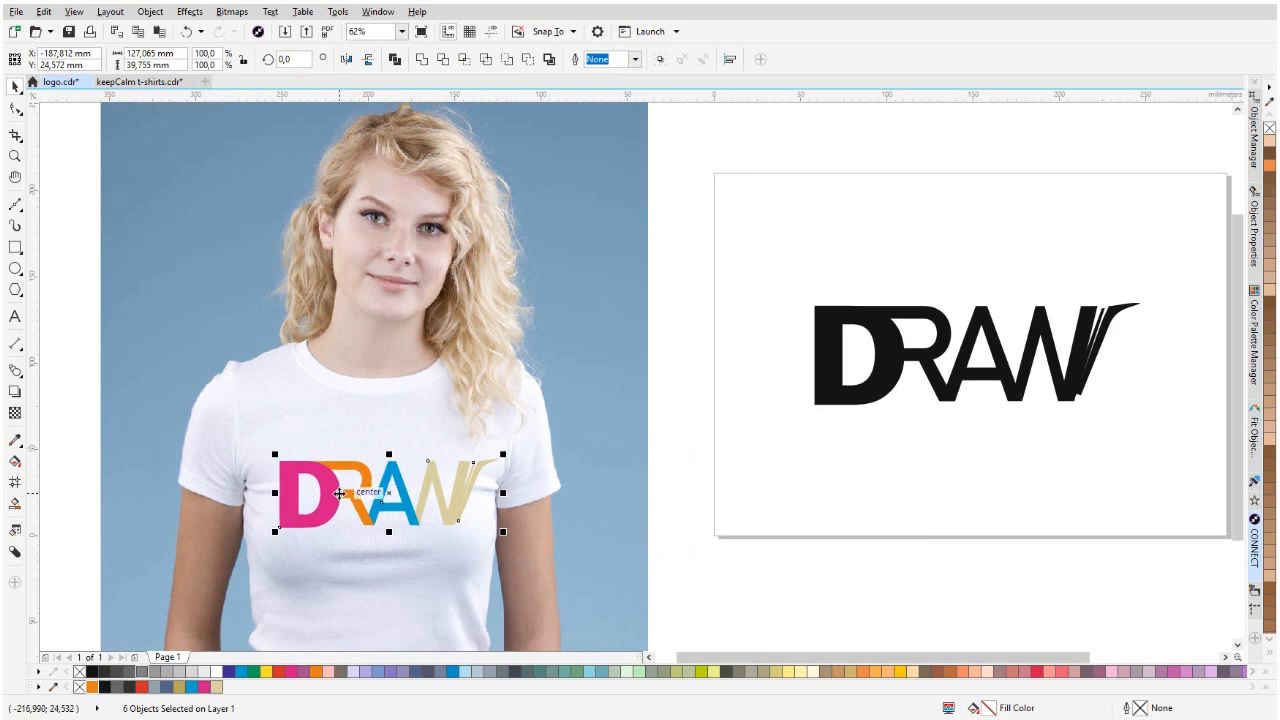
pyautogui.moveTo(388, 492); pyautogui.dragTo(832, 492)
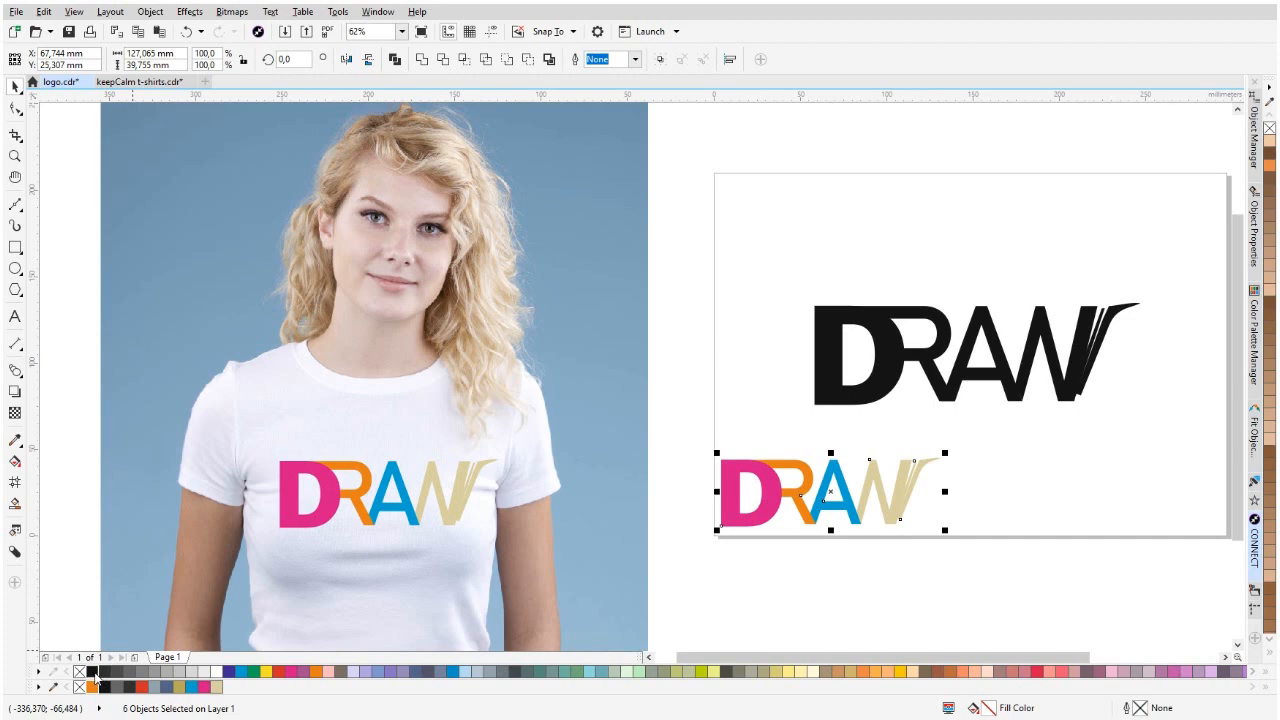
pyautogui.click(92, 672)
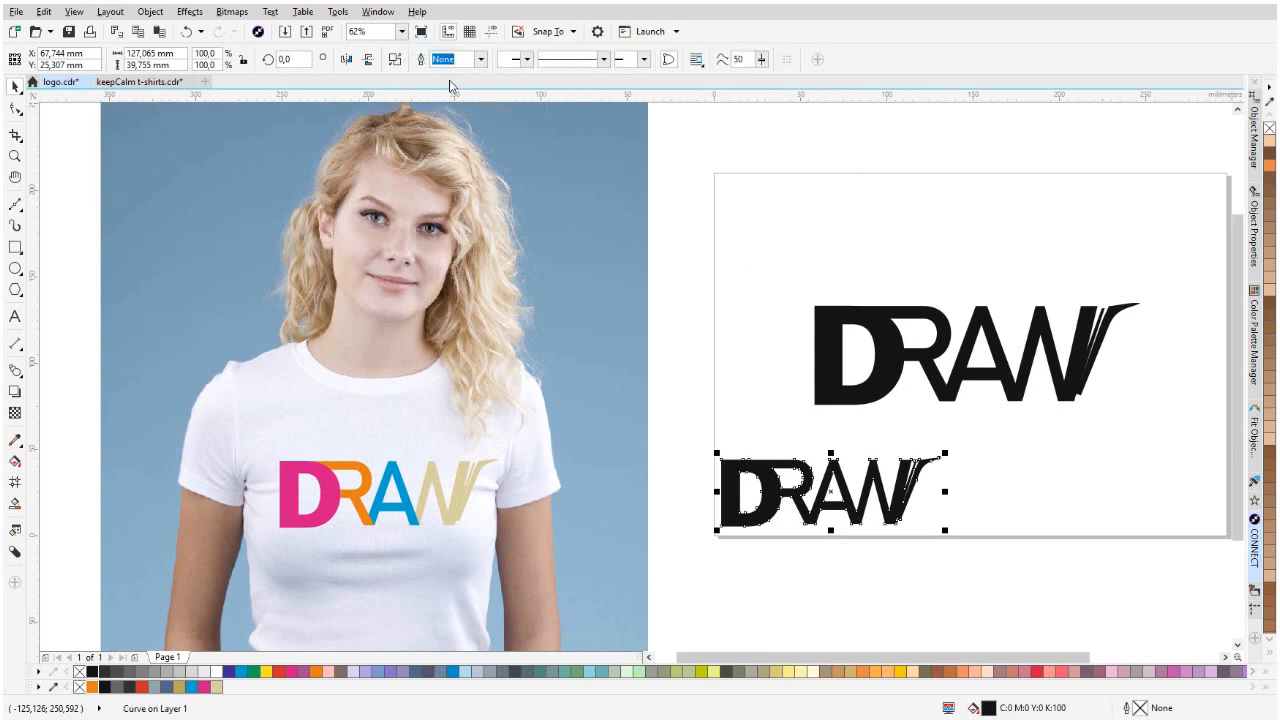
pyautogui.moveTo(814, 490)
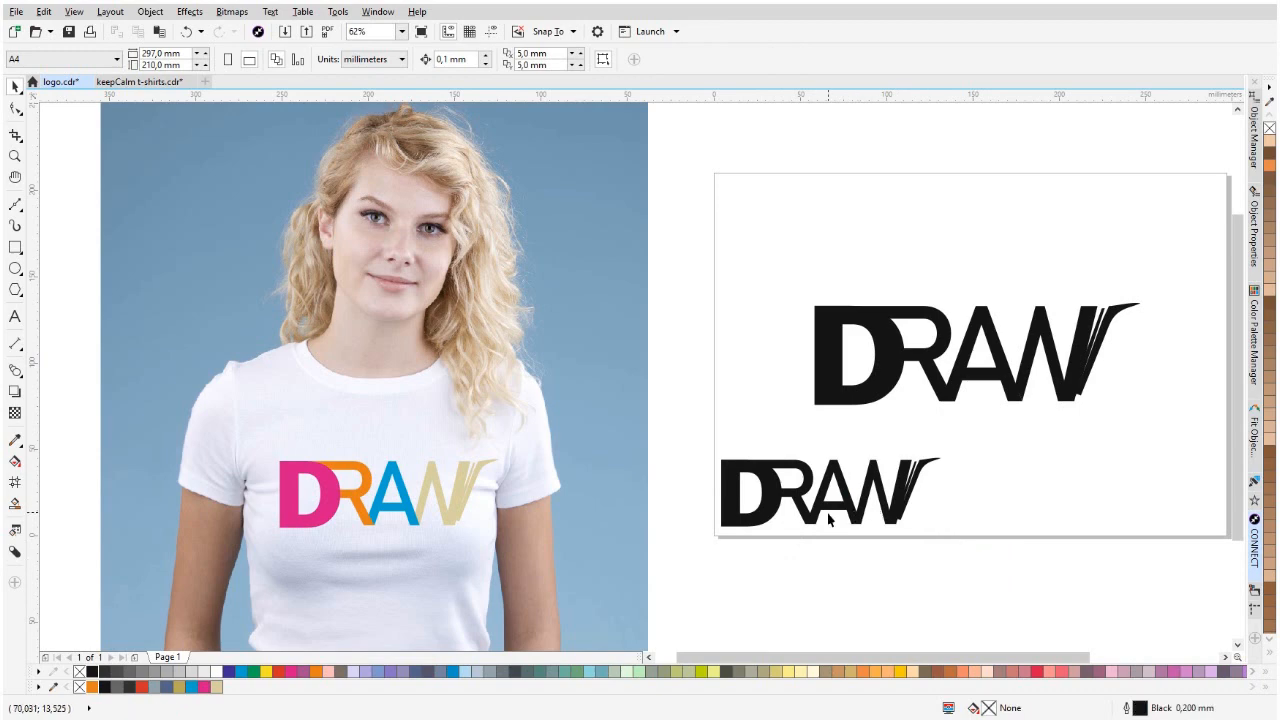
pyautogui.click(830, 504)
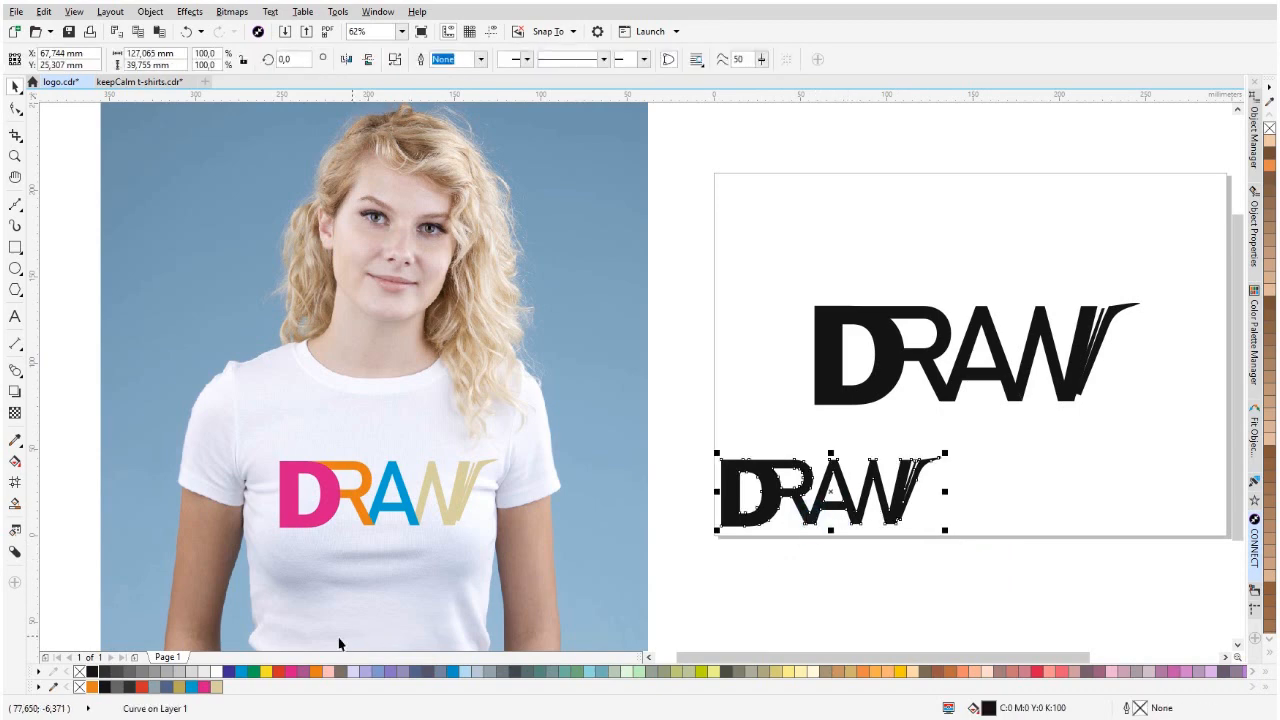
pyautogui.click(180, 688)
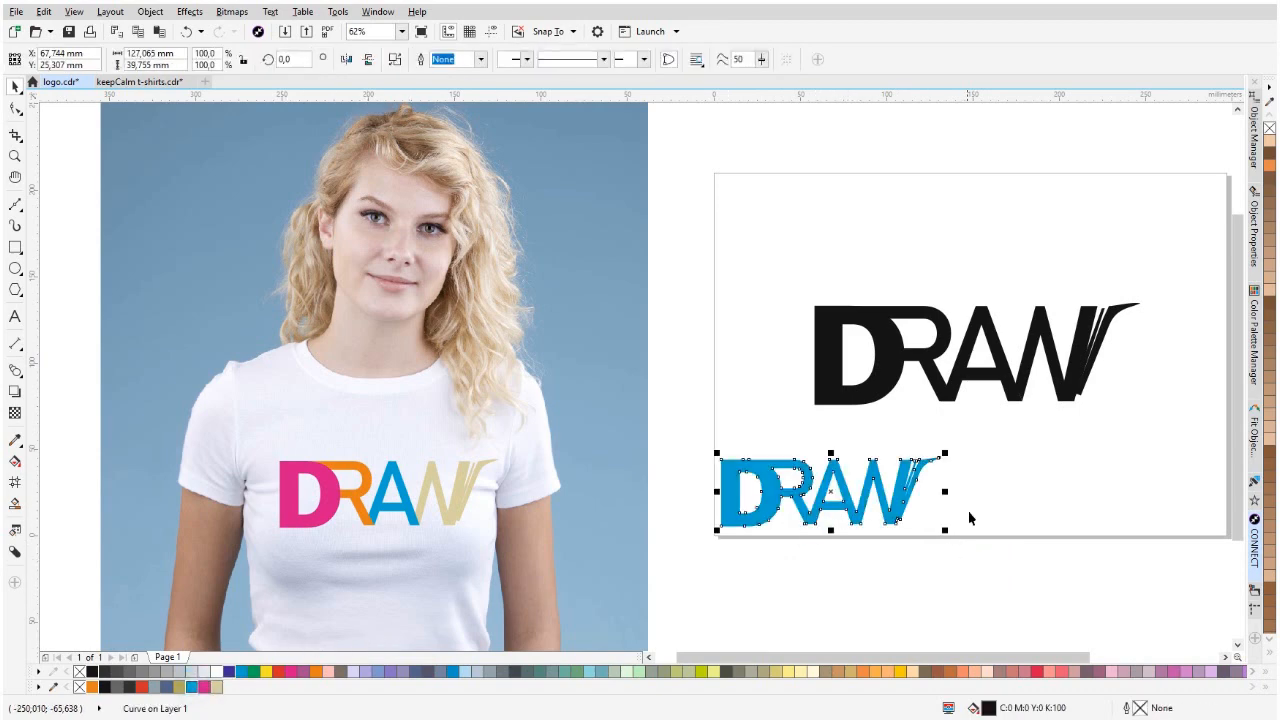
pyautogui.click(688, 528)
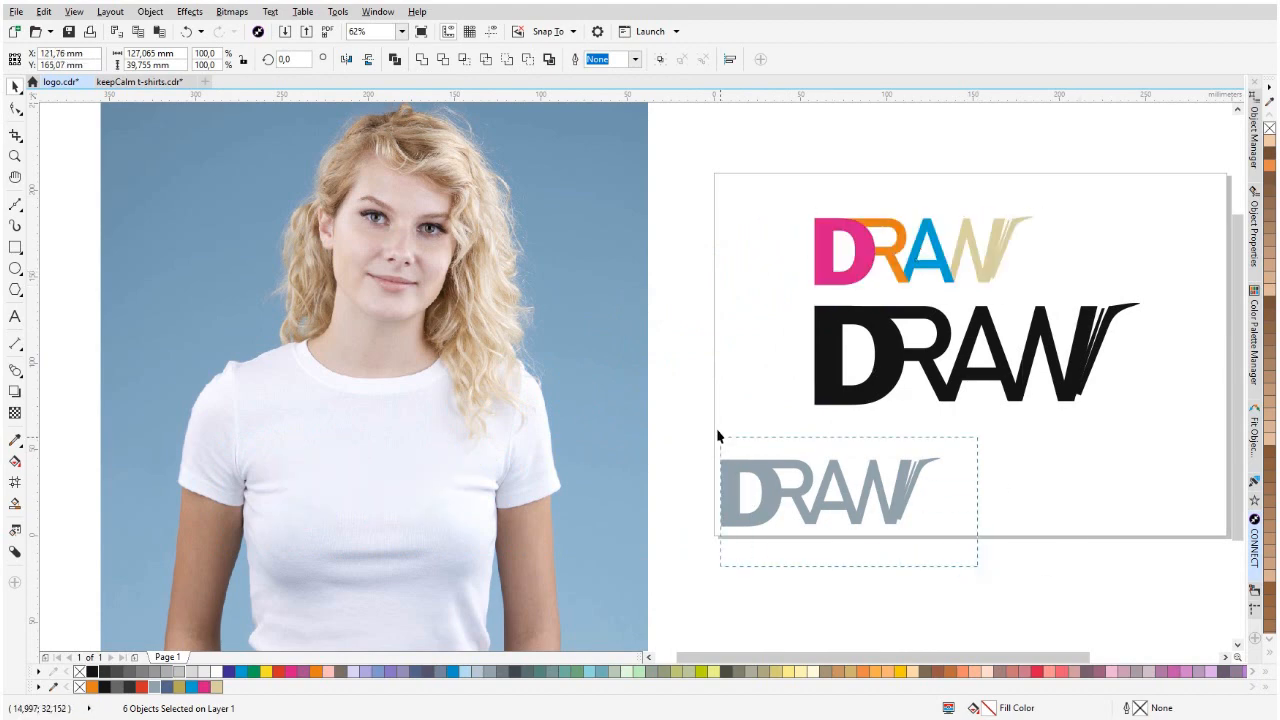
# Move the grey welded wordmark onto the t-shirt chest and deselect to view the mockup.
pyautogui.moveTo(820, 490); pyautogui.dragTo(544, 486)
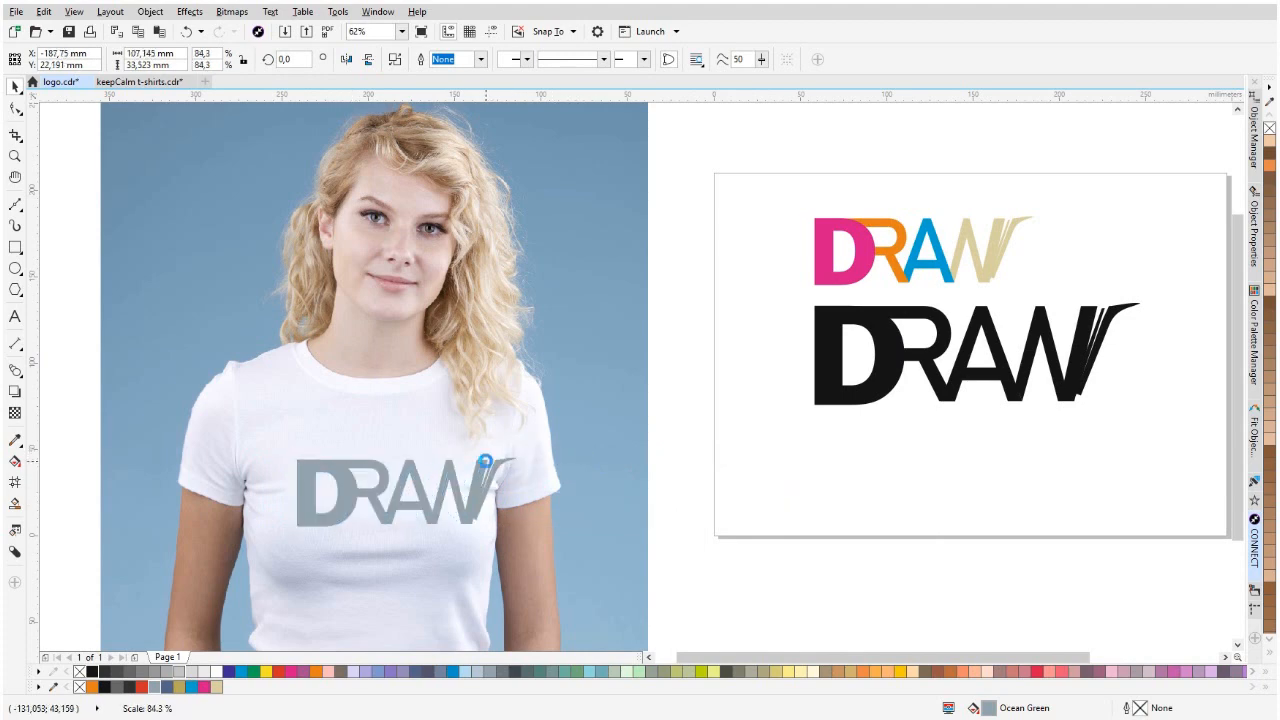
pyautogui.click(680, 556)
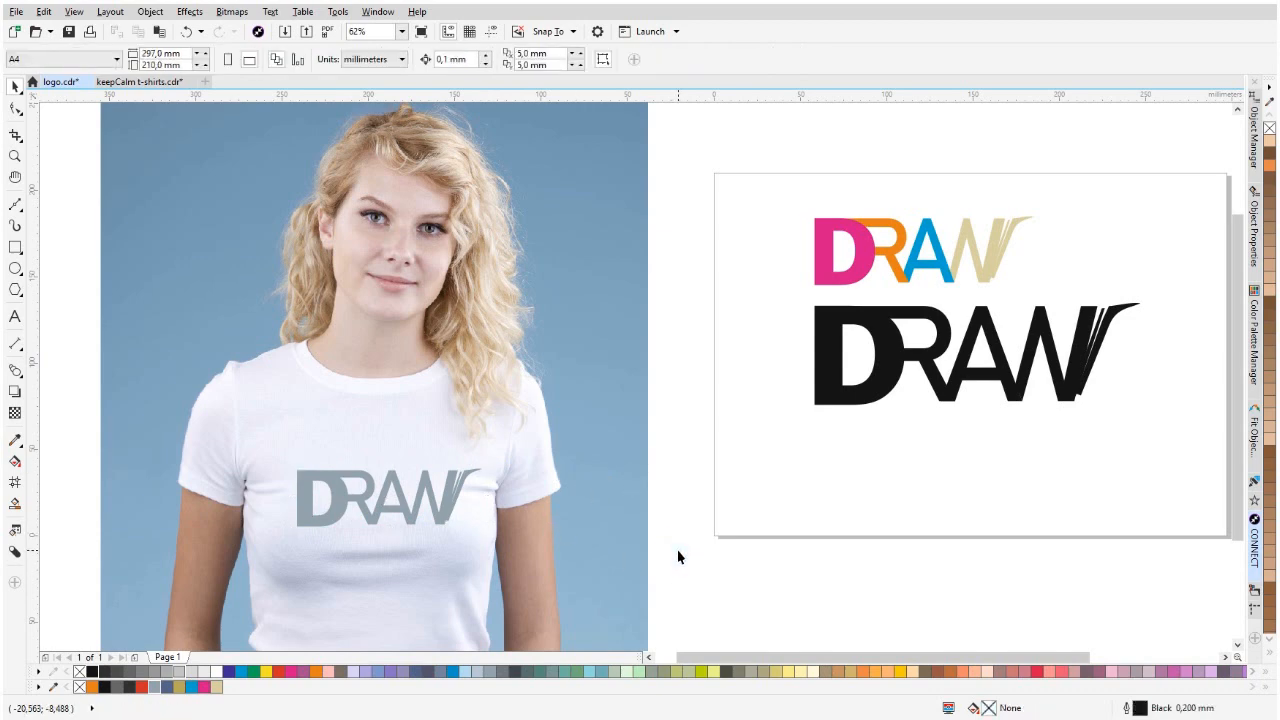
pyautogui.moveTo(670, 548)
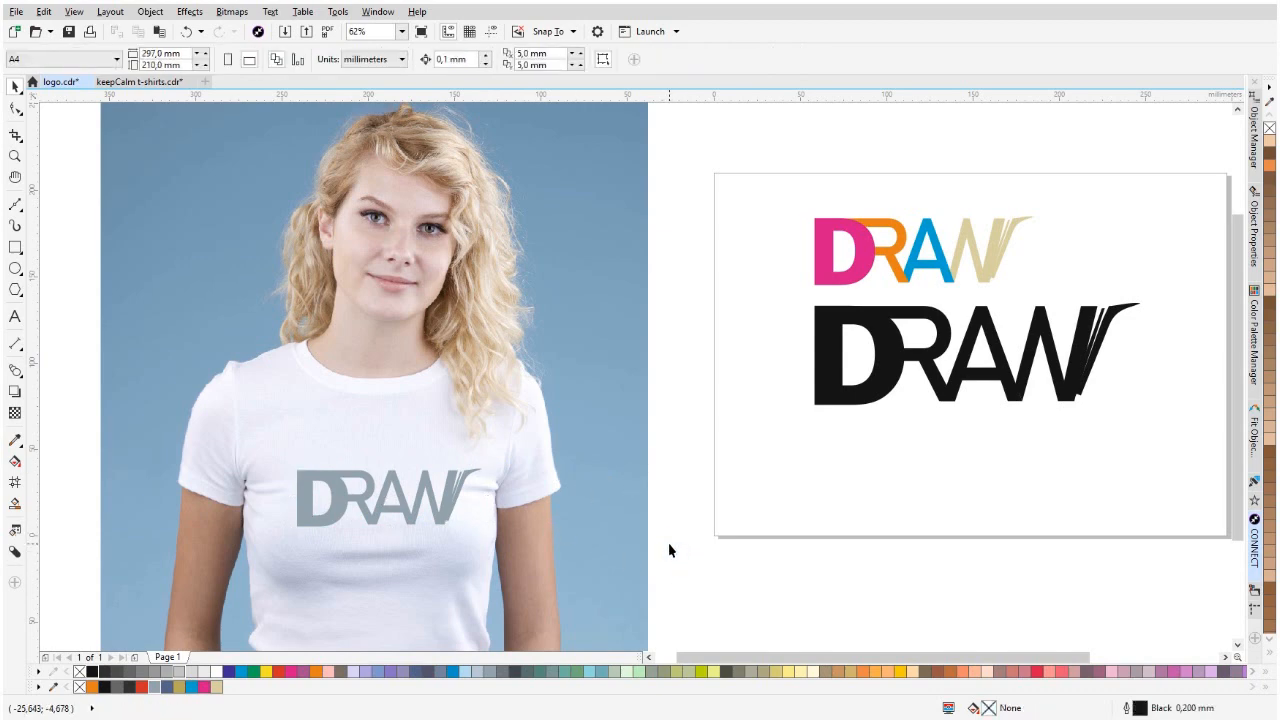
pyautogui.moveTo(720, 536)
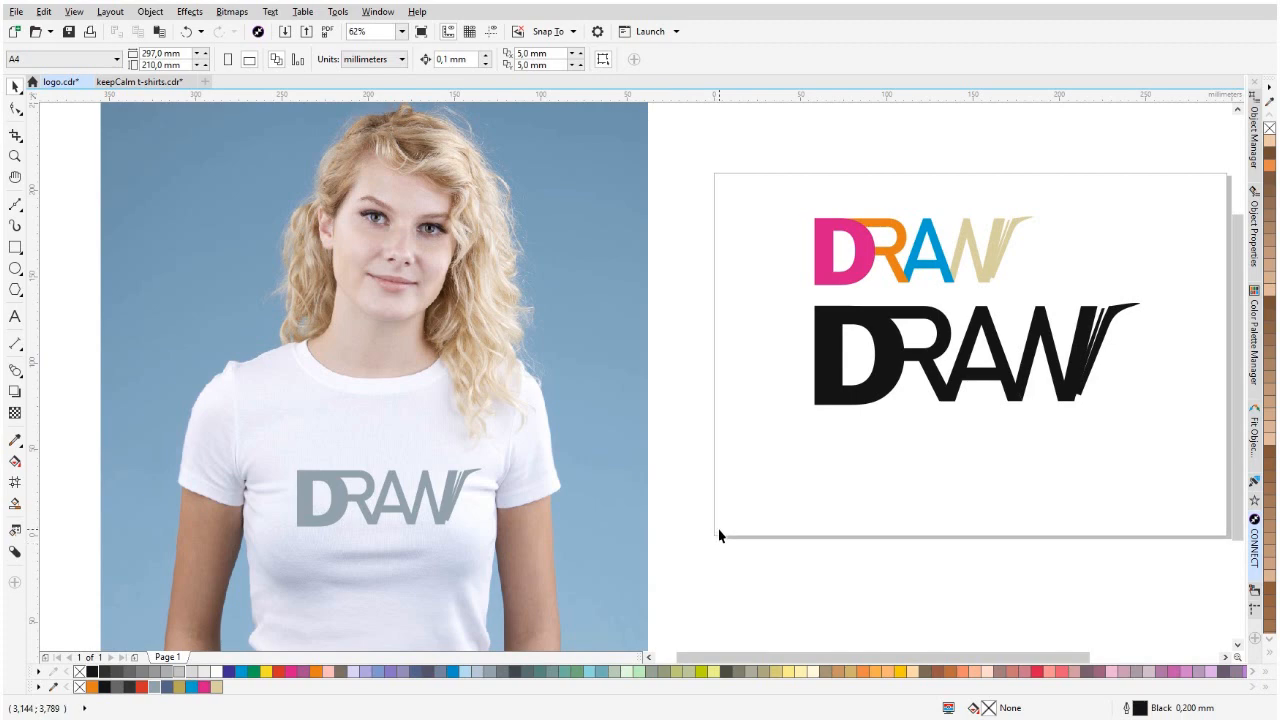
pyautogui.moveTo(718, 544)
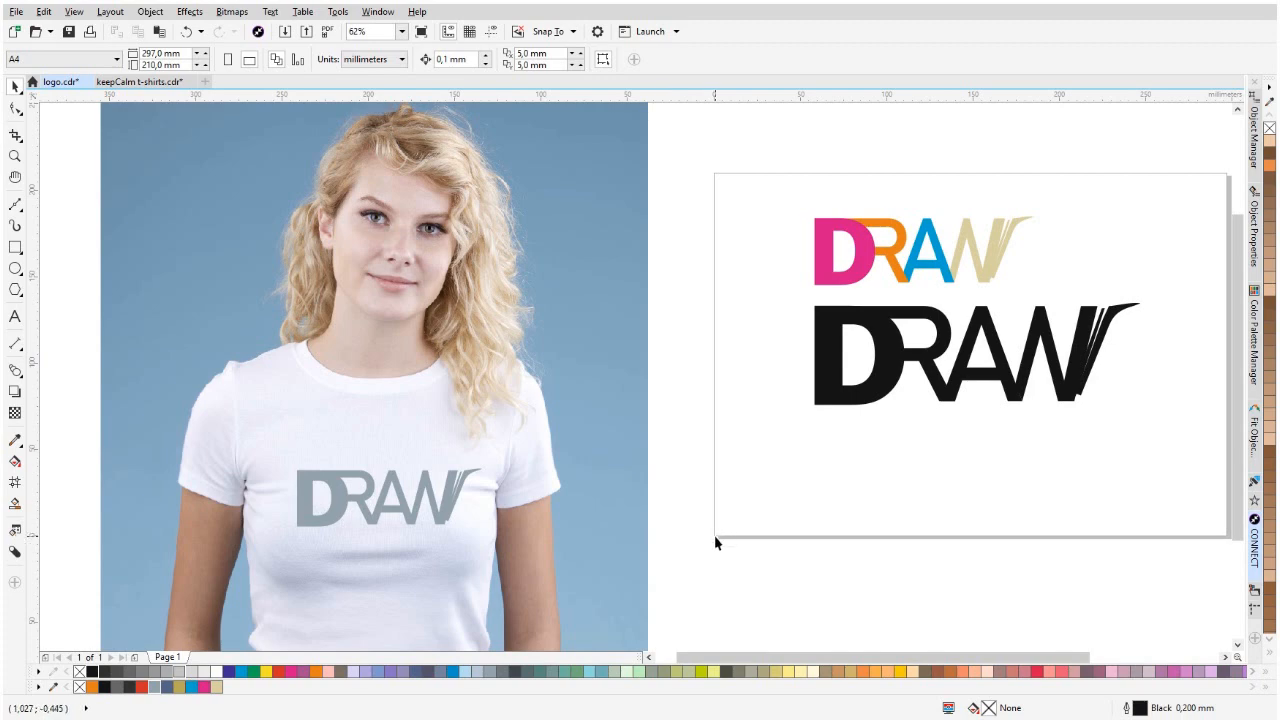
pyautogui.moveTo(1064, 582)
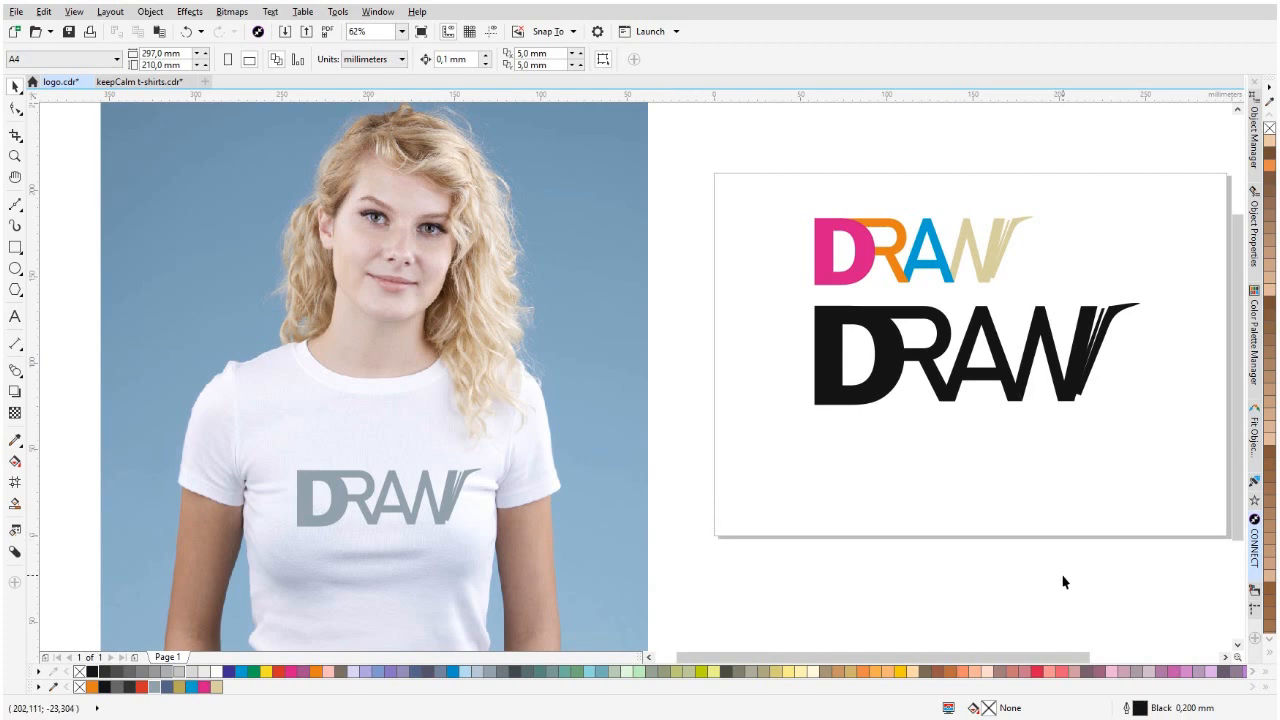
pyautogui.moveTo(1138, 584)
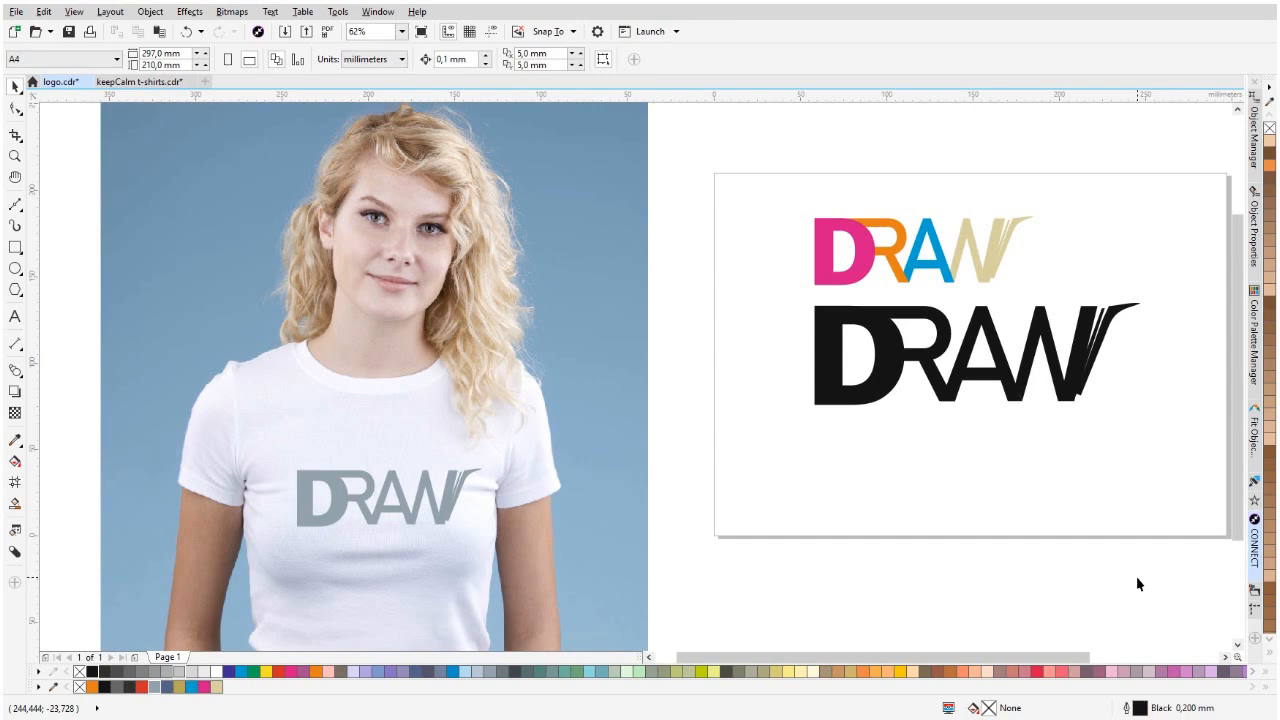